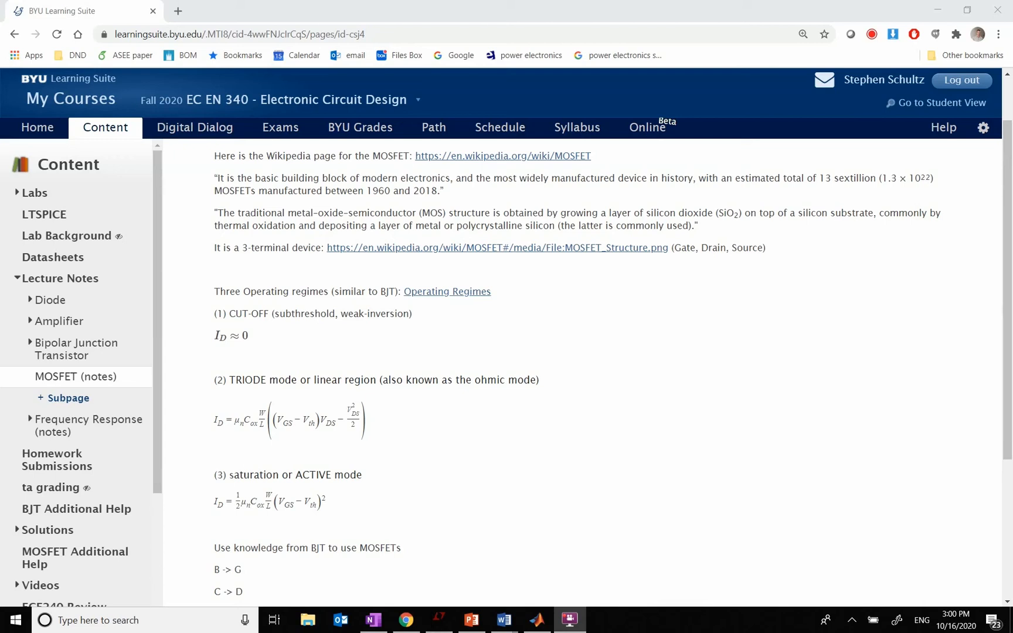
pyautogui.moveTo(900, 428)
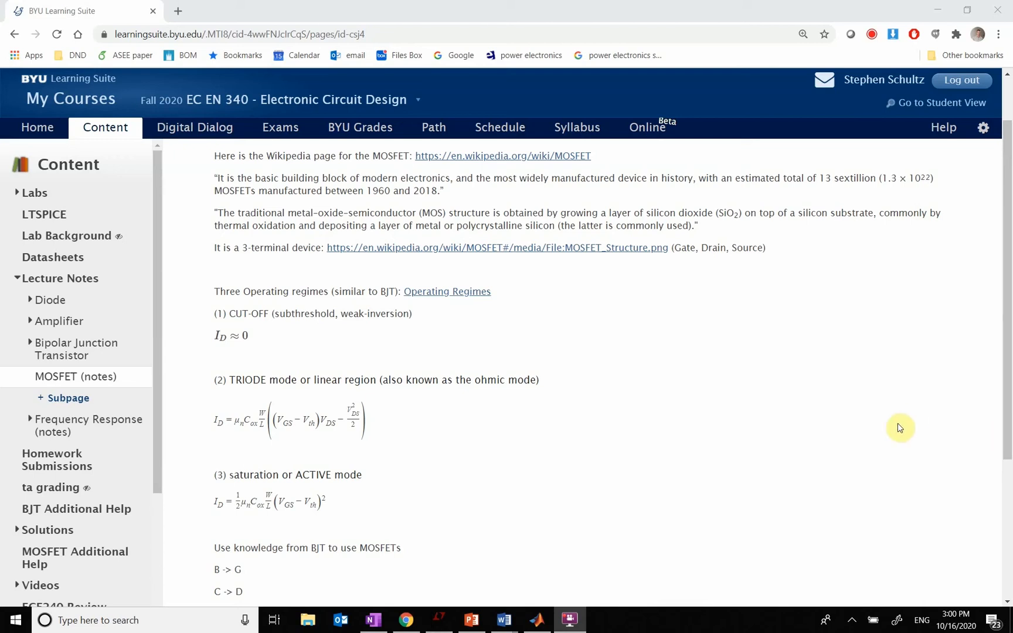
pyautogui.moveTo(833, 516)
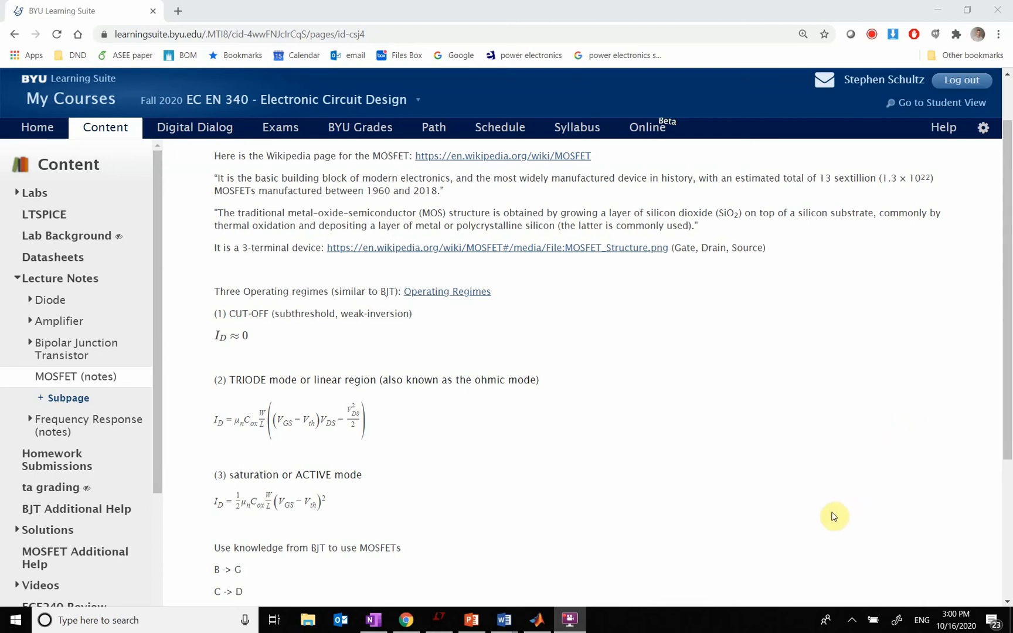
# Step: View the Wikipedia MOSFET article and its structure diagram with gate, source, drain and body terminals
pyautogui.scroll(3)
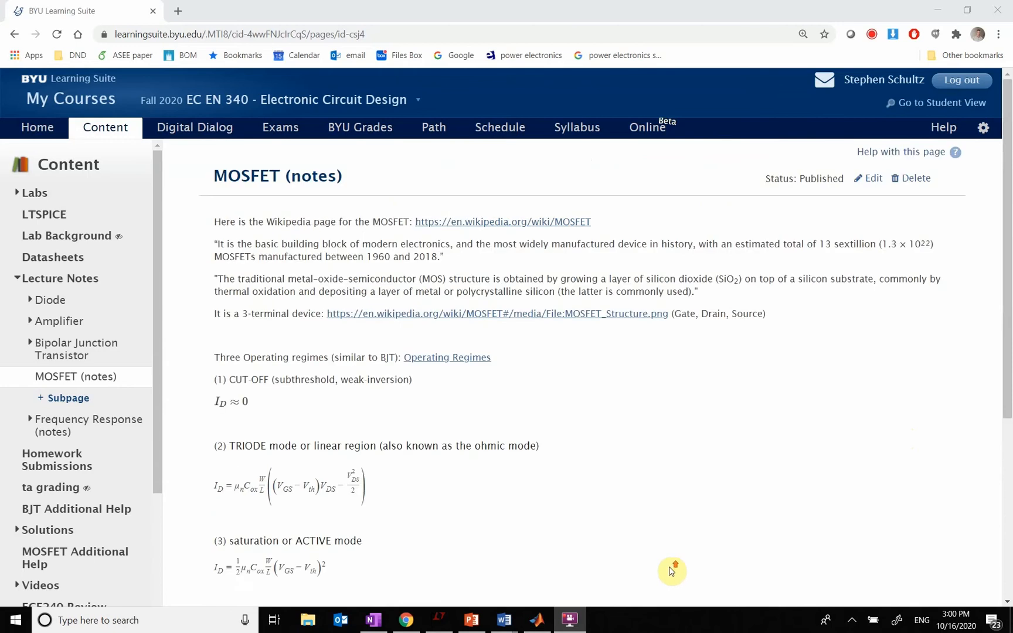
pyautogui.moveTo(672, 571)
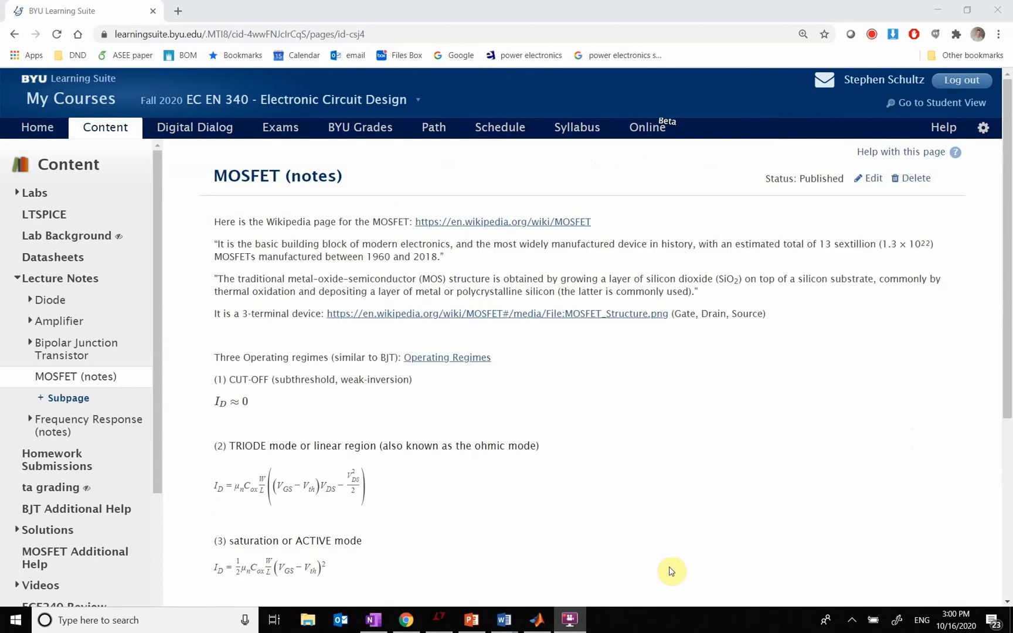
pyautogui.moveTo(416, 409)
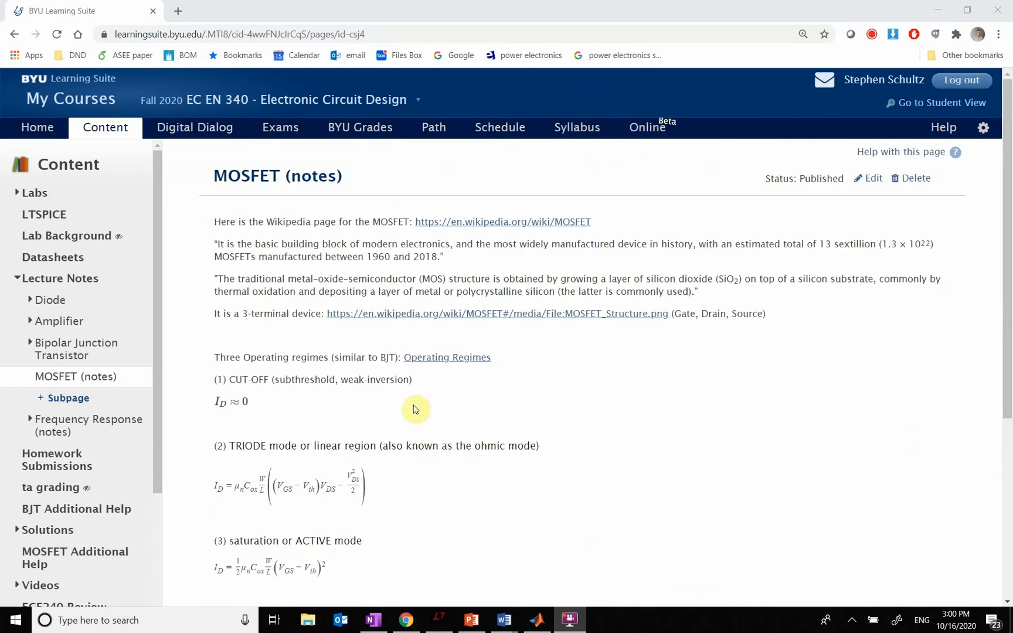
pyautogui.moveTo(523, 222)
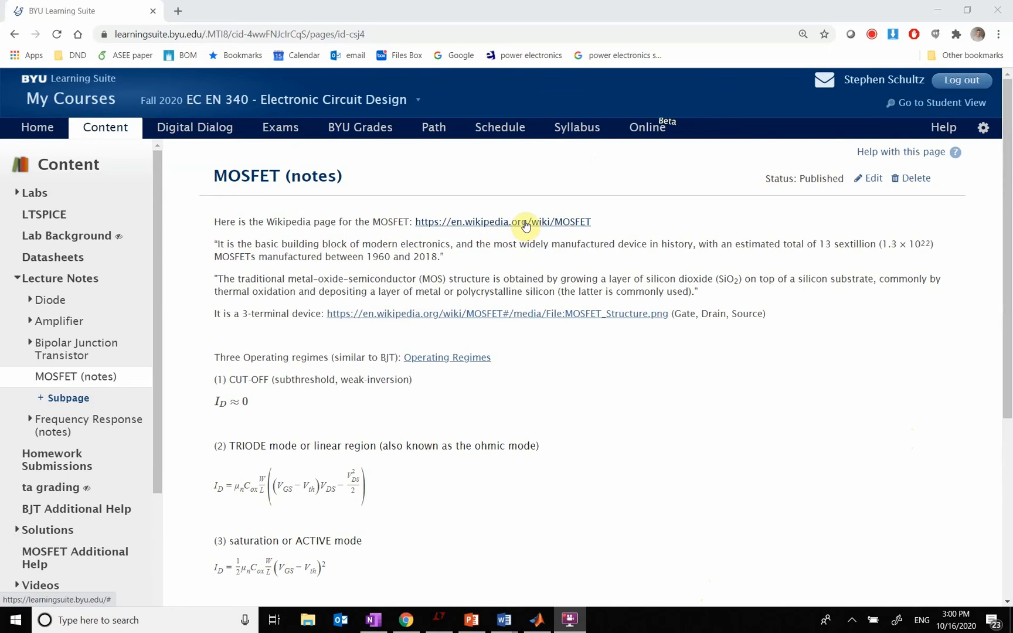
pyautogui.click(503, 222)
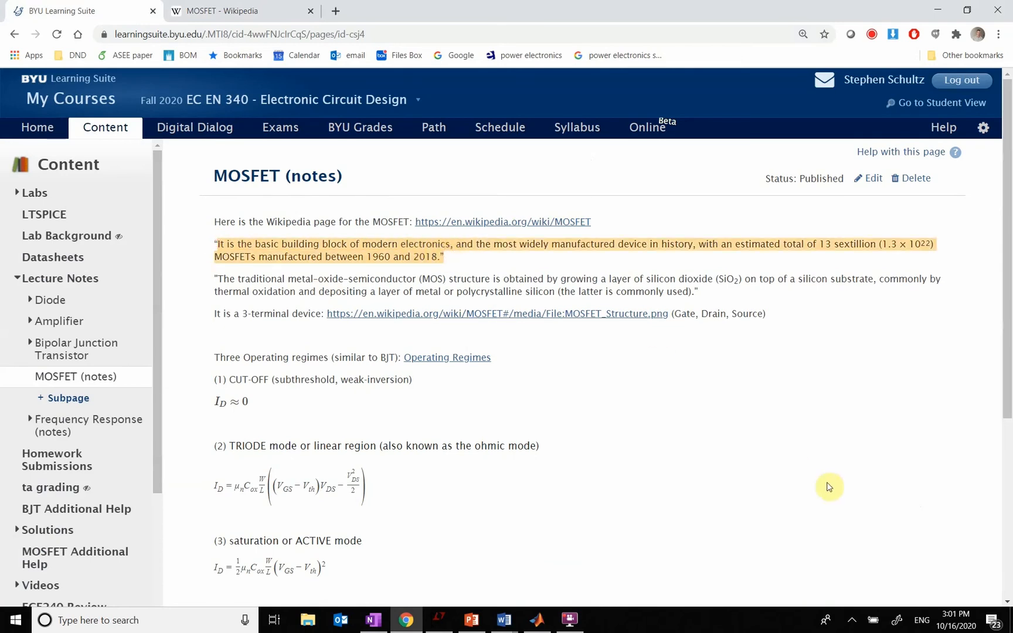
pyautogui.moveTo(366, 296)
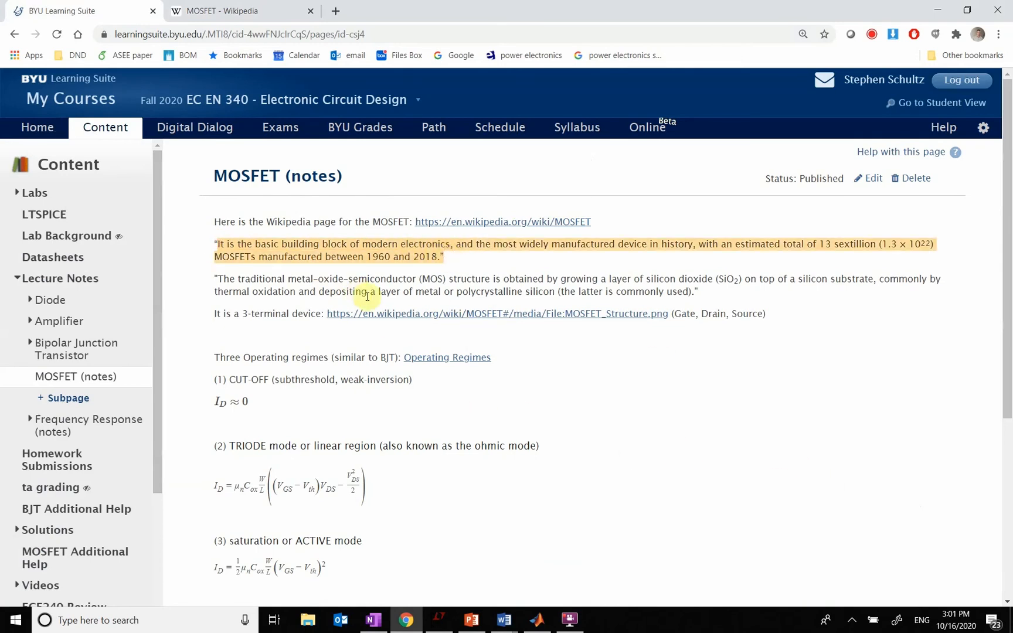
pyautogui.moveTo(477, 277)
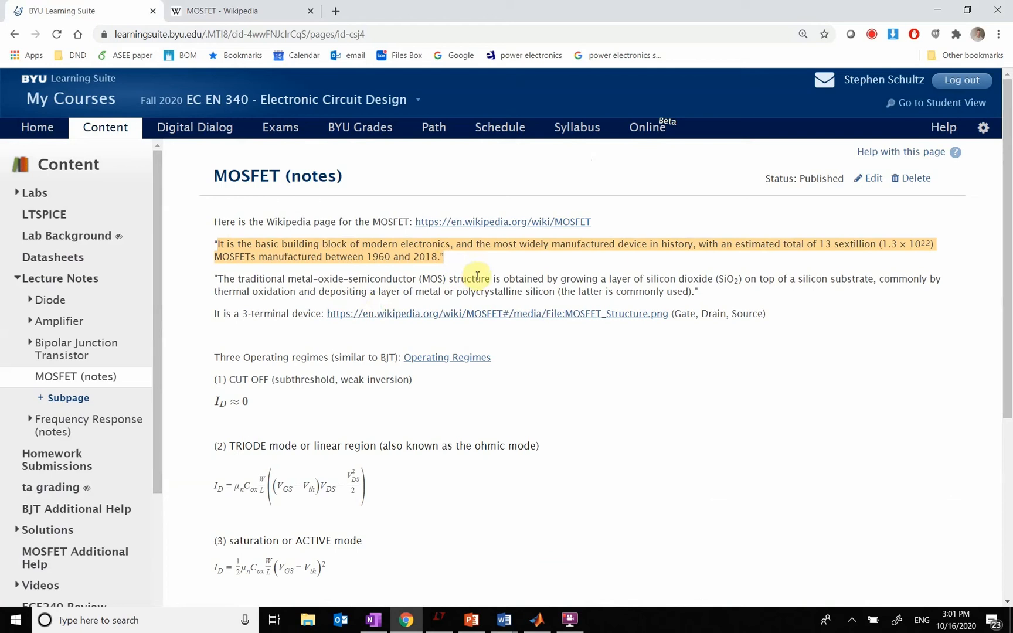
pyautogui.moveTo(808, 293)
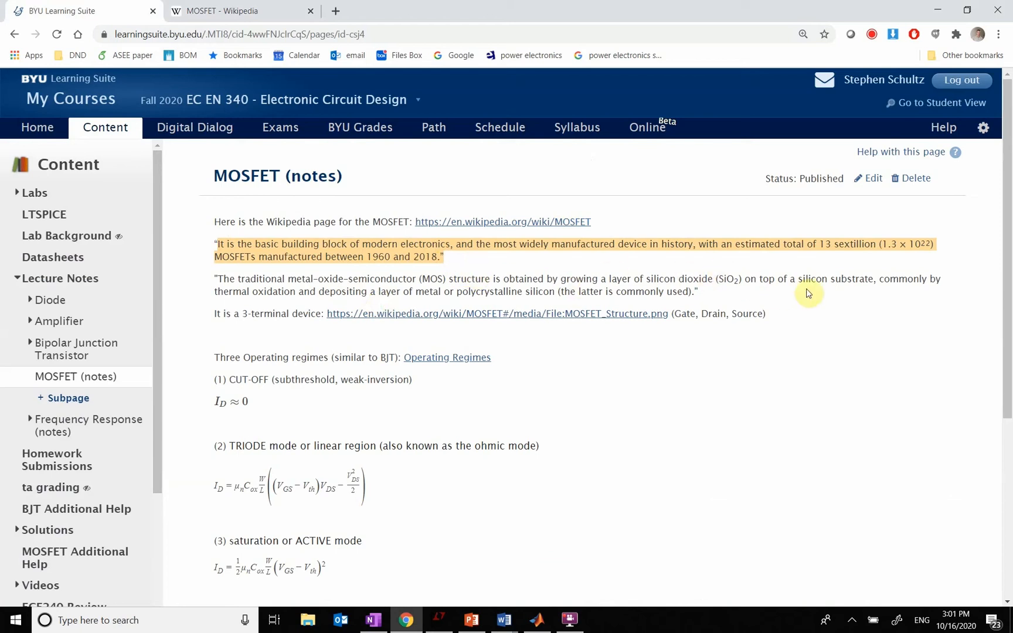
pyautogui.moveTo(849, 256)
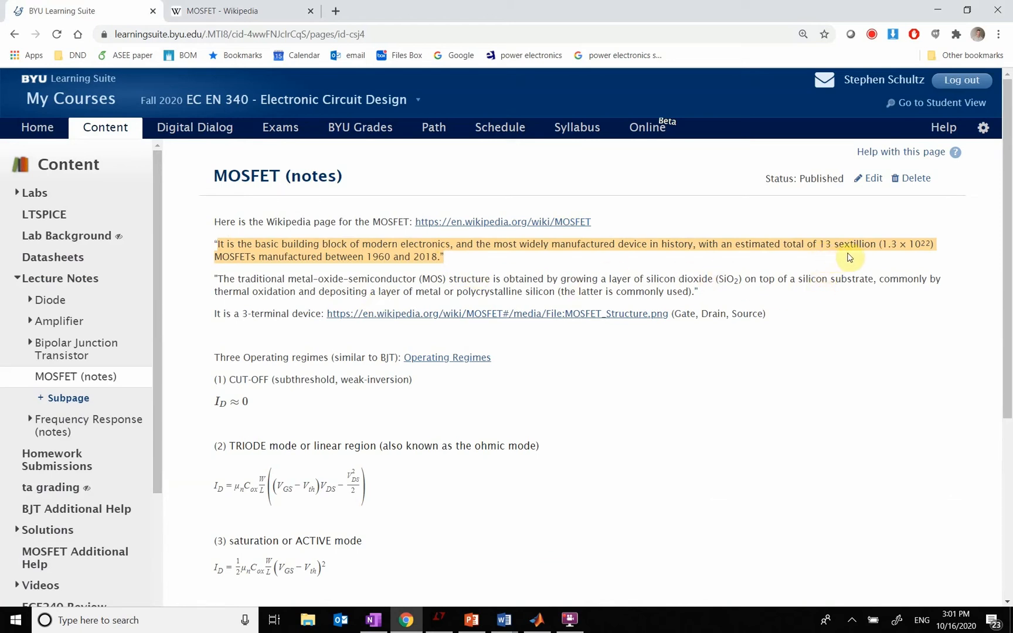
pyautogui.moveTo(896, 254)
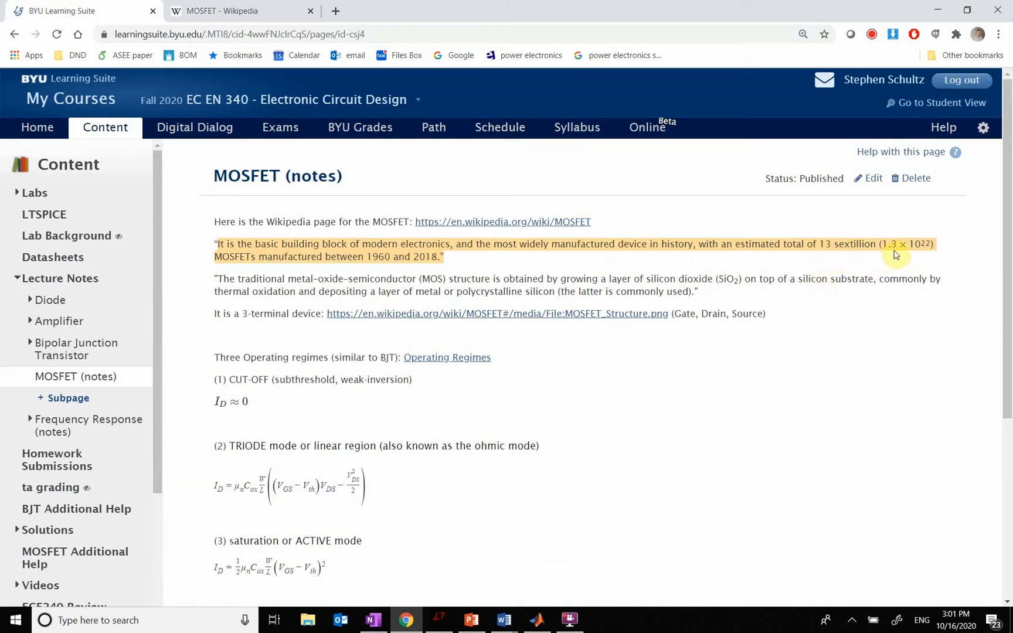
pyautogui.moveTo(925, 255)
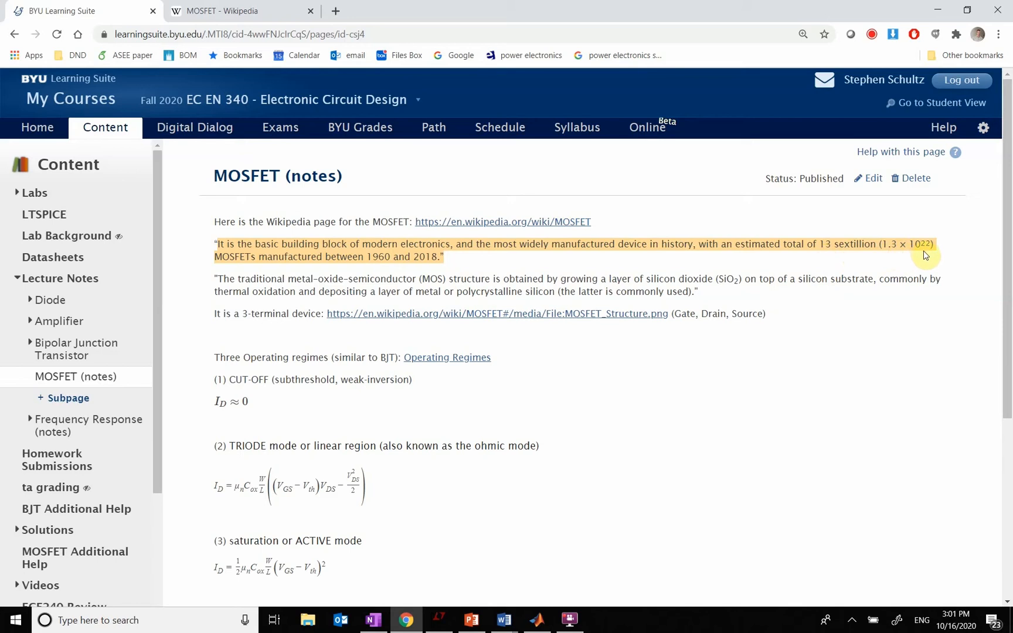
pyautogui.moveTo(386, 269)
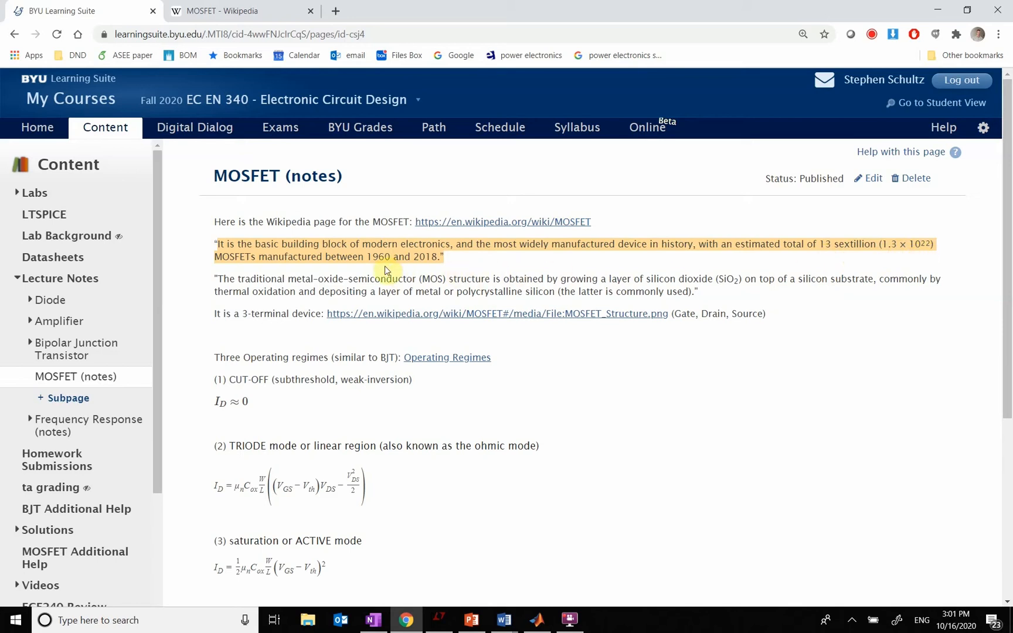
pyautogui.moveTo(459, 266)
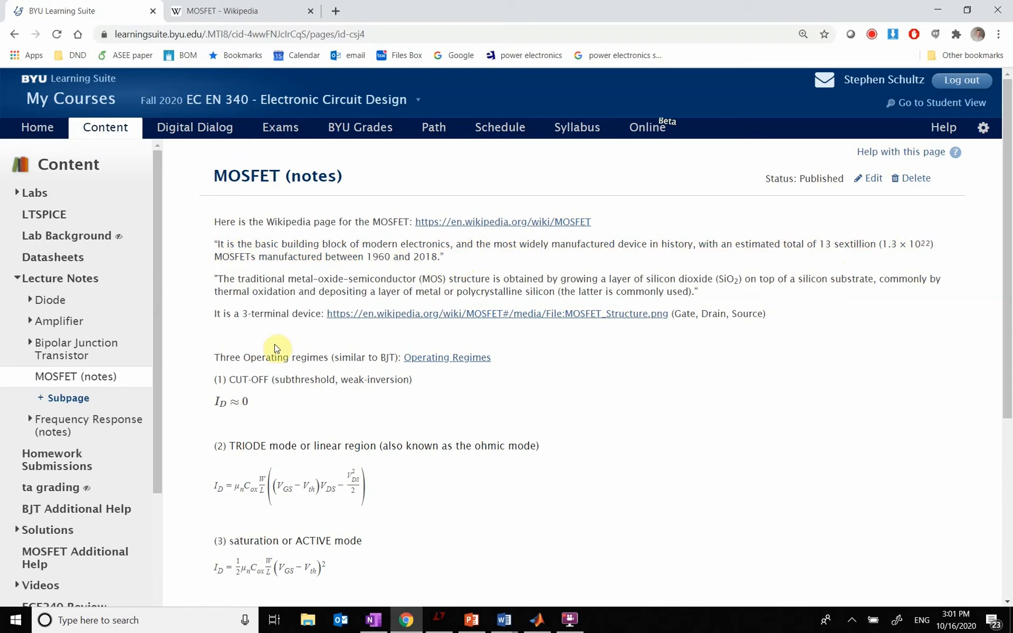
pyautogui.moveTo(329, 280)
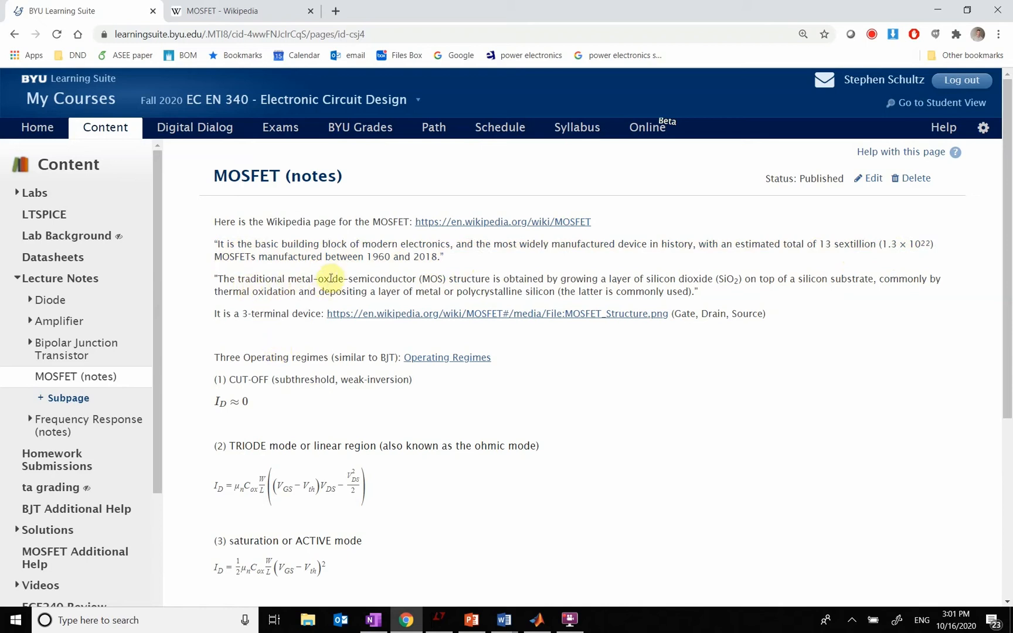
pyautogui.moveTo(396, 269)
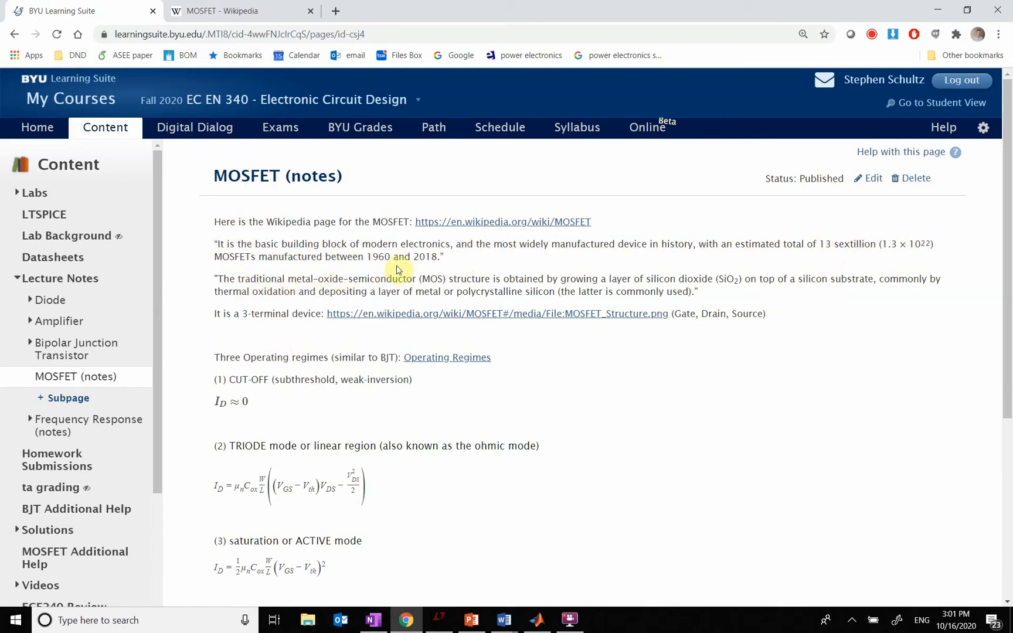
pyautogui.moveTo(396, 289)
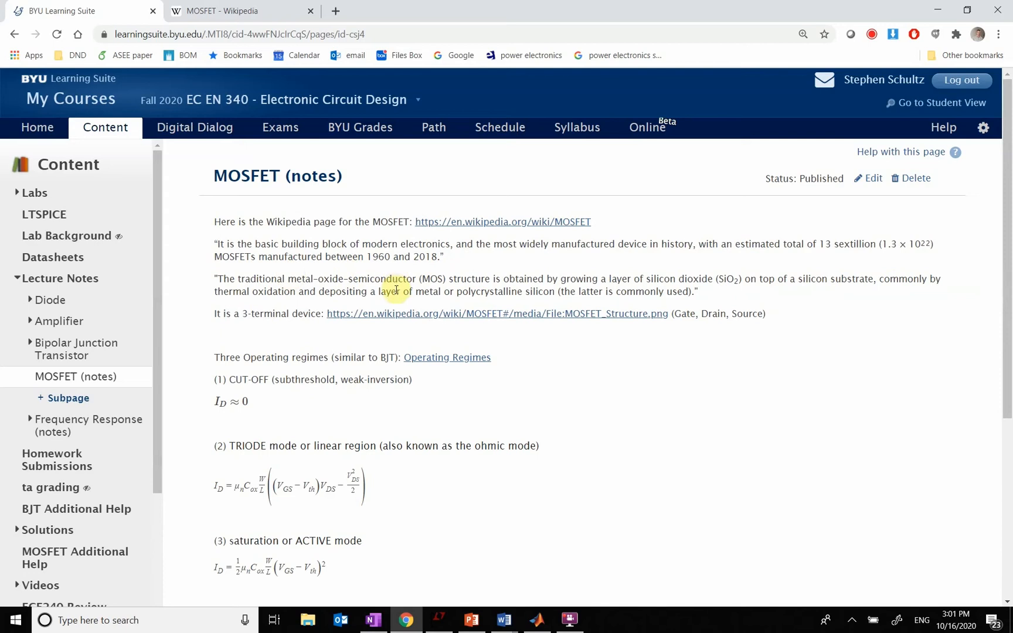
pyautogui.moveTo(538, 302)
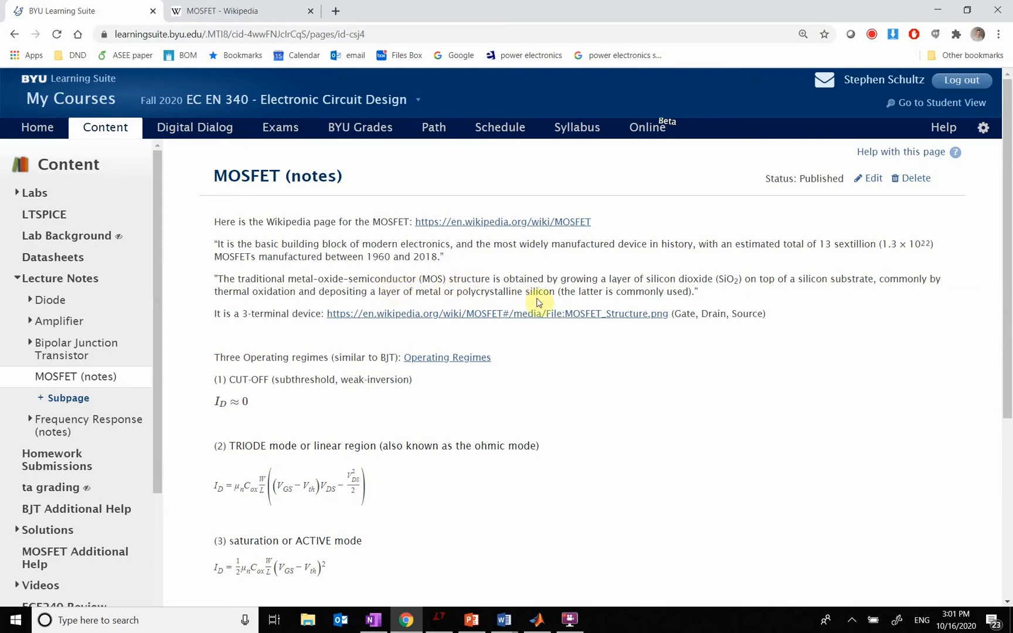
pyautogui.moveTo(536, 307)
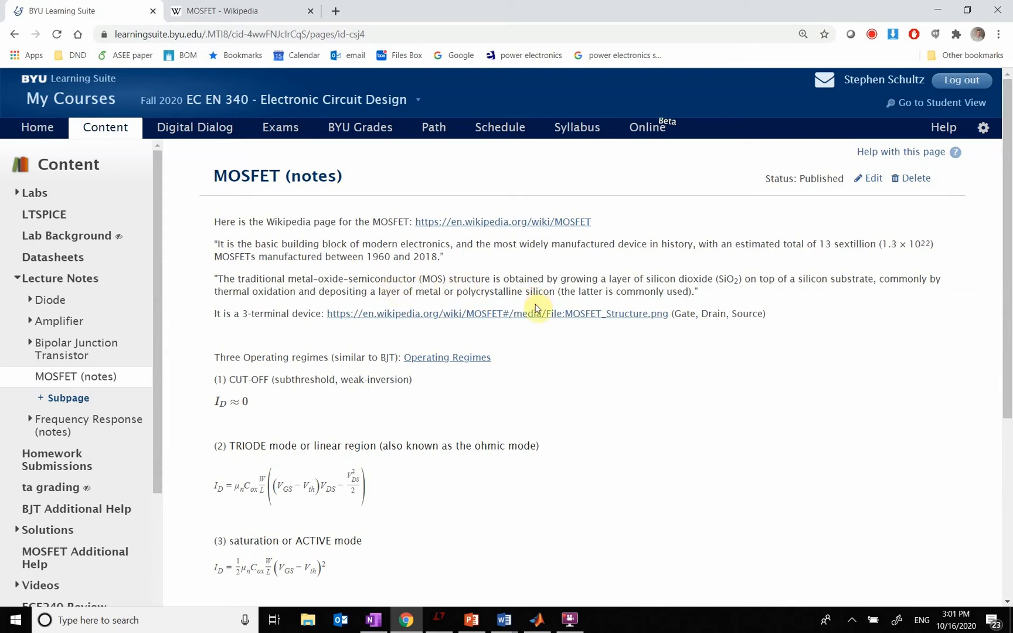
pyautogui.moveTo(904, 283)
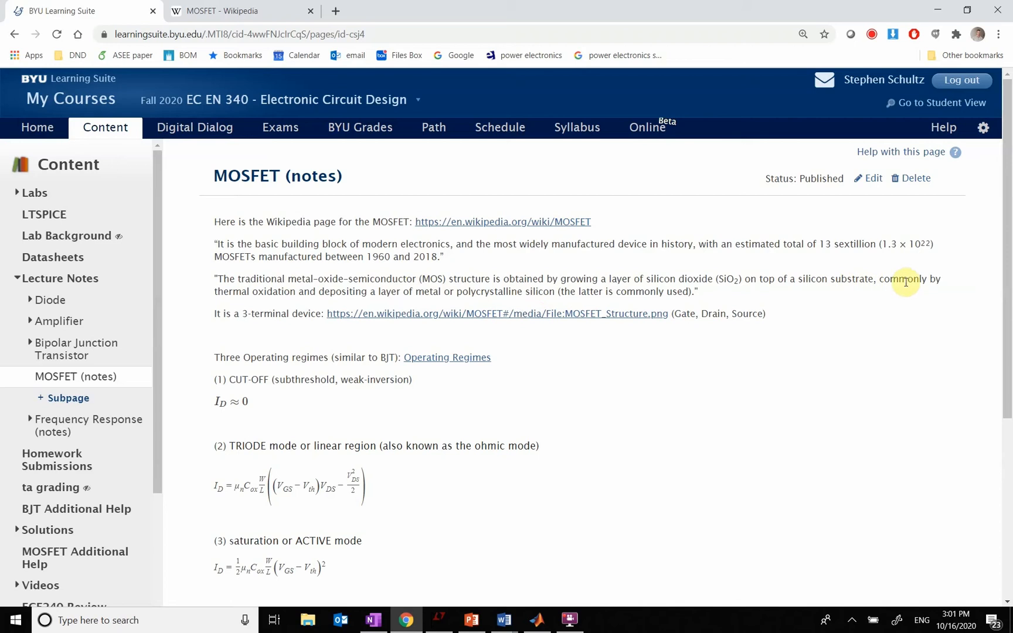
pyautogui.moveTo(278, 315)
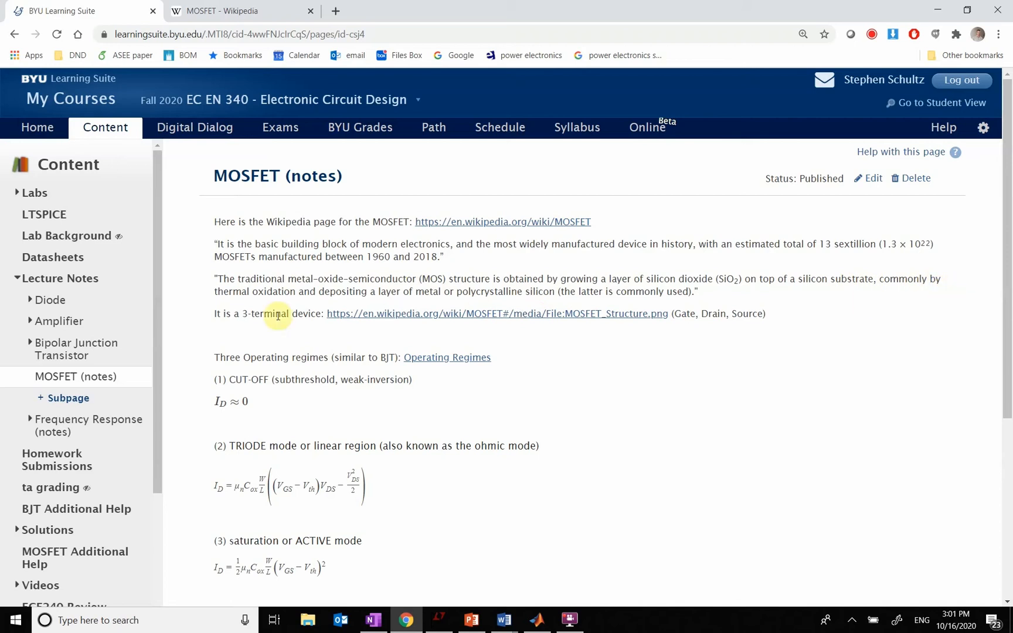
pyautogui.click(497, 314)
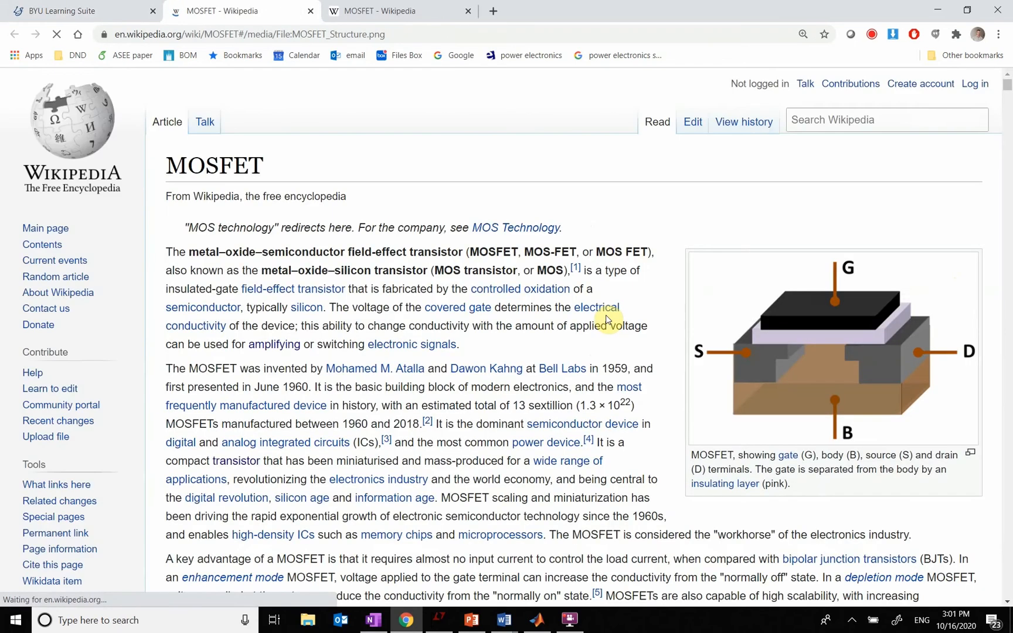
pyautogui.click(832, 352)
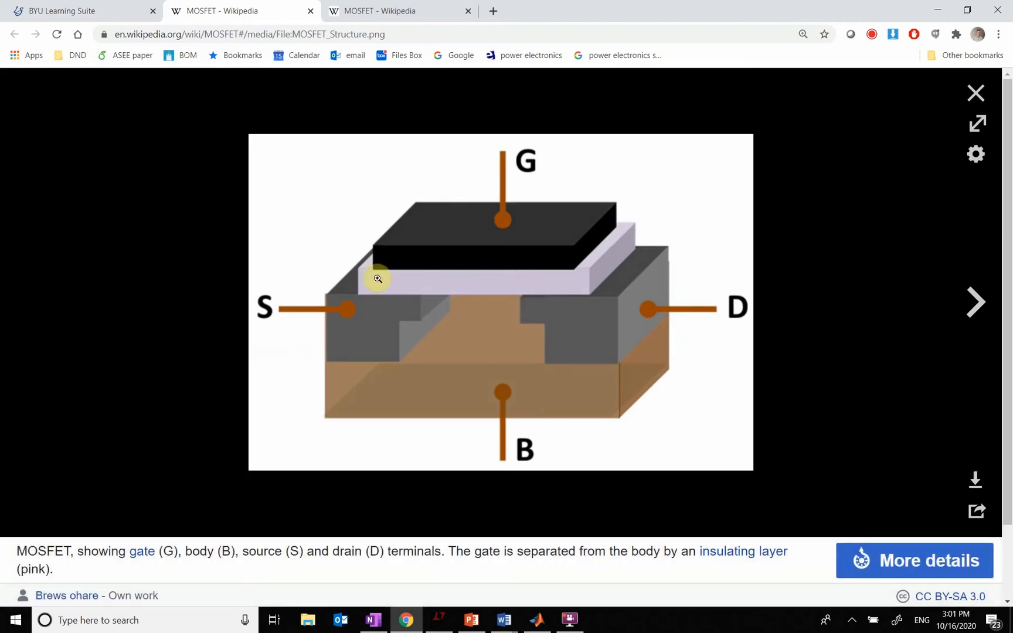
pyautogui.moveTo(600, 339)
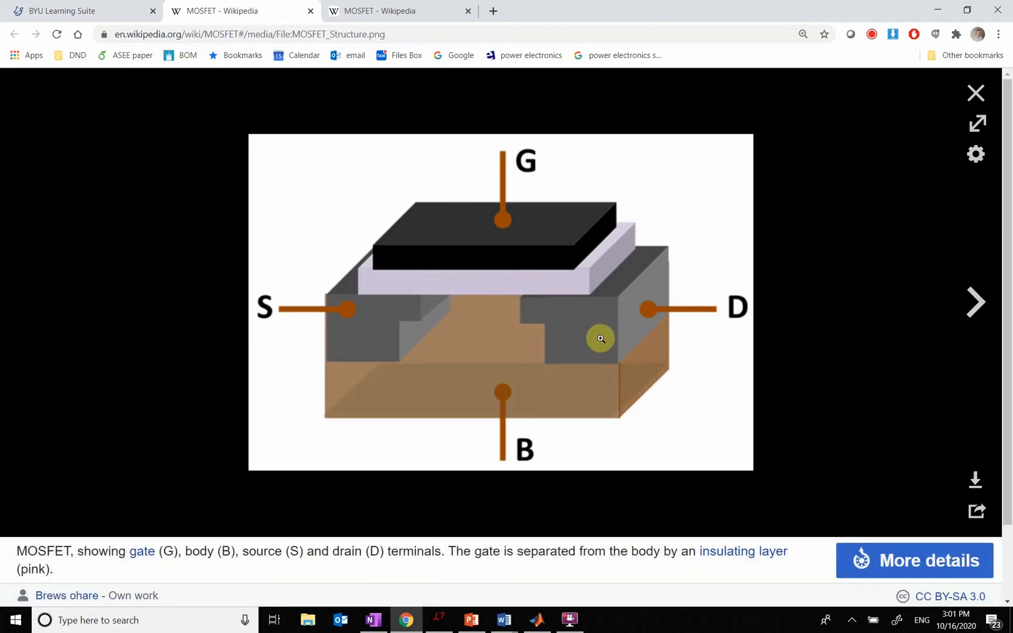
pyautogui.moveTo(444, 408)
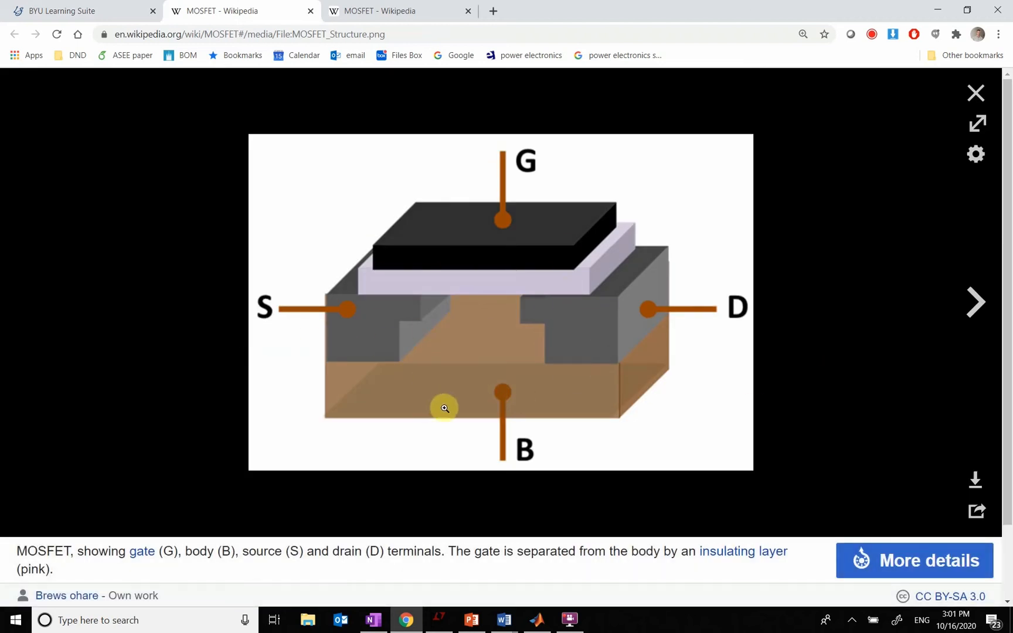
pyautogui.moveTo(505, 396)
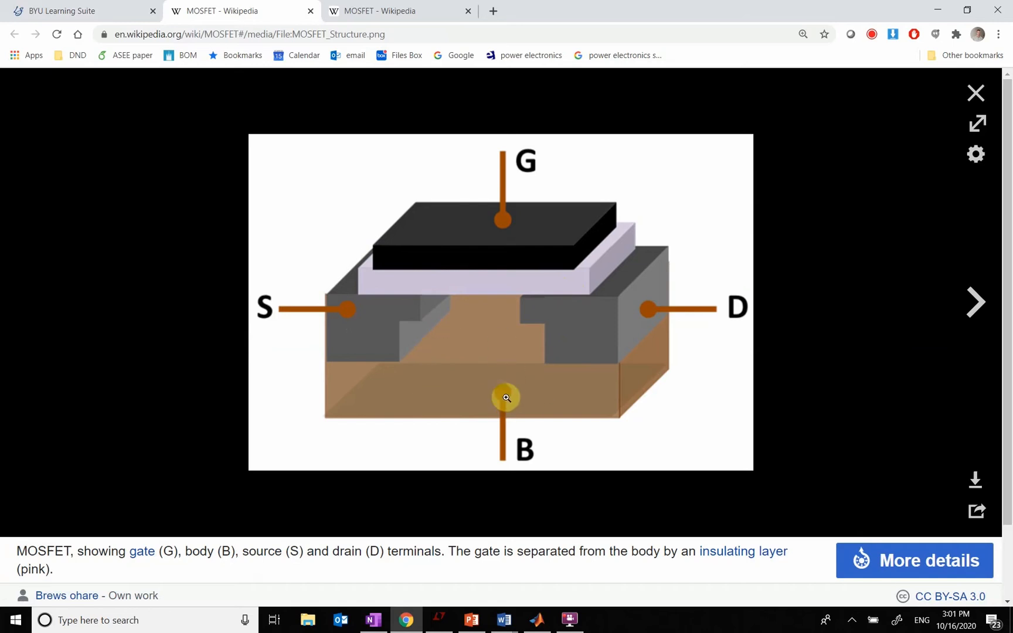
pyautogui.moveTo(606, 334)
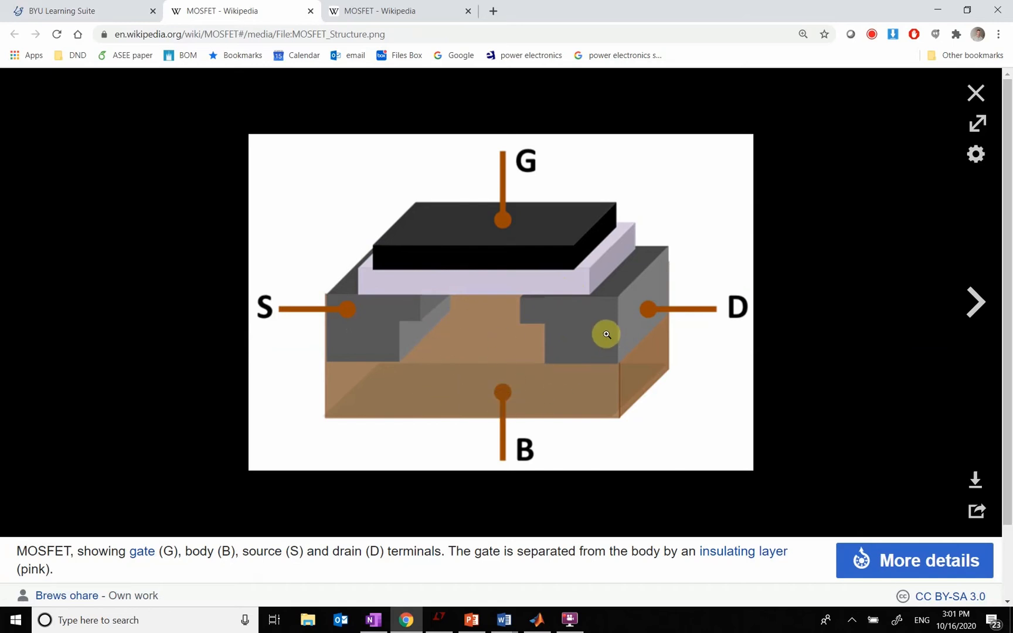
pyautogui.moveTo(369, 346)
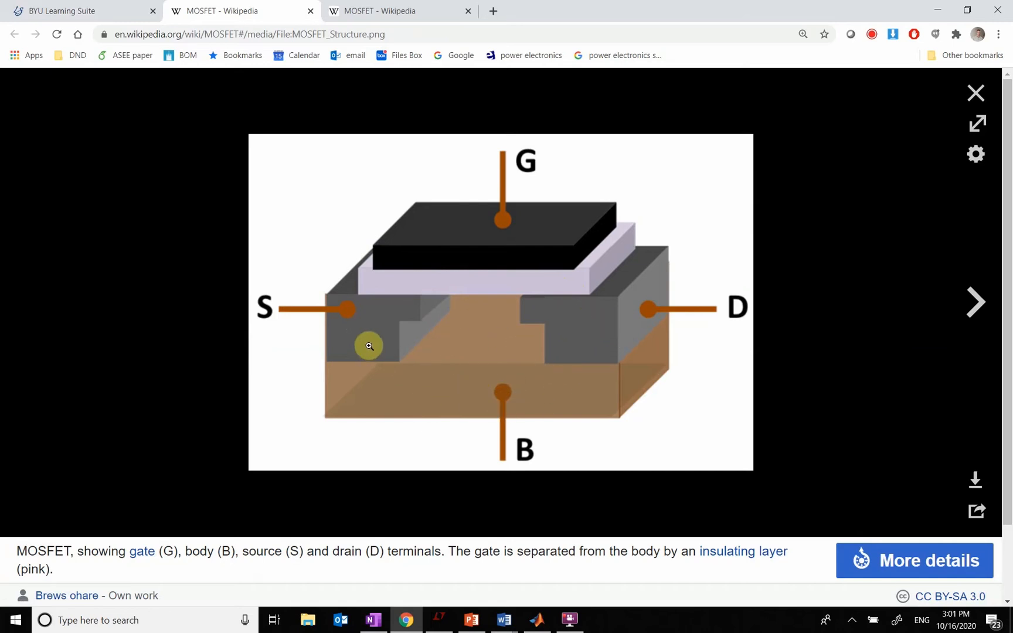
pyautogui.moveTo(497, 341)
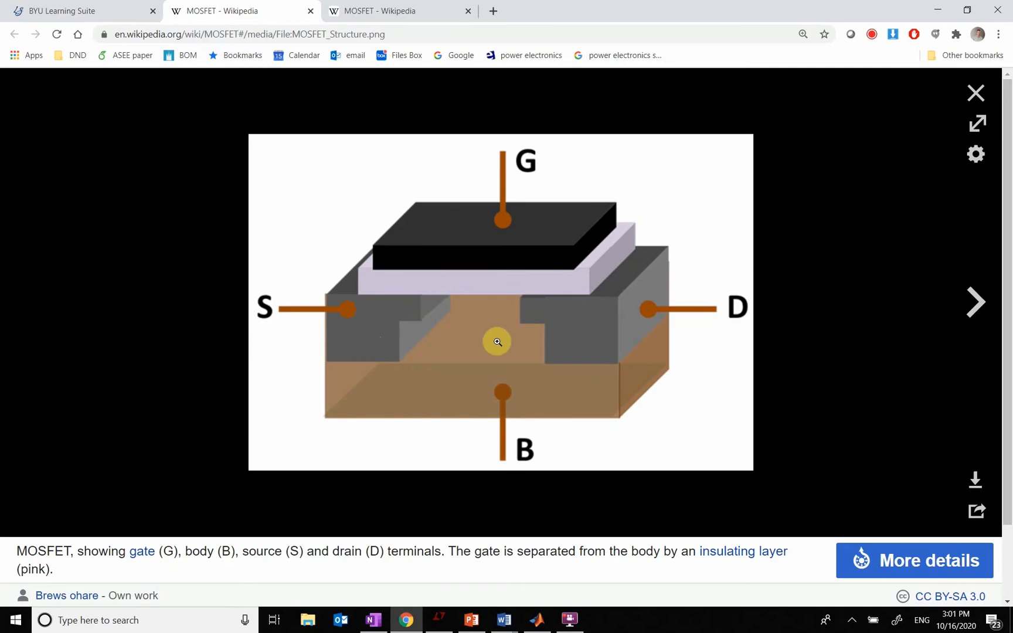
pyautogui.moveTo(508, 217)
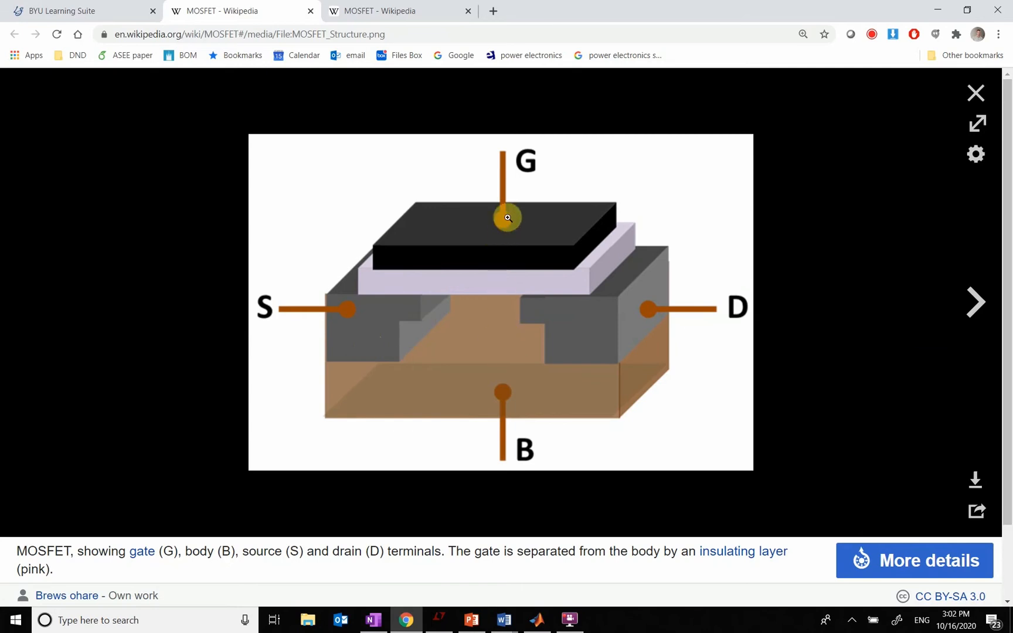
pyautogui.moveTo(481, 301)
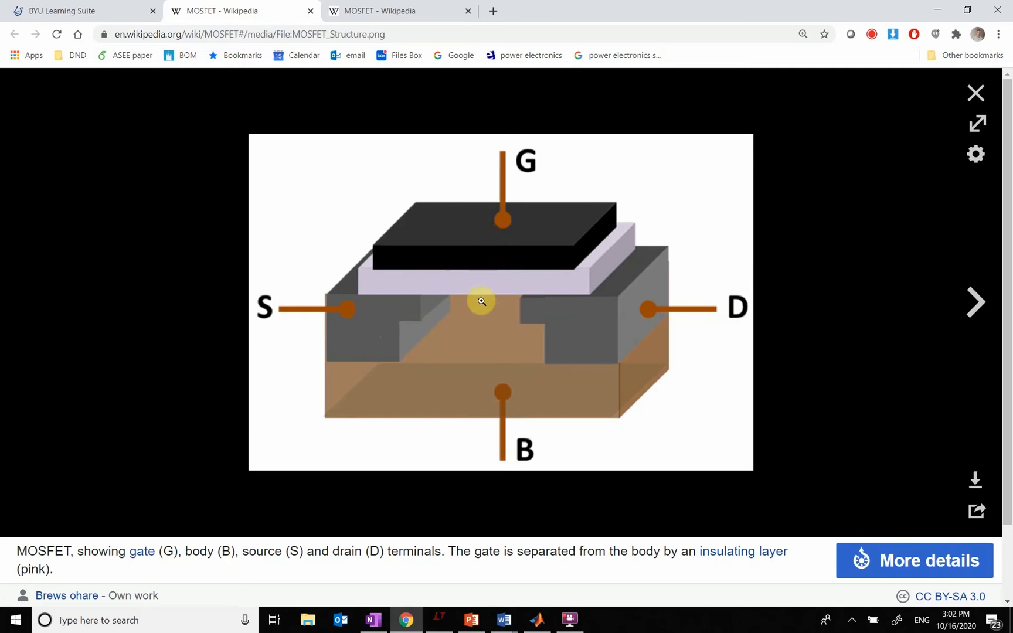
pyautogui.moveTo(369, 287)
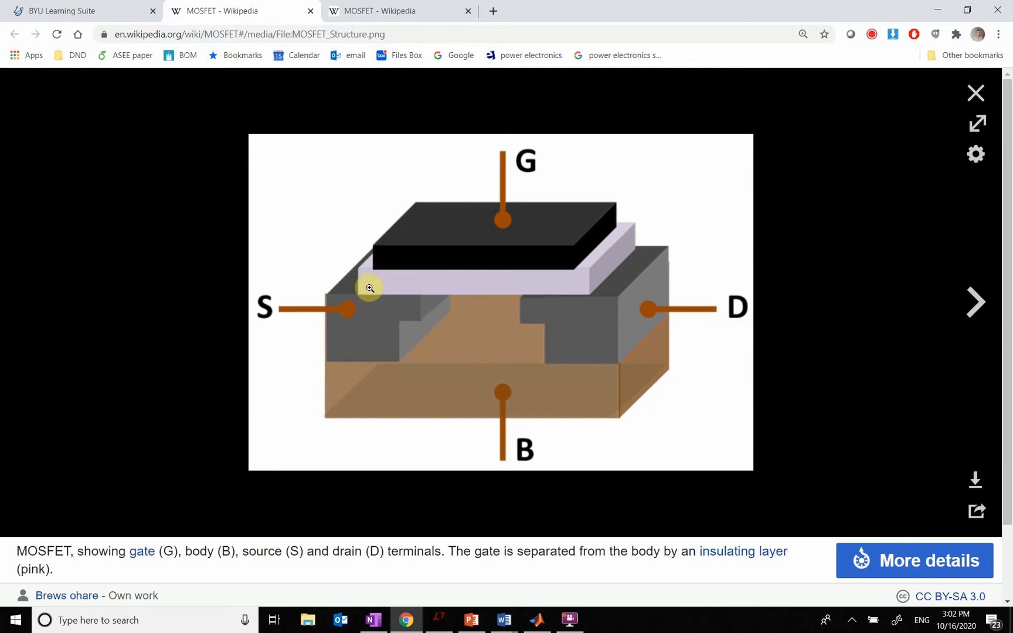
pyautogui.moveTo(409, 286)
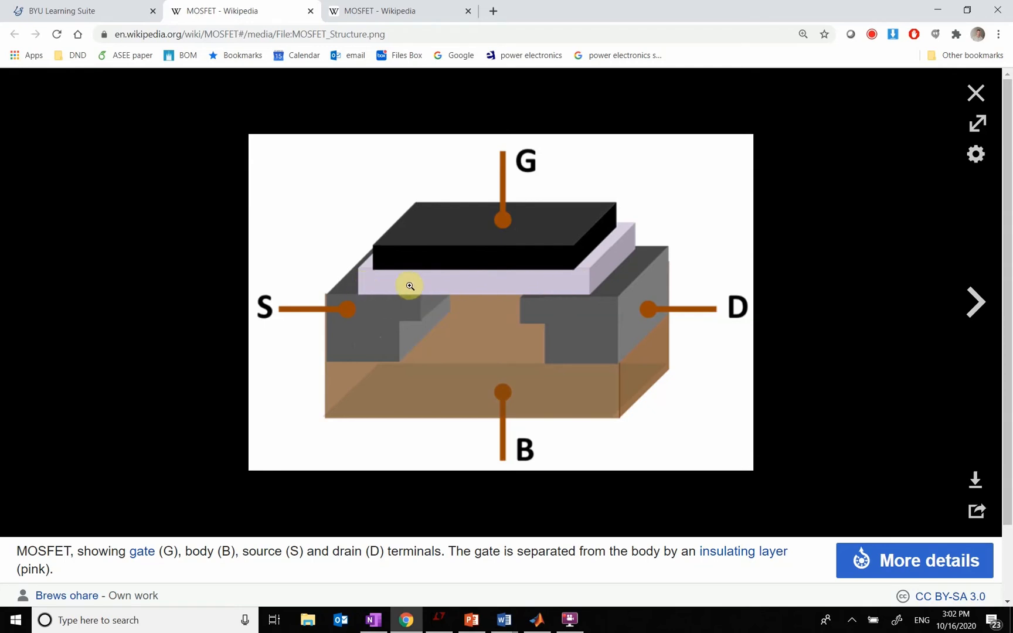
pyautogui.moveTo(552, 281)
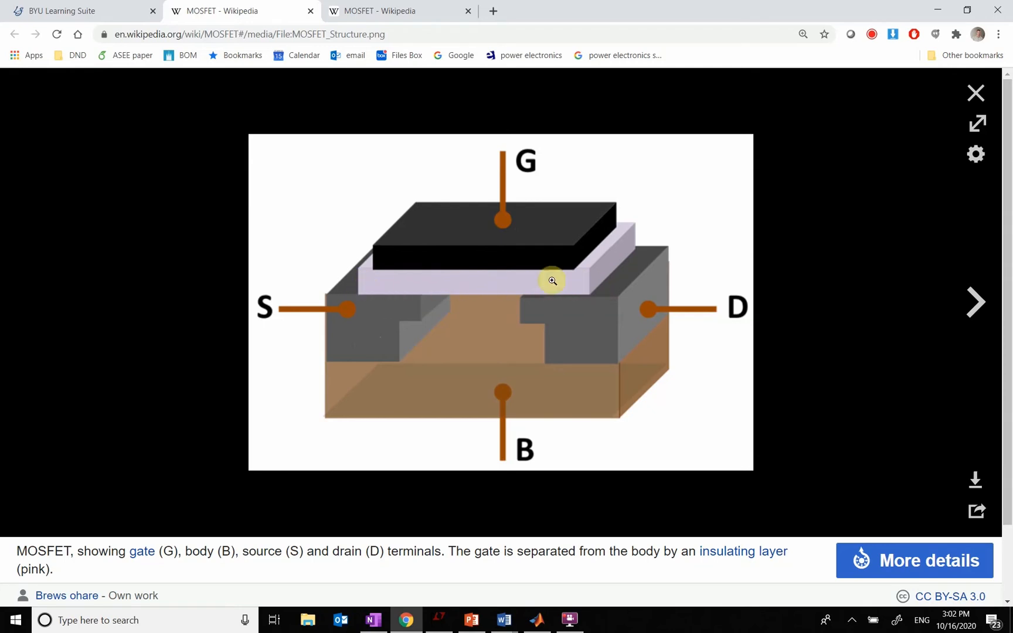
pyautogui.moveTo(490, 281)
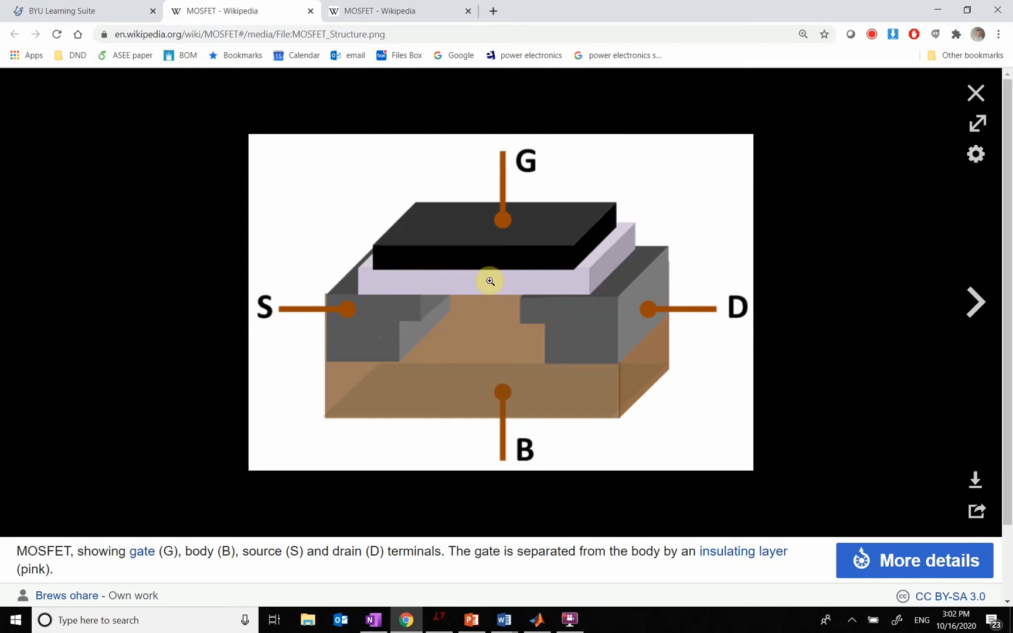
pyautogui.moveTo(480, 330)
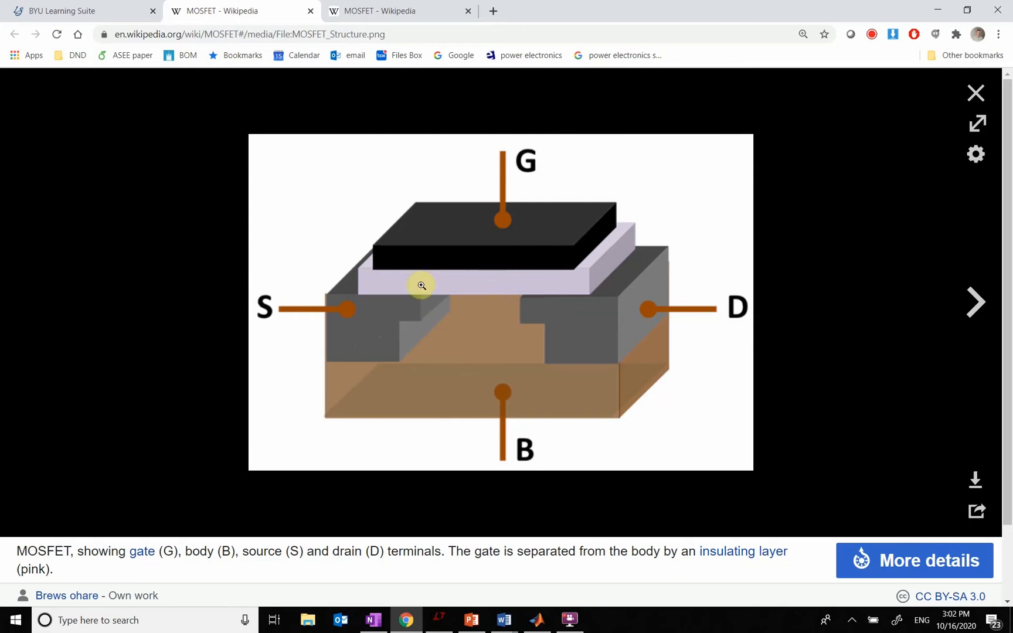
pyautogui.moveTo(490, 283)
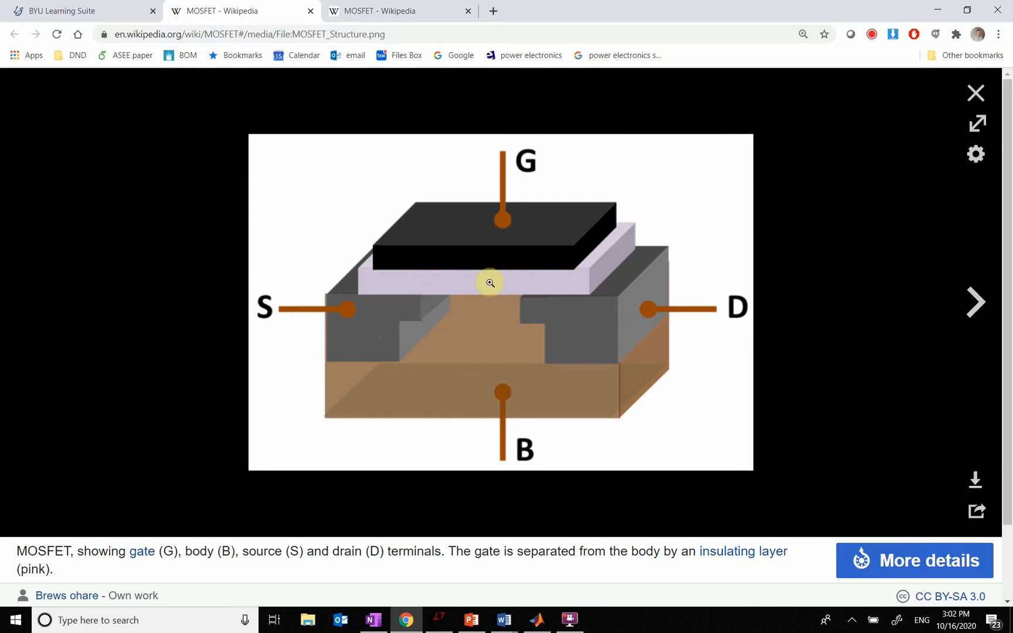
pyautogui.moveTo(468, 309)
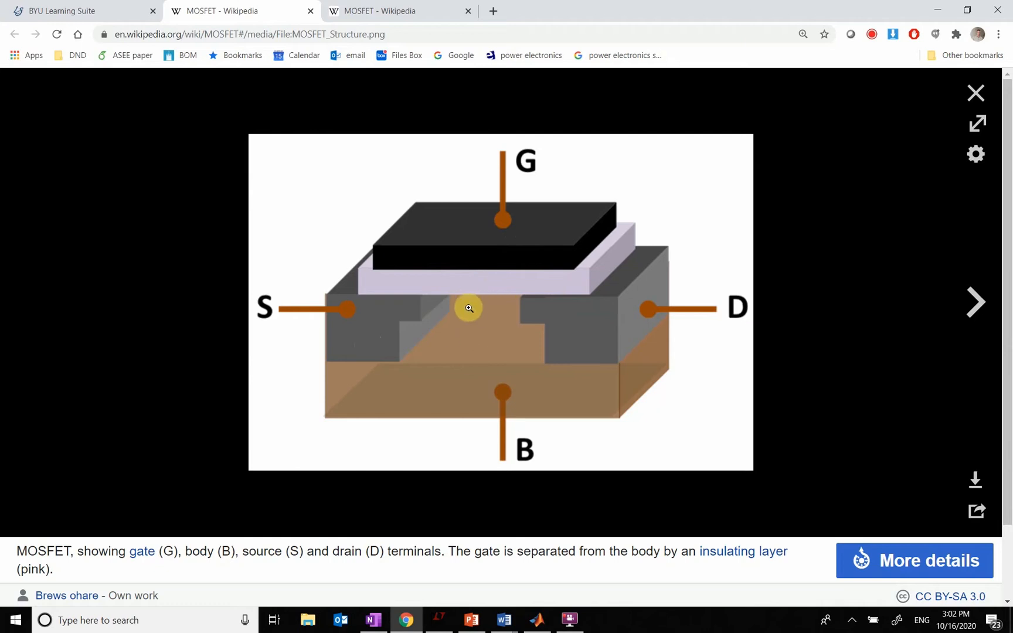
# Step: Return to the BYU Learning Suite MOSFET (notes) page with the operating-regime equations
pyautogui.click(85, 11)
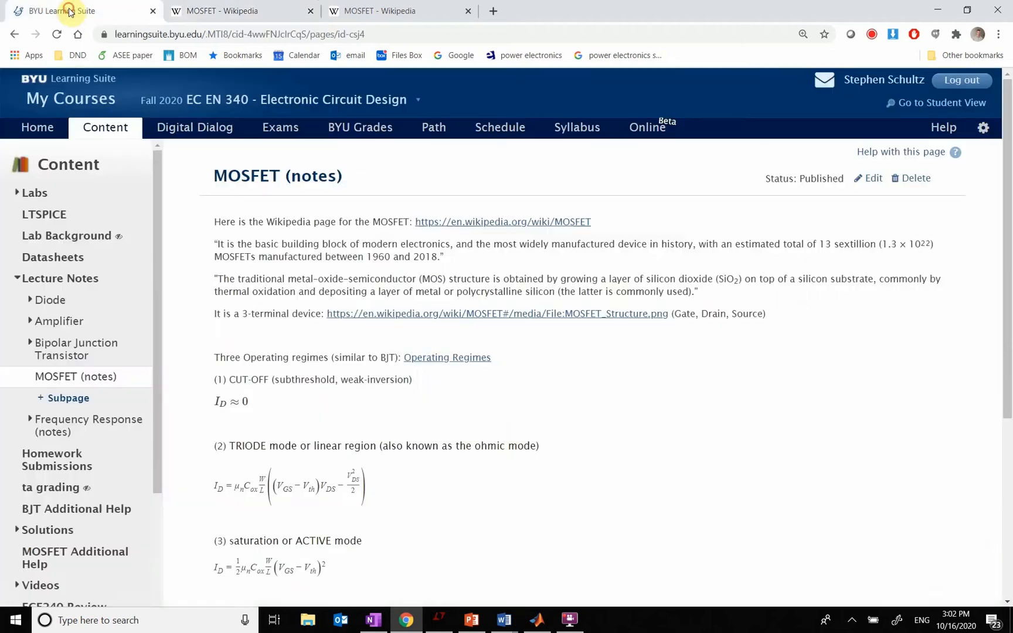
pyautogui.moveTo(638, 413)
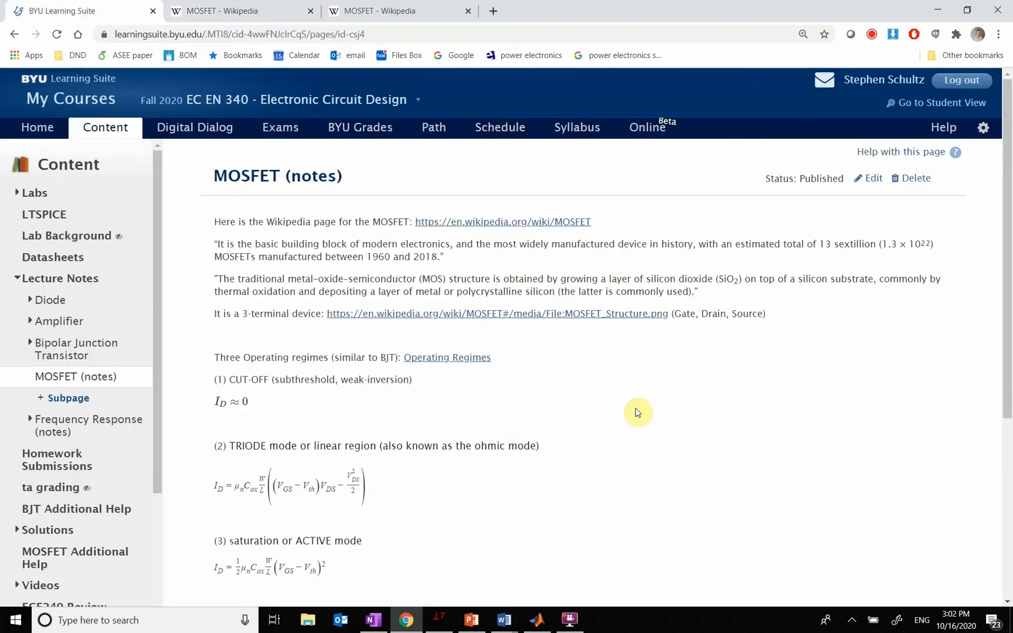
pyautogui.scroll(-3)
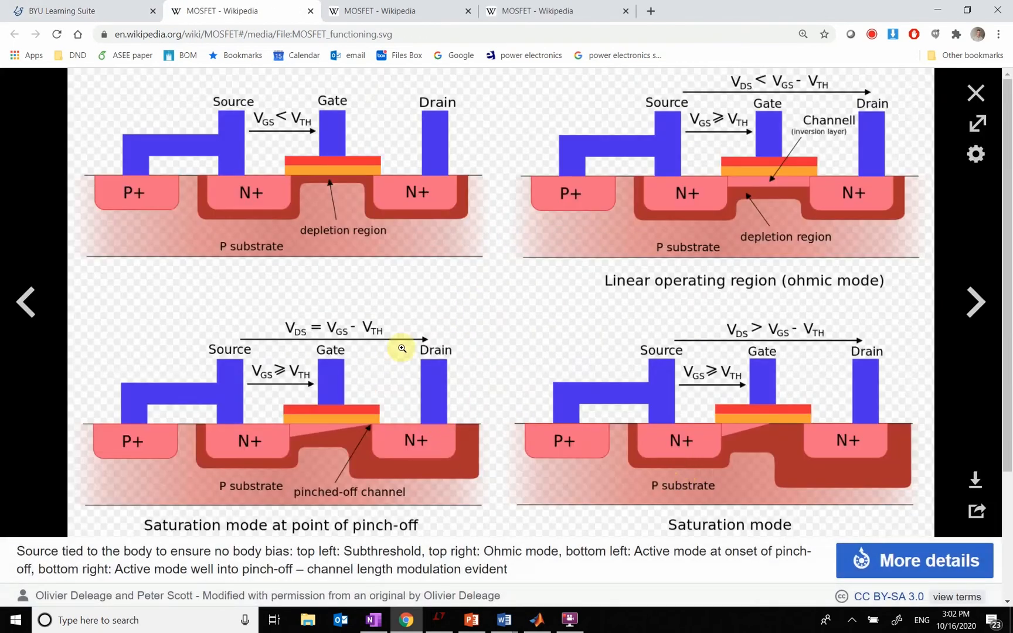
pyautogui.moveTo(176, 205)
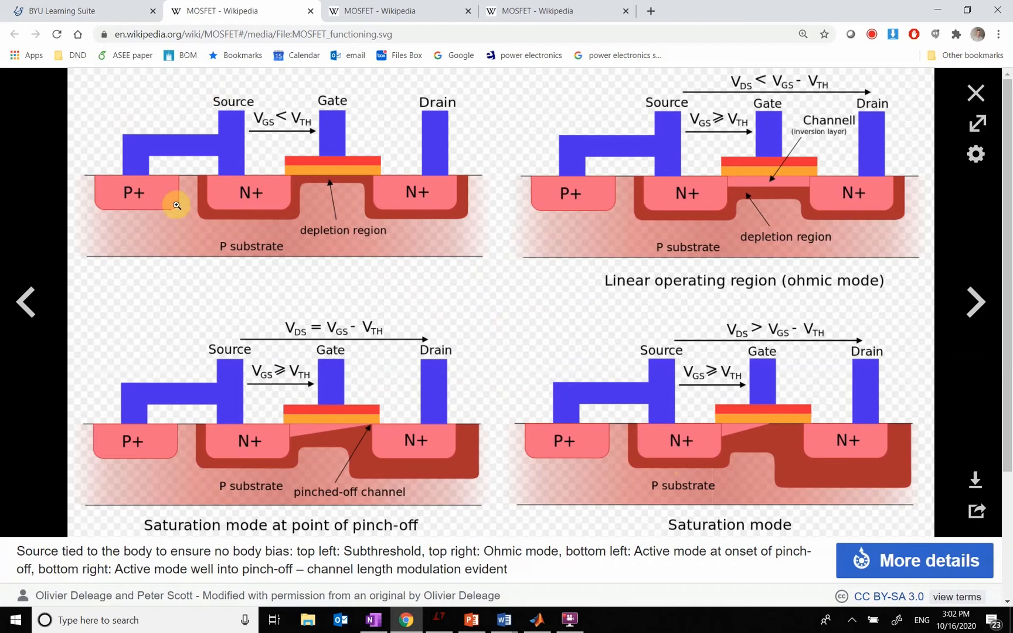
pyautogui.moveTo(332, 180)
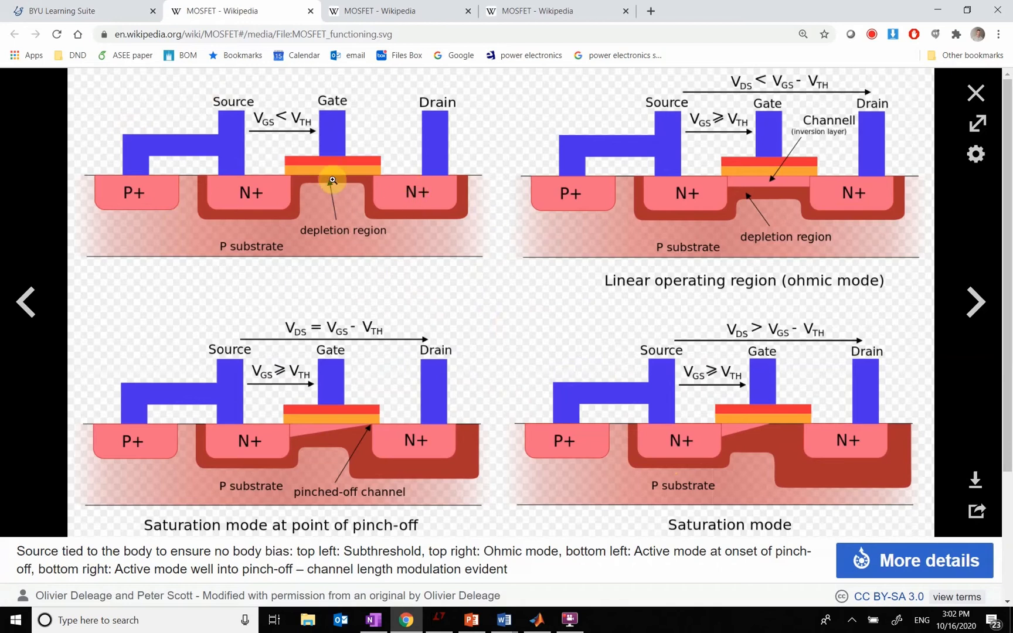
pyautogui.moveTo(420, 184)
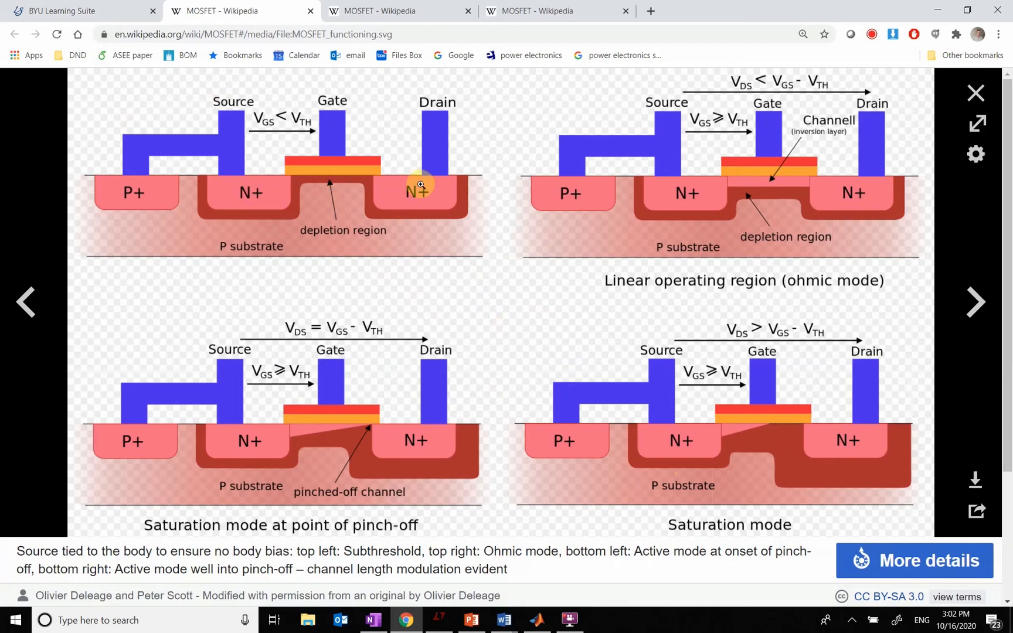
pyautogui.moveTo(258, 194)
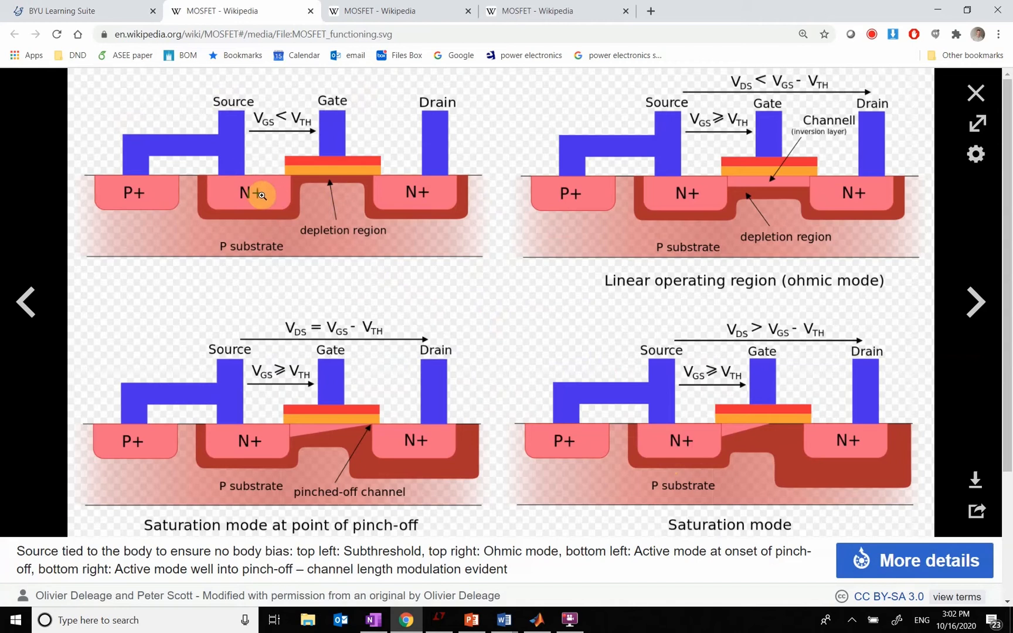
pyautogui.moveTo(162, 161)
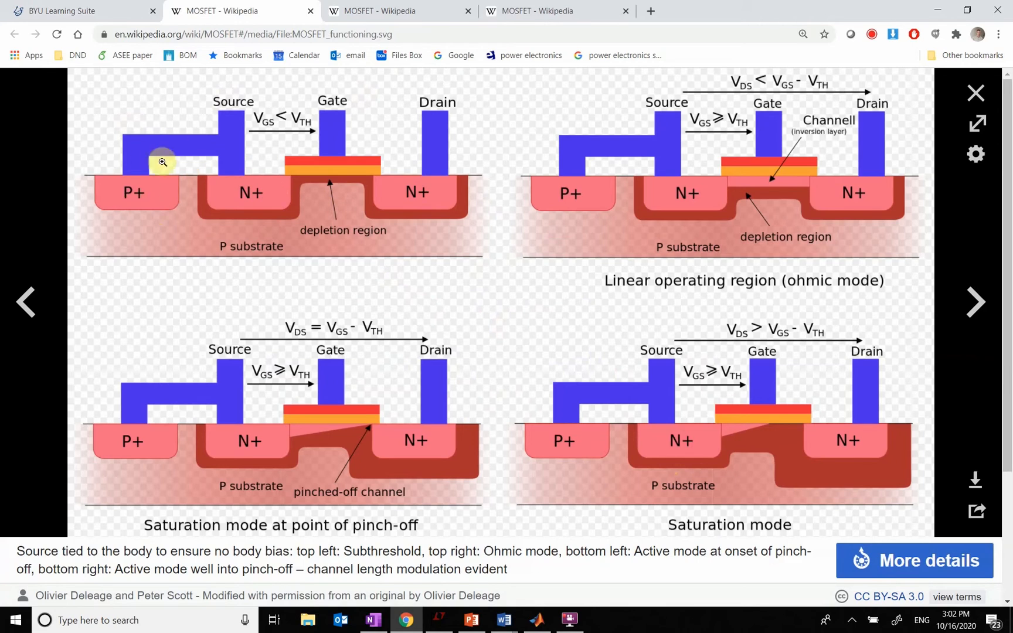
pyautogui.moveTo(282, 223)
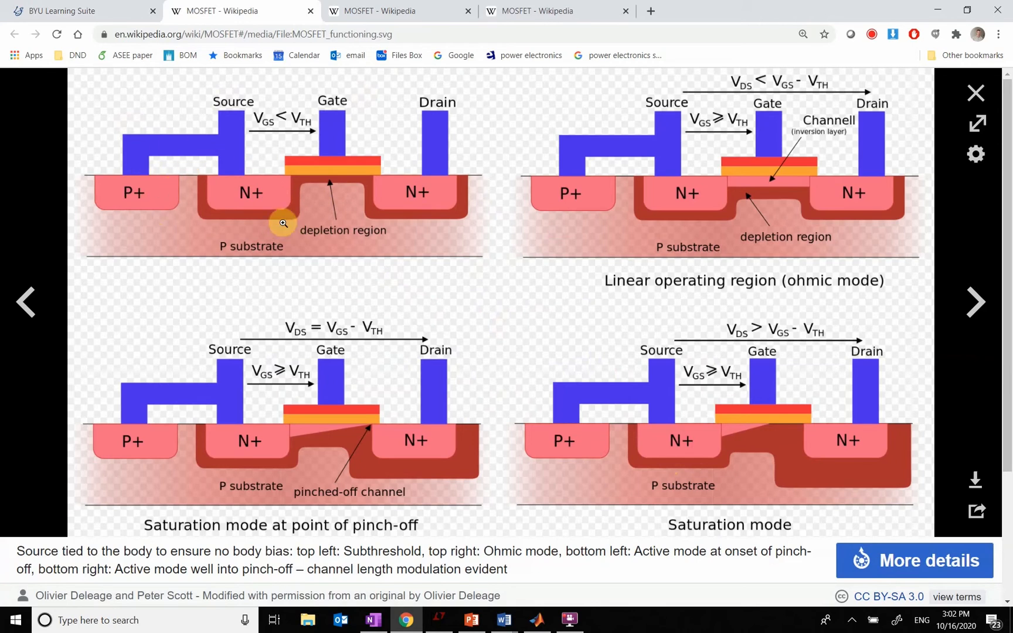
pyautogui.moveTo(345, 220)
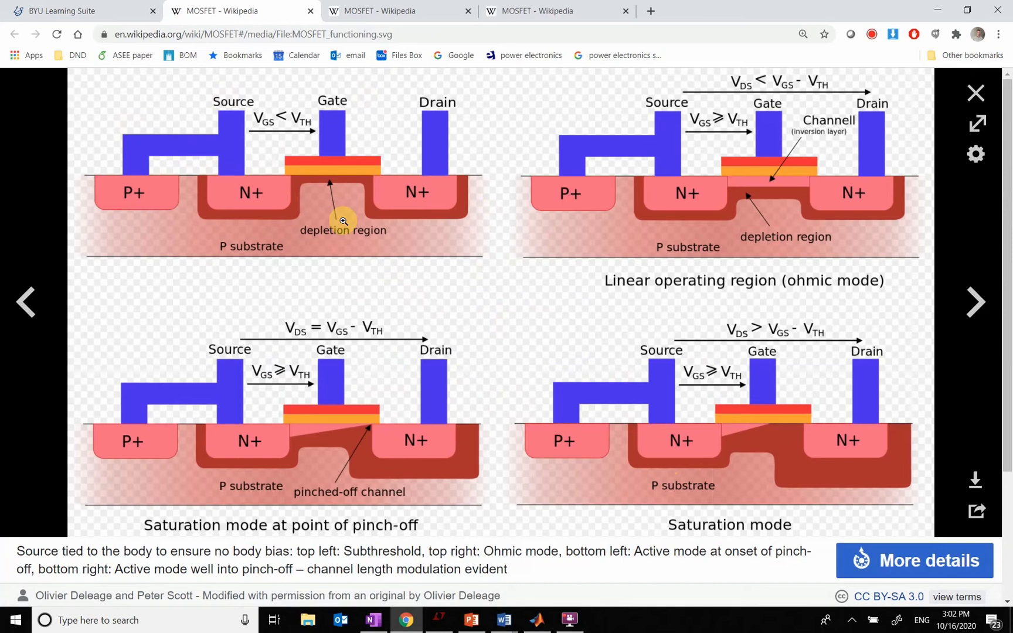
pyautogui.moveTo(344, 189)
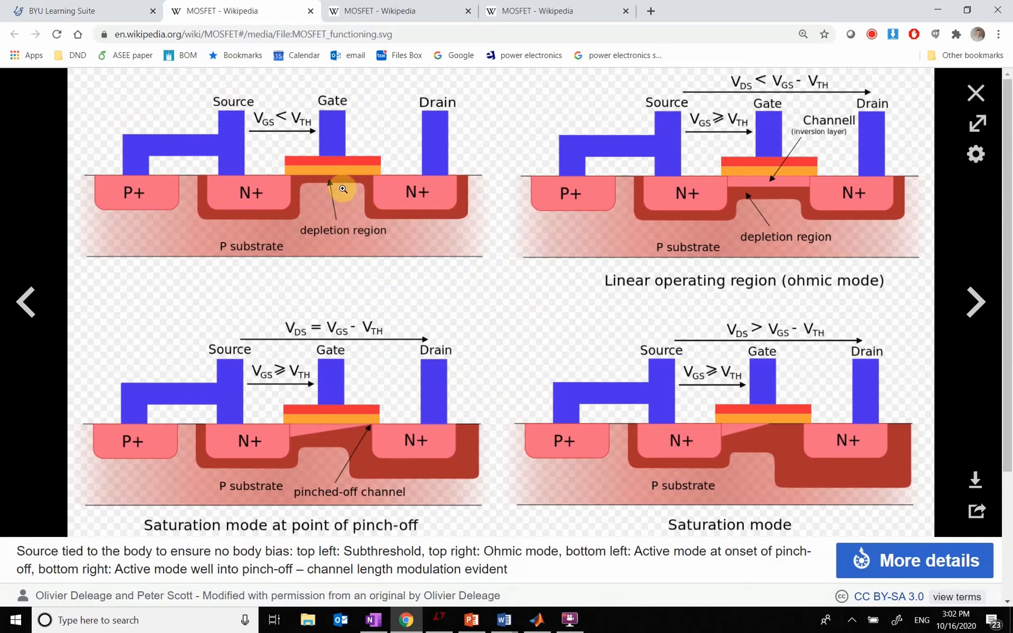
pyautogui.moveTo(357, 188)
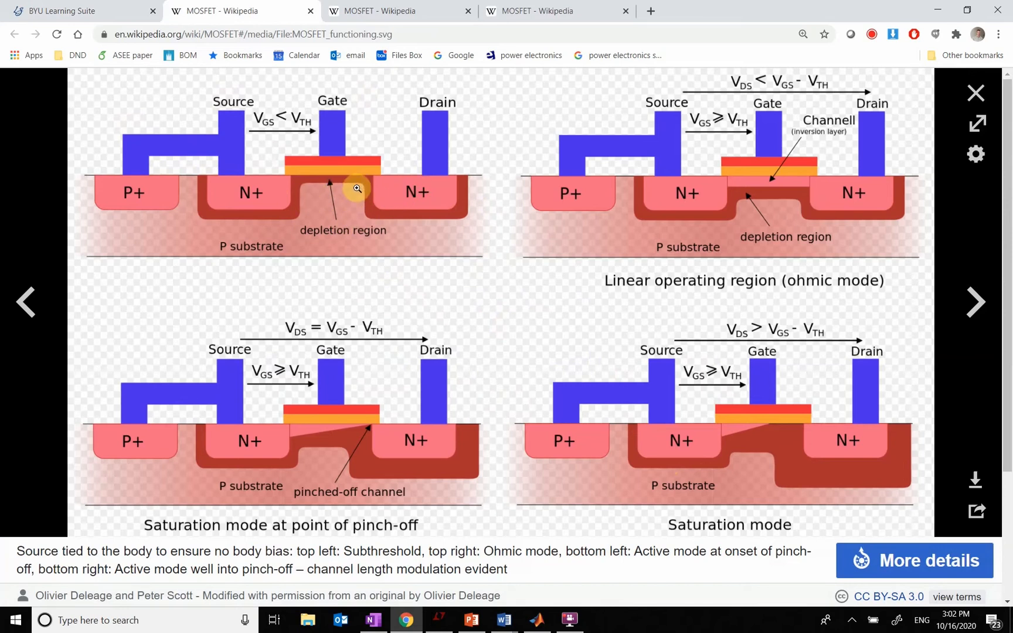
pyautogui.moveTo(359, 186)
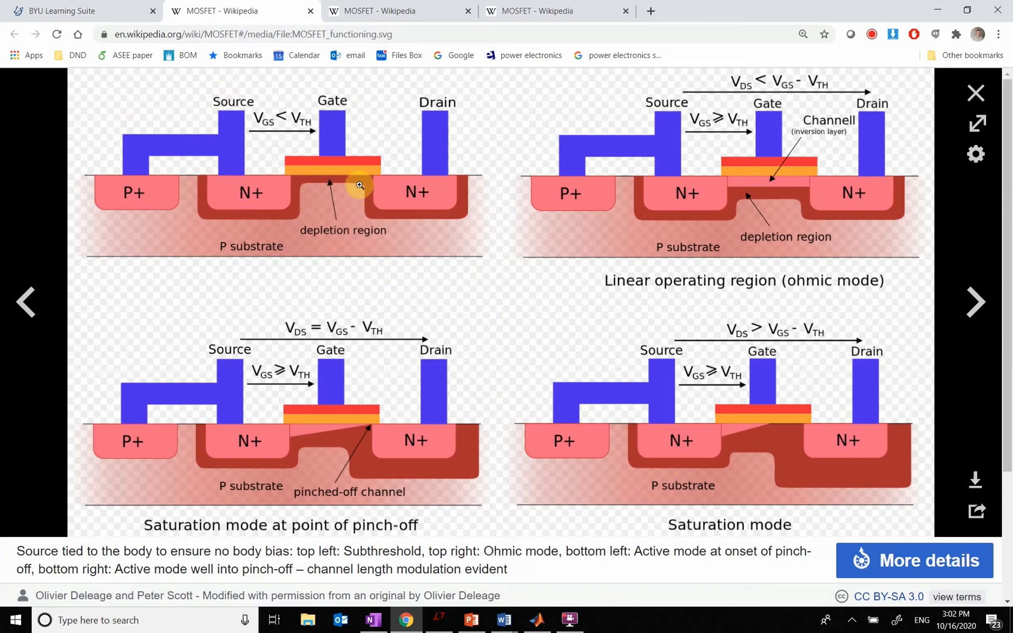
pyautogui.moveTo(258, 194)
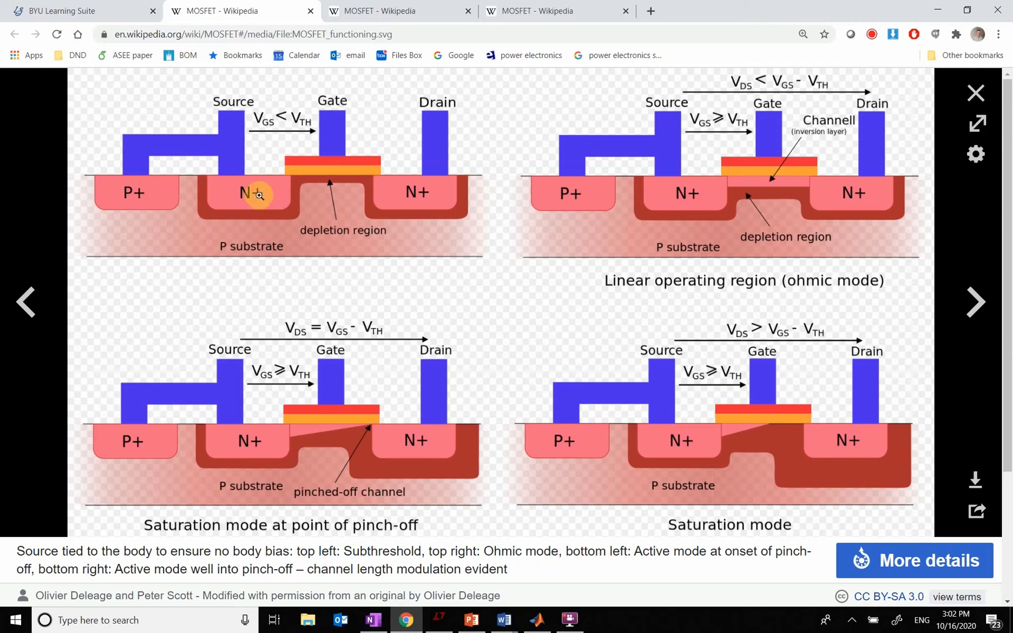
pyautogui.moveTo(301, 174)
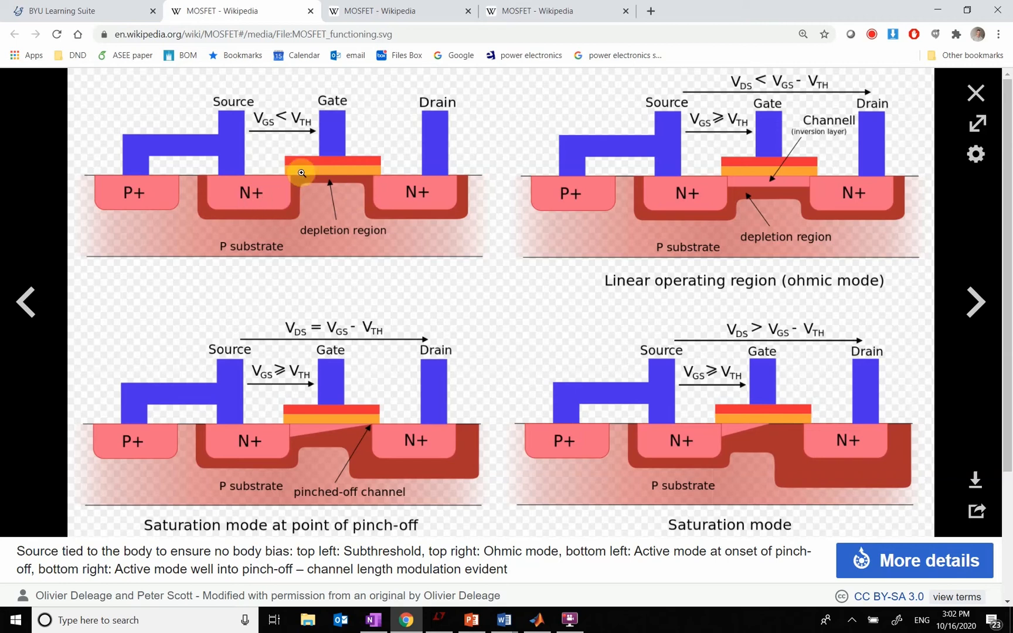
pyautogui.moveTo(262, 197)
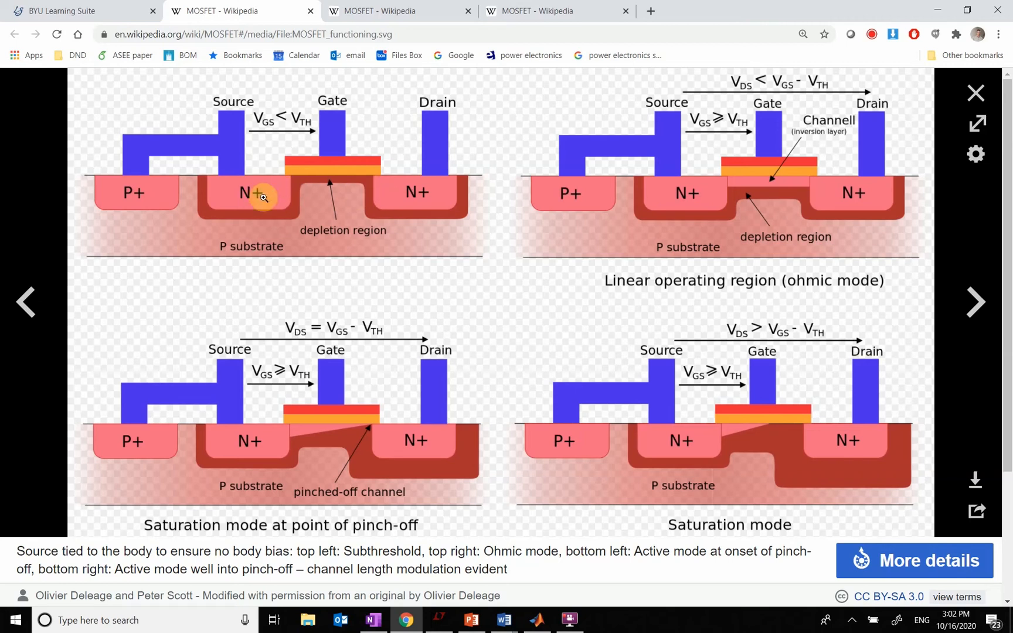
pyautogui.moveTo(331, 200)
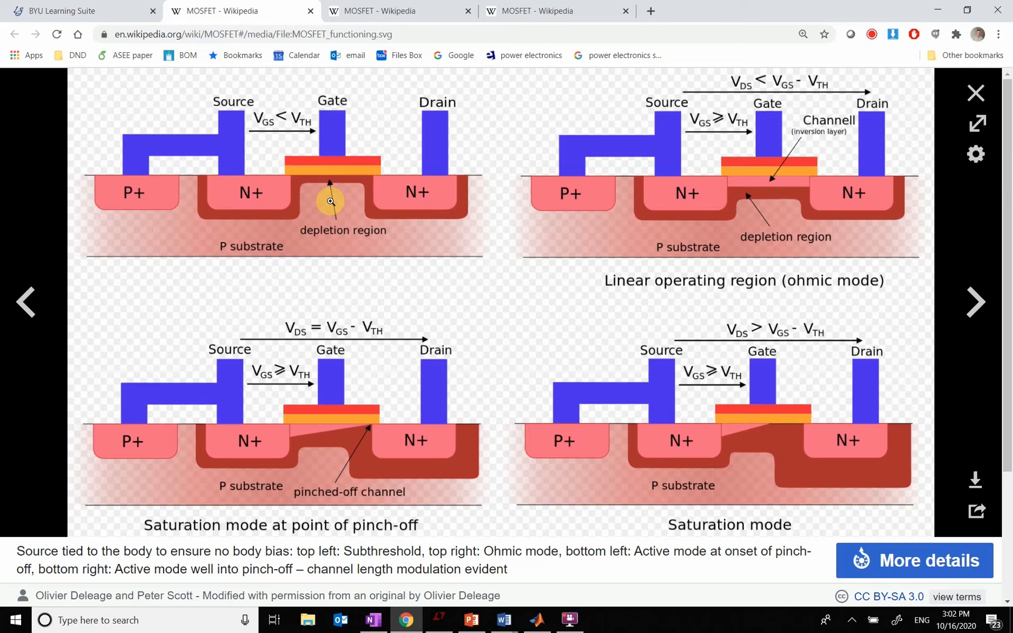
pyautogui.moveTo(373, 172)
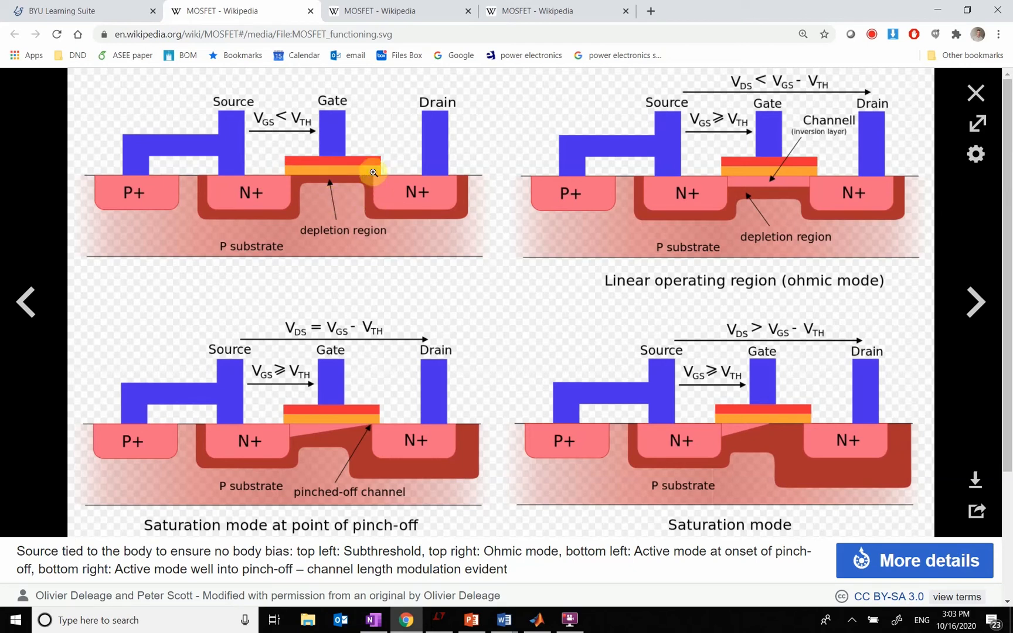
pyautogui.moveTo(330, 142)
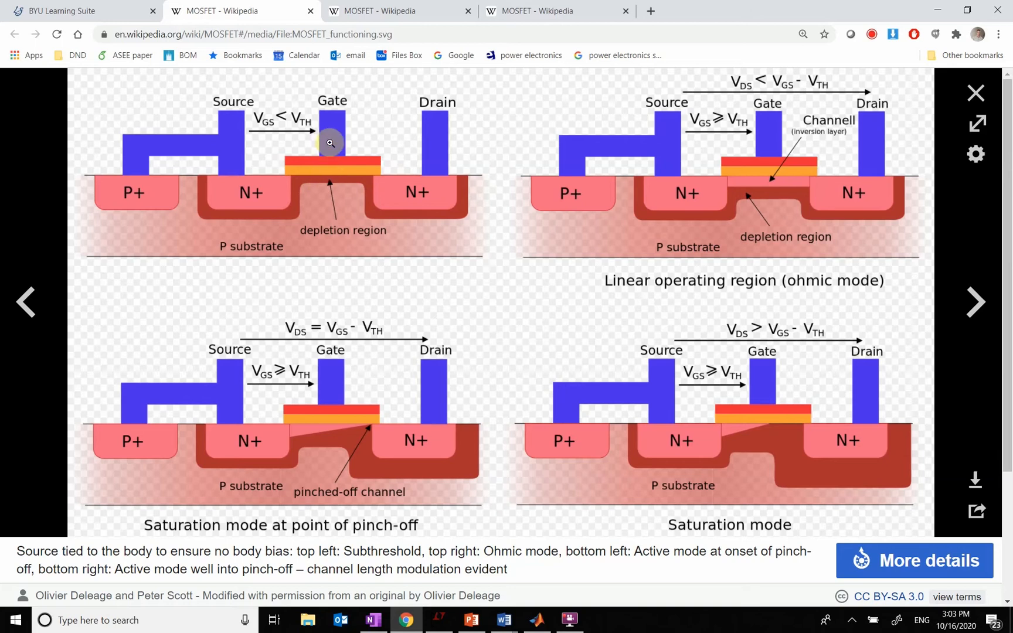
pyautogui.moveTo(331, 181)
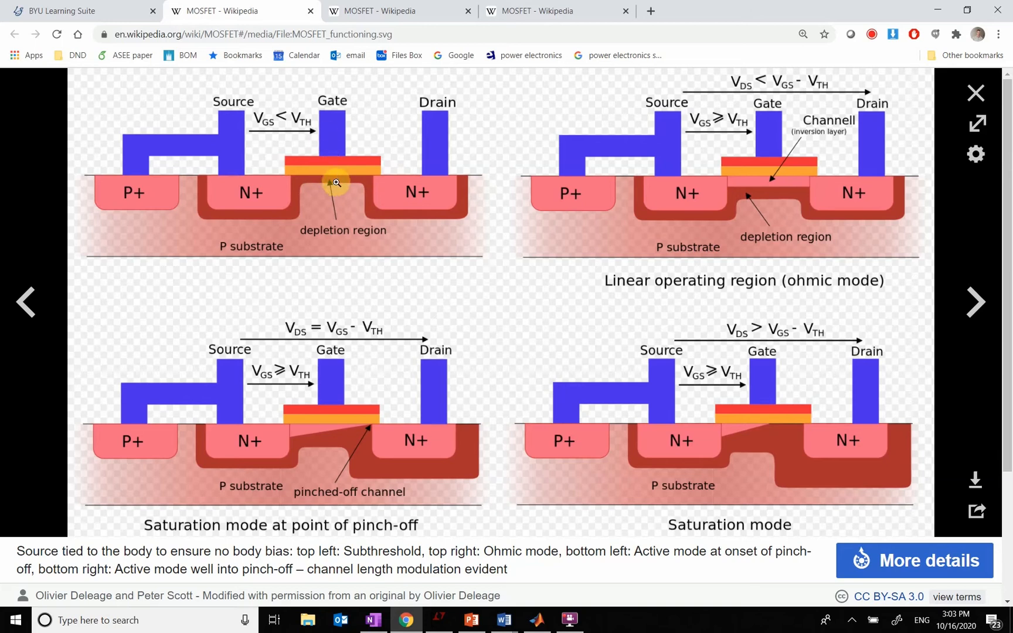
pyautogui.moveTo(689, 201)
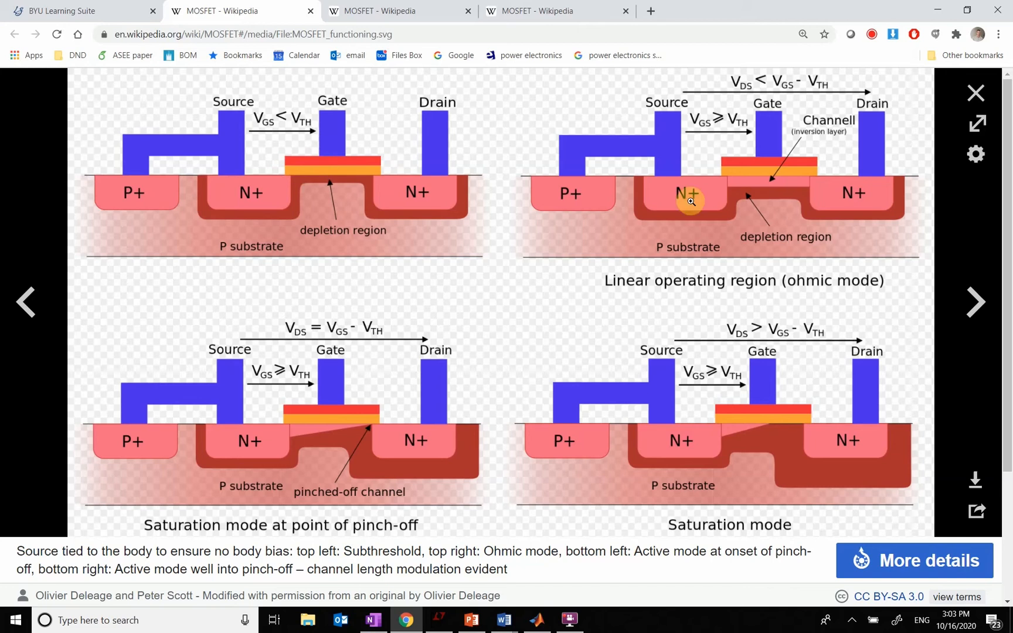
pyautogui.moveTo(779, 181)
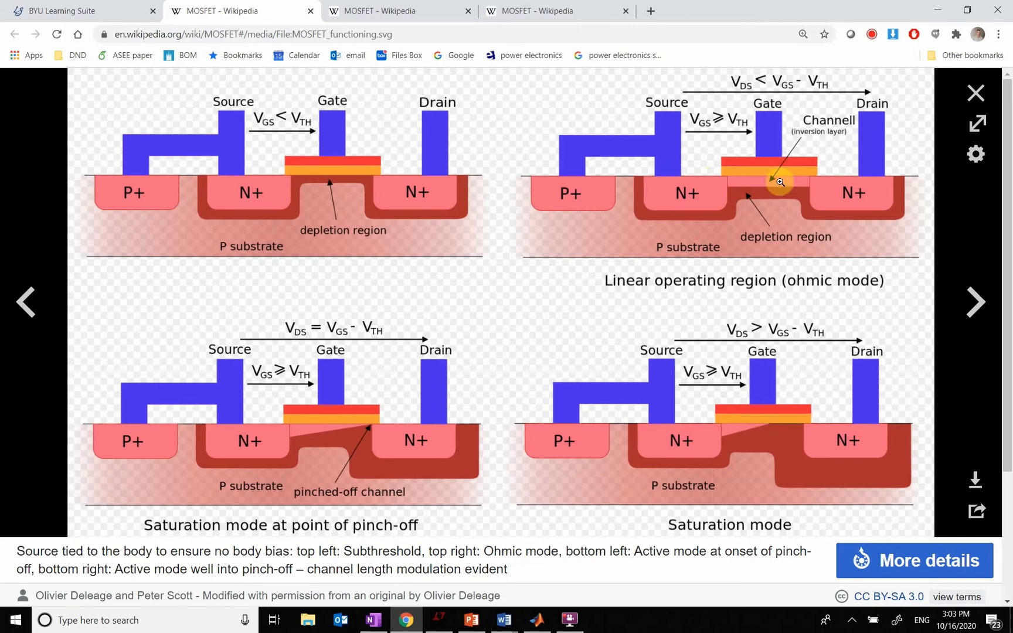
pyautogui.moveTo(736, 149)
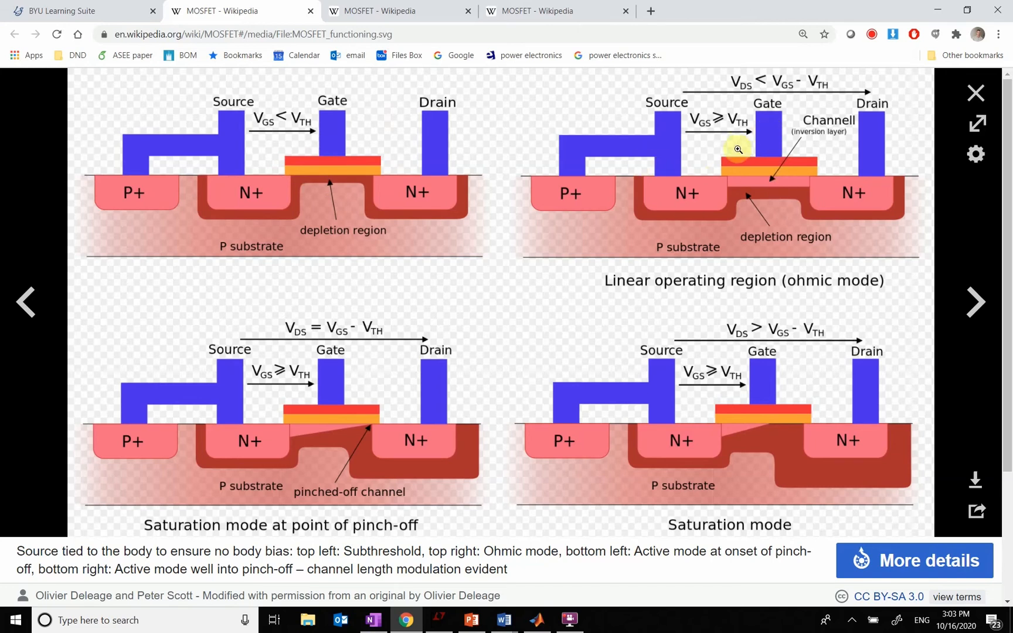
pyautogui.moveTo(757, 203)
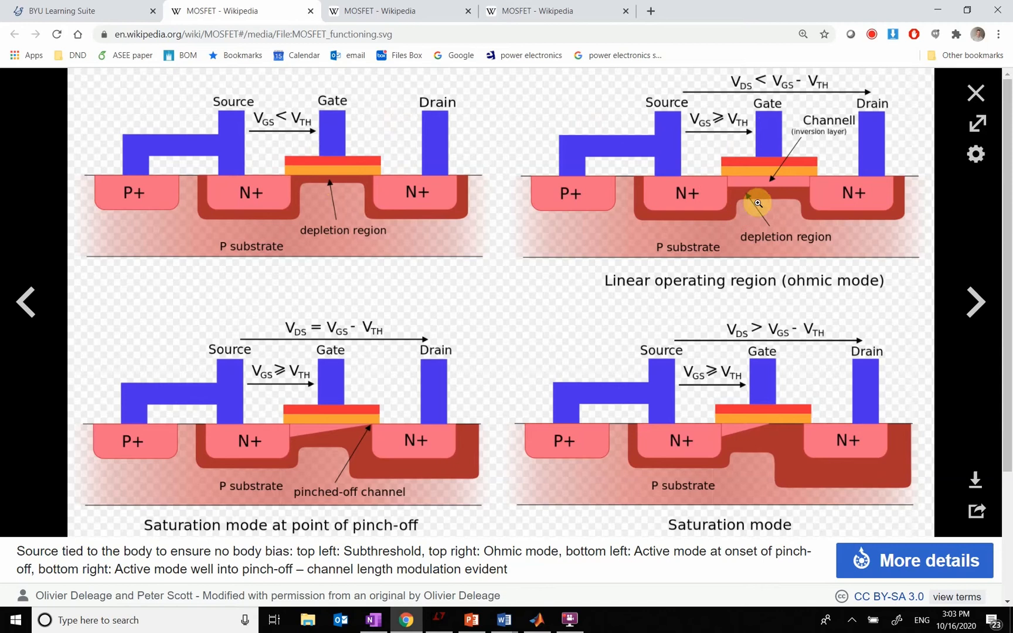
pyautogui.moveTo(761, 223)
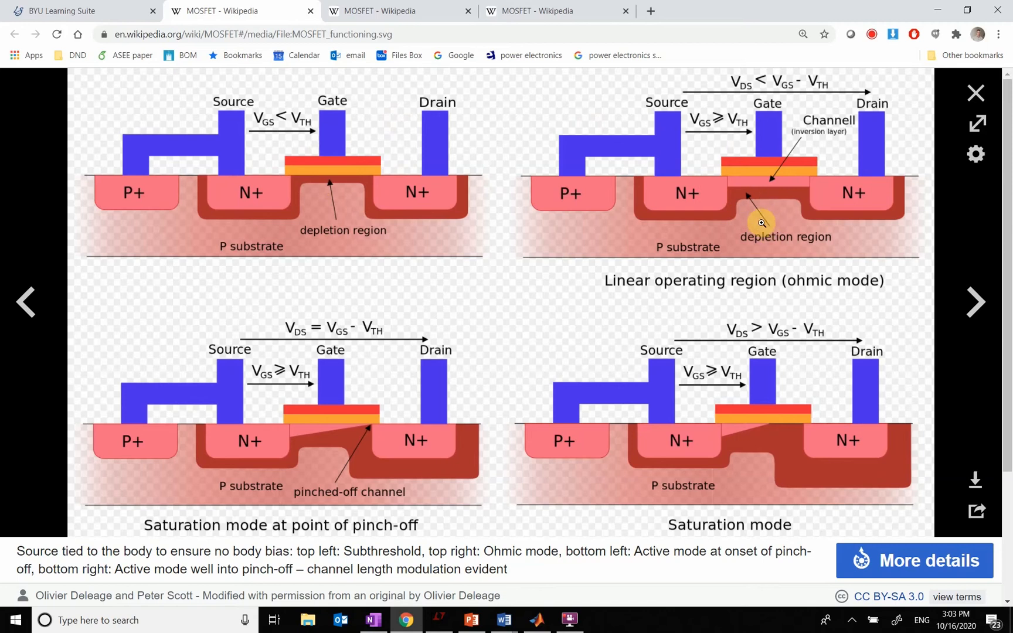
pyautogui.moveTo(749, 186)
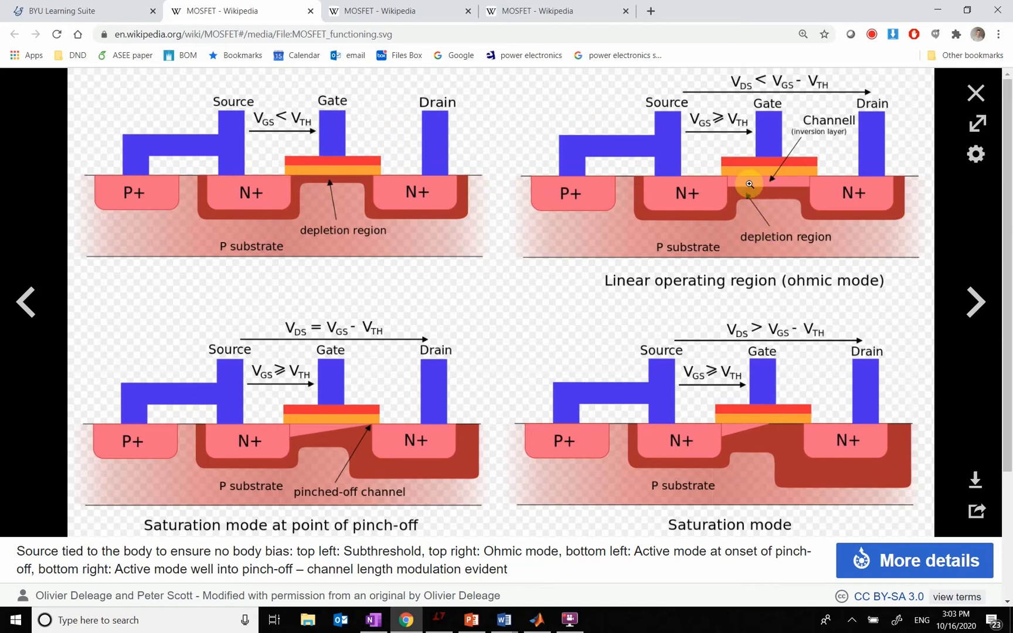
pyautogui.moveTo(707, 187)
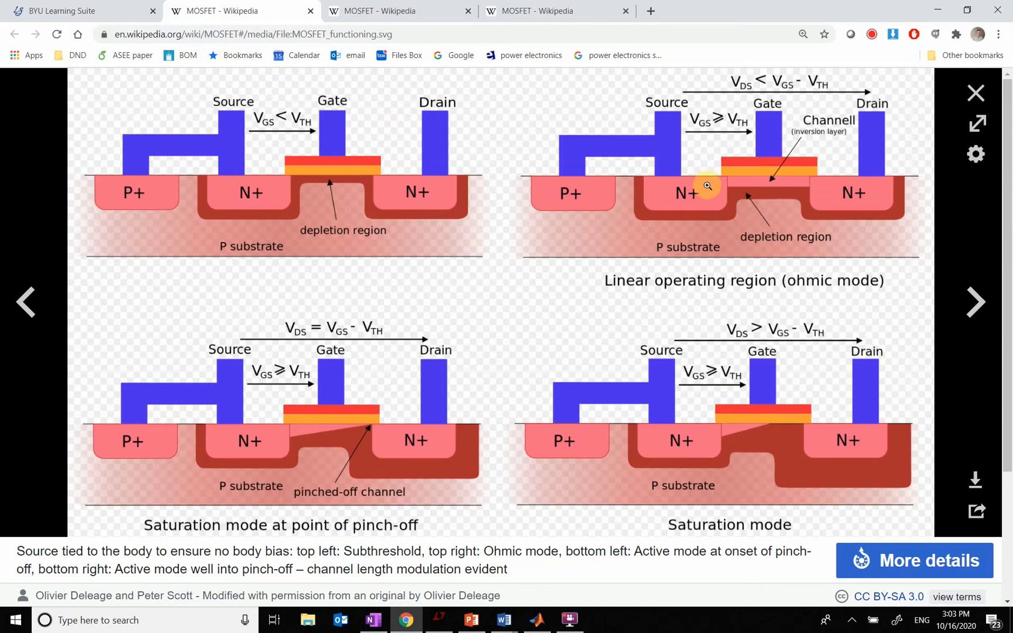
pyautogui.moveTo(747, 179)
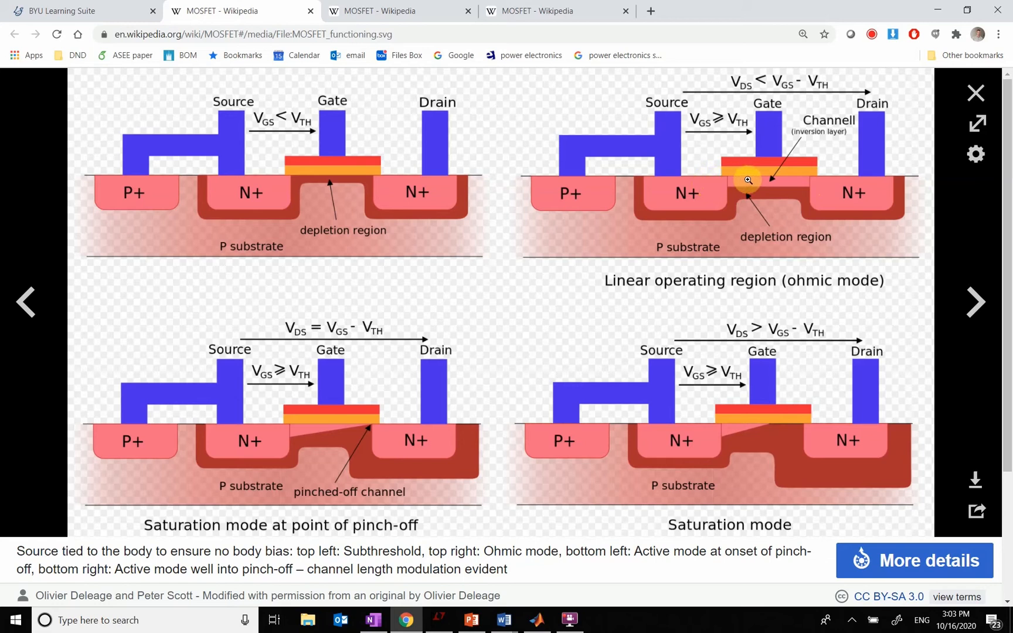
pyautogui.moveTo(714, 184)
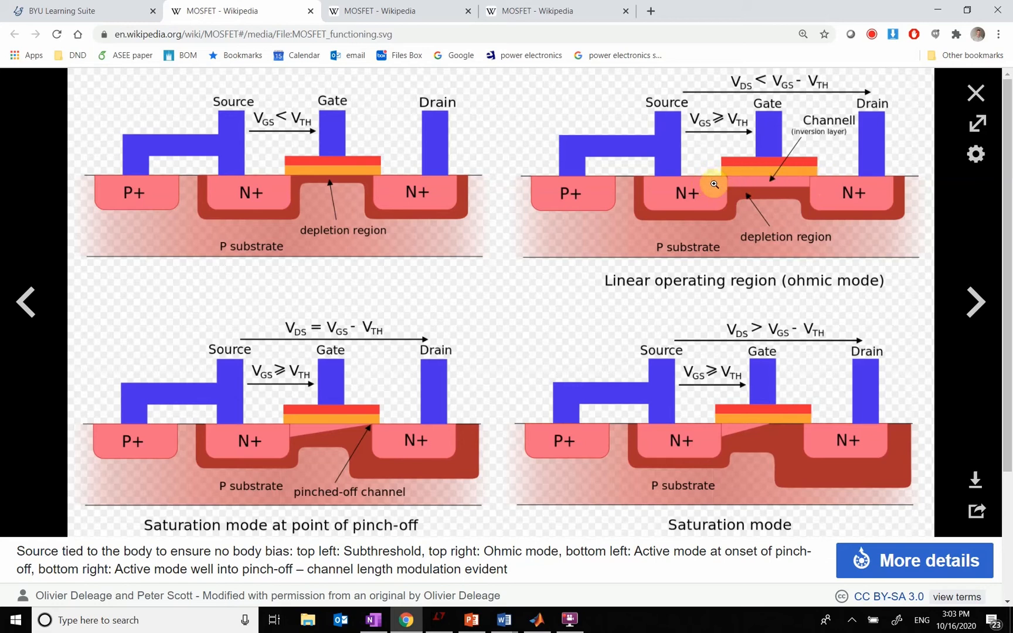
pyautogui.moveTo(851, 191)
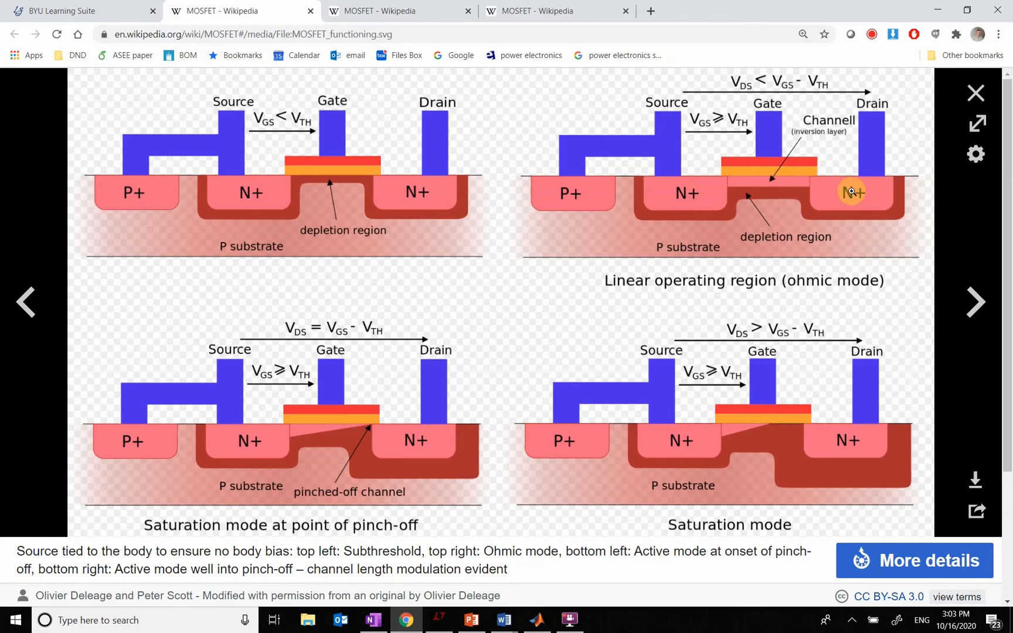
pyautogui.moveTo(709, 184)
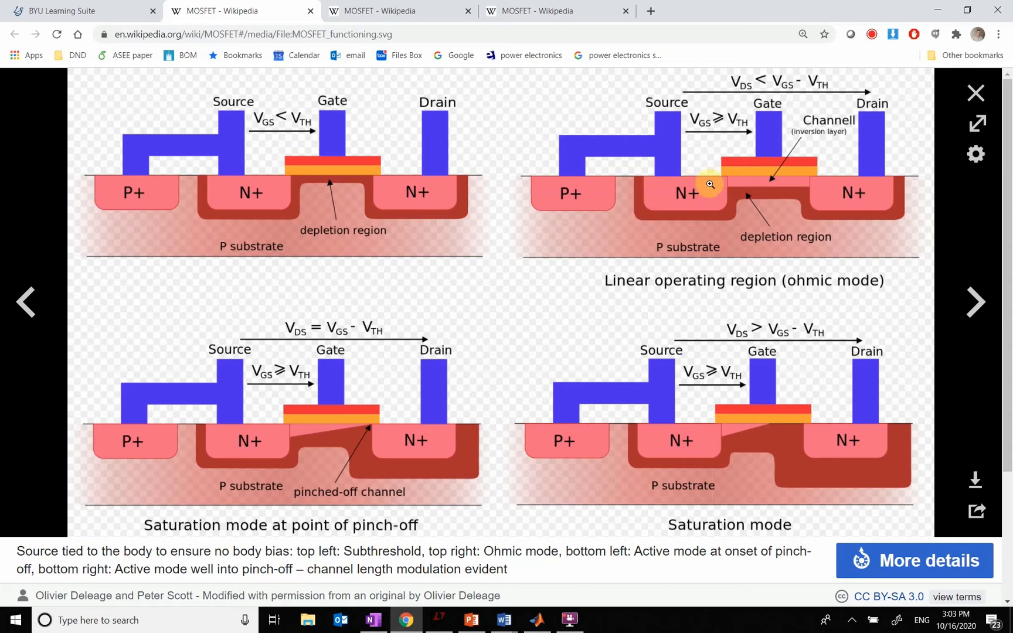
pyautogui.moveTo(749, 172)
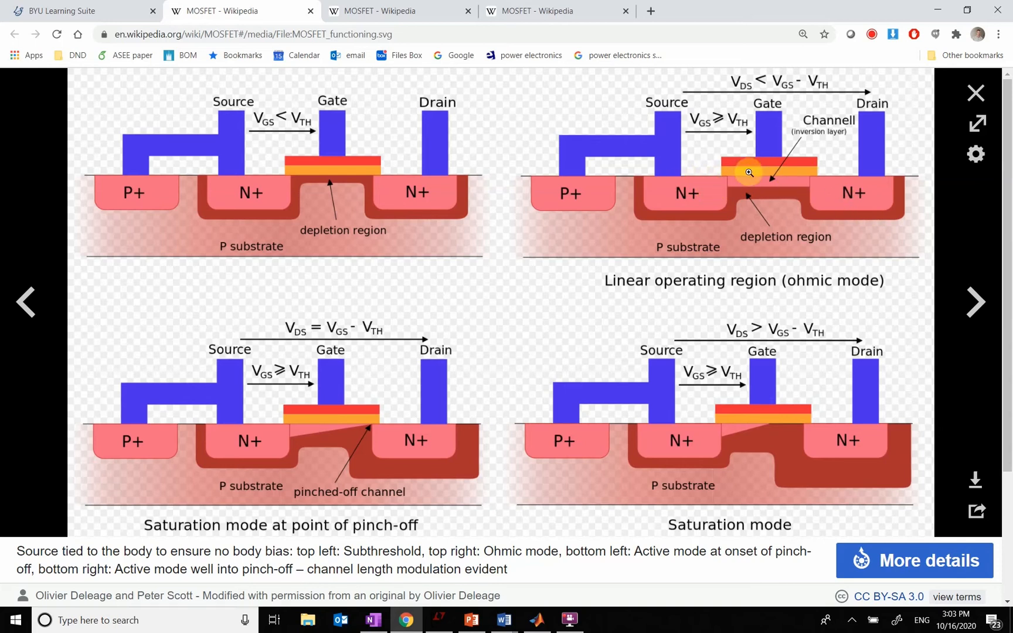
pyautogui.moveTo(778, 189)
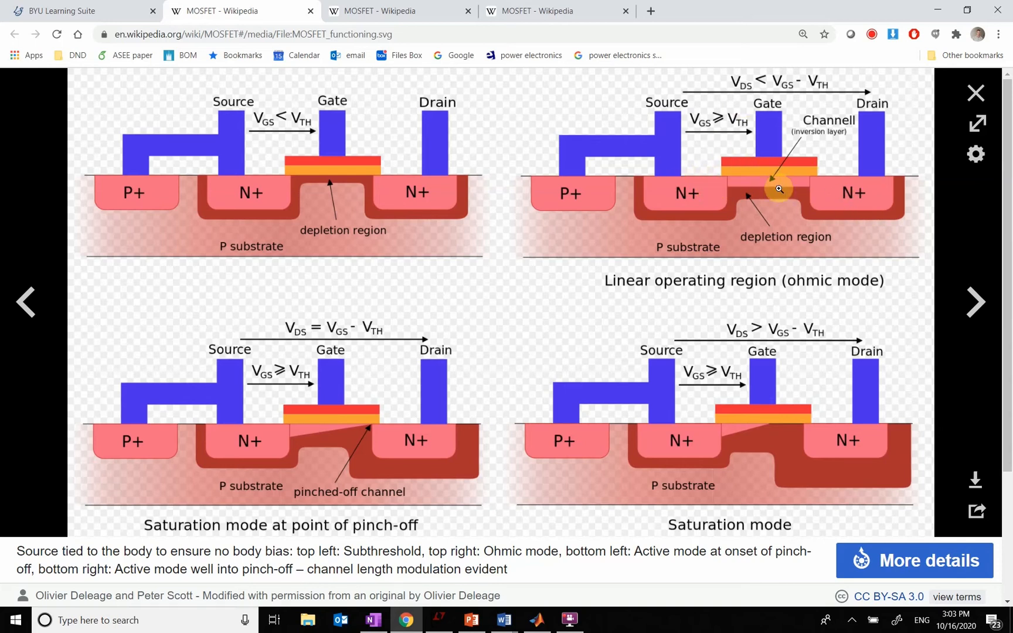
pyautogui.moveTo(658, 204)
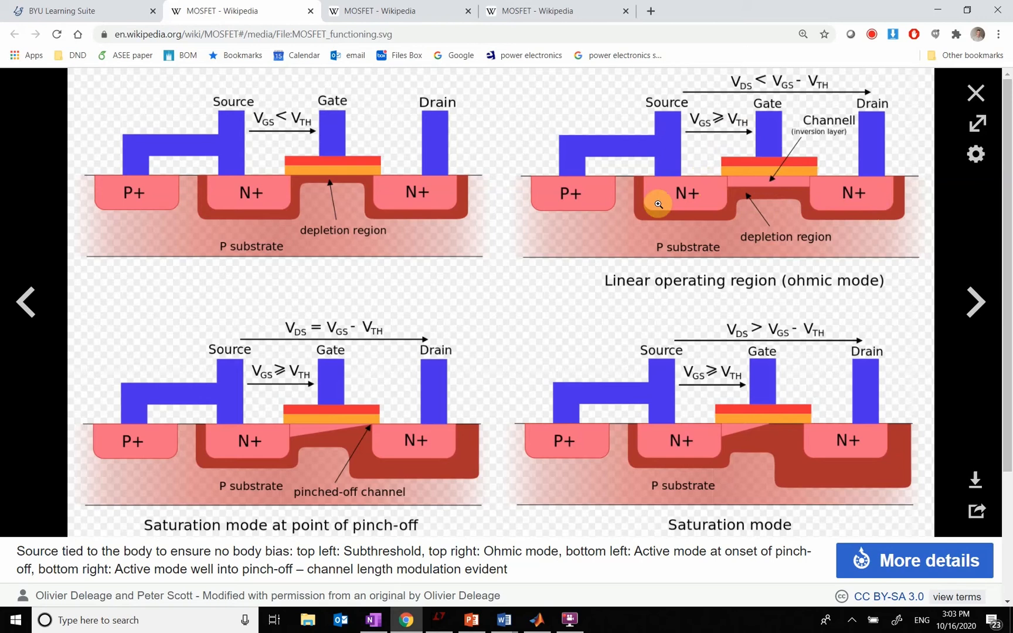
pyautogui.moveTo(768, 170)
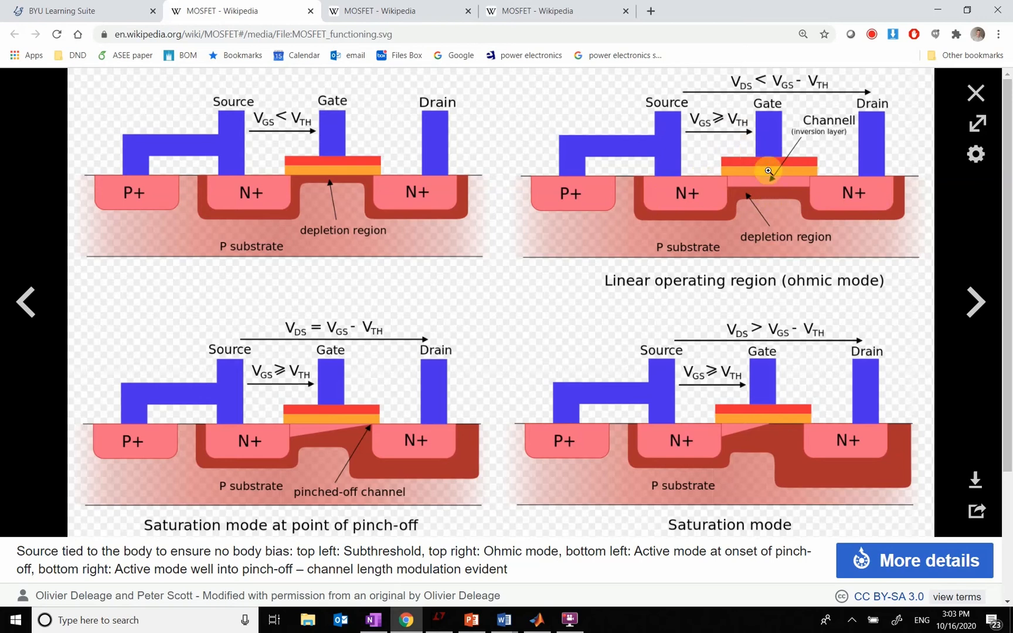
pyautogui.moveTo(728, 191)
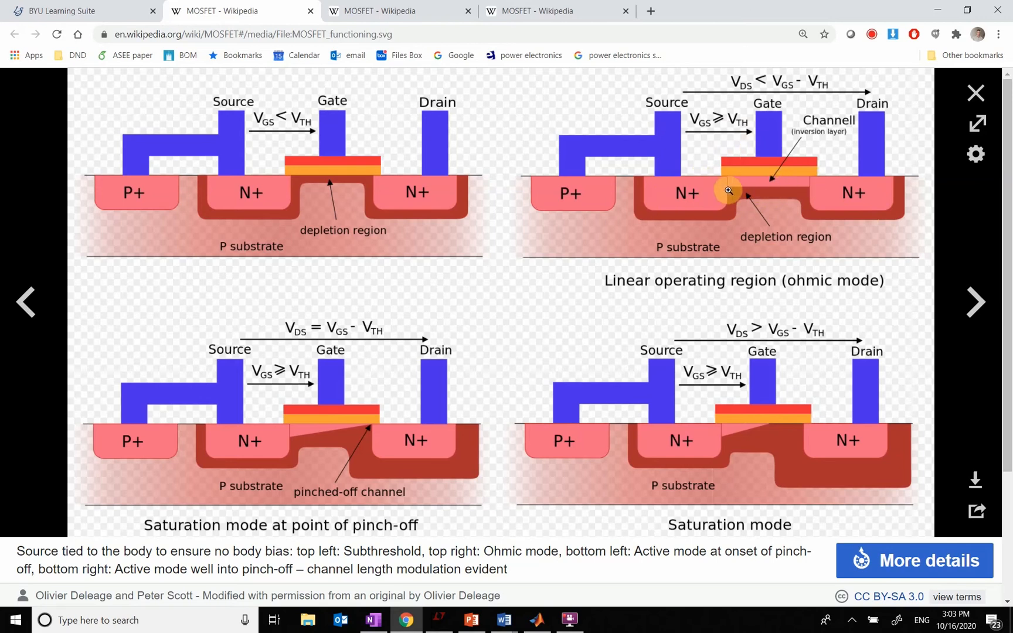
pyautogui.moveTo(839, 195)
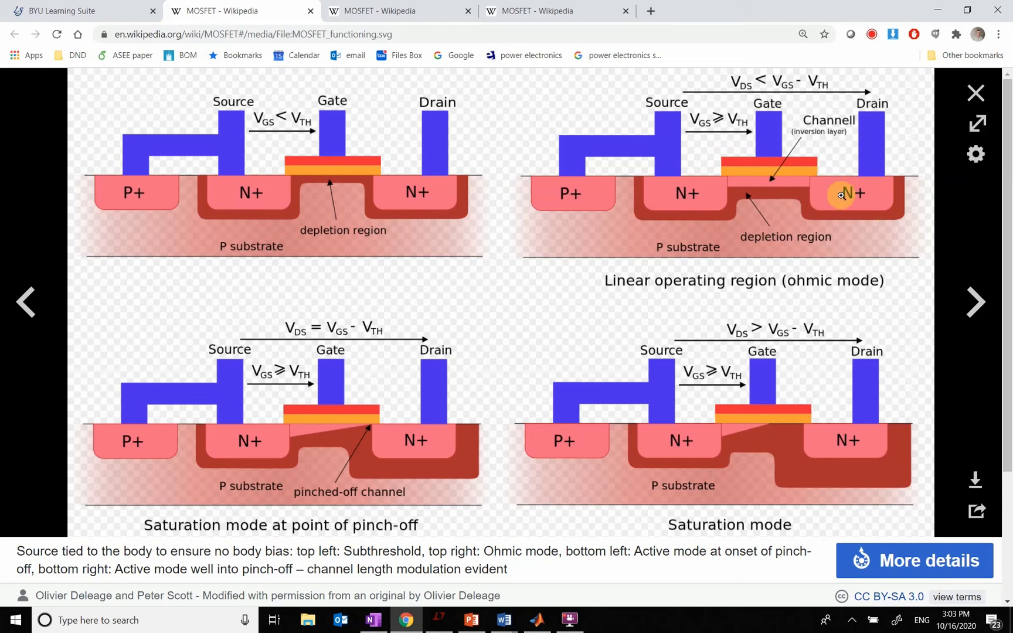
pyautogui.moveTo(884, 115)
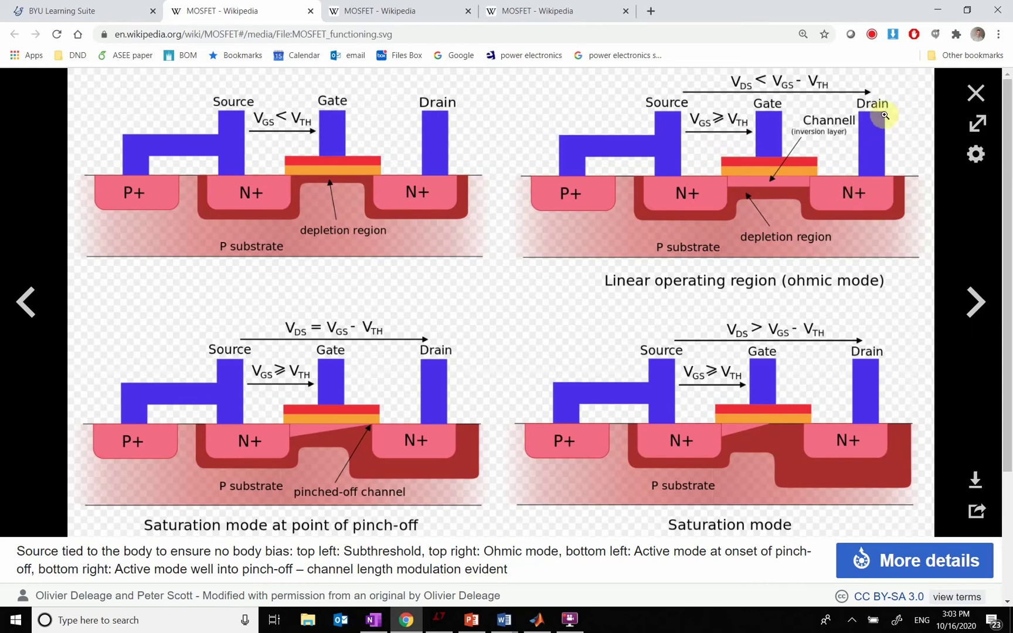
pyautogui.moveTo(749, 117)
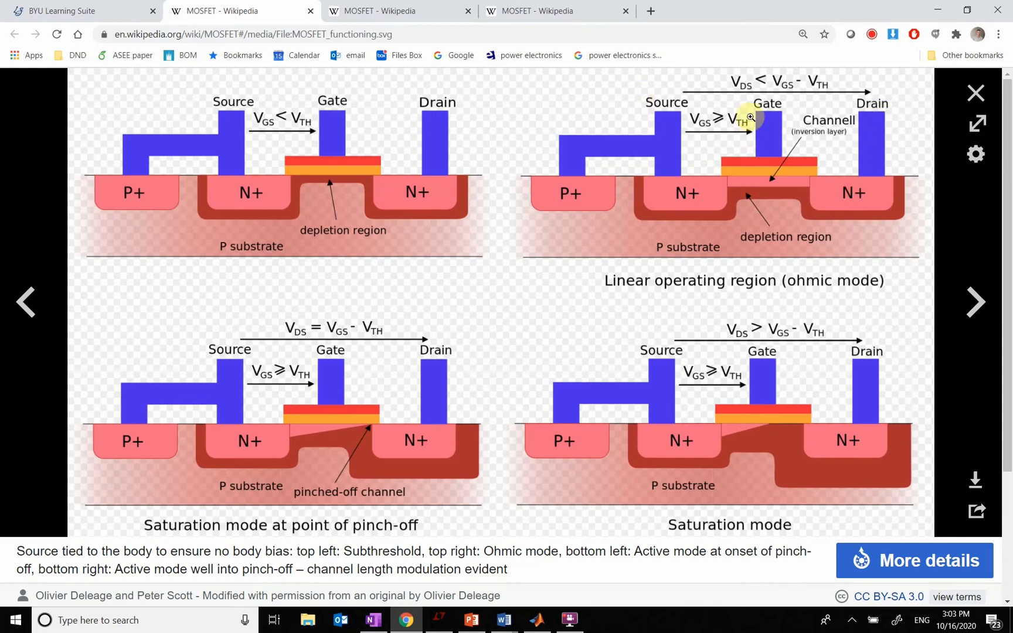
pyautogui.moveTo(751, 148)
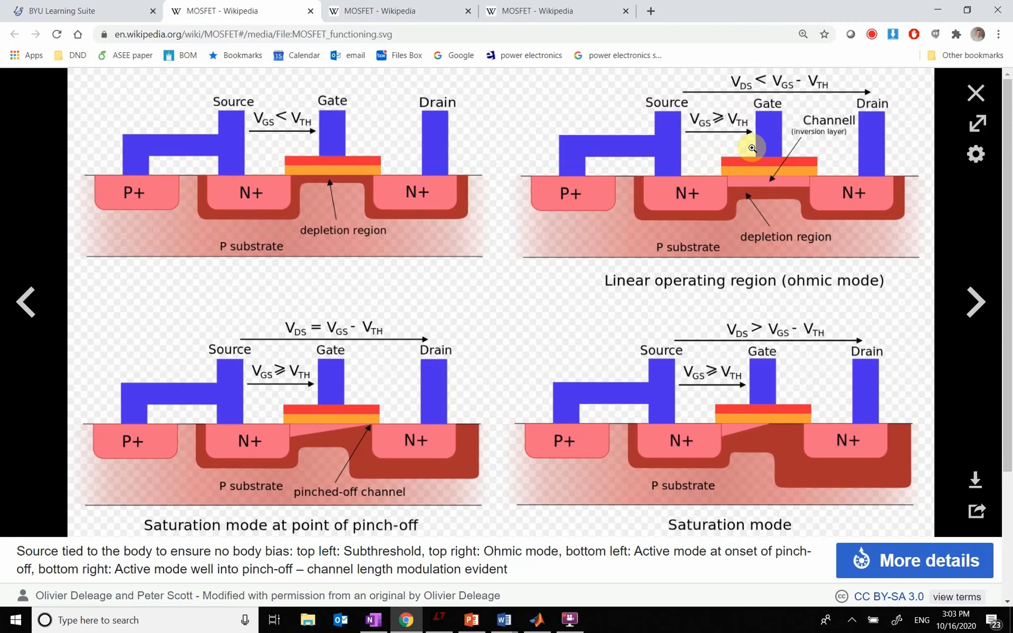
pyautogui.moveTo(774, 122)
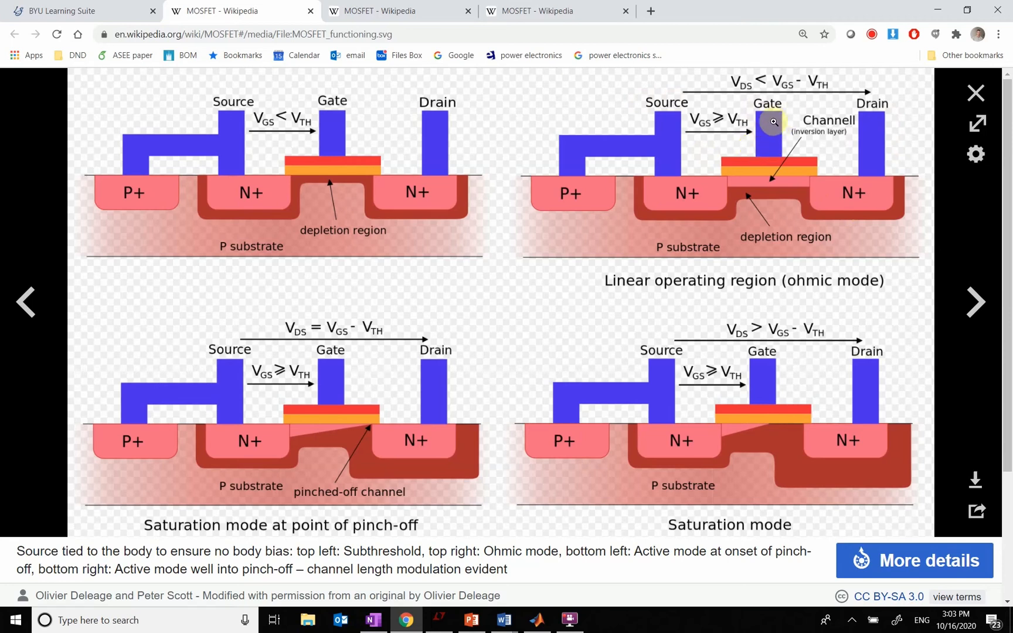
pyautogui.moveTo(771, 154)
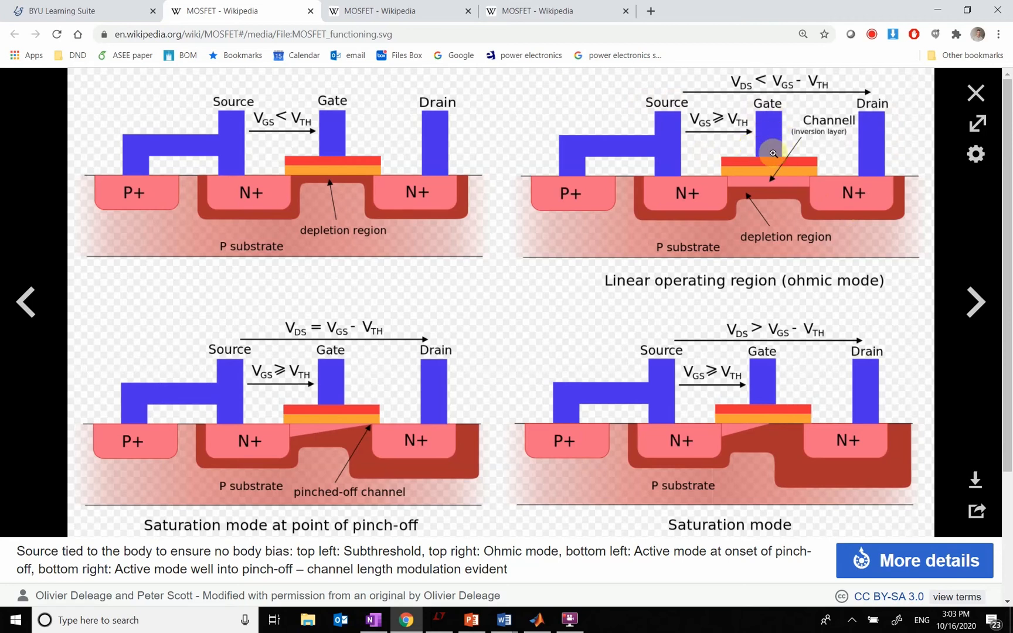
pyautogui.moveTo(779, 159)
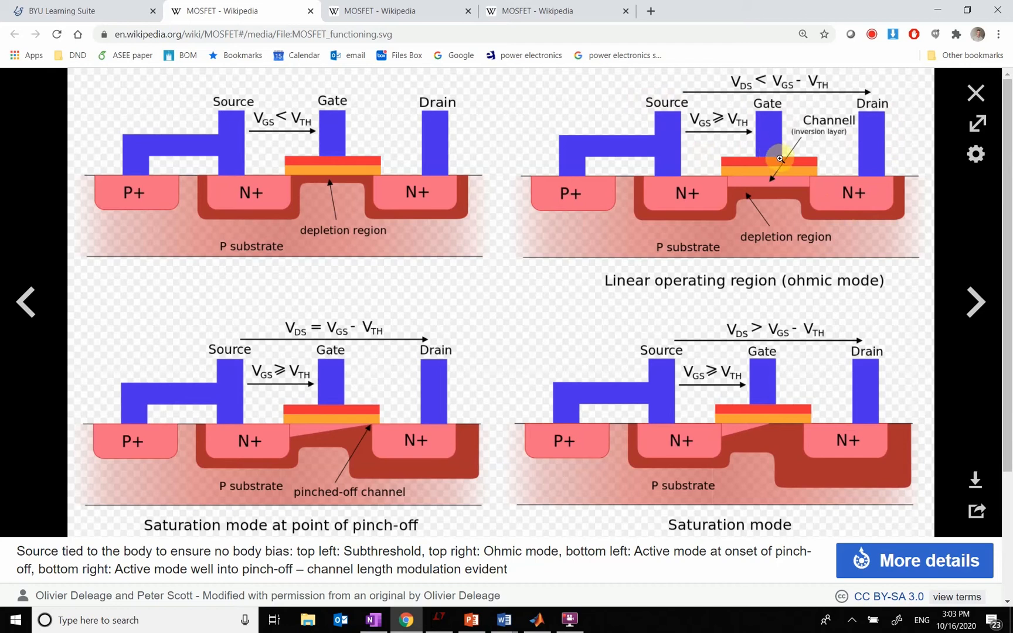
pyautogui.moveTo(687, 138)
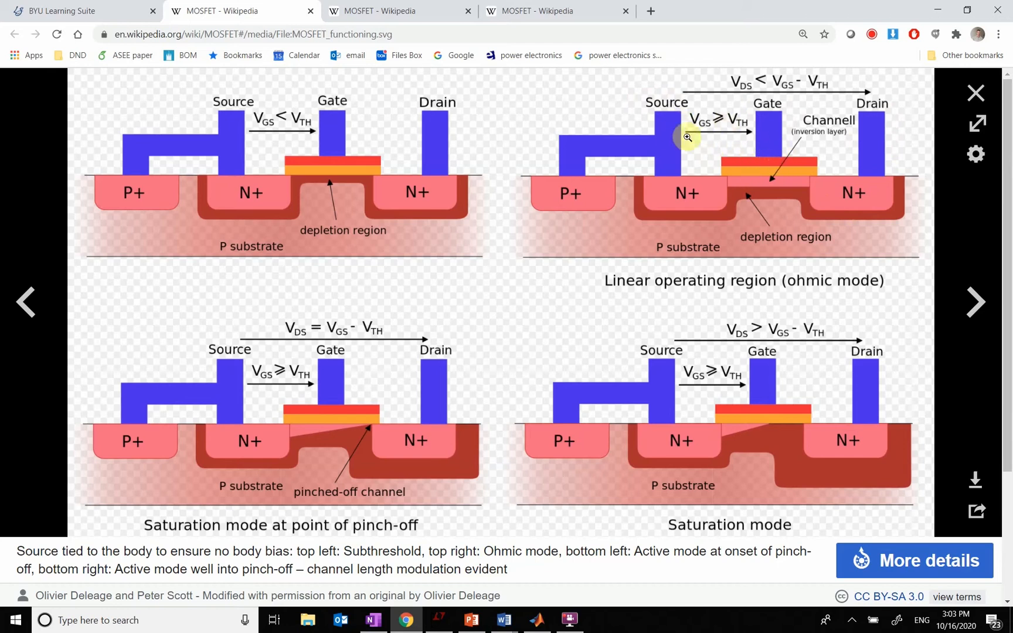
pyautogui.moveTo(862, 169)
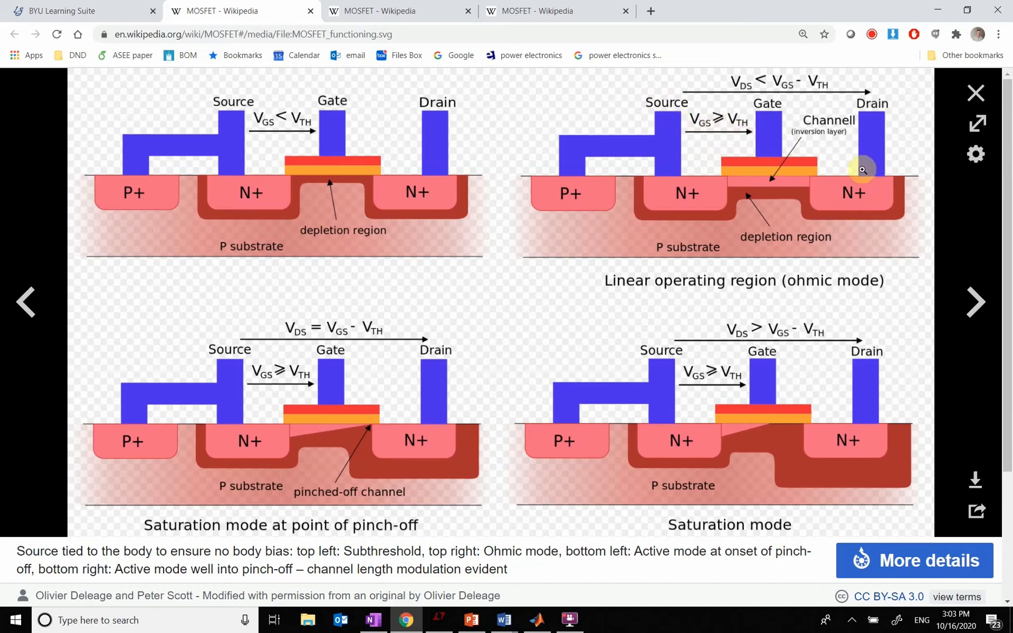
pyautogui.moveTo(638, 197)
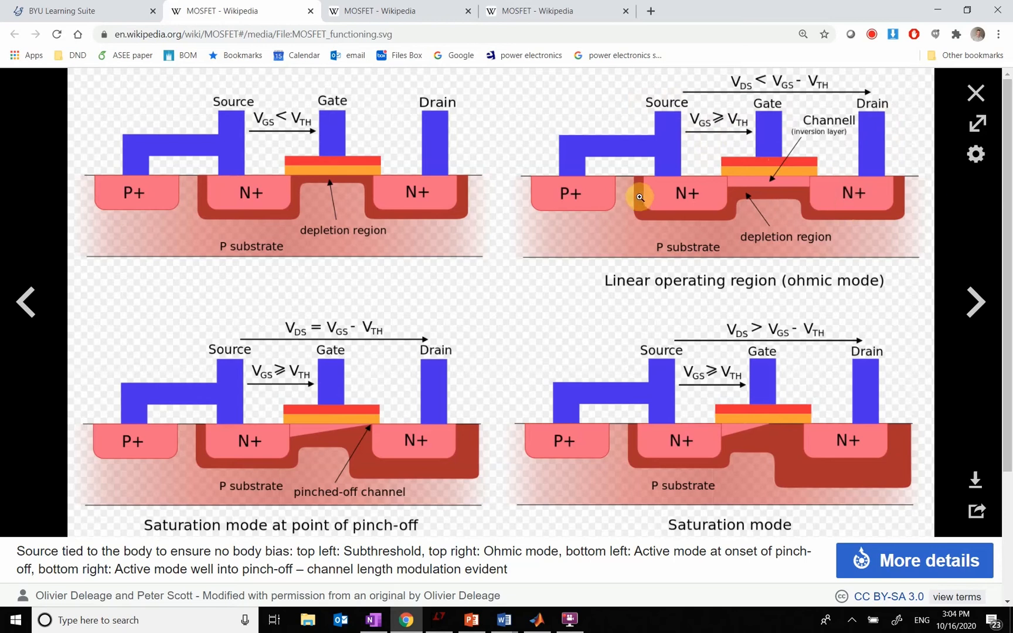
pyautogui.moveTo(869, 173)
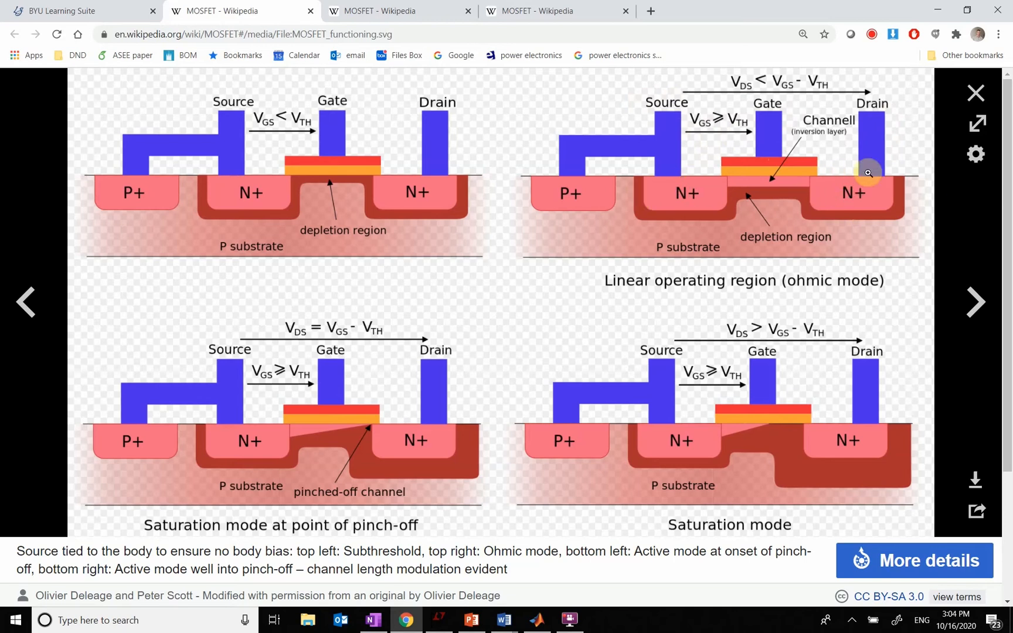
pyautogui.moveTo(645, 164)
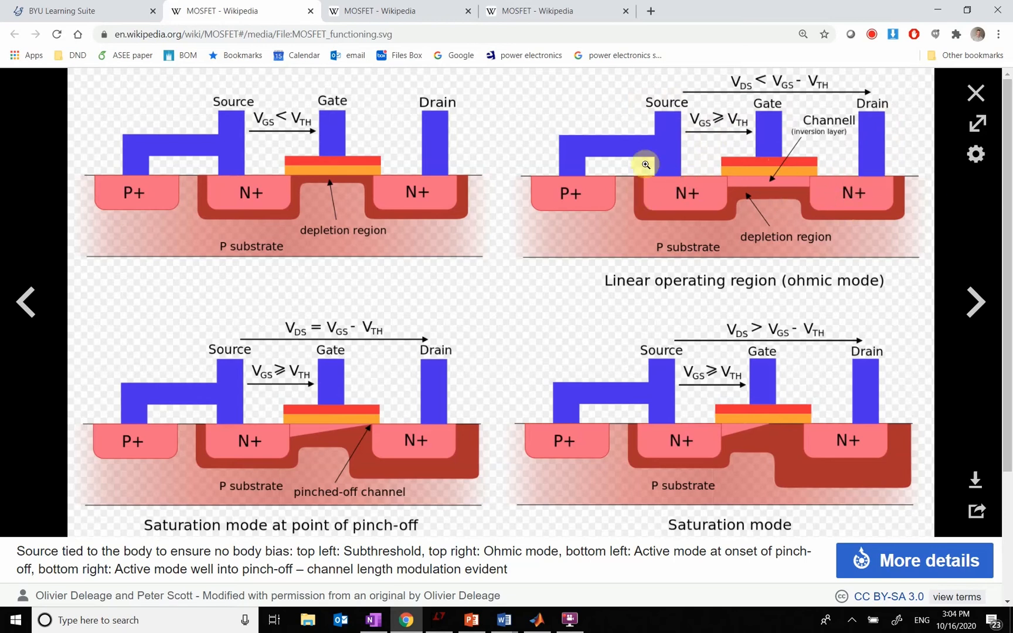
pyautogui.moveTo(778, 176)
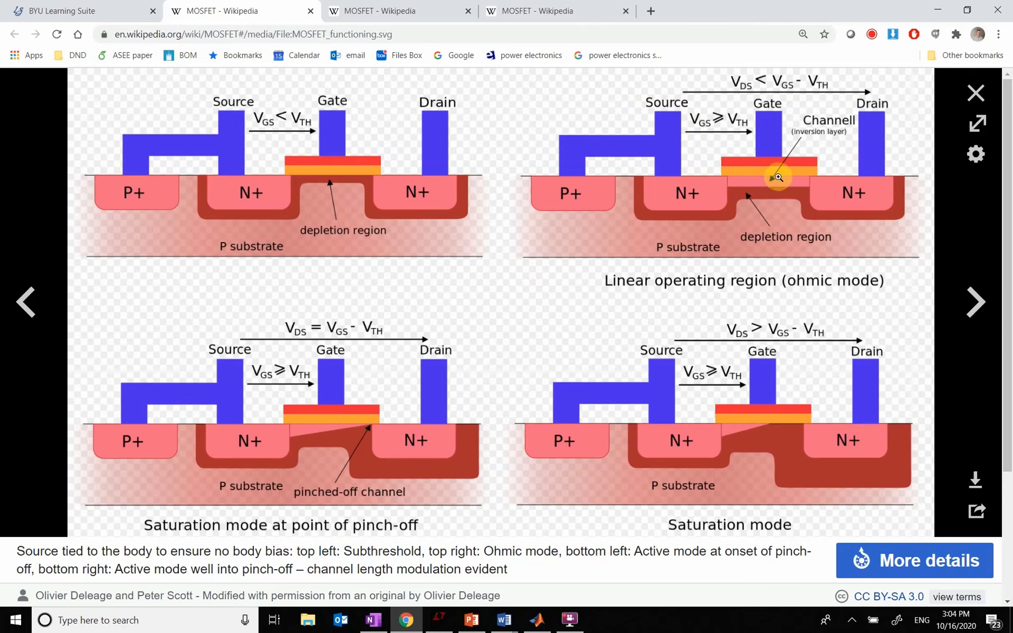
pyautogui.moveTo(353, 430)
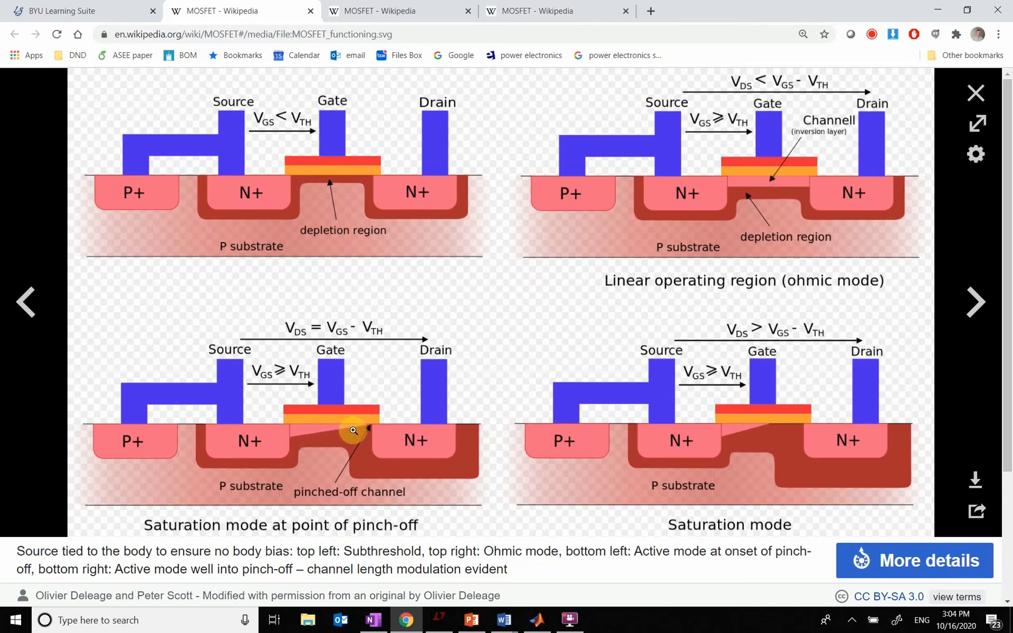
pyautogui.moveTo(371, 427)
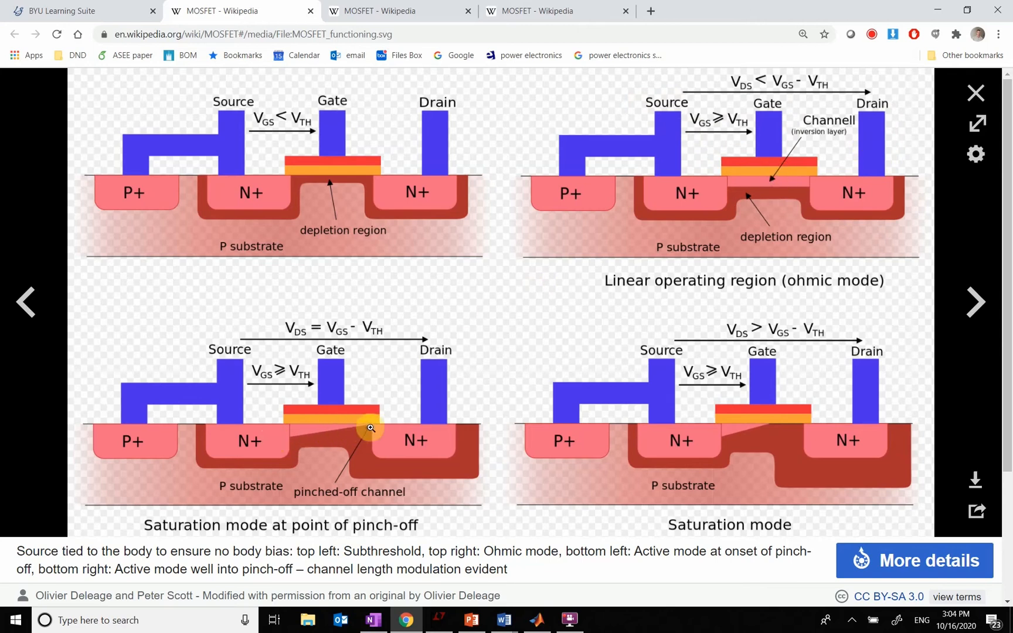
pyautogui.moveTo(376, 428)
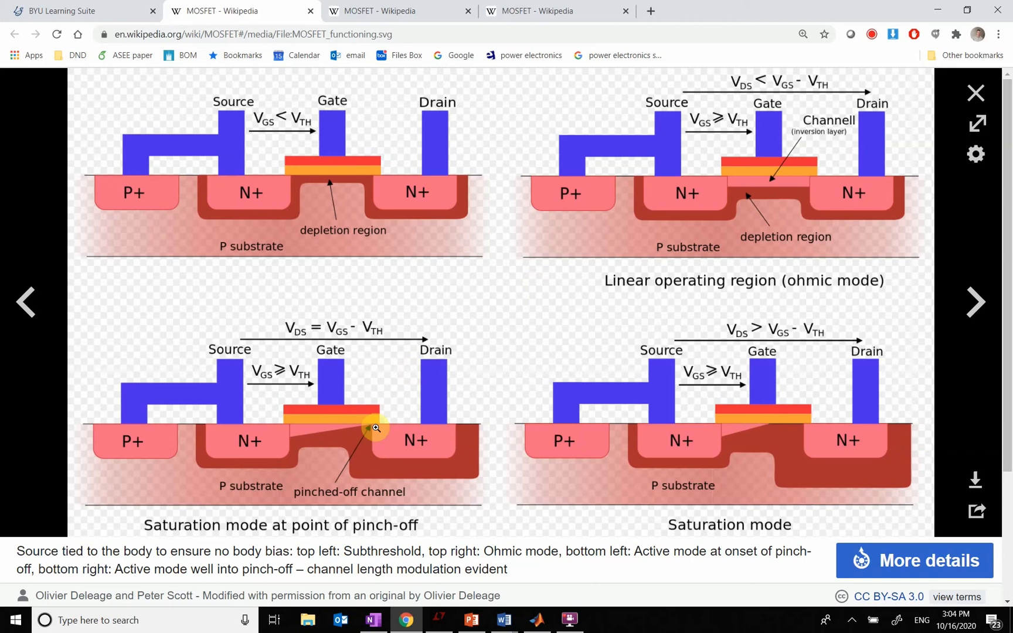
pyautogui.moveTo(376, 466)
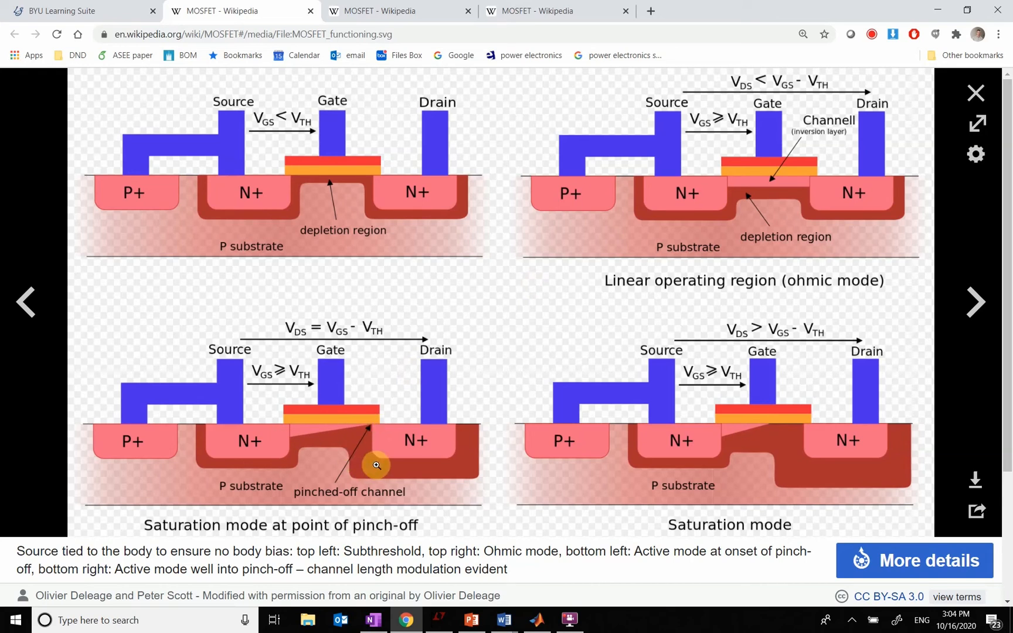
pyautogui.moveTo(347, 447)
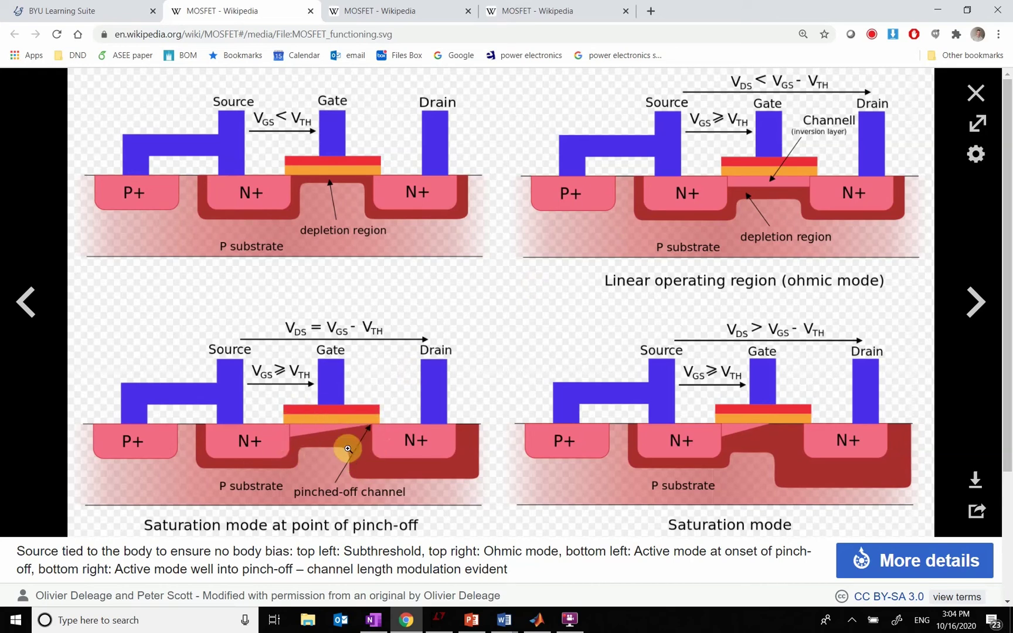
pyautogui.moveTo(305, 434)
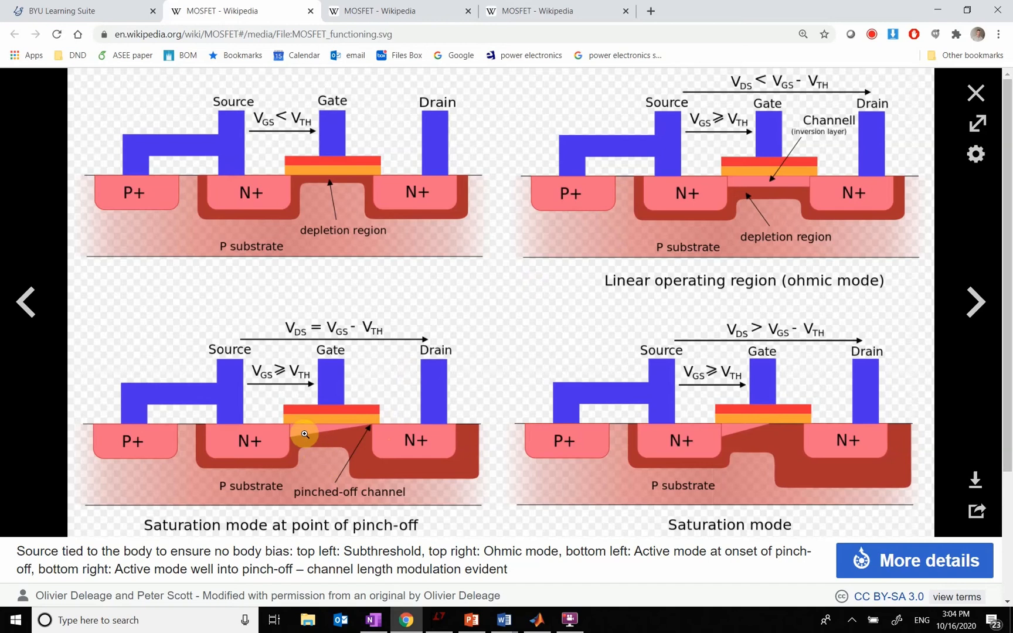
pyautogui.moveTo(328, 446)
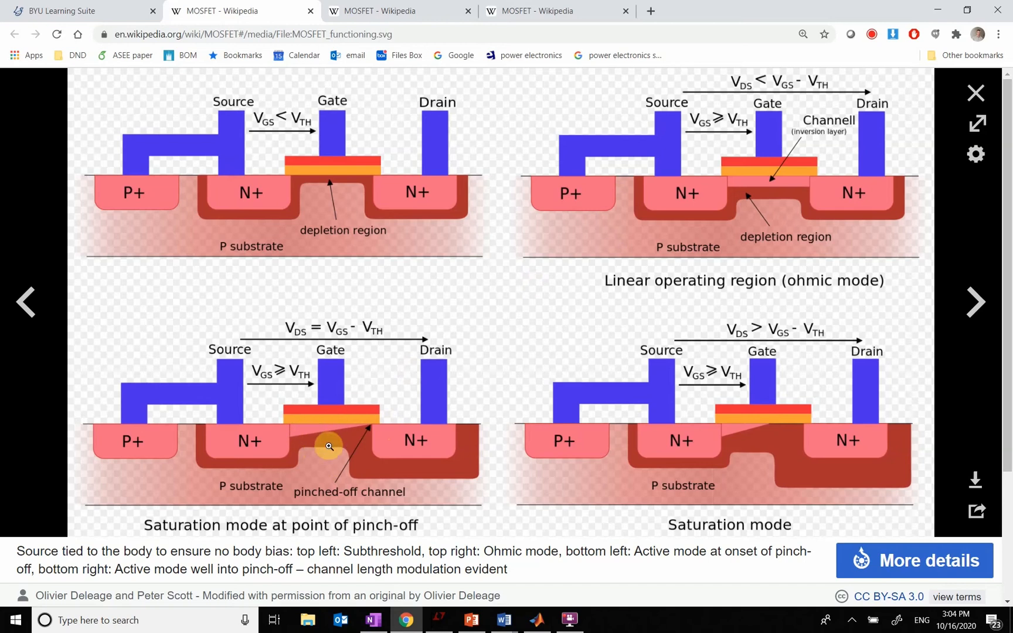
pyautogui.moveTo(338, 432)
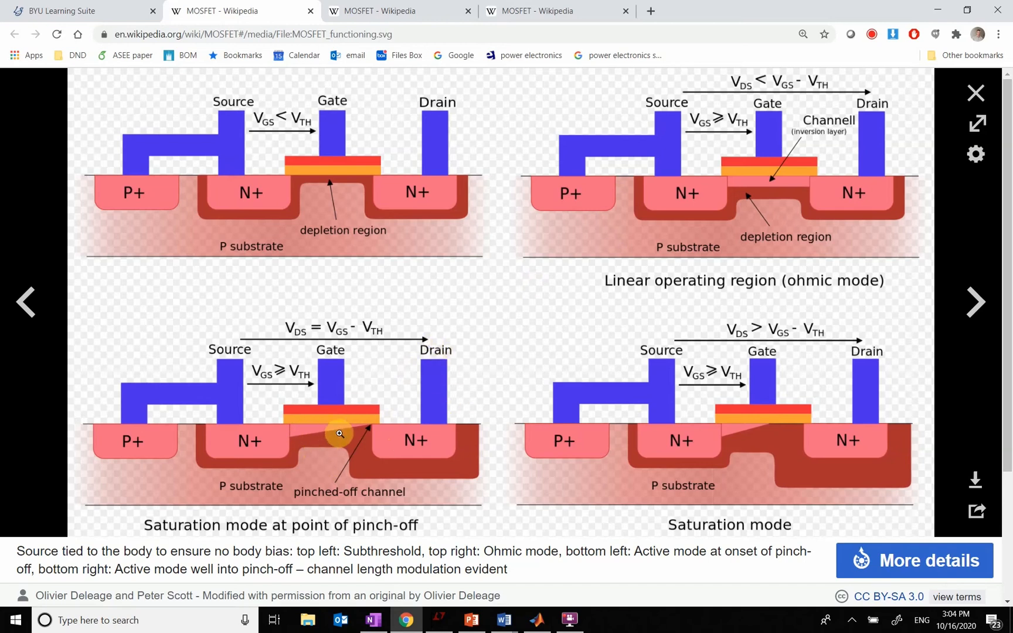
pyautogui.moveTo(201, 389)
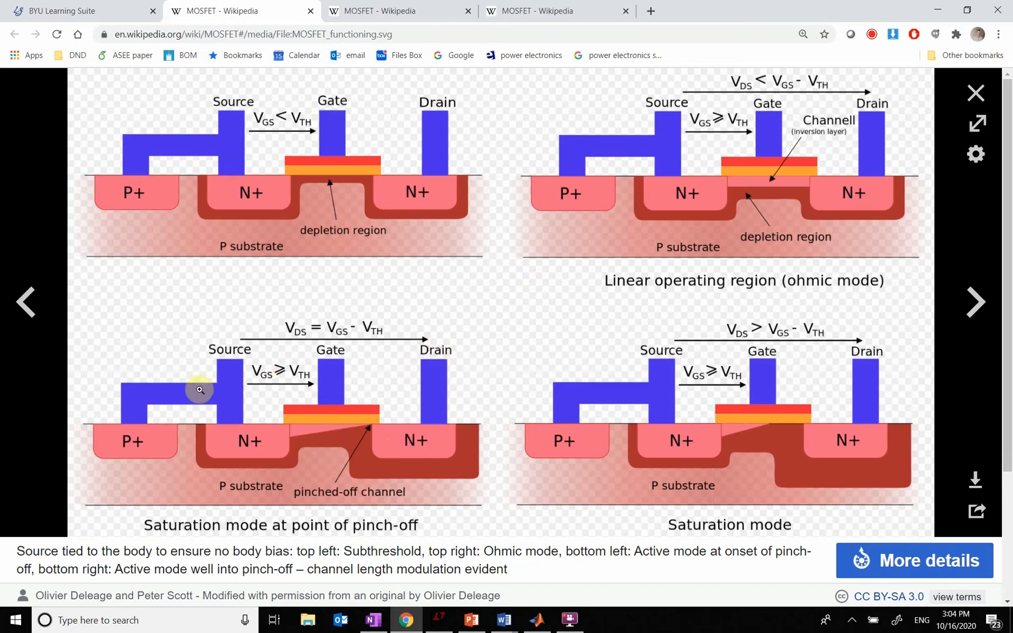
pyautogui.moveTo(327, 415)
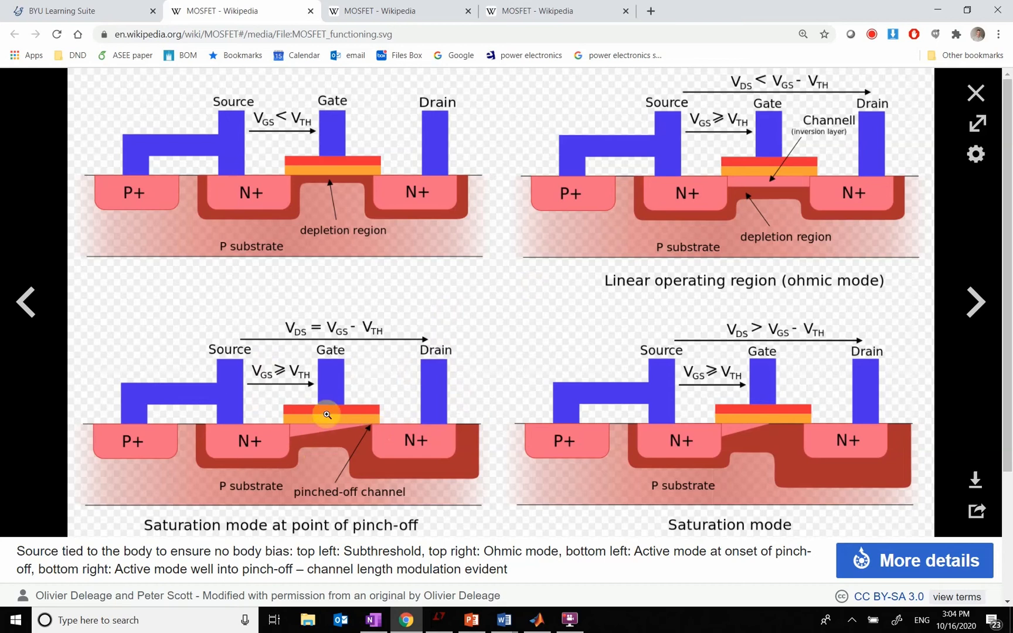
pyautogui.moveTo(334, 444)
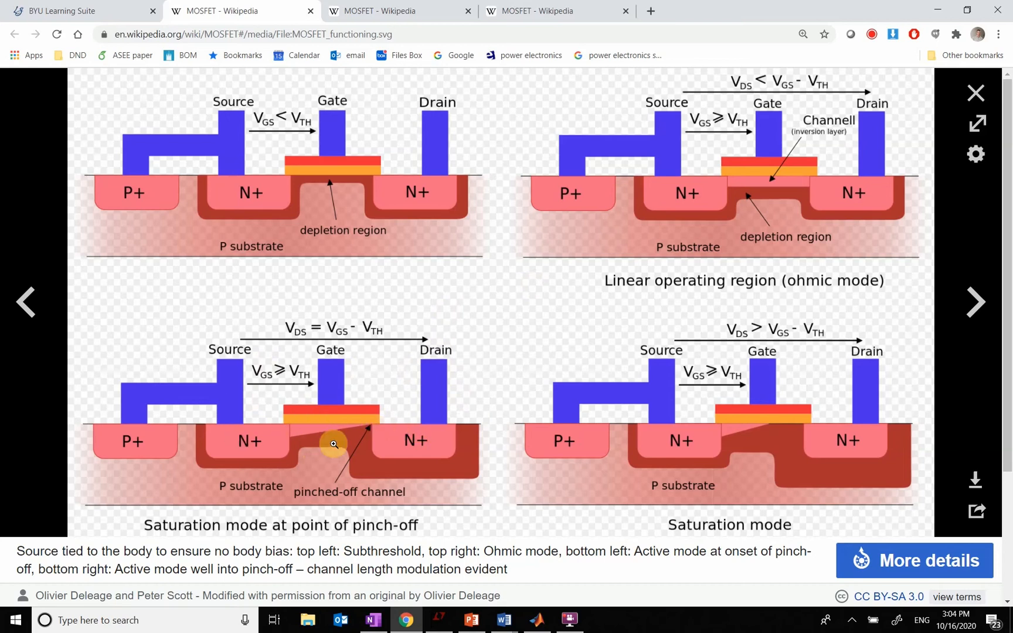
pyautogui.moveTo(388, 432)
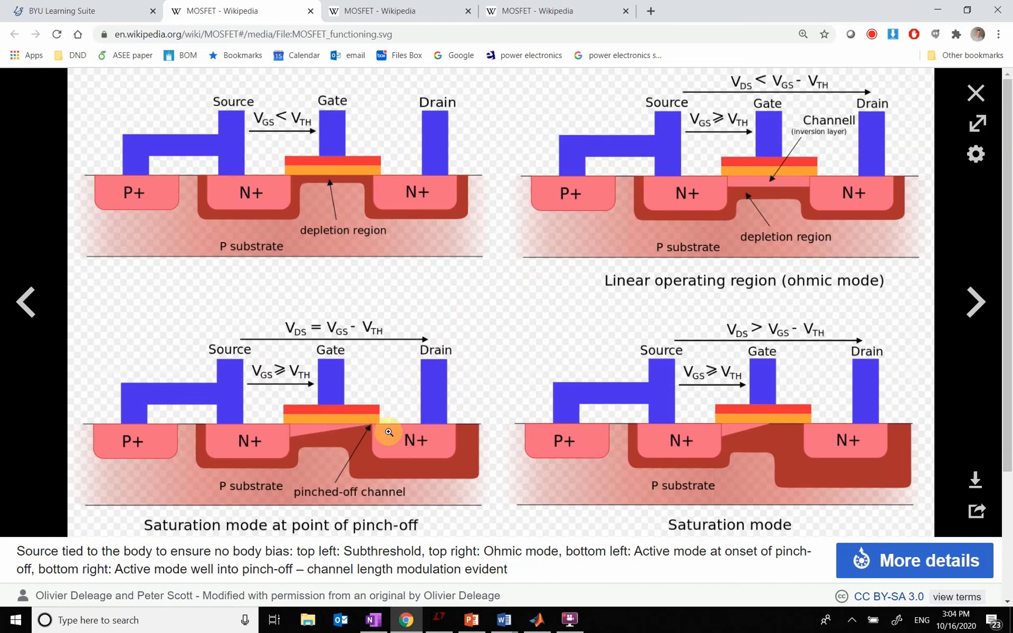
pyautogui.moveTo(391, 400)
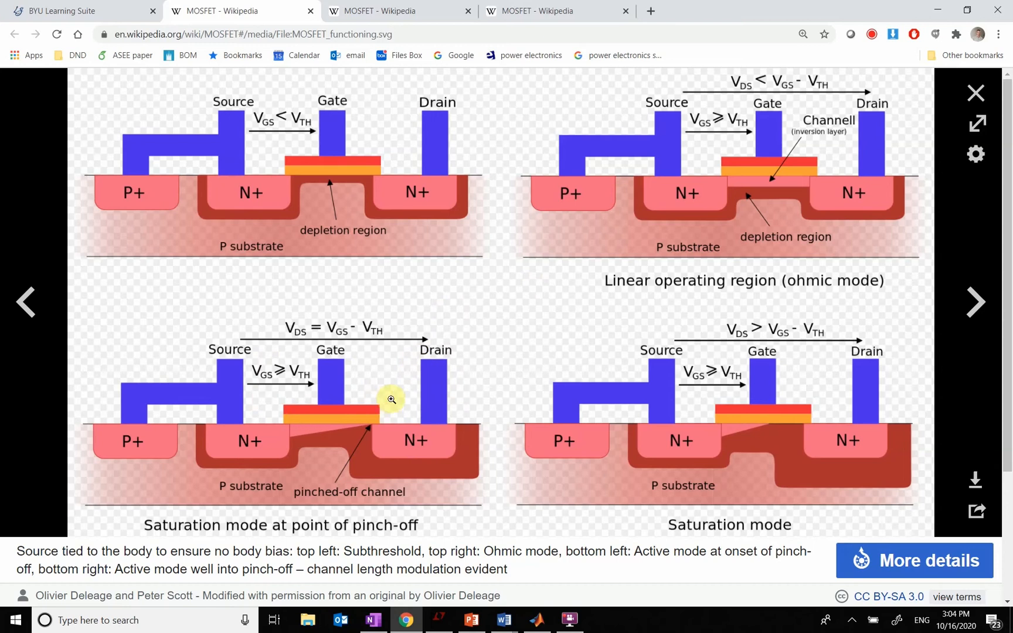
pyautogui.moveTo(767, 334)
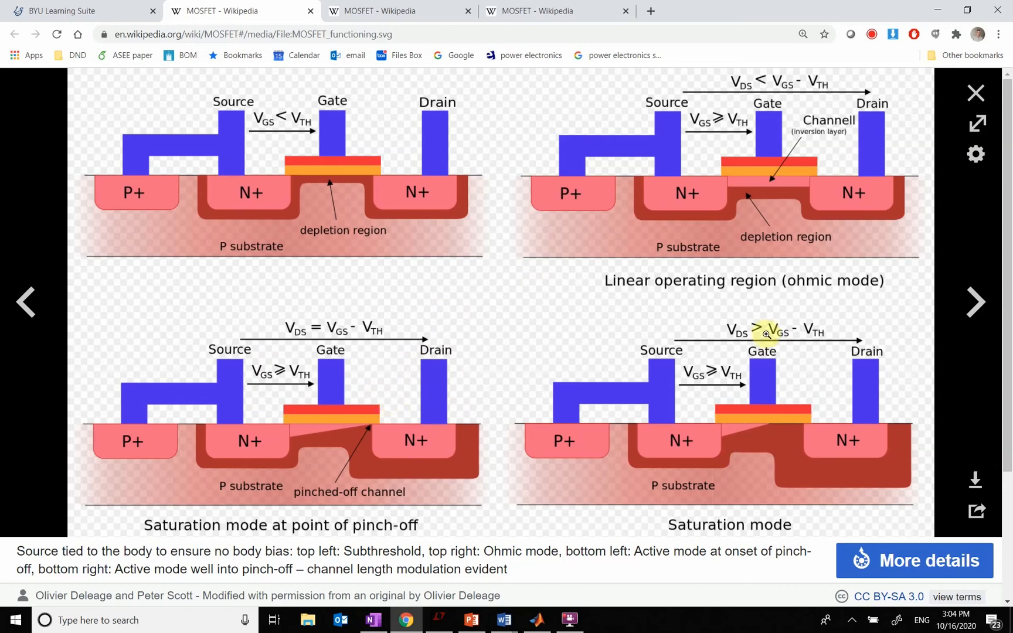
pyautogui.moveTo(821, 334)
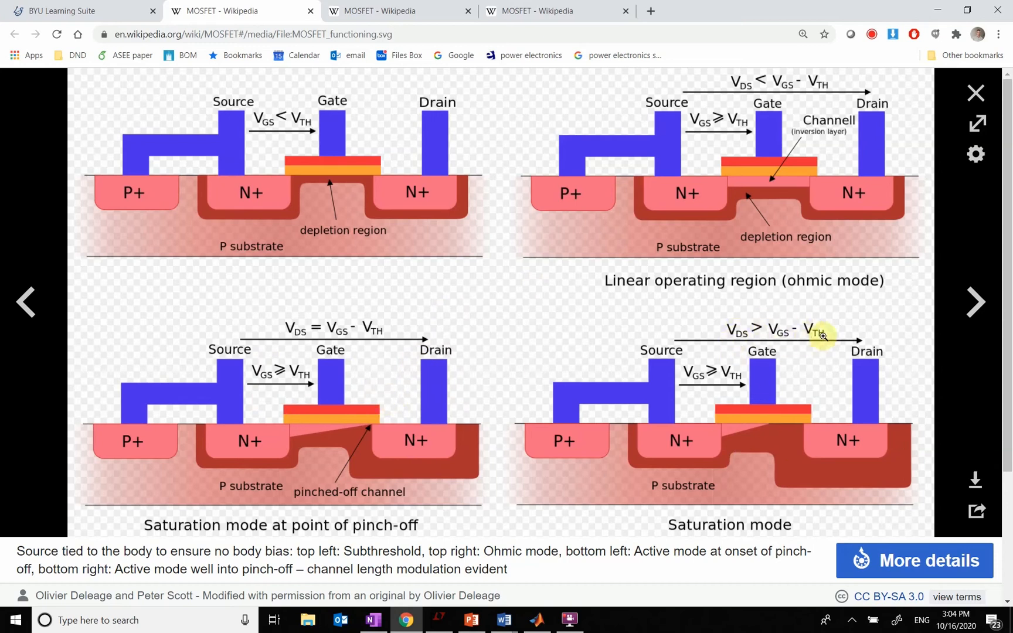
pyautogui.moveTo(737, 454)
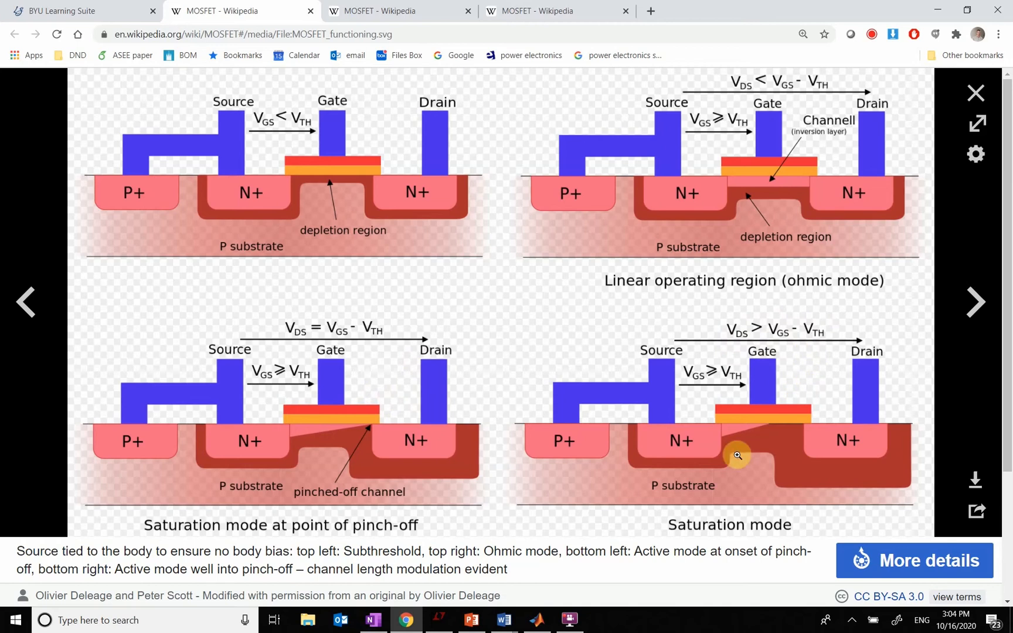
pyautogui.moveTo(708, 384)
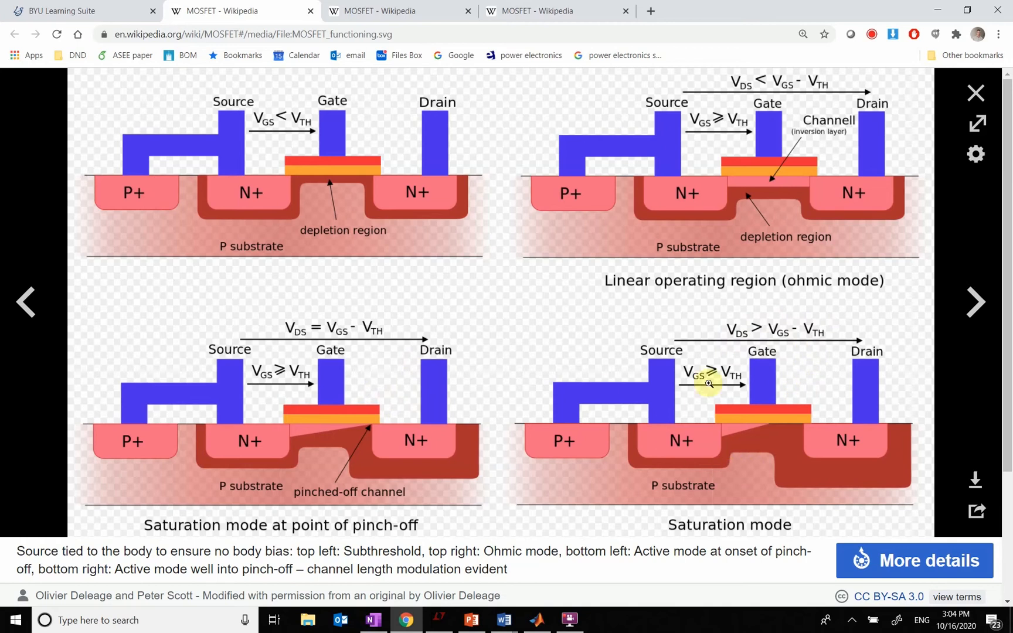
pyautogui.moveTo(689, 401)
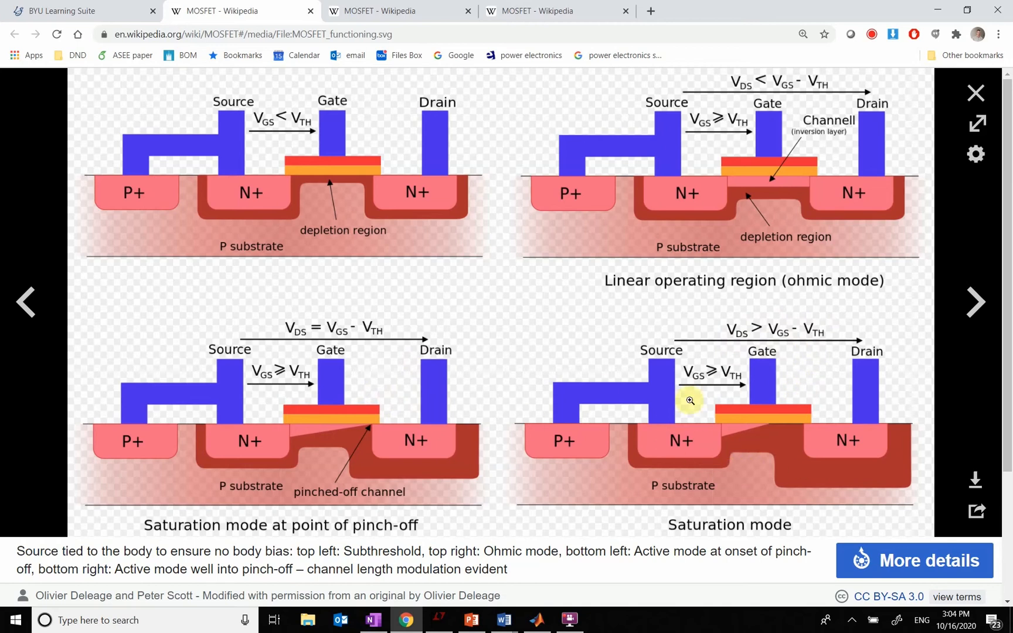
pyautogui.moveTo(719, 457)
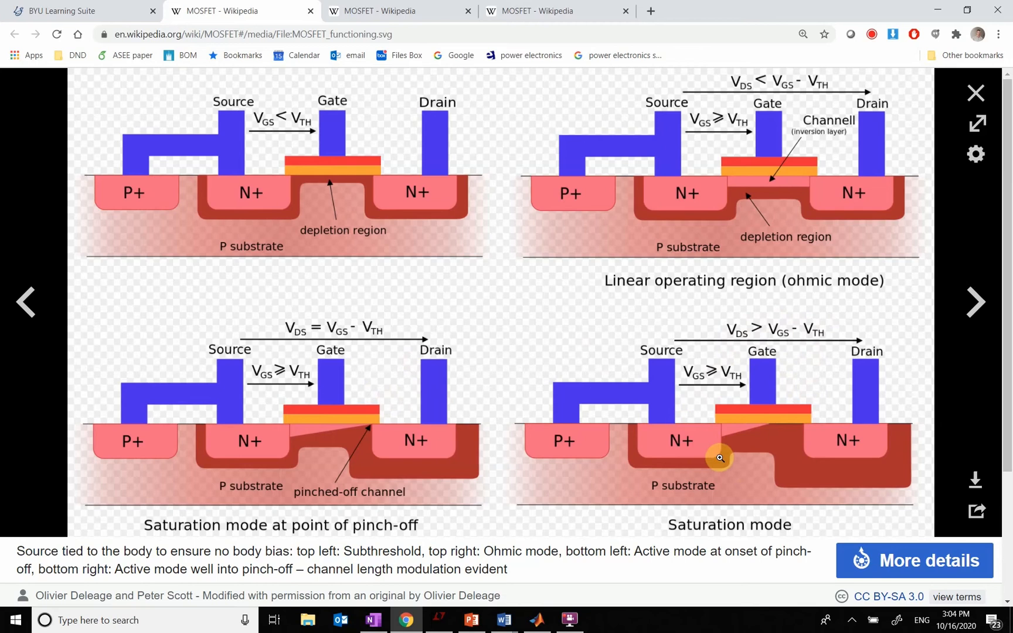
pyautogui.moveTo(748, 154)
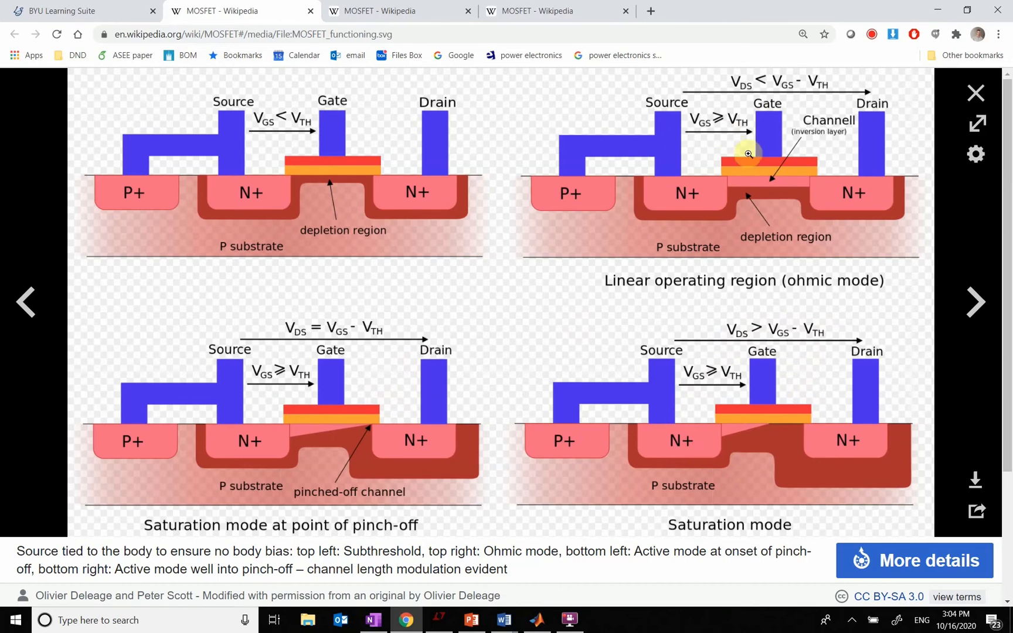
pyautogui.moveTo(751, 248)
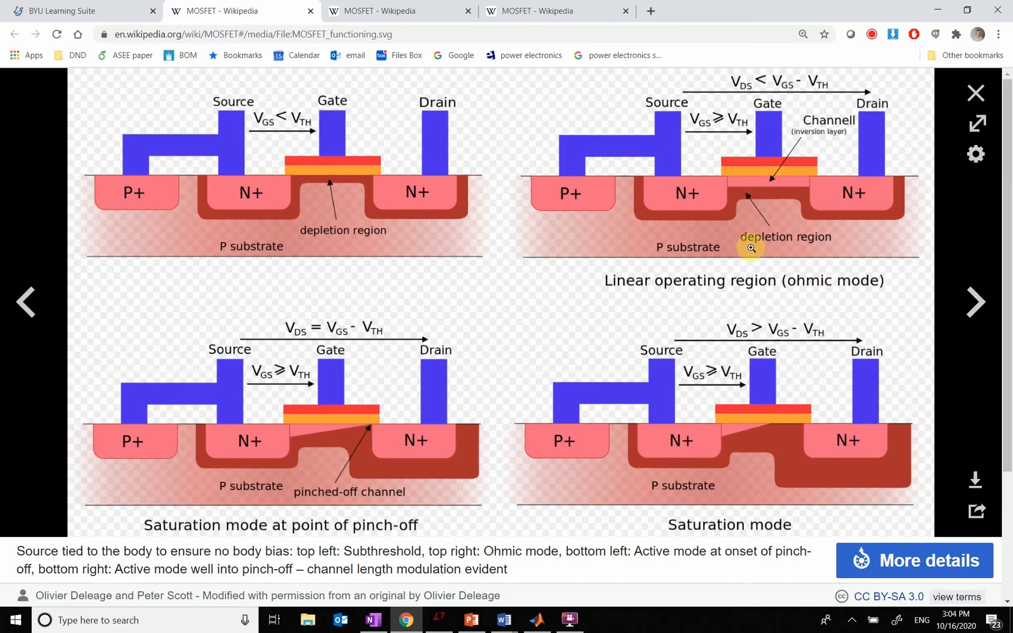
pyautogui.moveTo(741, 254)
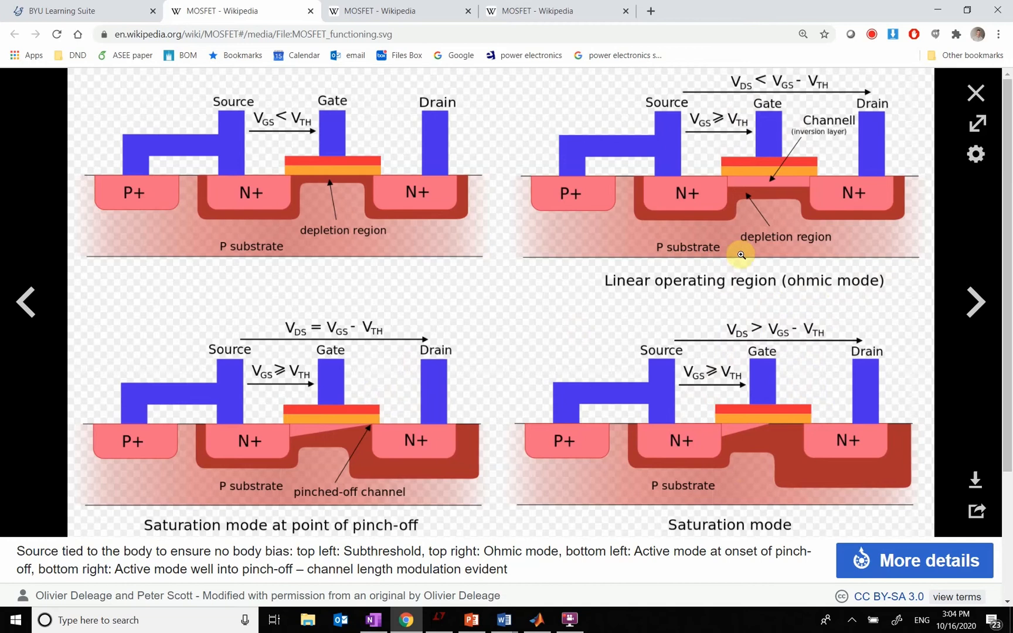
pyautogui.moveTo(780, 205)
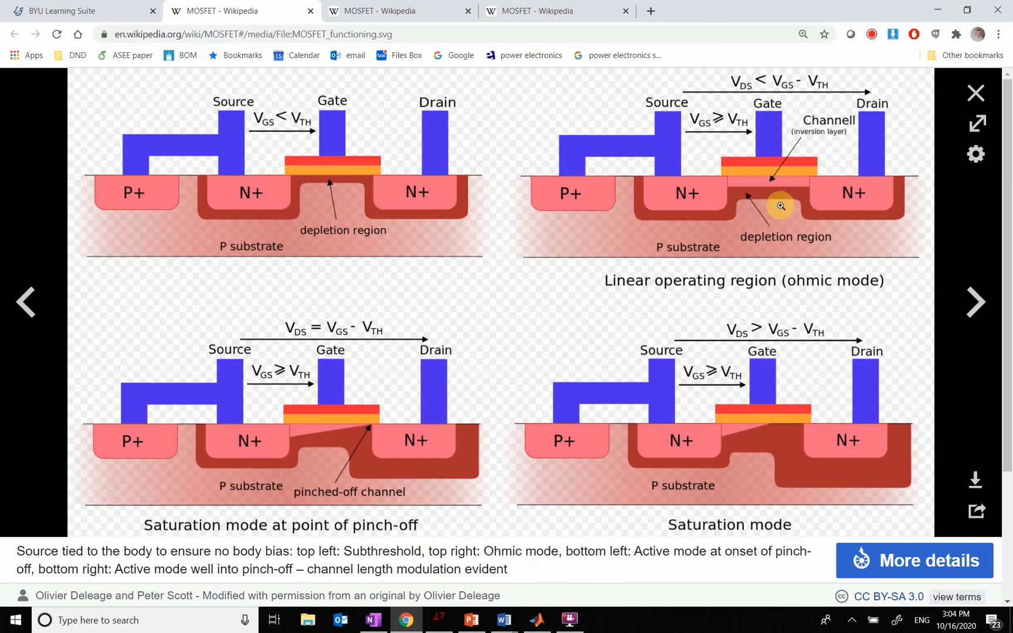
pyautogui.moveTo(759, 483)
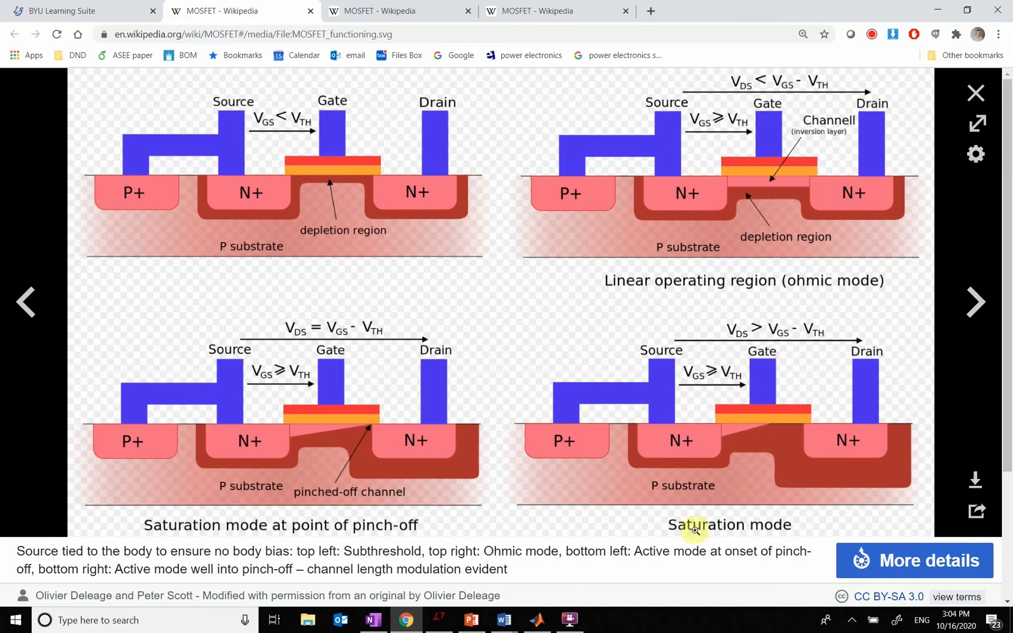
pyautogui.moveTo(816, 436)
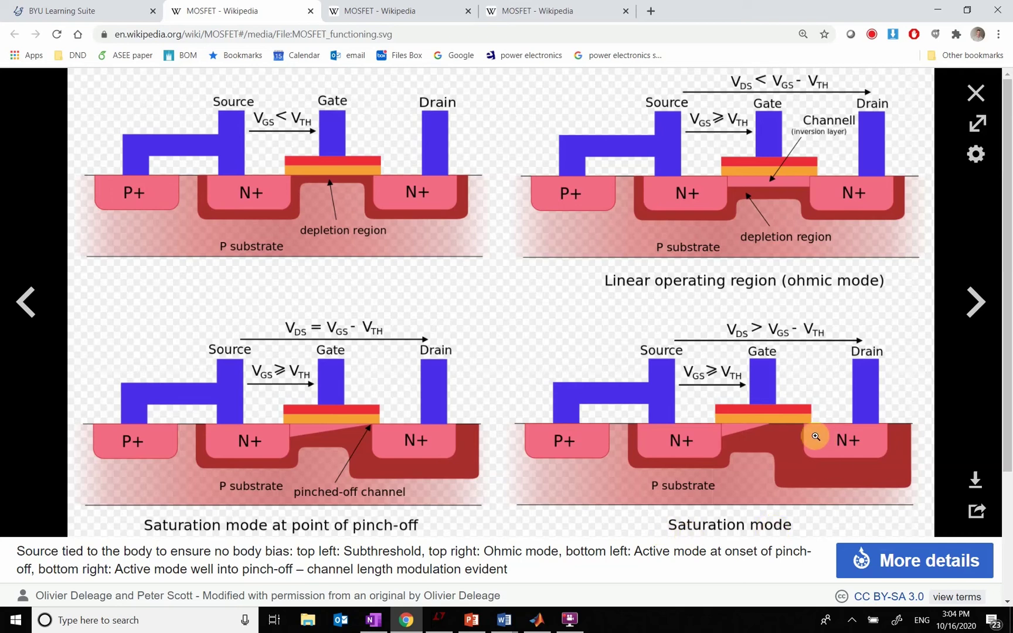
pyautogui.moveTo(785, 474)
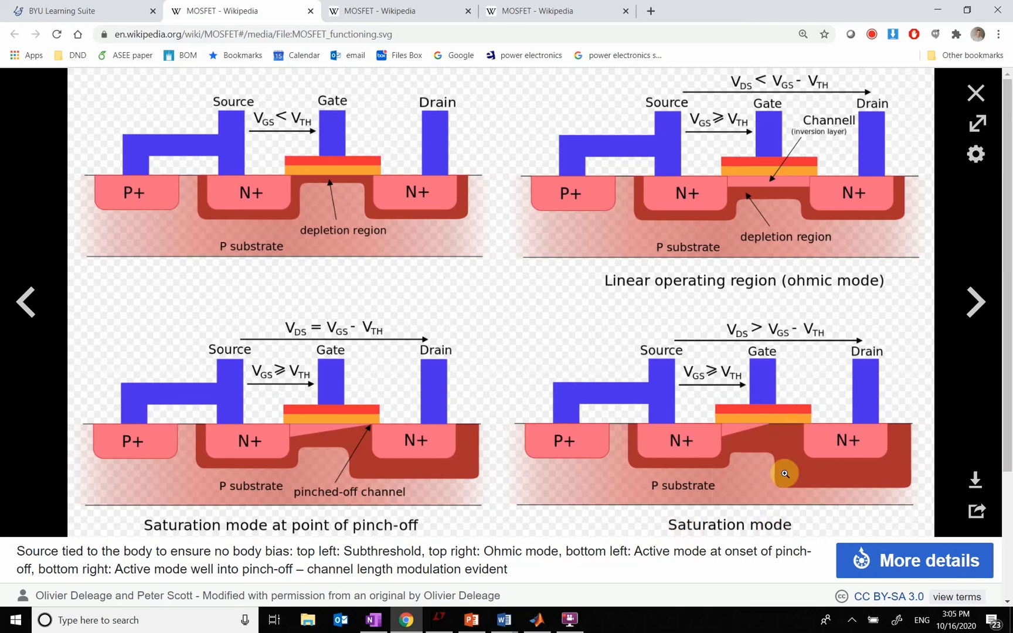
pyautogui.moveTo(709, 470)
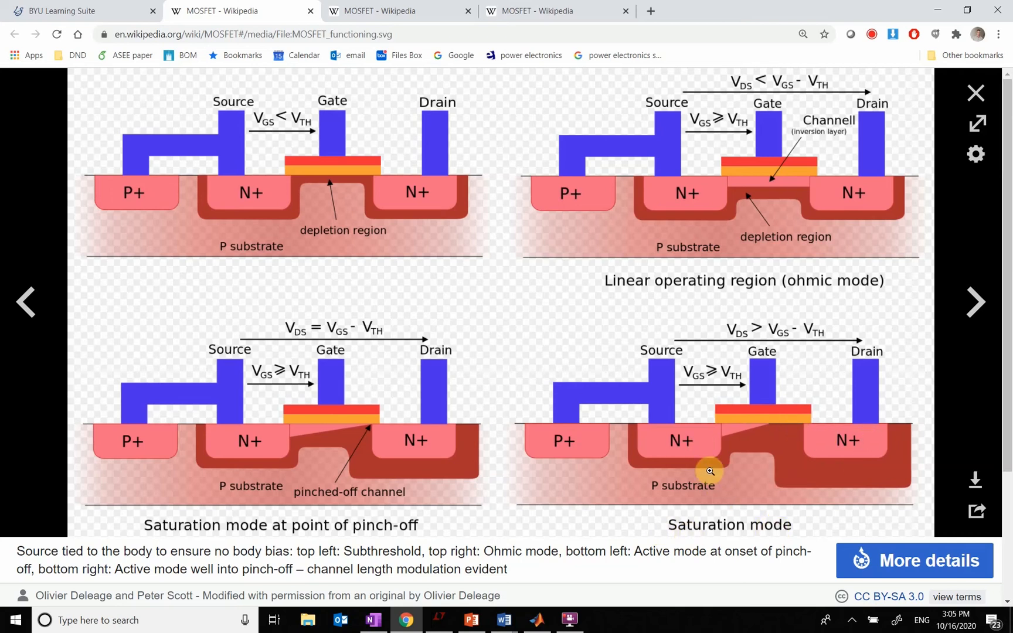
pyautogui.moveTo(764, 165)
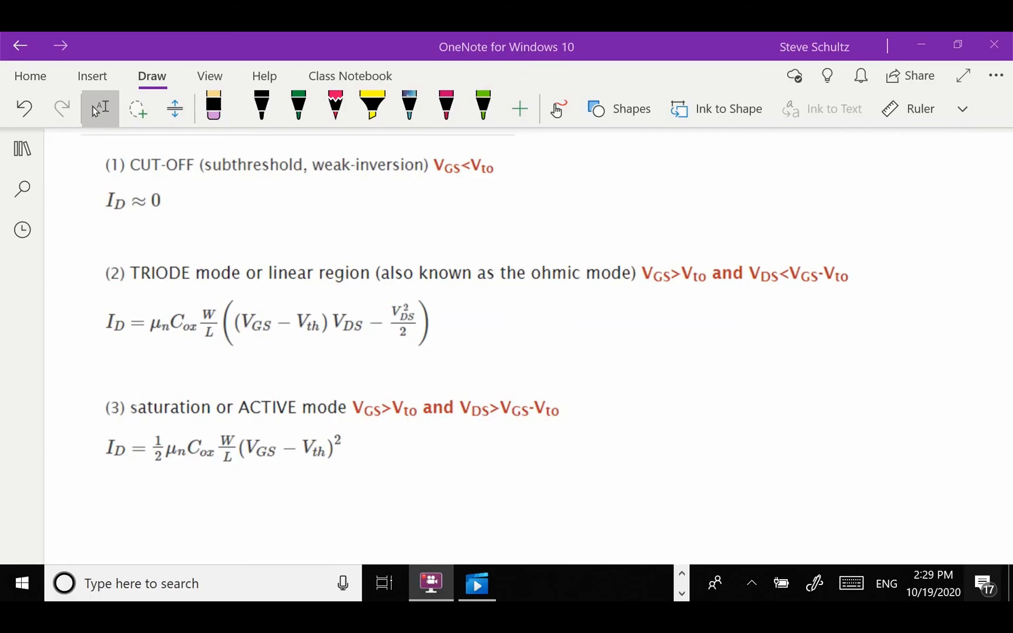
pyautogui.moveTo(820, 560)
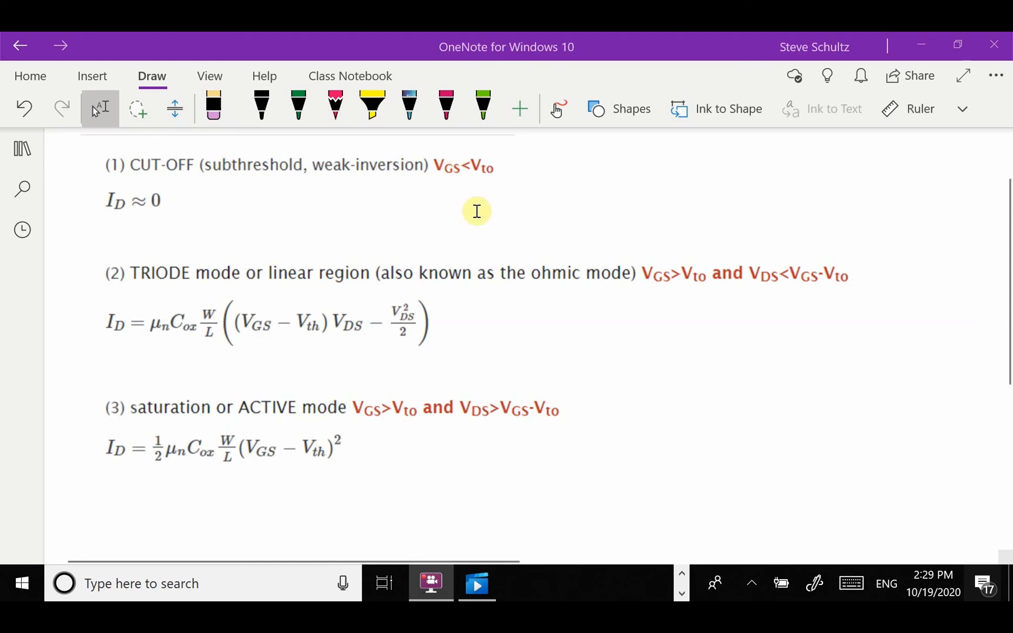
pyautogui.moveTo(490, 186)
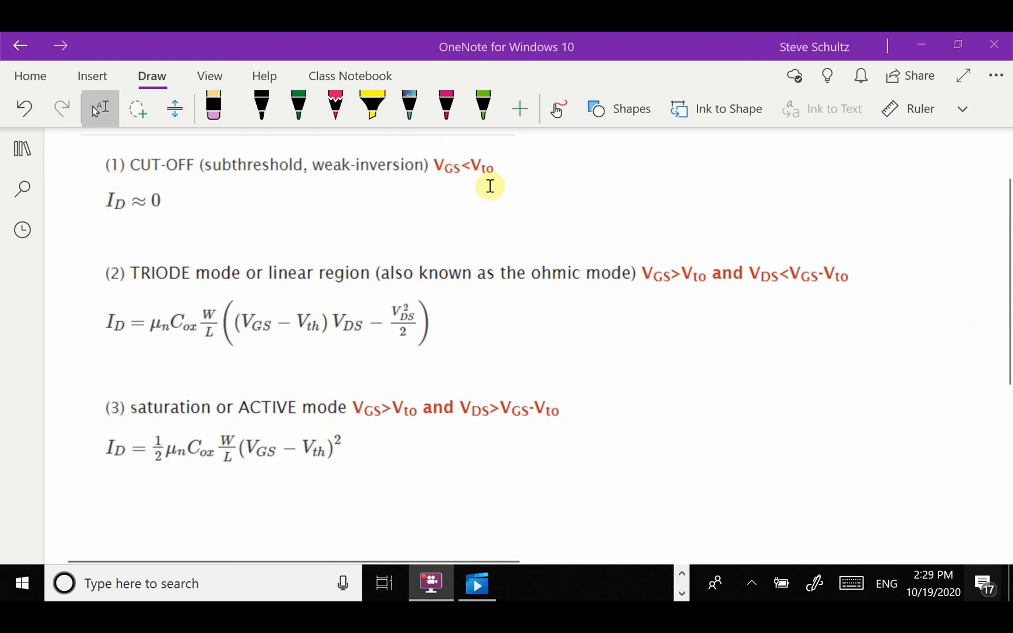
pyautogui.moveTo(474, 167)
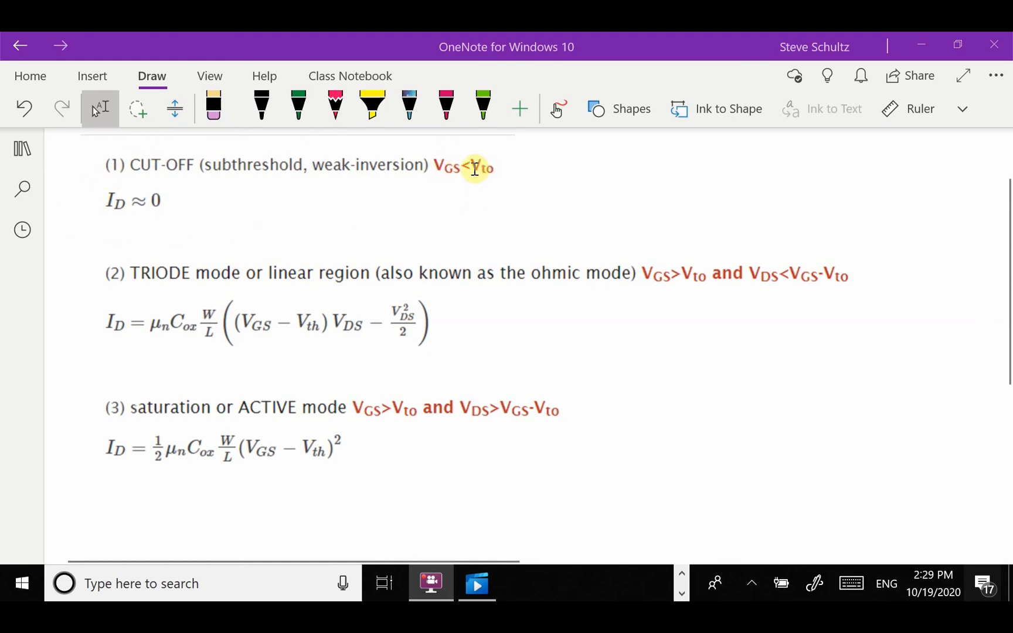
pyautogui.moveTo(467, 179)
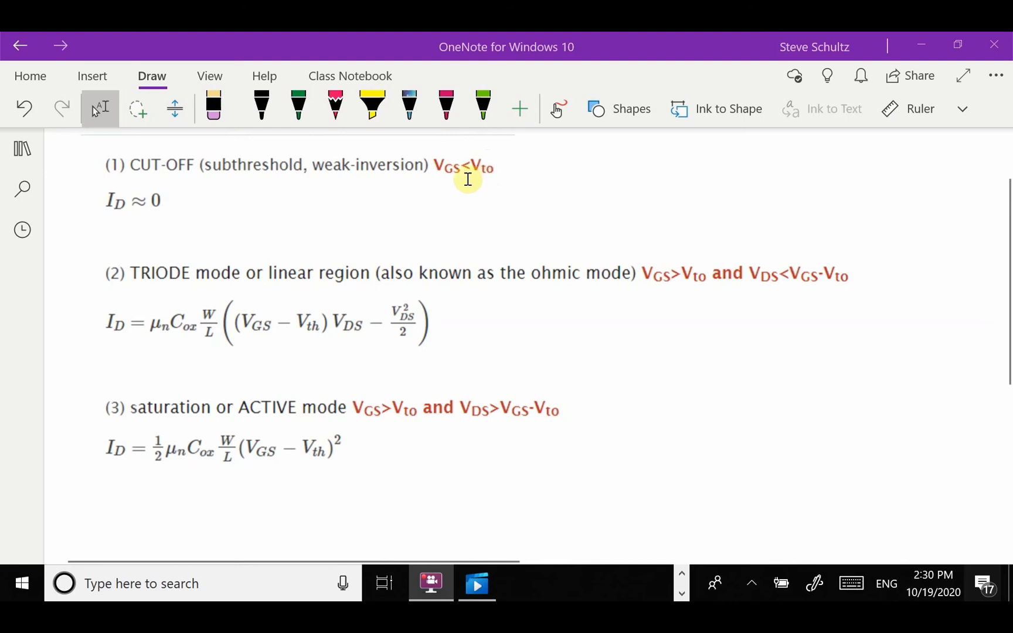
pyautogui.moveTo(157, 218)
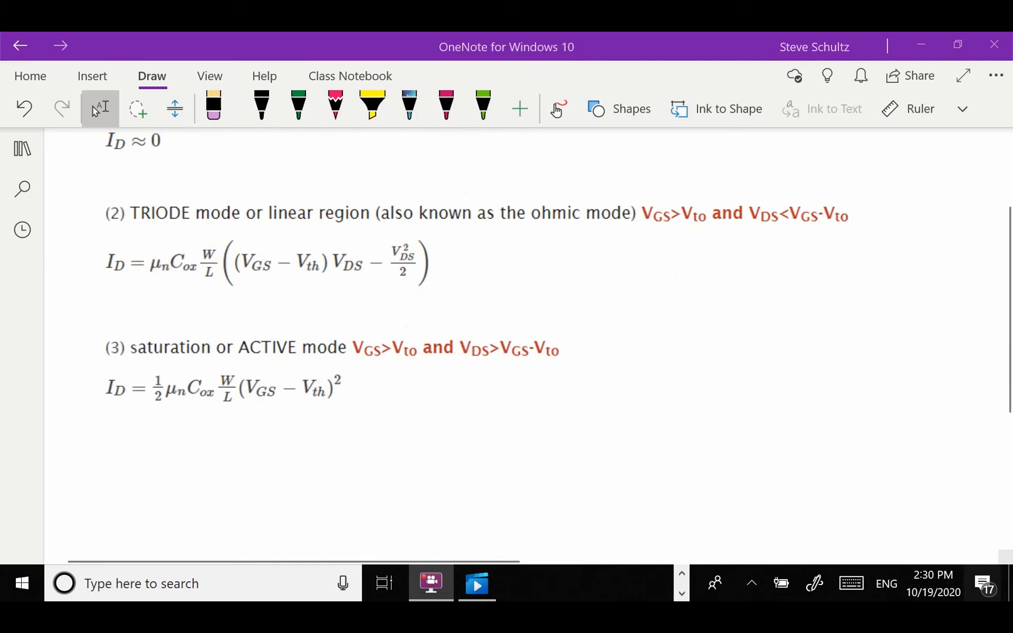
# Step: Bring up Wikipedia's highest measured mobilities table showing crystalline silicon at 1,400 and 450
pyautogui.click(541, 584)
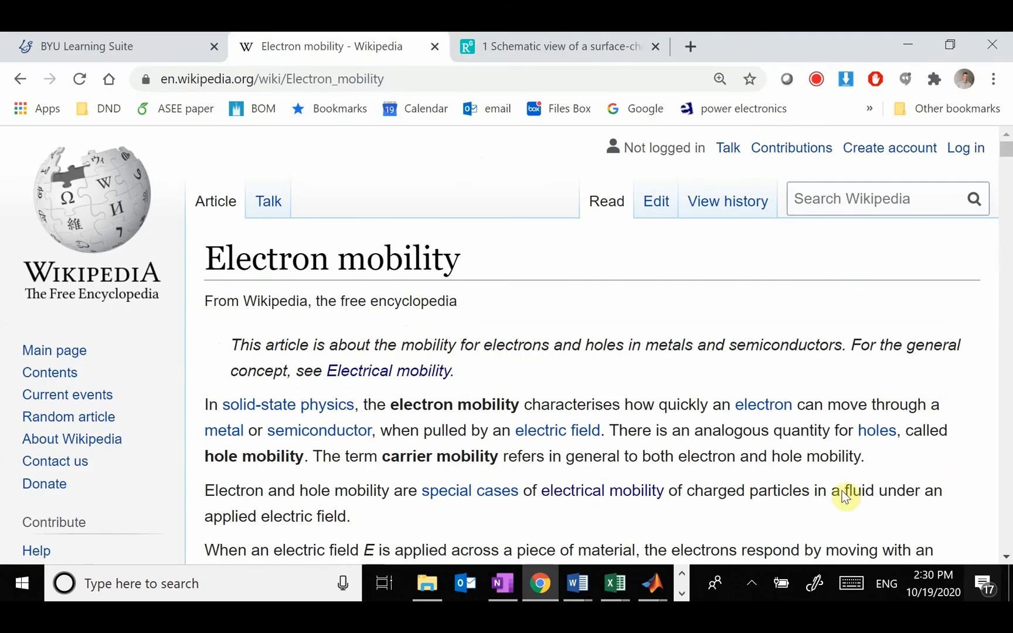
pyautogui.scroll(-3)
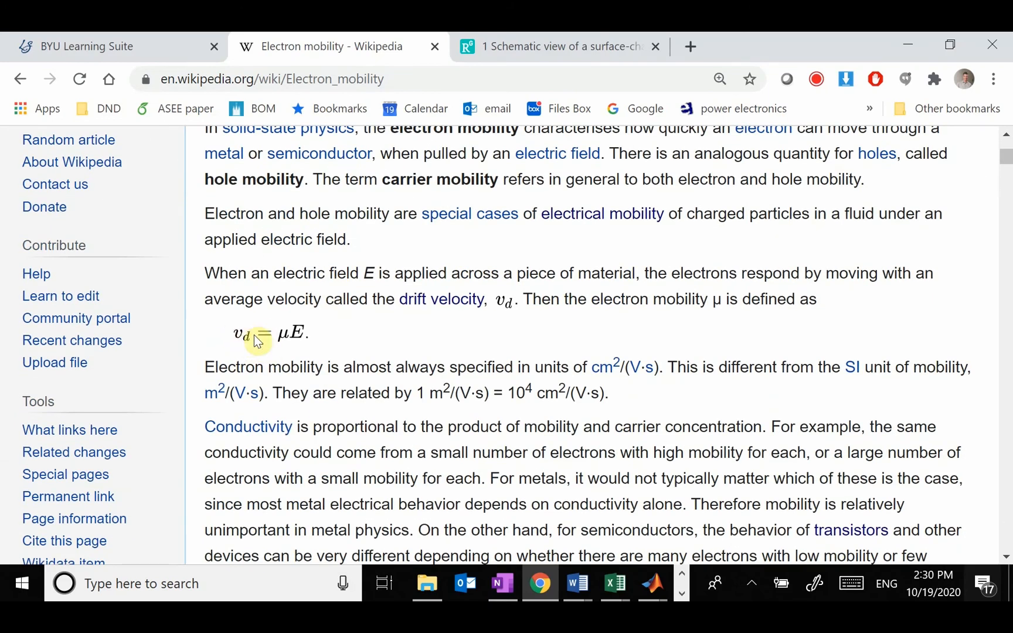
pyautogui.moveTo(312, 346)
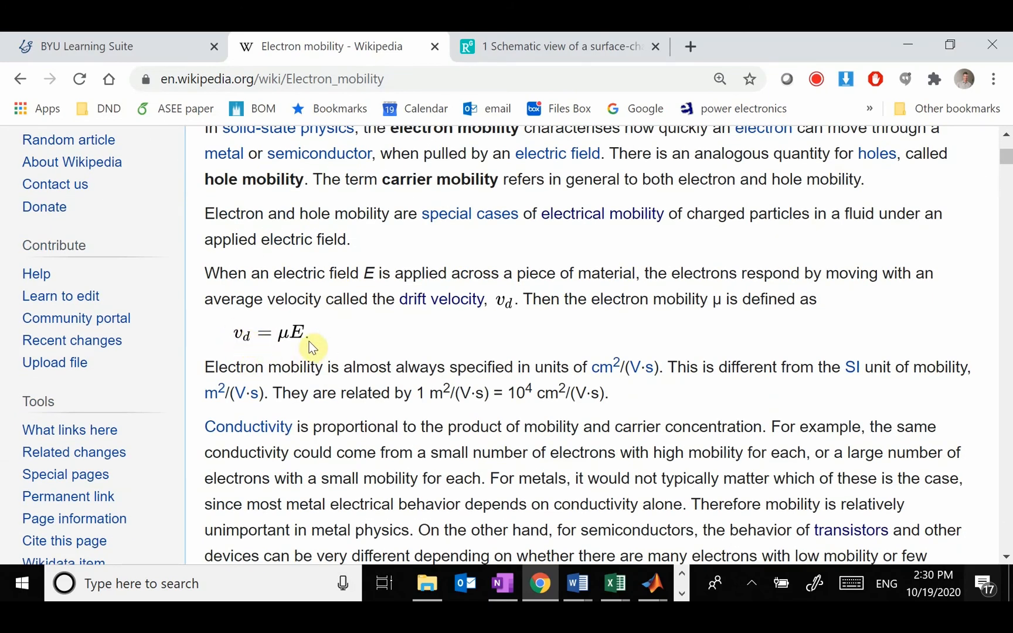
pyautogui.moveTo(293, 350)
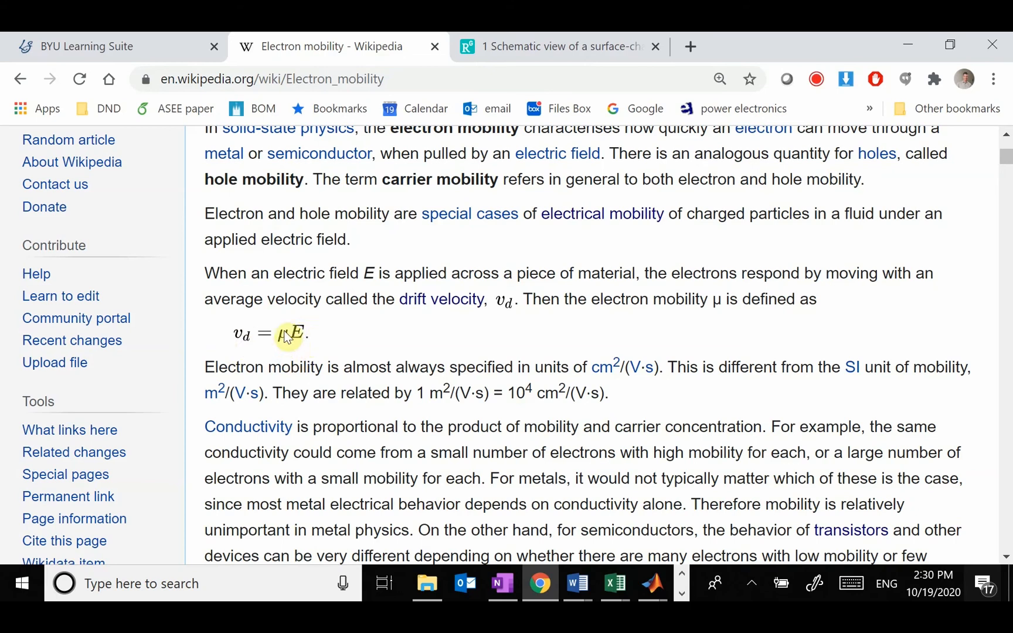
pyautogui.moveTo(236, 340)
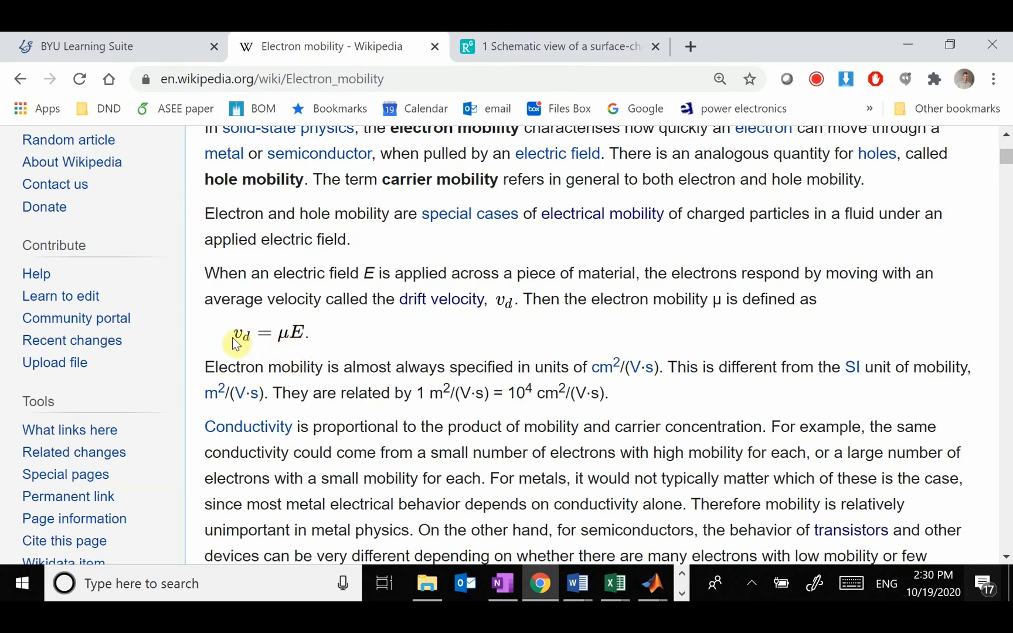
pyautogui.scroll(3)
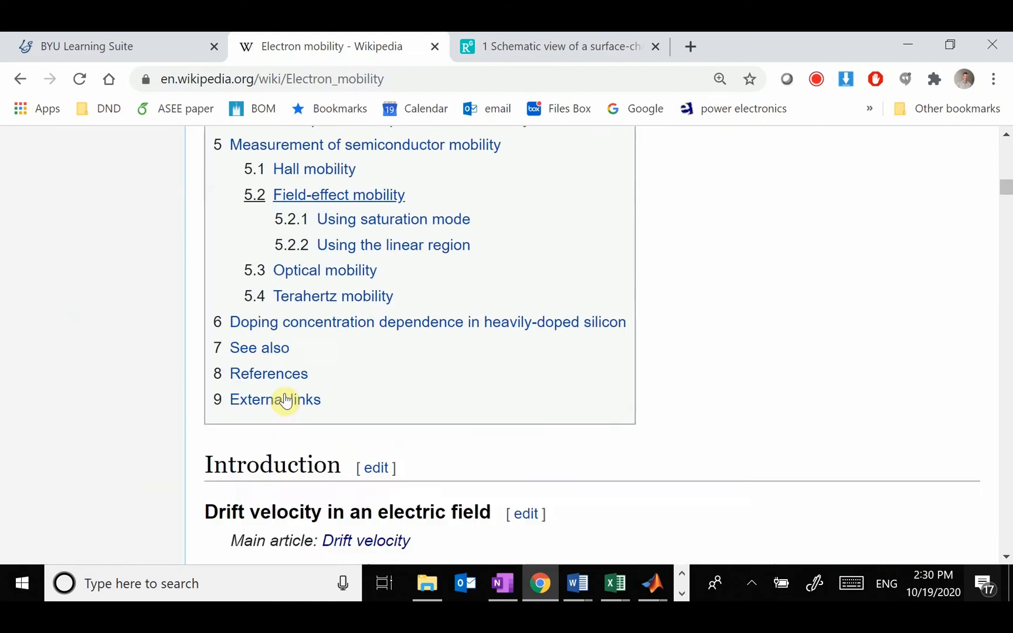
pyautogui.scroll(-3)
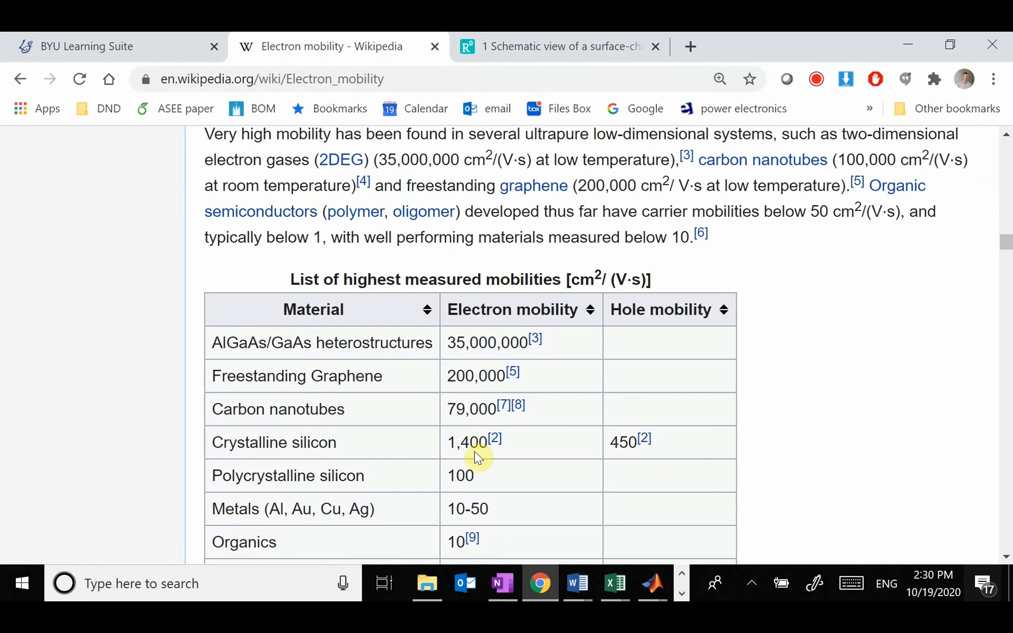
pyautogui.moveTo(608, 452)
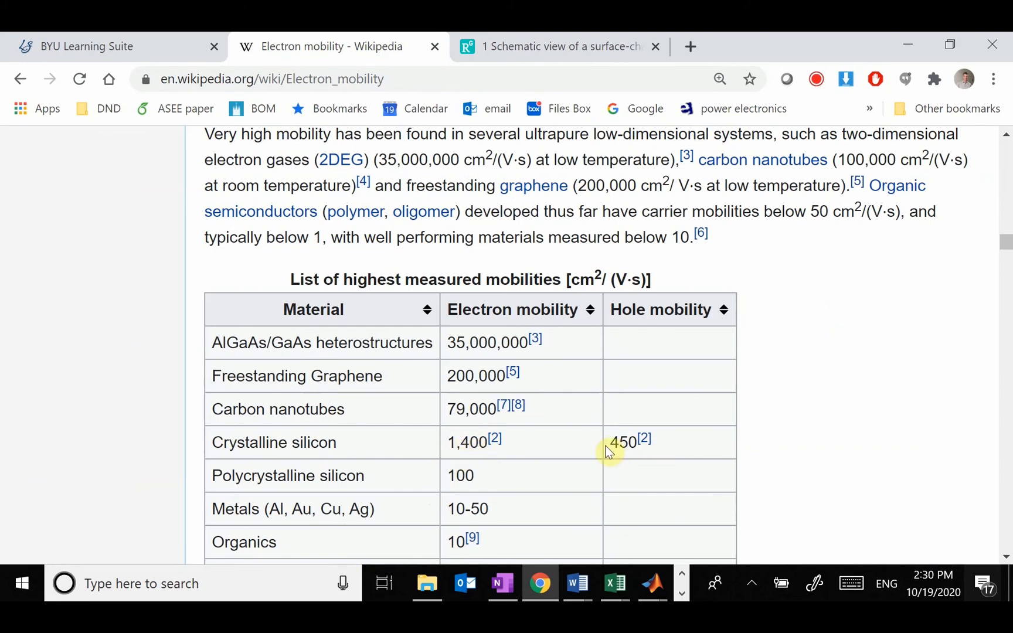
pyautogui.moveTo(485, 449)
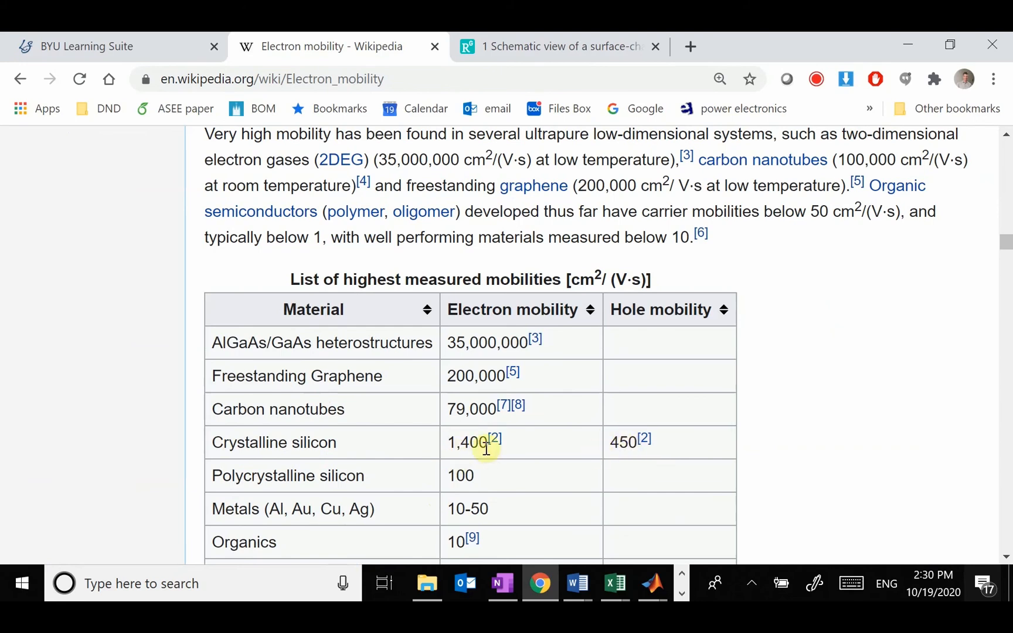
pyautogui.moveTo(640, 440)
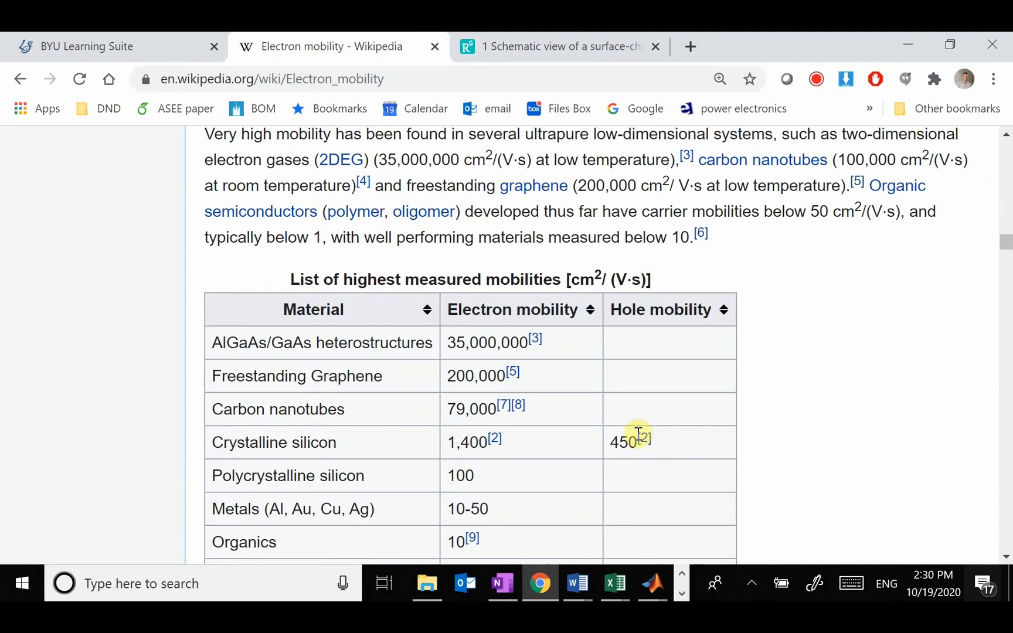
pyautogui.moveTo(471, 442)
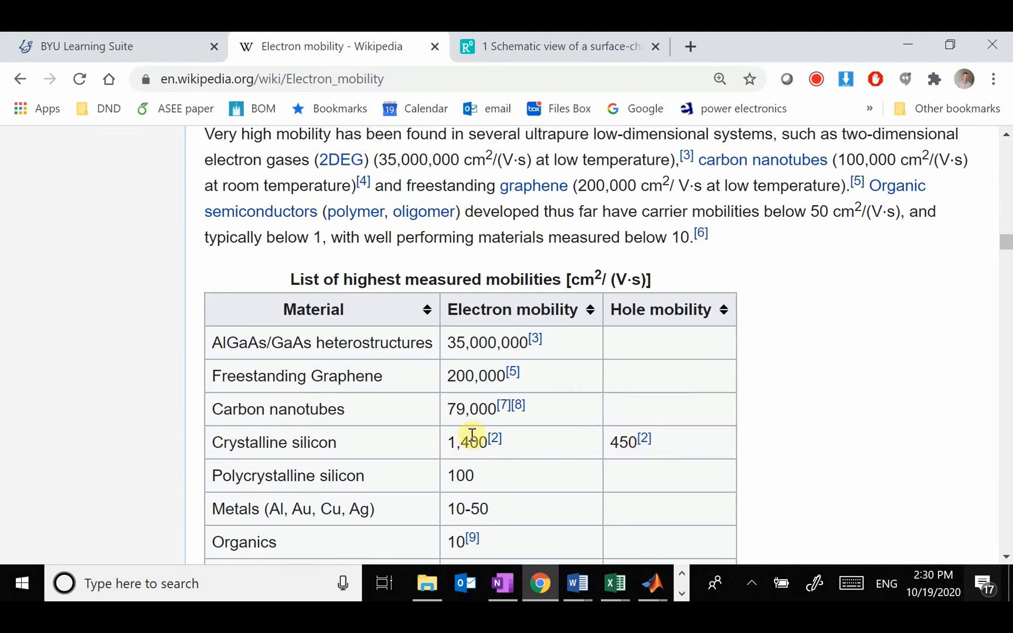
pyautogui.moveTo(626, 442)
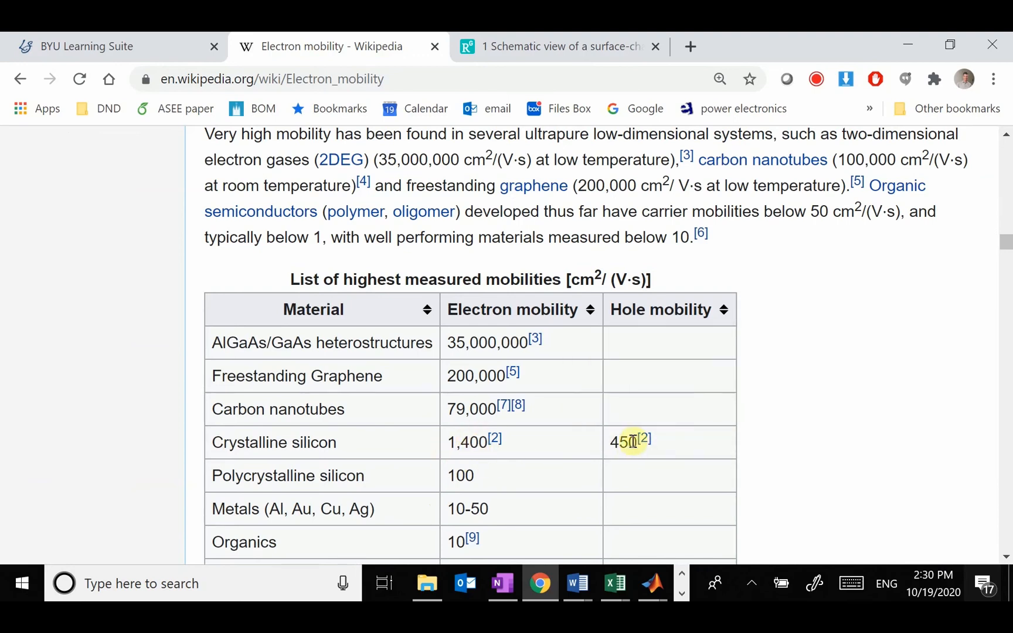
pyautogui.moveTo(640, 452)
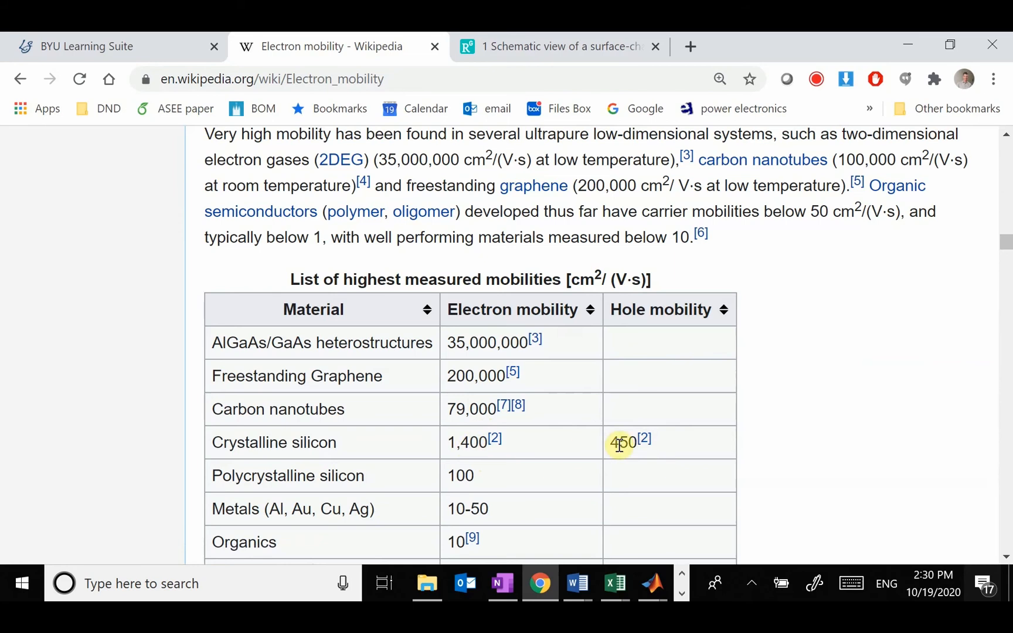
pyautogui.moveTo(585, 424)
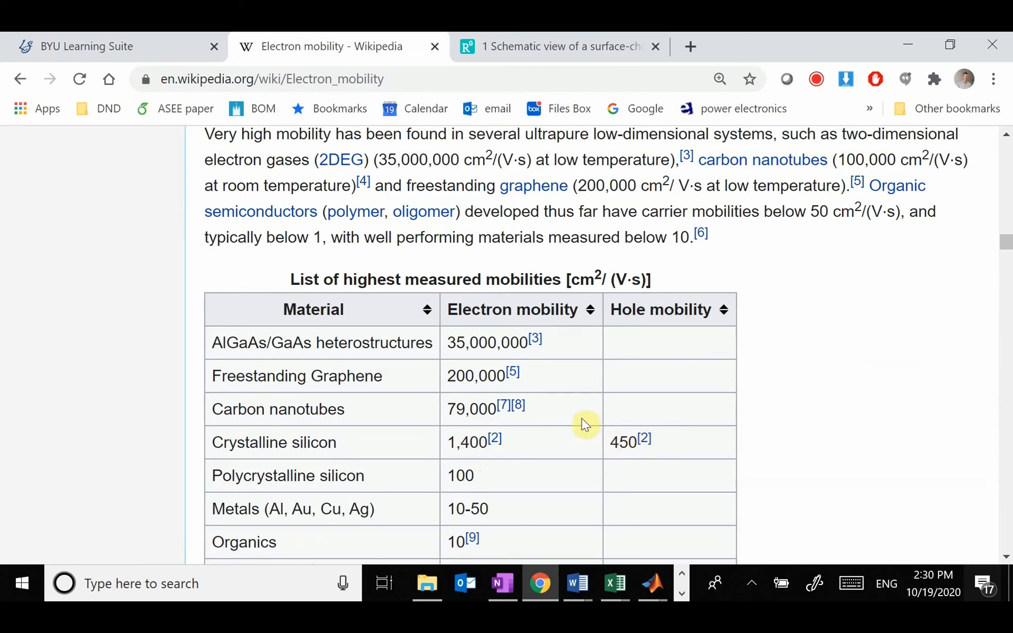
pyautogui.moveTo(620, 413)
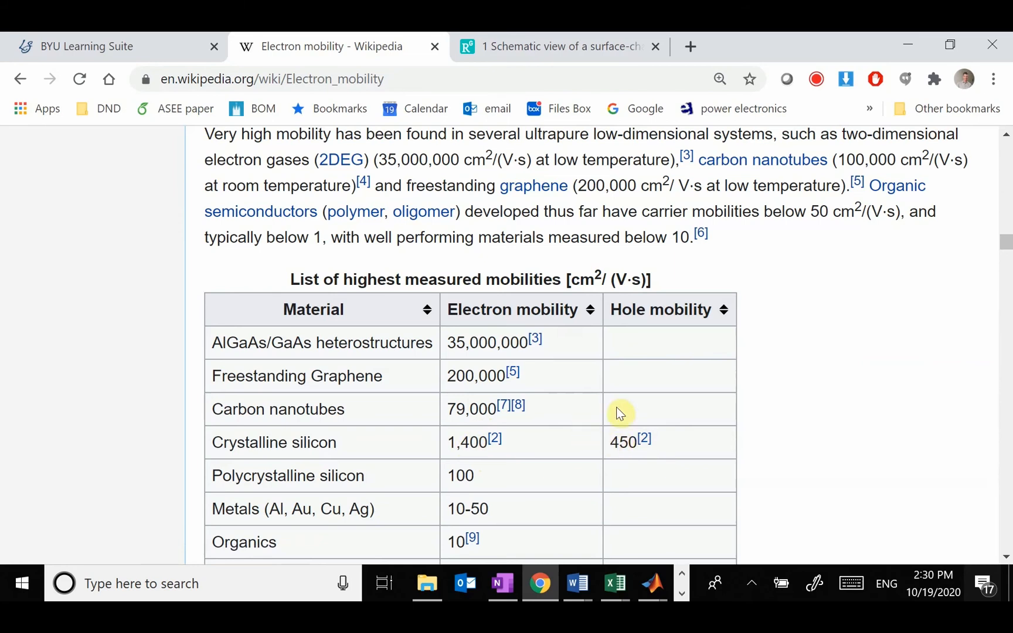
pyautogui.moveTo(574, 583)
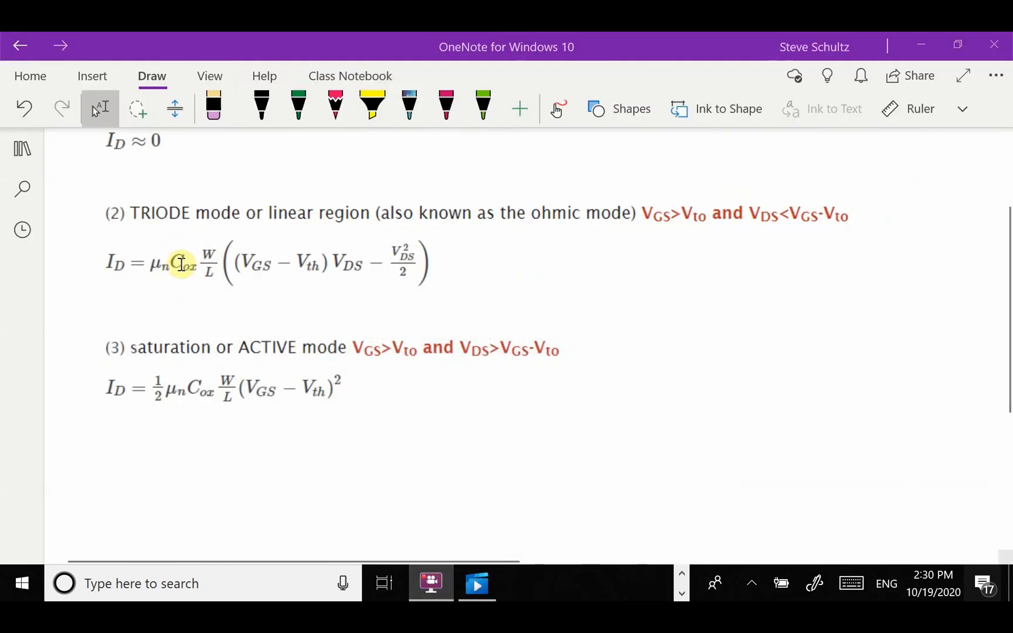
pyautogui.moveTo(279, 414)
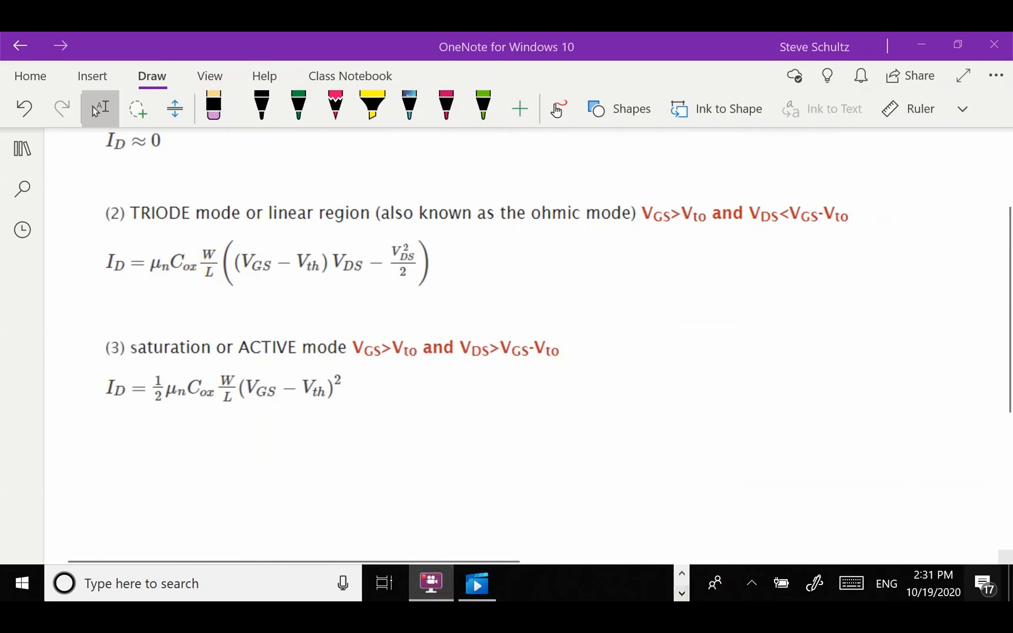
pyautogui.click(540, 584)
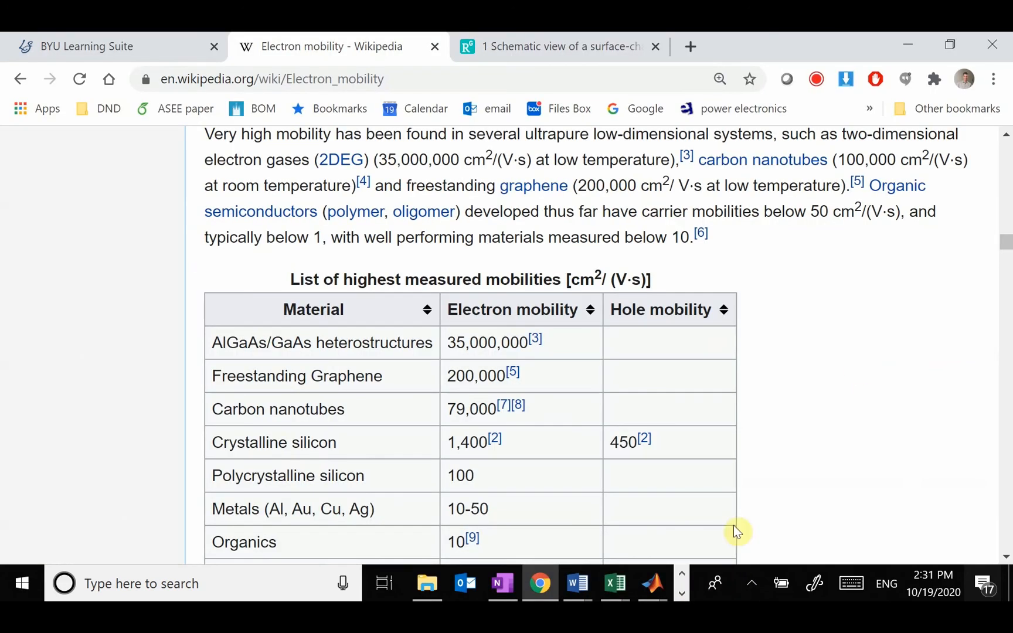
pyautogui.click(555, 46)
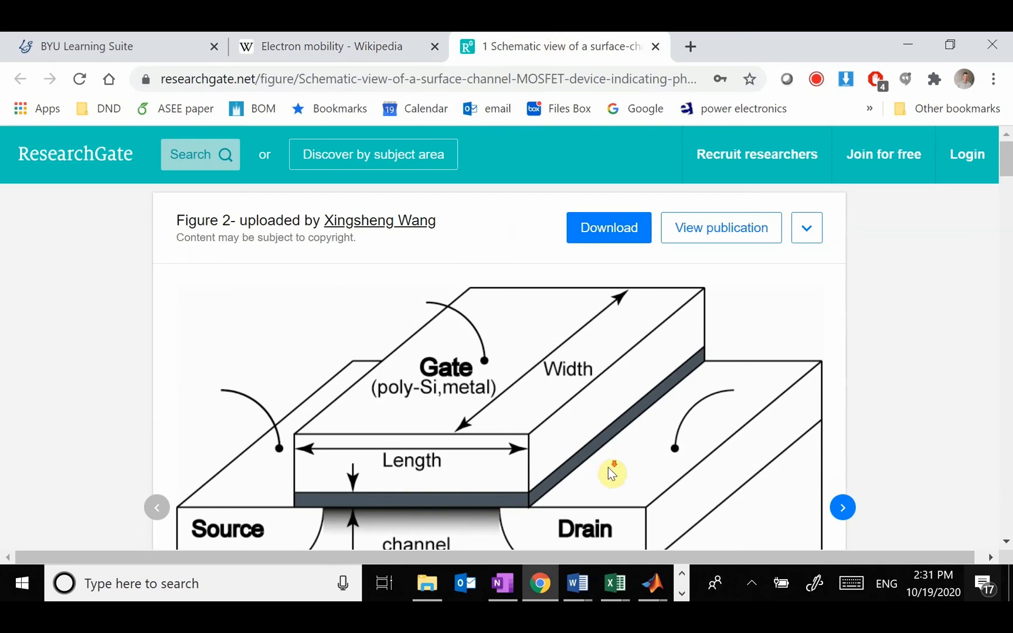
pyautogui.scroll(-3)
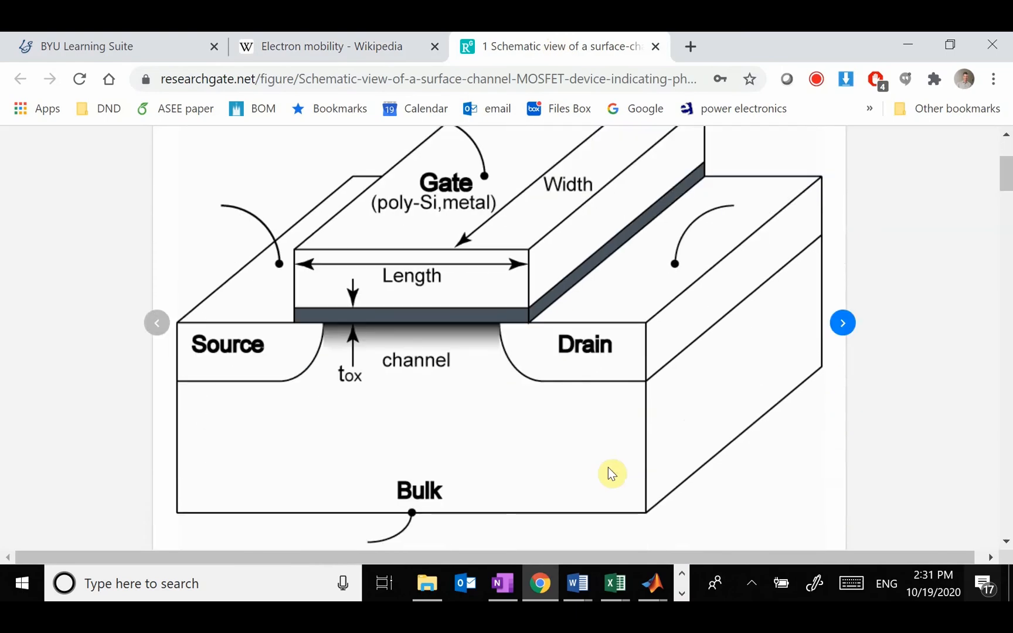
pyautogui.moveTo(623, 473)
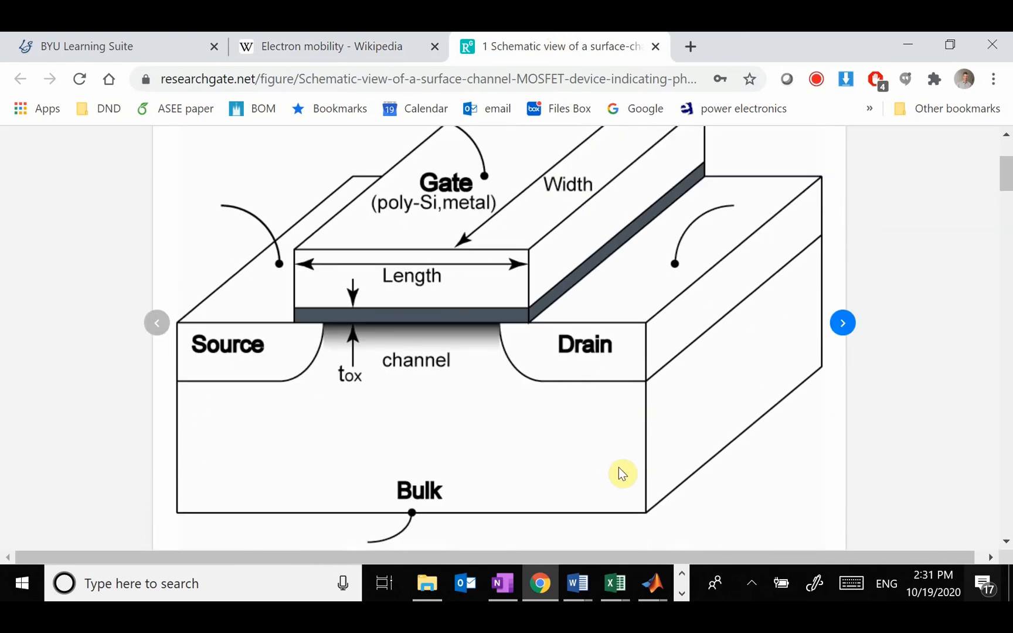
pyautogui.moveTo(332, 321)
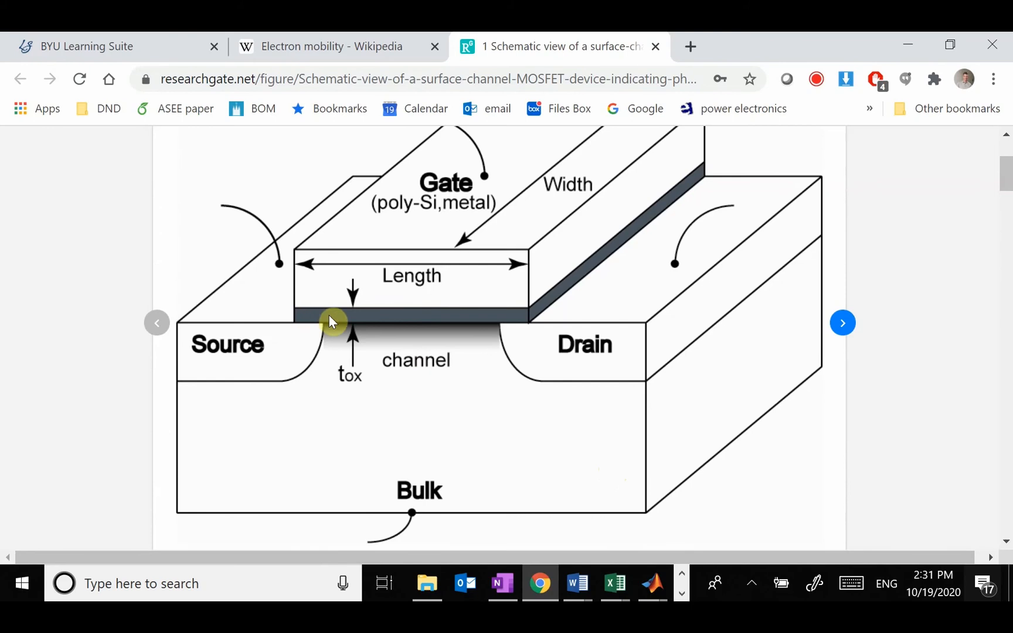
pyautogui.moveTo(248, 360)
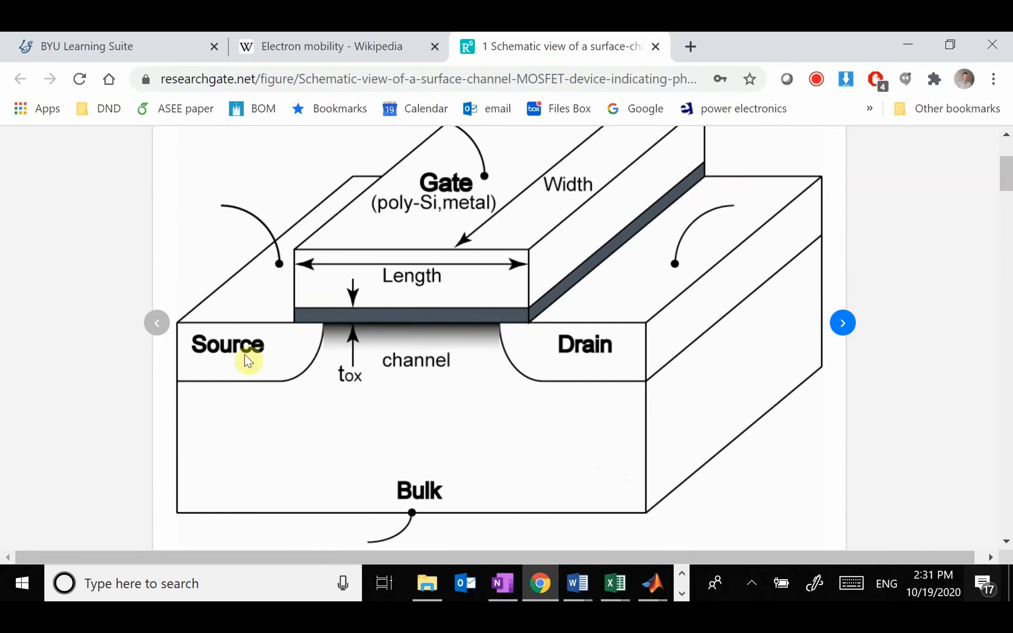
pyautogui.moveTo(512, 345)
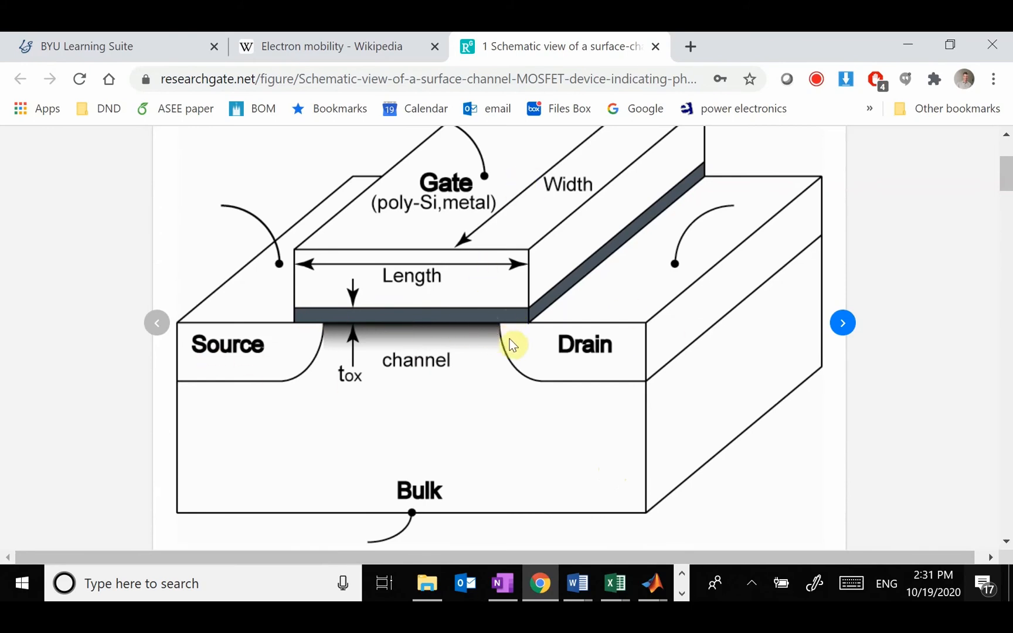
pyautogui.moveTo(452, 375)
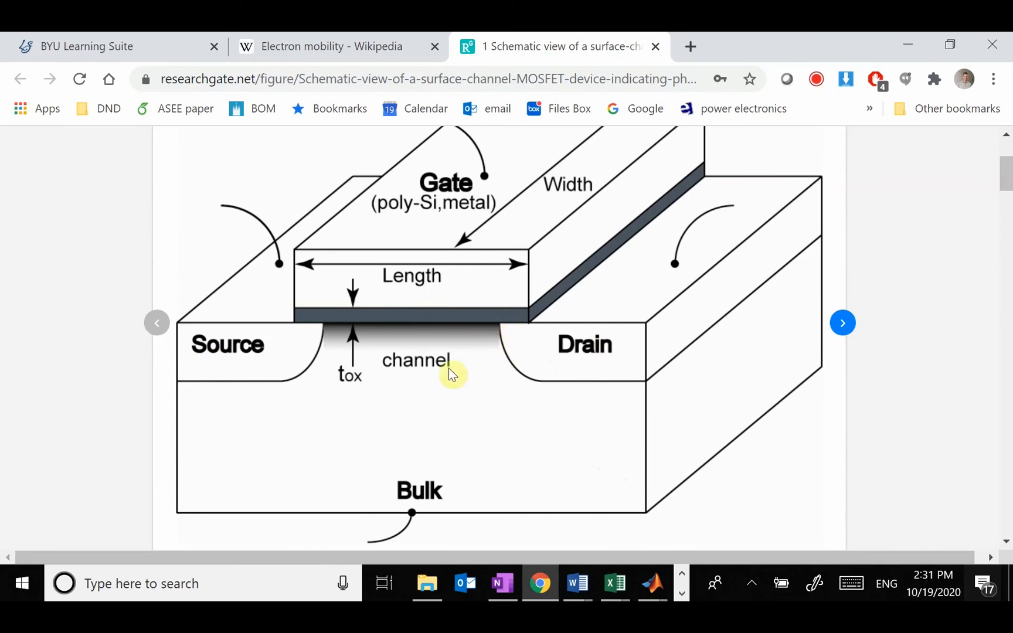
pyautogui.moveTo(477, 309)
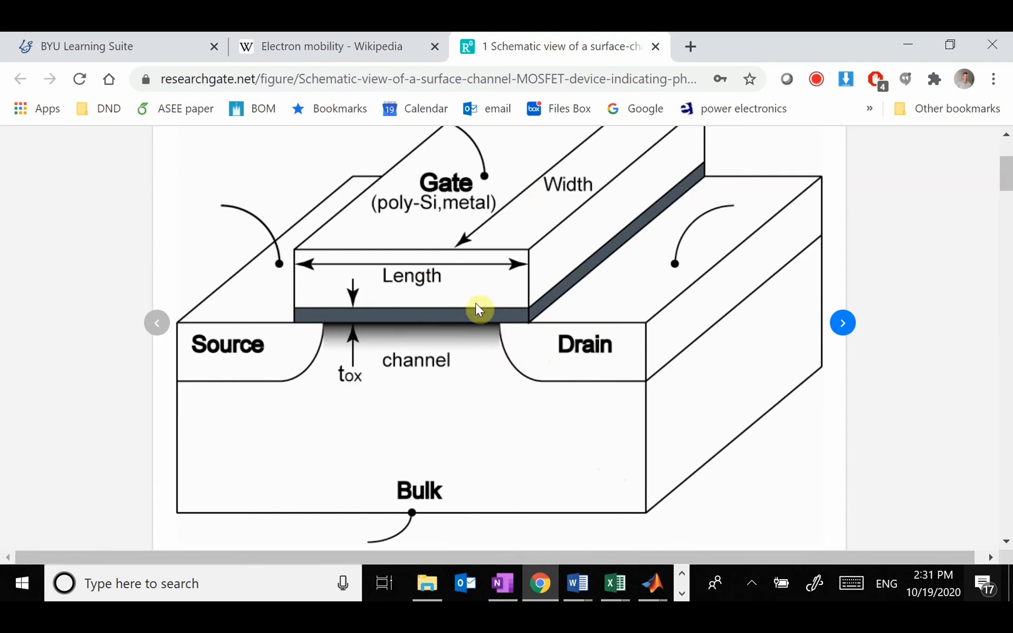
pyautogui.moveTo(449, 306)
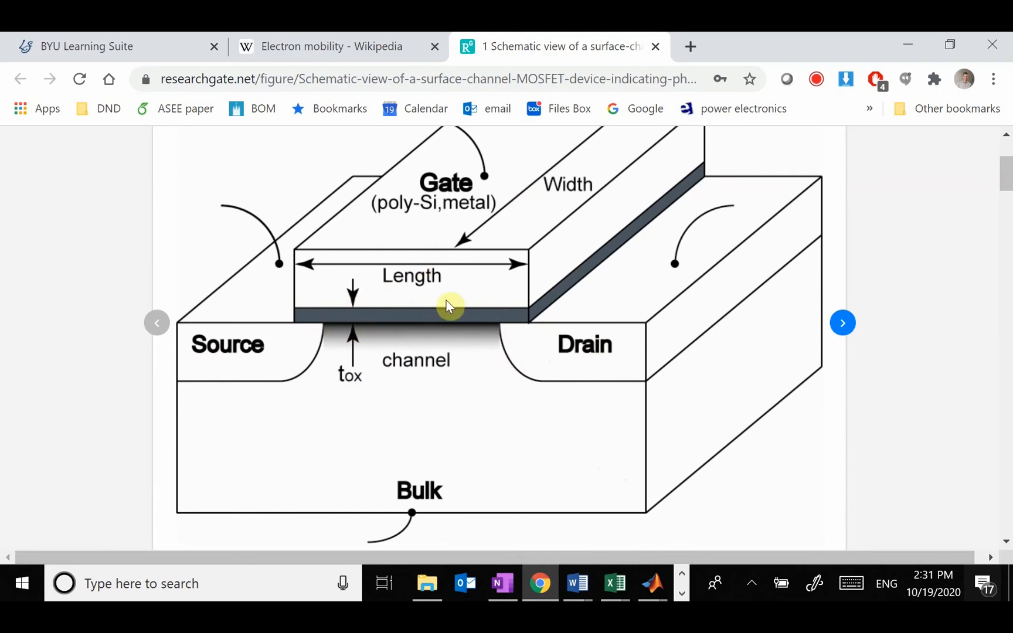
pyautogui.moveTo(438, 309)
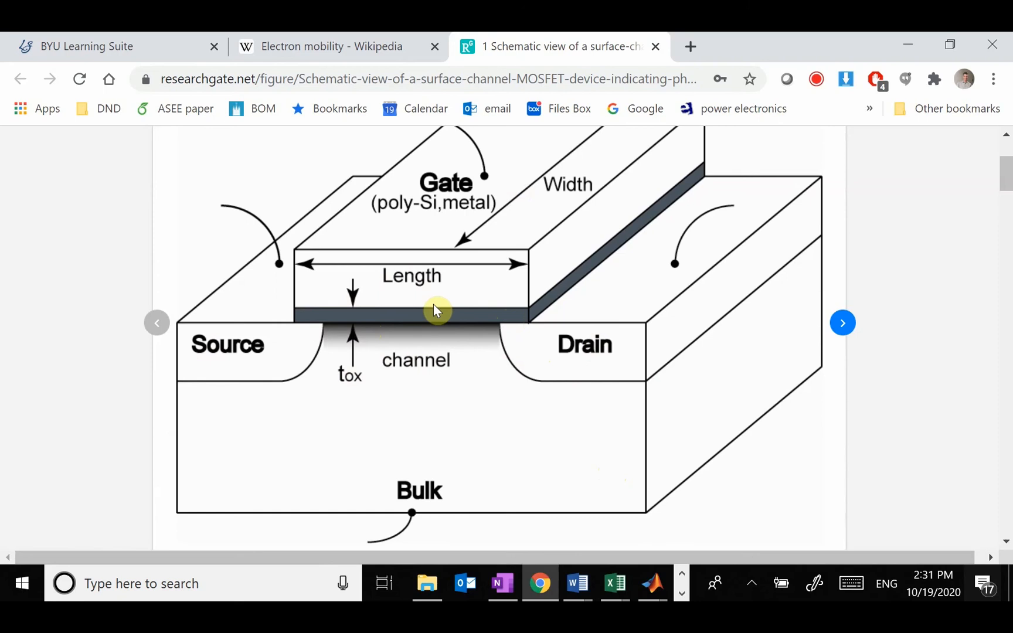
pyautogui.moveTo(414, 326)
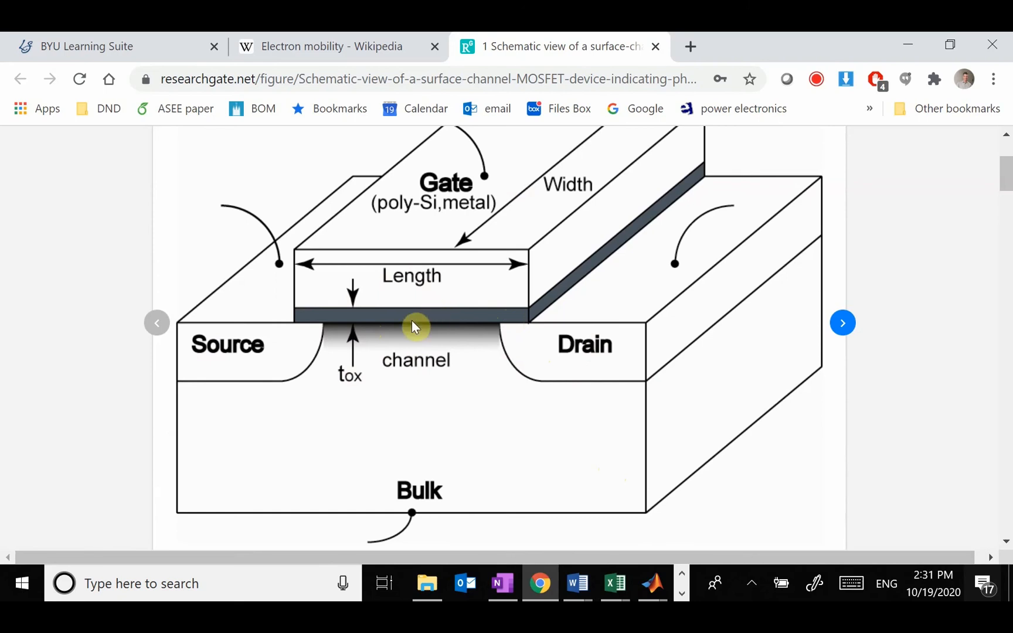
pyautogui.moveTo(377, 325)
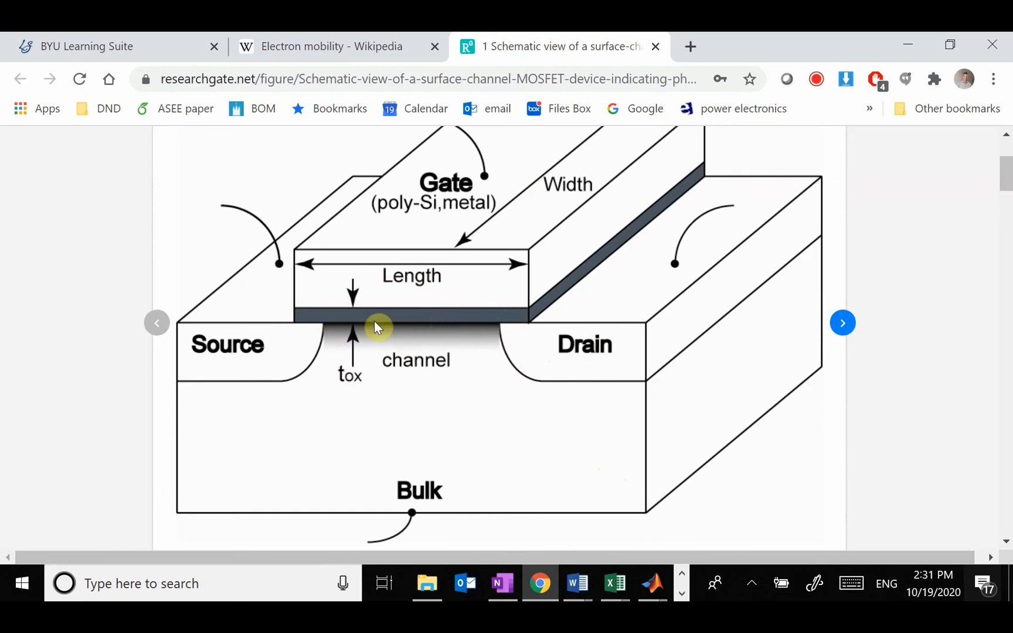
pyautogui.moveTo(388, 275)
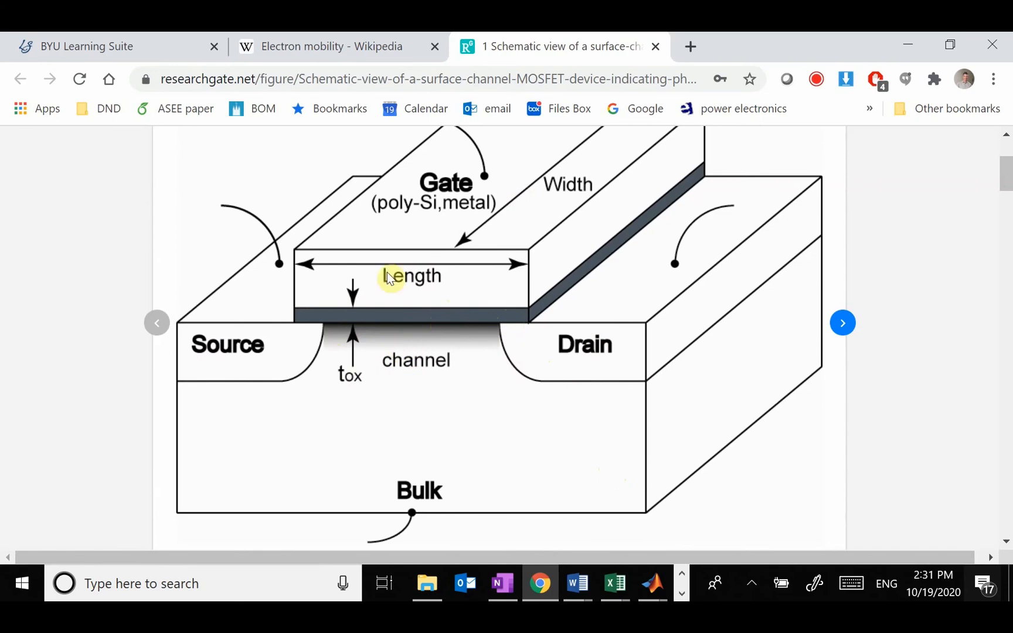
pyautogui.moveTo(359, 326)
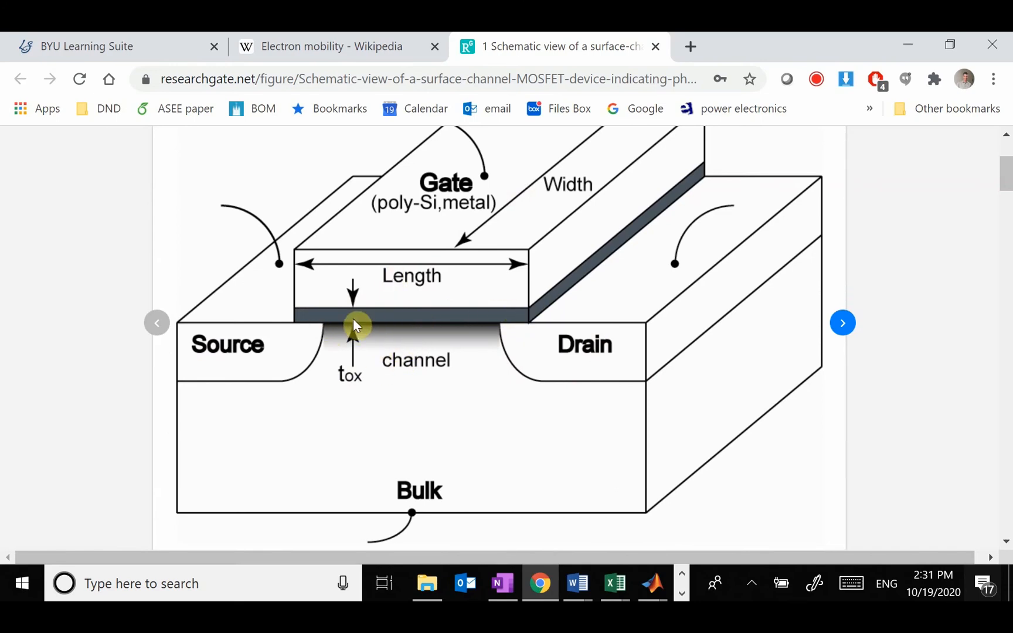
pyautogui.moveTo(350, 317)
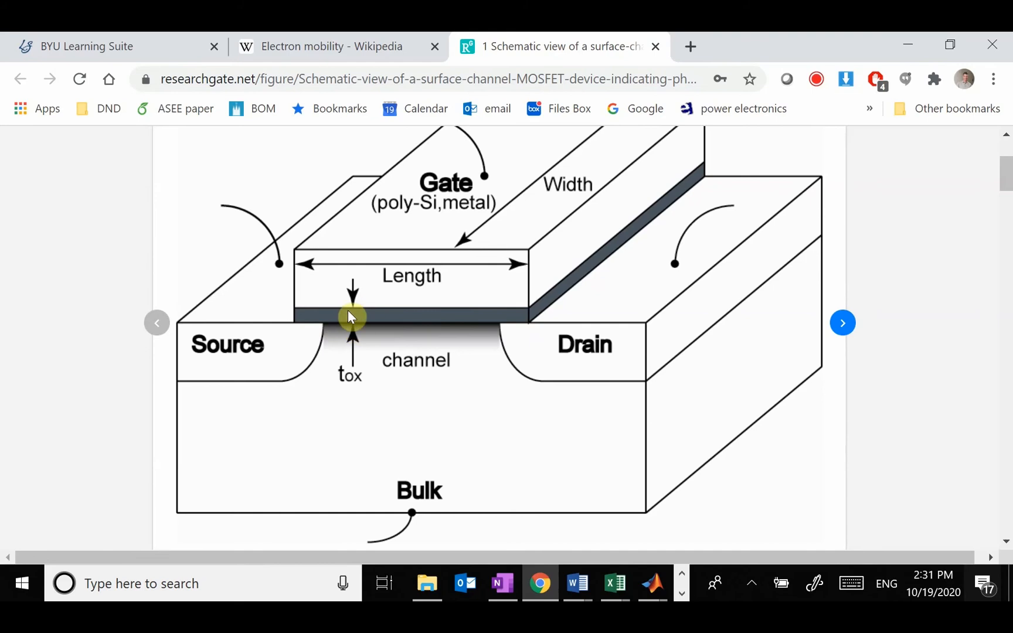
pyautogui.moveTo(379, 310)
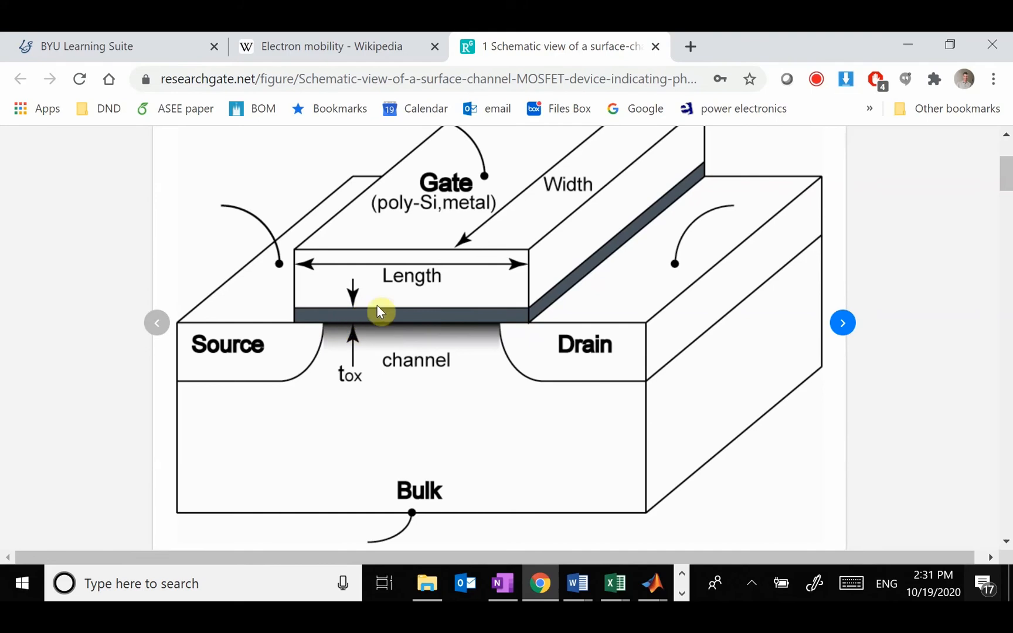
pyautogui.moveTo(538, 306)
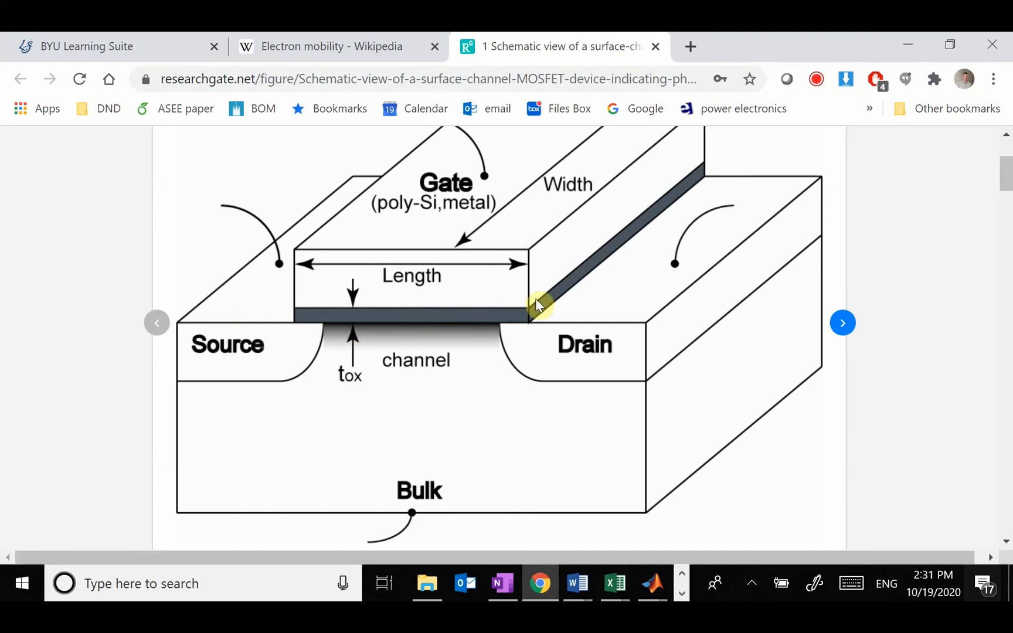
pyautogui.moveTo(365, 309)
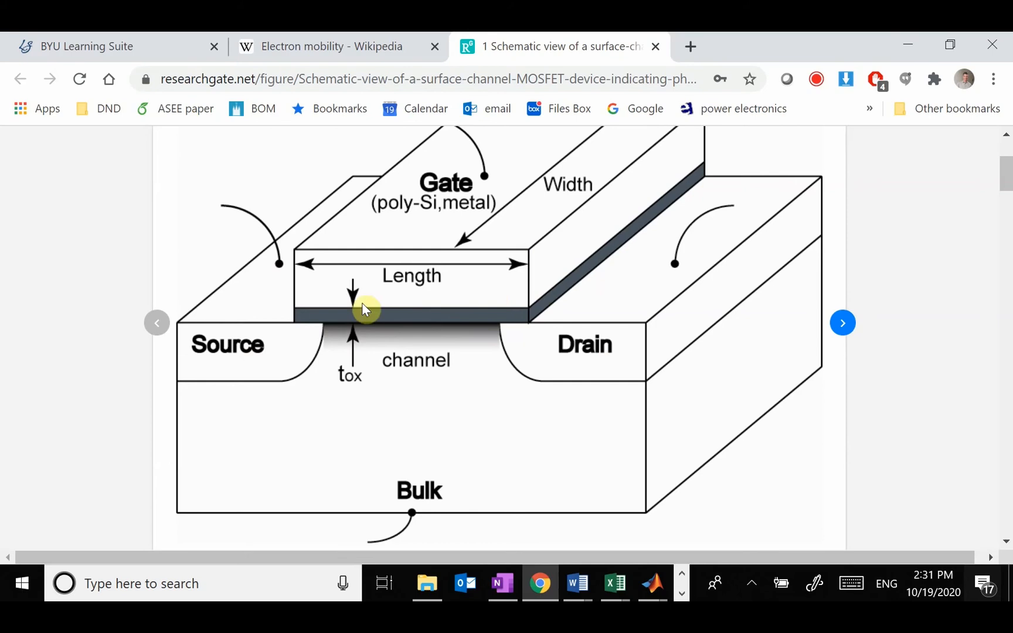
pyautogui.moveTo(492, 271)
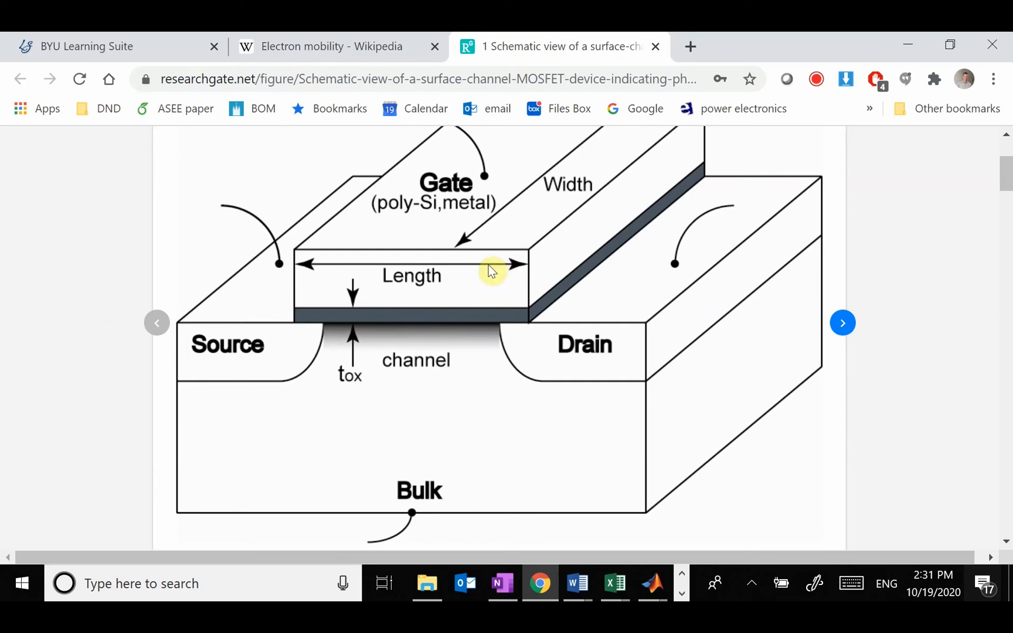
pyautogui.moveTo(648, 205)
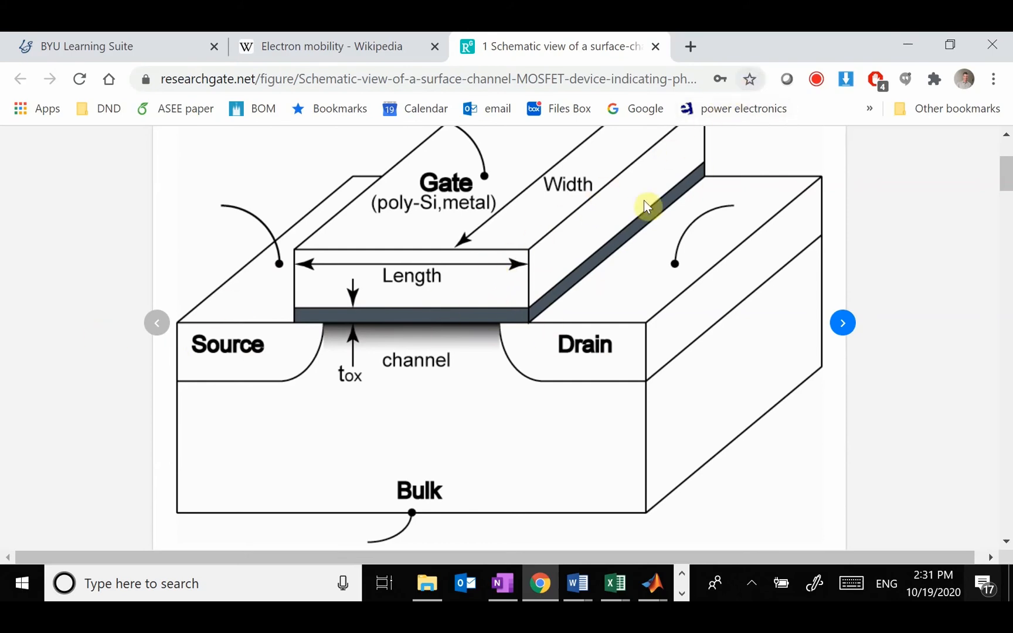
pyautogui.moveTo(540, 274)
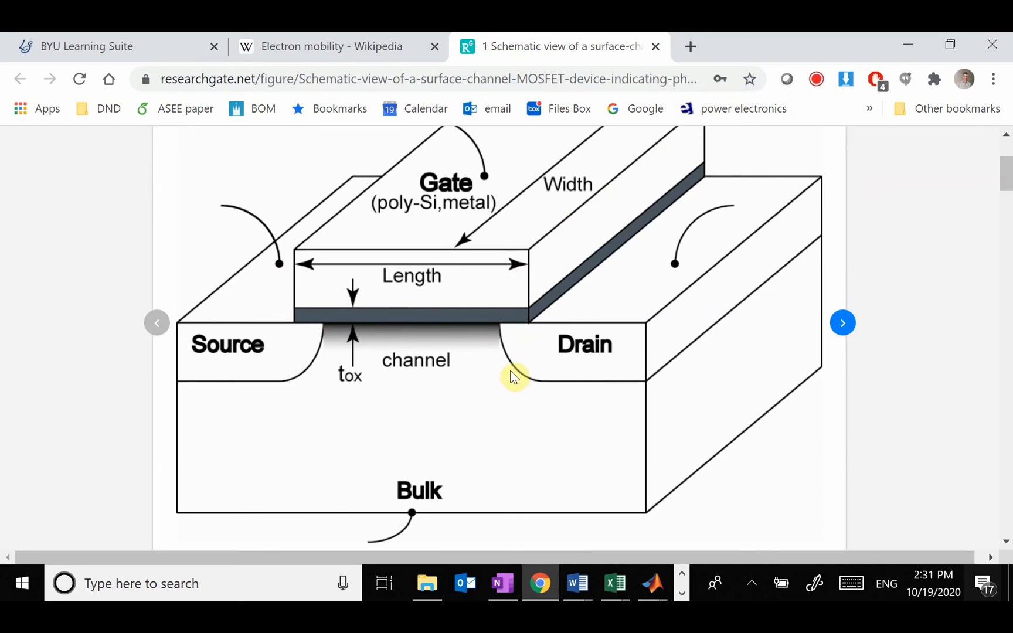
pyautogui.moveTo(257, 354)
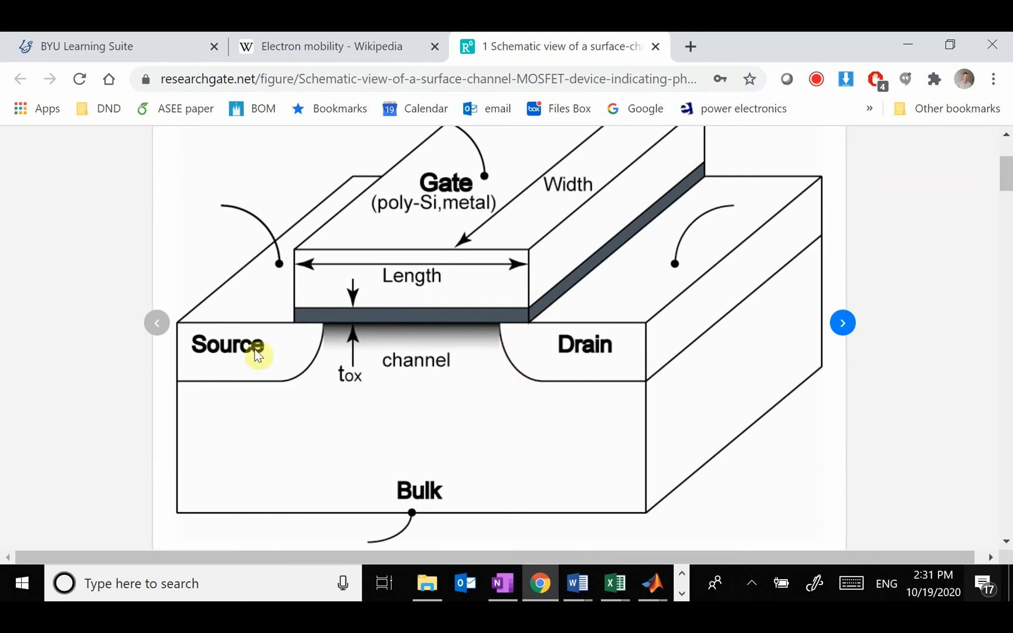
pyautogui.moveTo(409, 351)
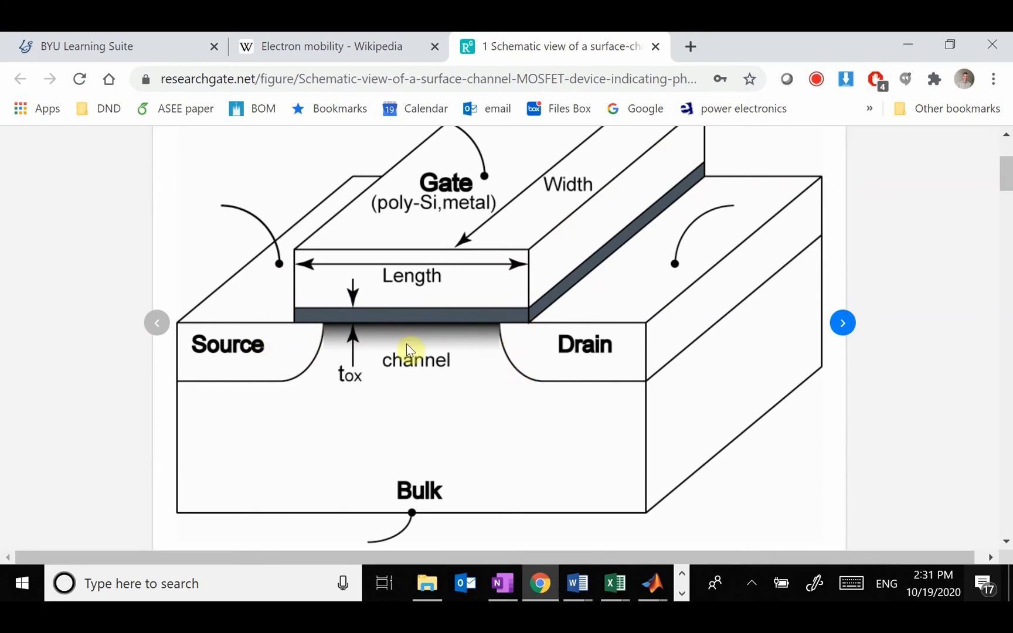
pyautogui.moveTo(518, 257)
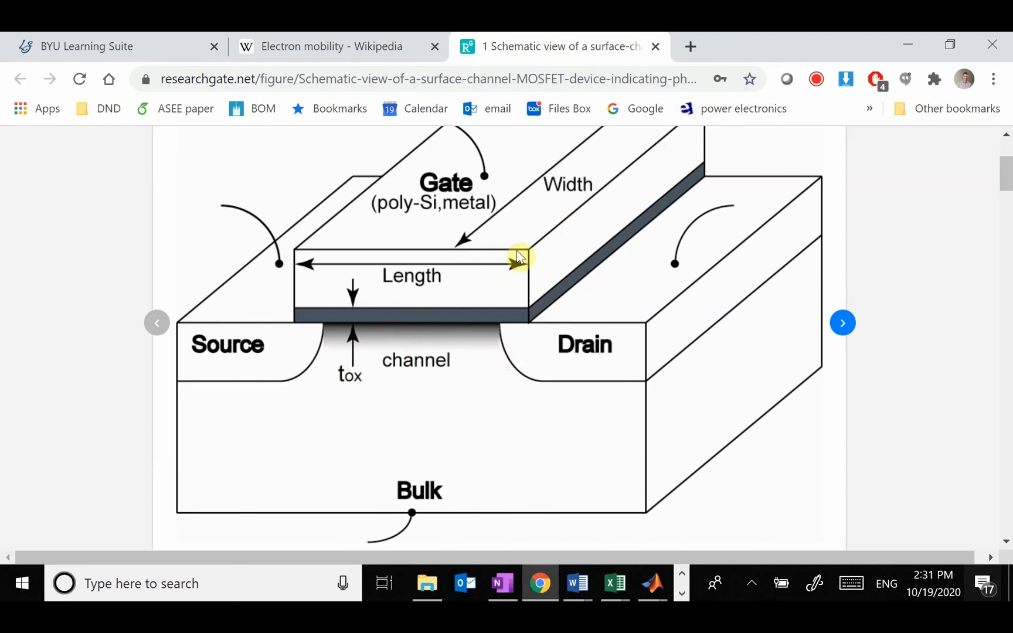
pyautogui.moveTo(630, 155)
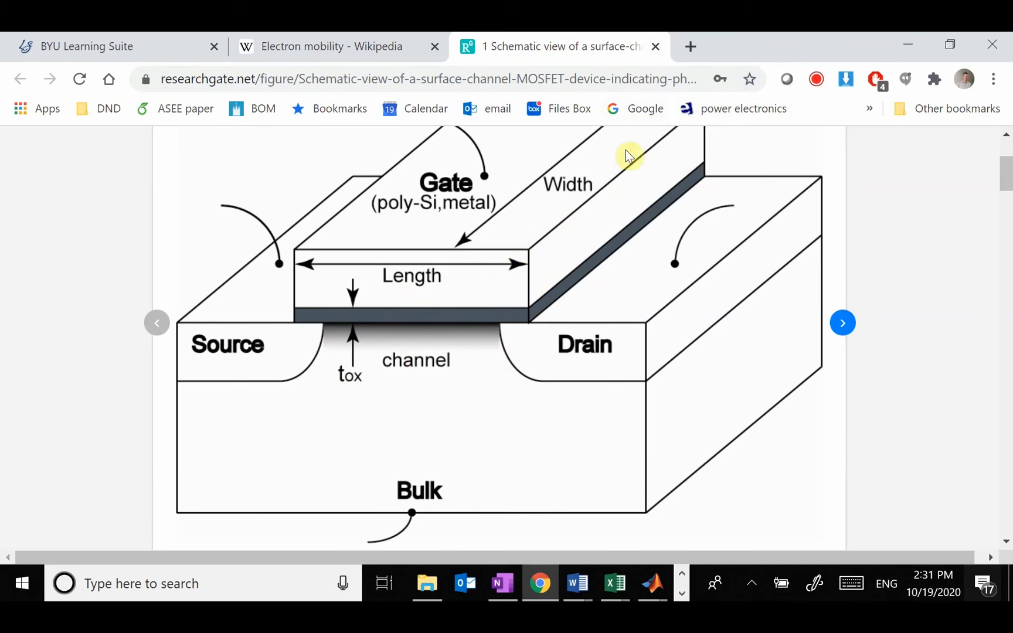
pyautogui.moveTo(495, 330)
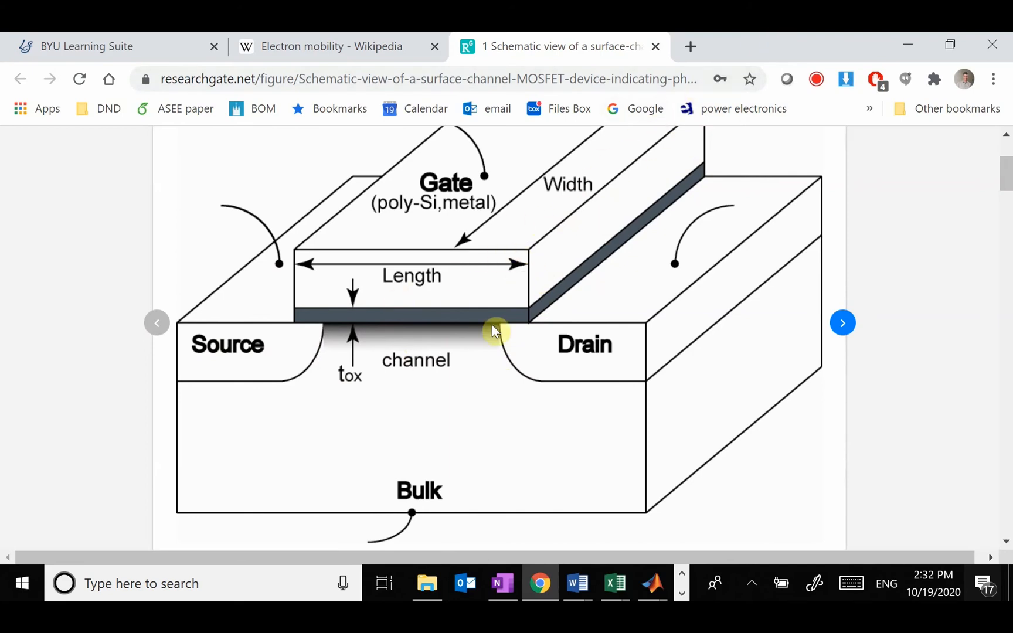
pyautogui.moveTo(503, 584)
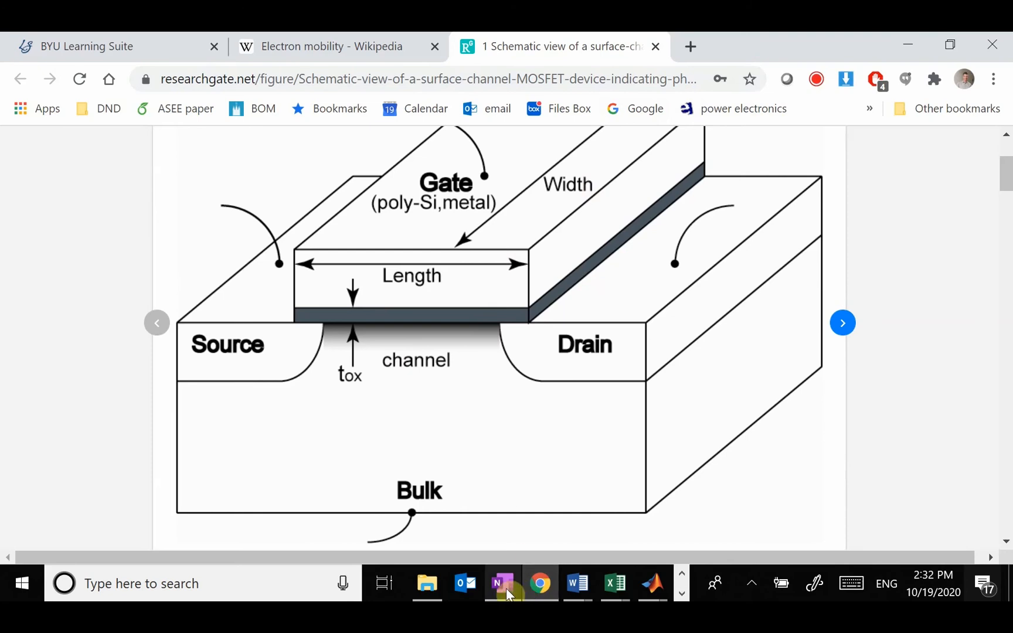
pyautogui.click(503, 584)
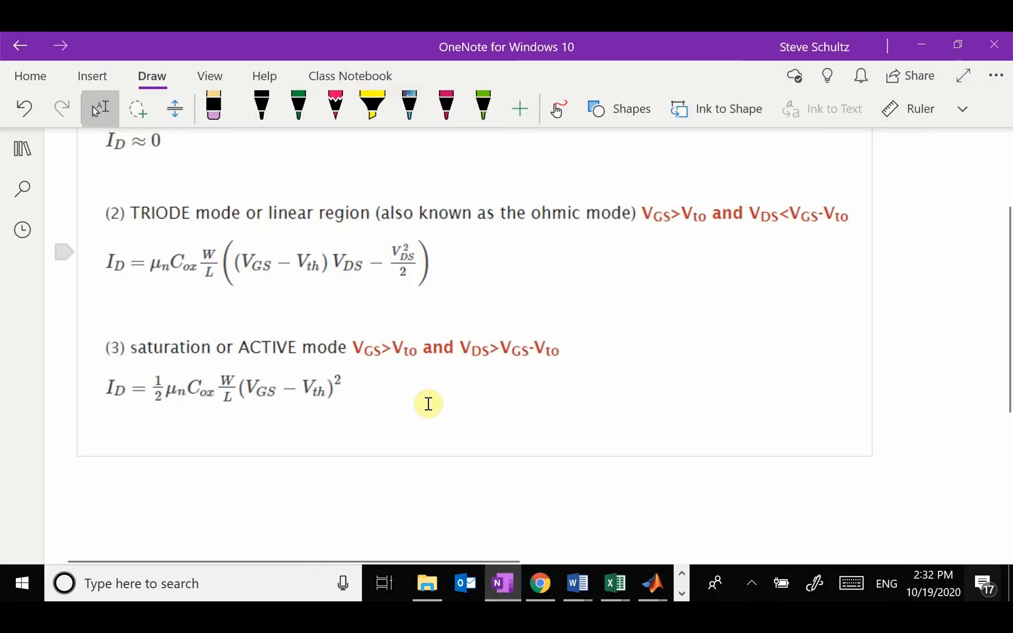
pyautogui.click(334, 104)
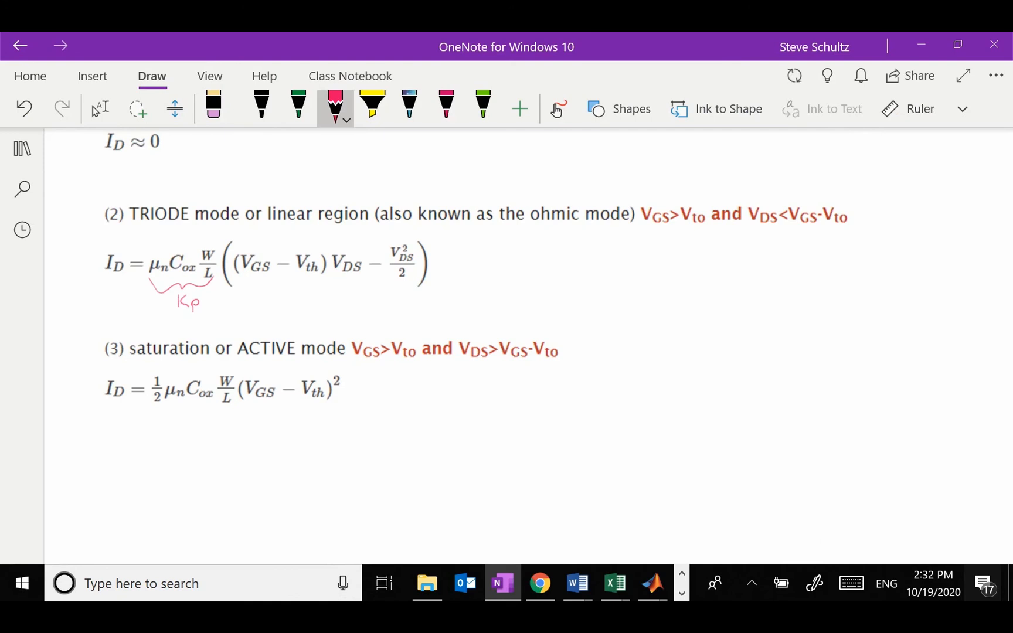
pyautogui.moveTo(431, 409)
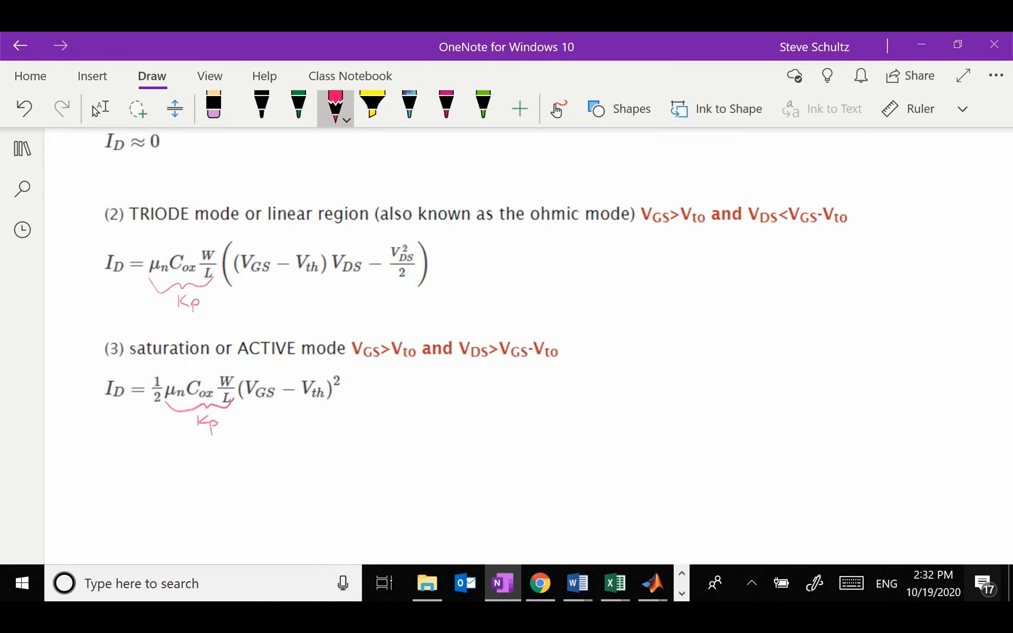
pyautogui.click(99, 108)
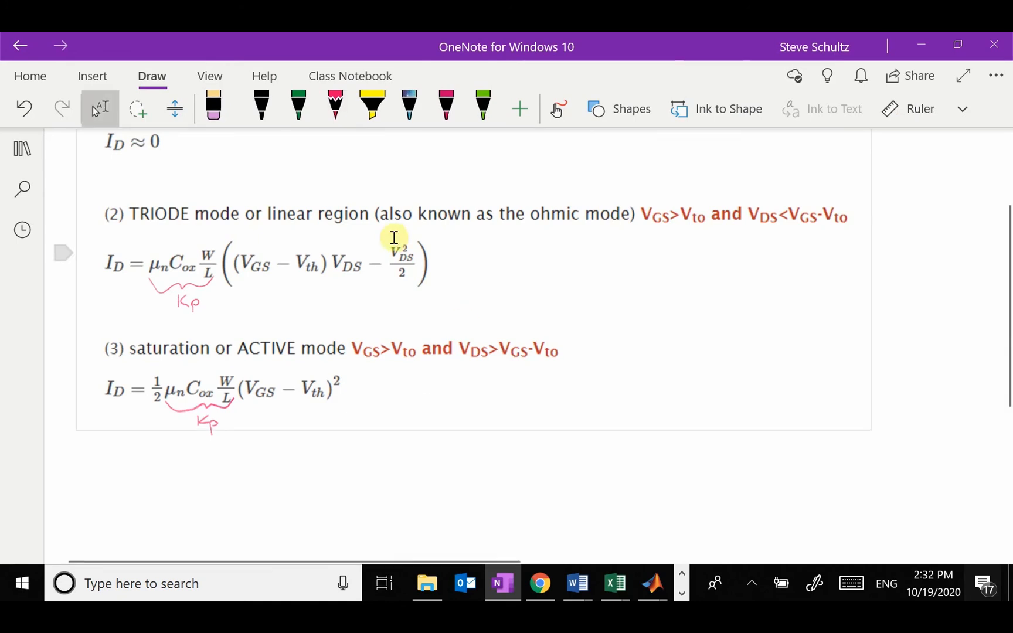
pyautogui.moveTo(217, 277)
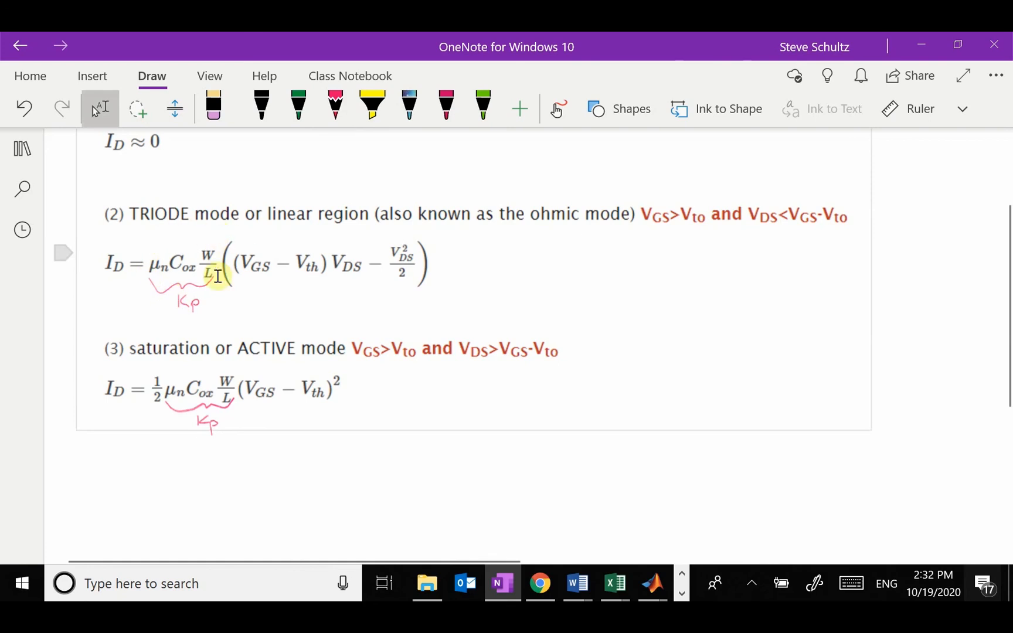
pyautogui.moveTo(180, 251)
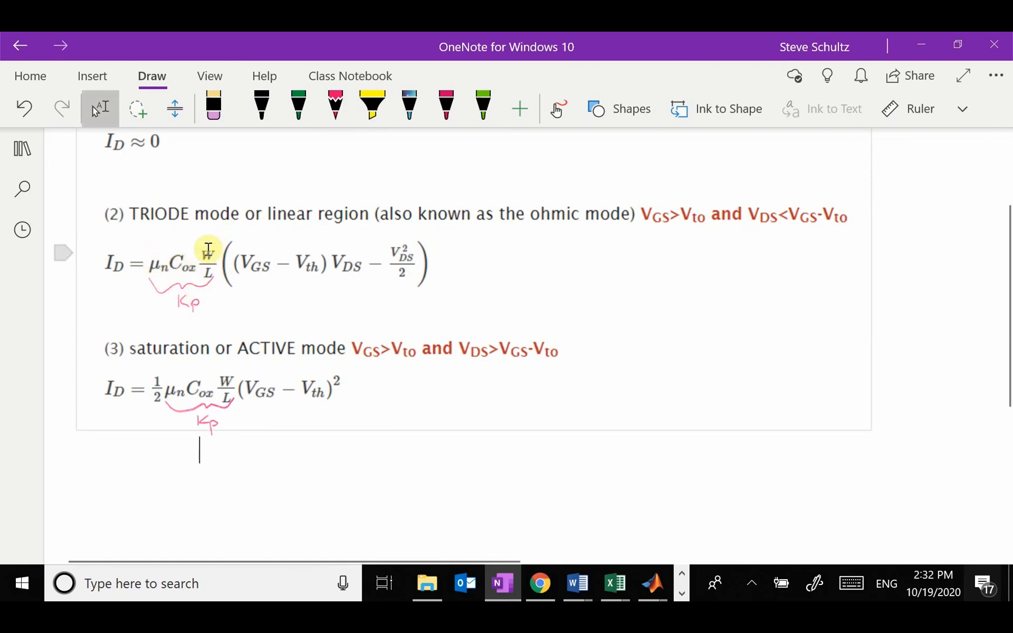
pyautogui.moveTo(210, 277)
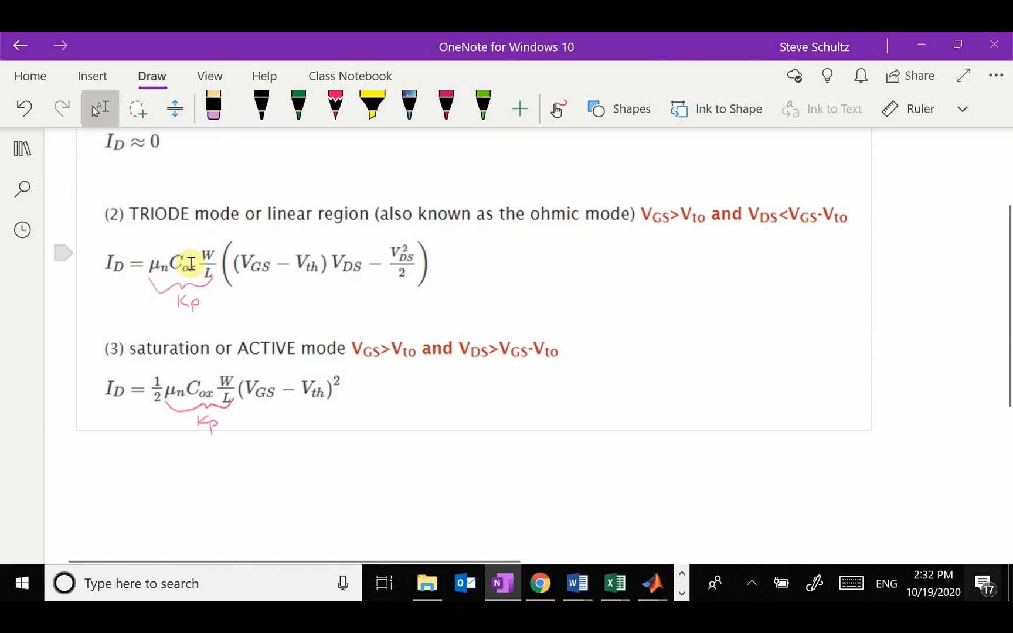
pyautogui.moveTo(219, 362)
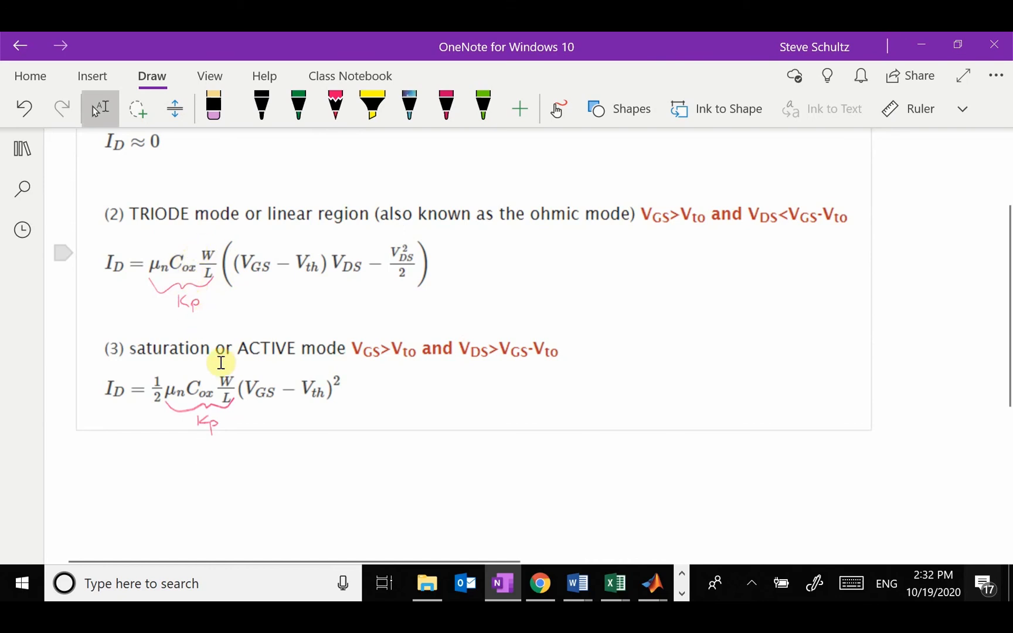
pyautogui.moveTo(328, 473)
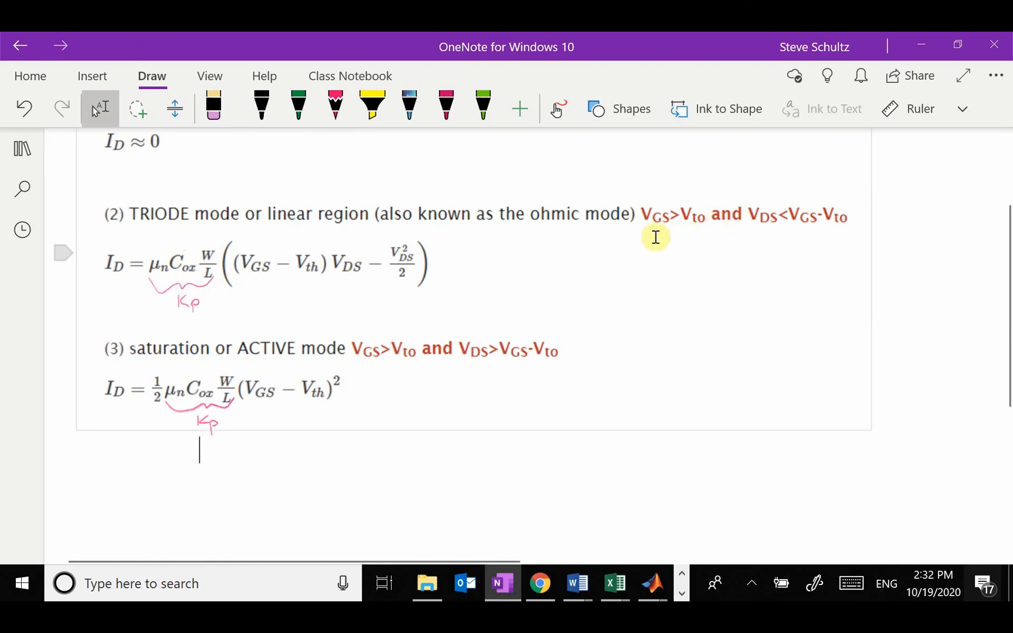
pyautogui.moveTo(655, 214)
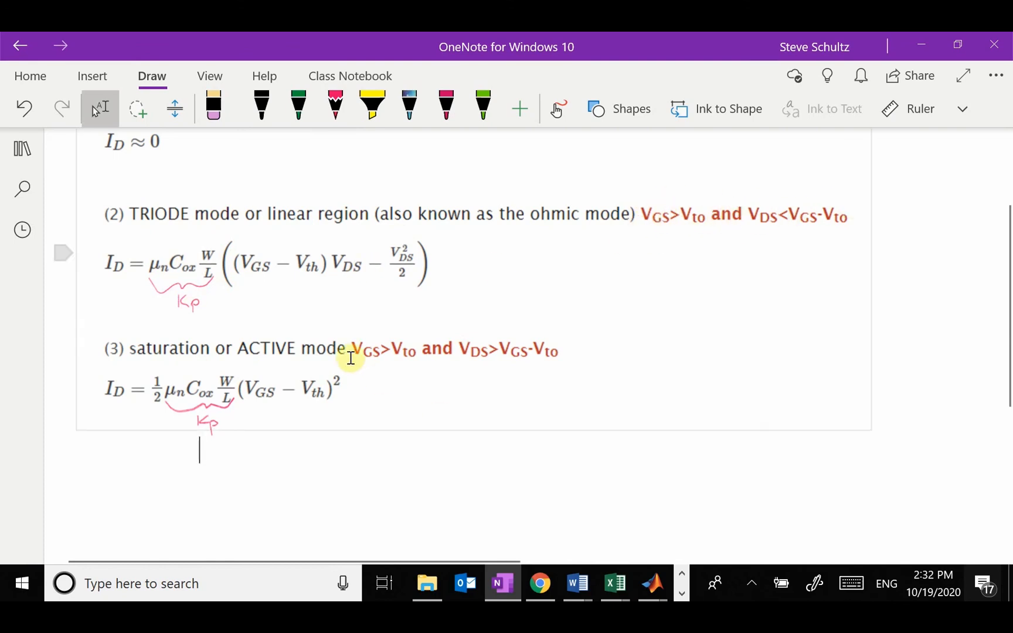
pyautogui.moveTo(705, 242)
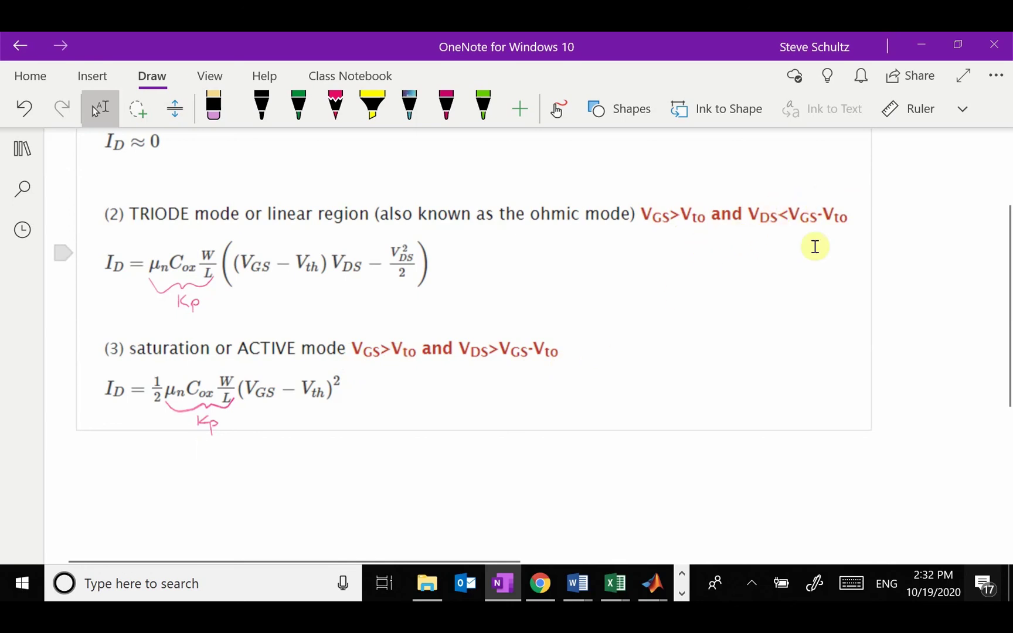
pyautogui.moveTo(818, 249)
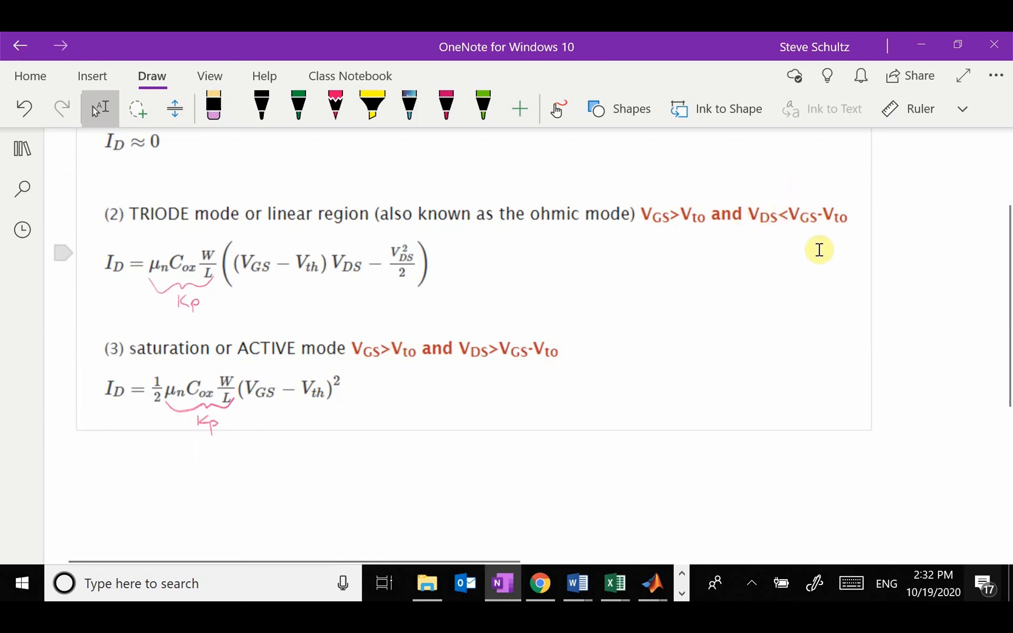
pyautogui.click(371, 104)
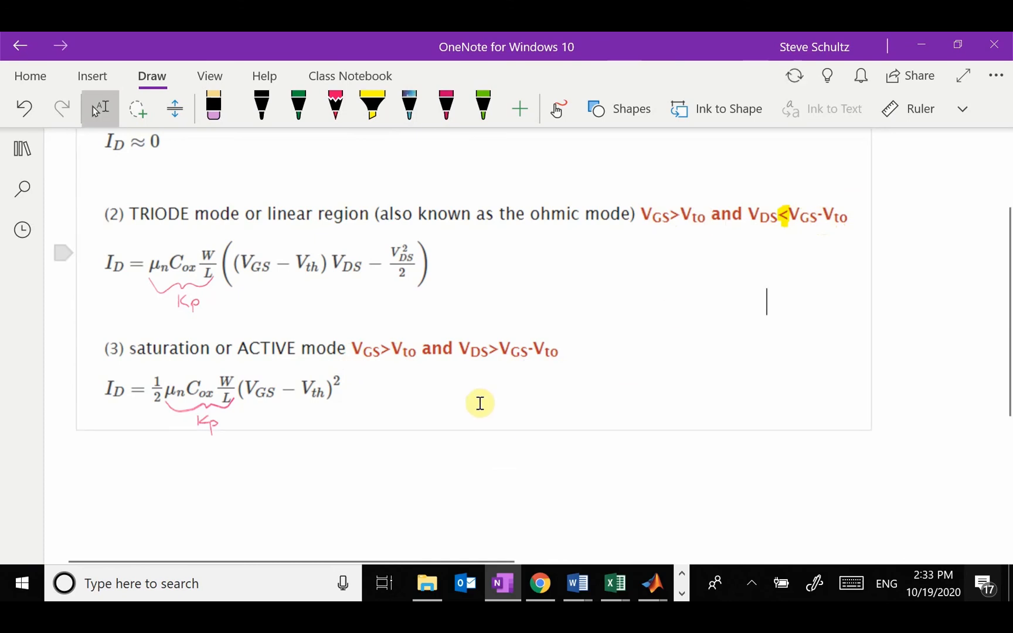
pyautogui.moveTo(586, 344)
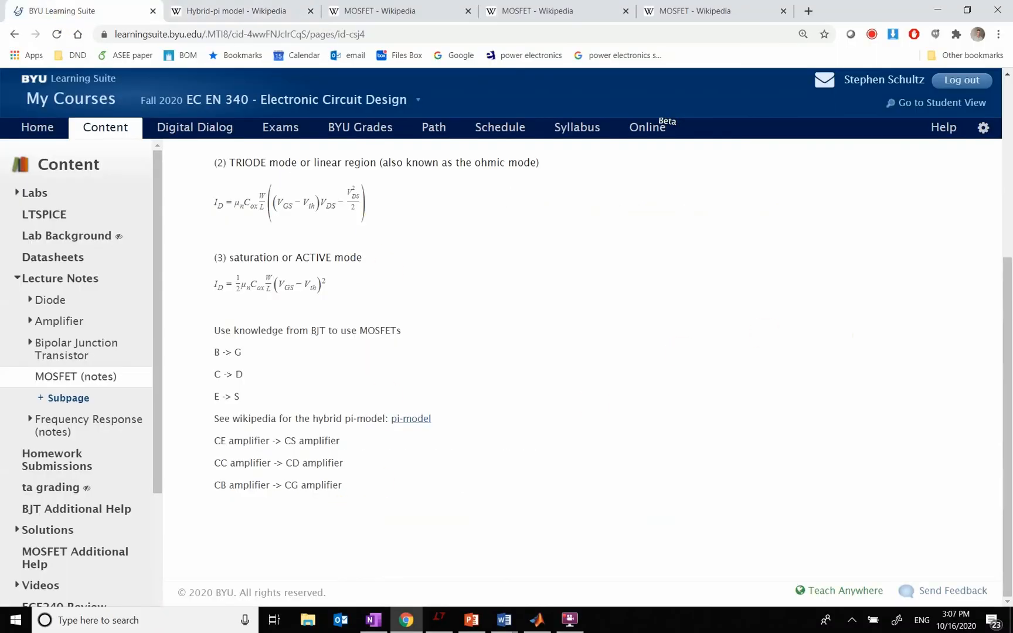
# Step: Maximize LTspice and load the MOSFET_BJT_VGS.asc schematic with the 2N3904 and 2N7002
pyautogui.click(439, 620)
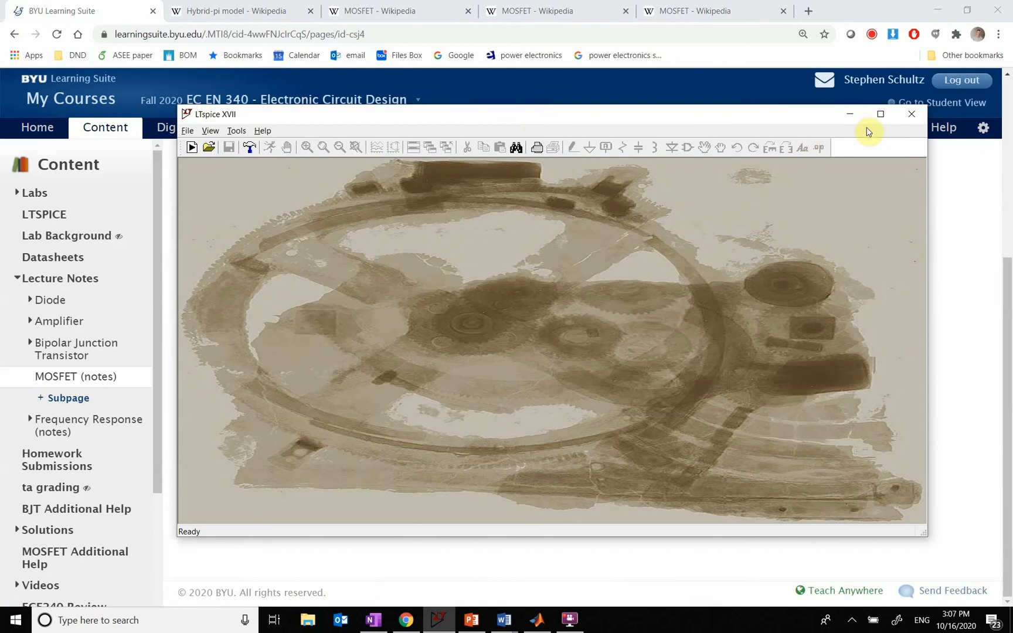
pyautogui.click(879, 114)
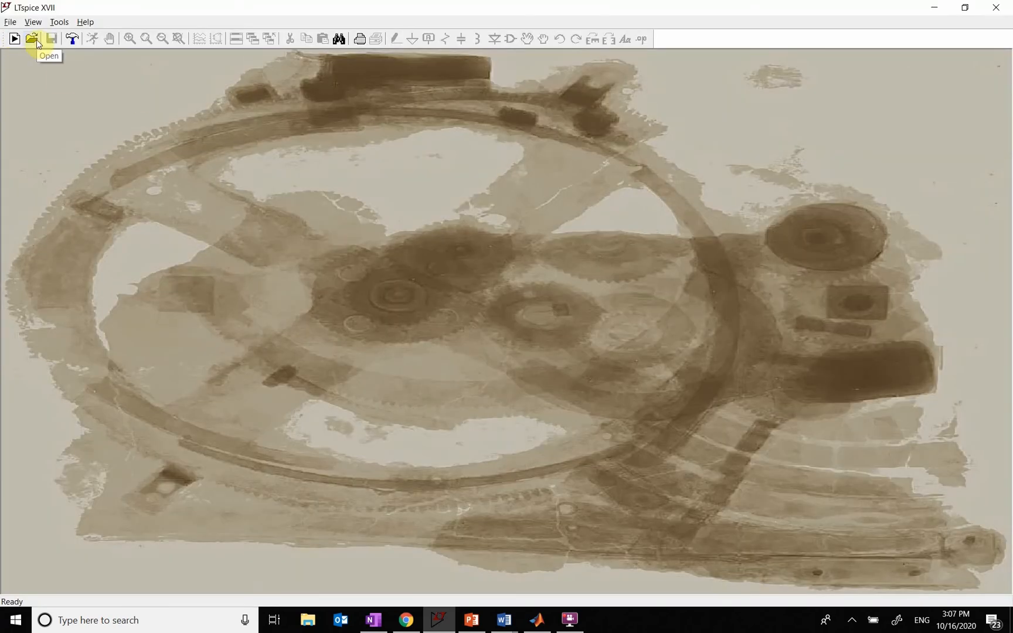
pyautogui.click(31, 38)
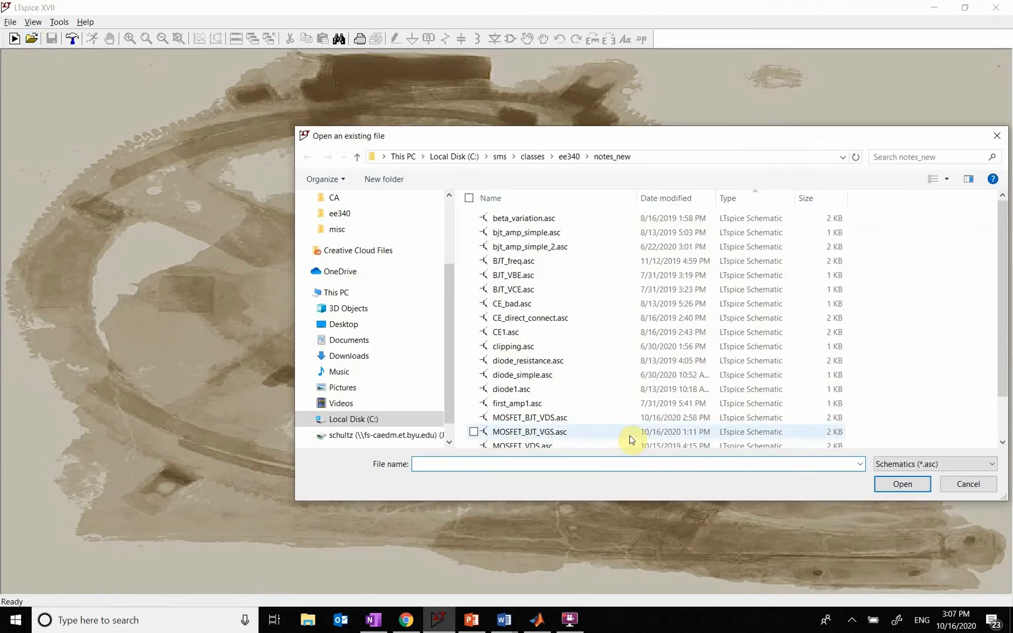
pyautogui.doubleClick(530, 431)
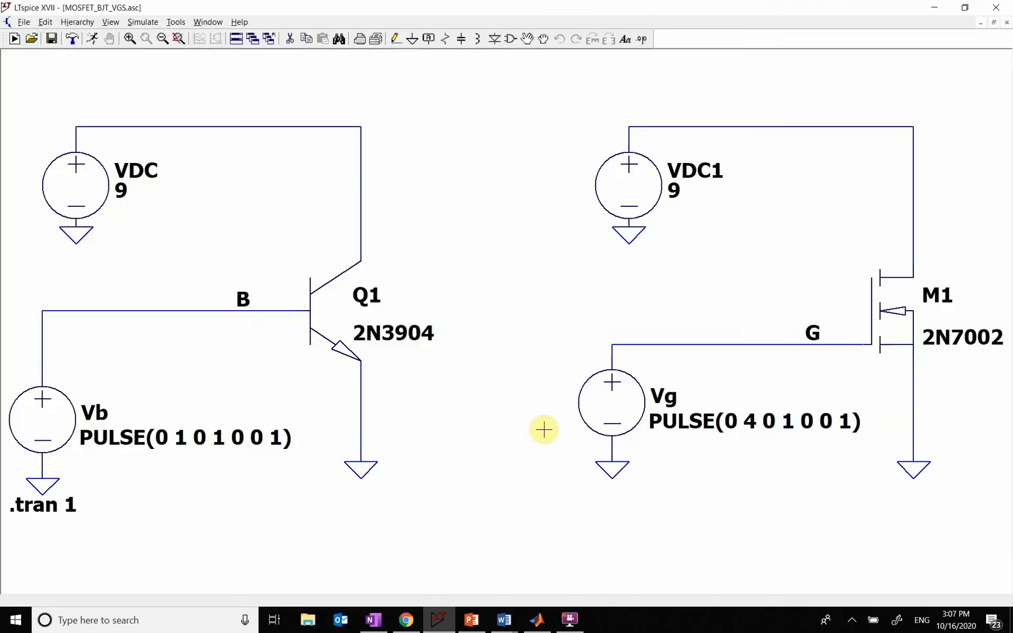
pyautogui.moveTo(144, 298)
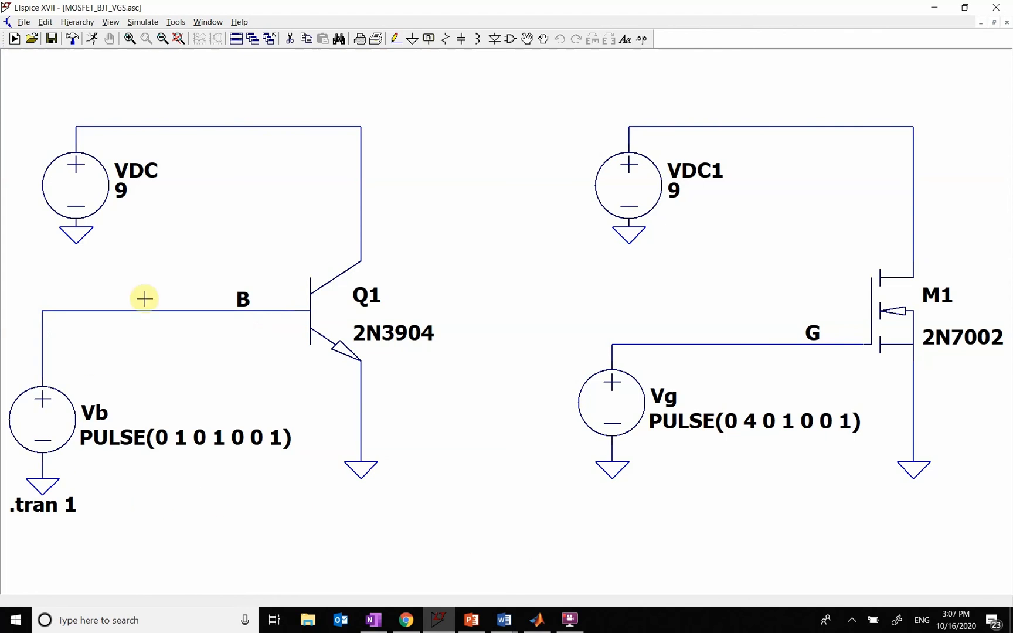
pyautogui.moveTo(340, 304)
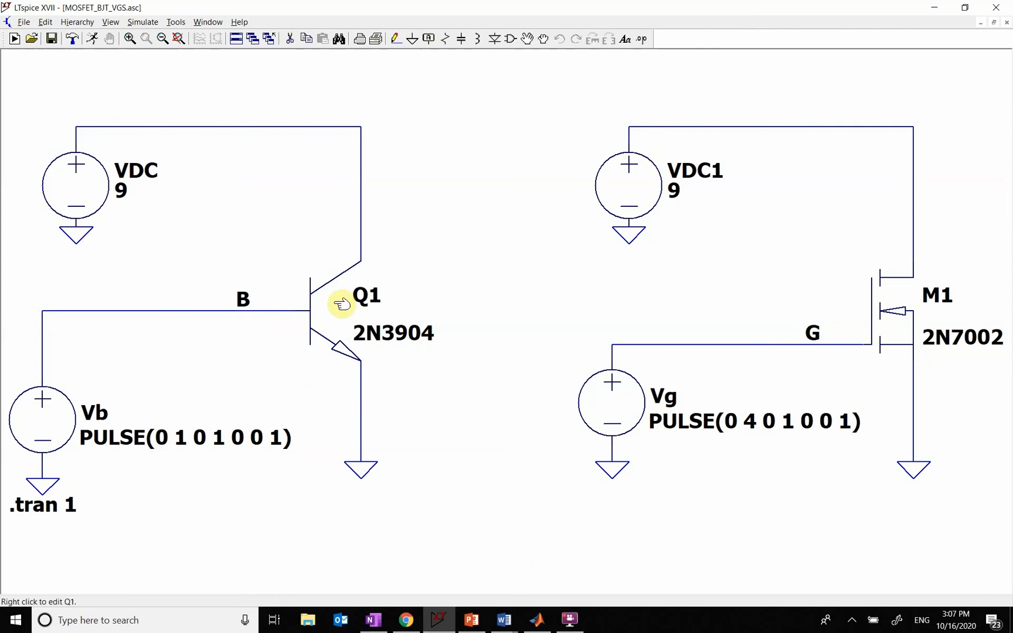
pyautogui.moveTo(80, 462)
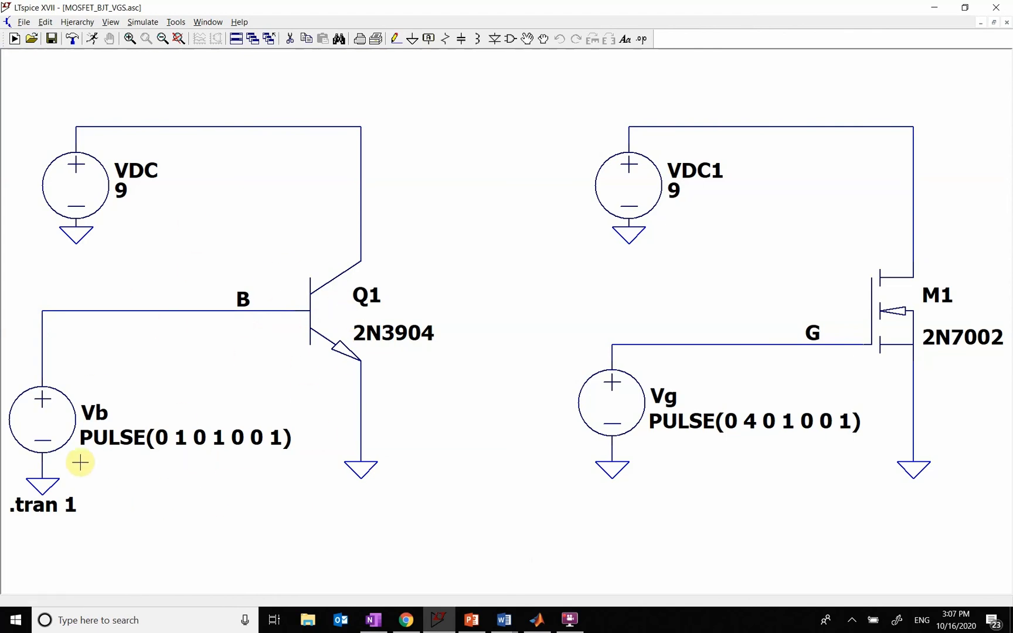
pyautogui.moveTo(382, 426)
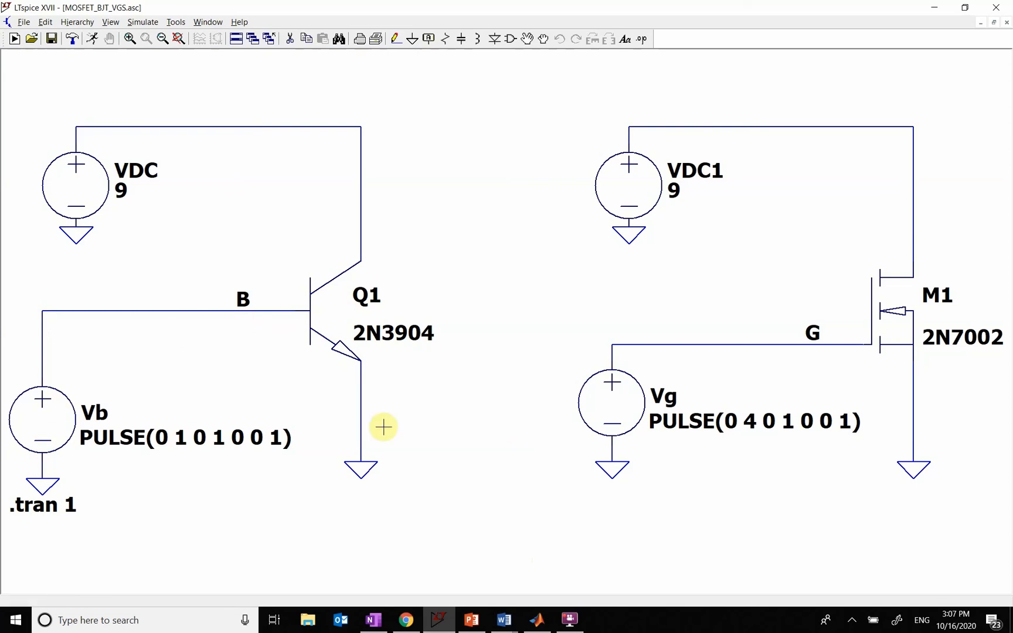
pyautogui.moveTo(206, 204)
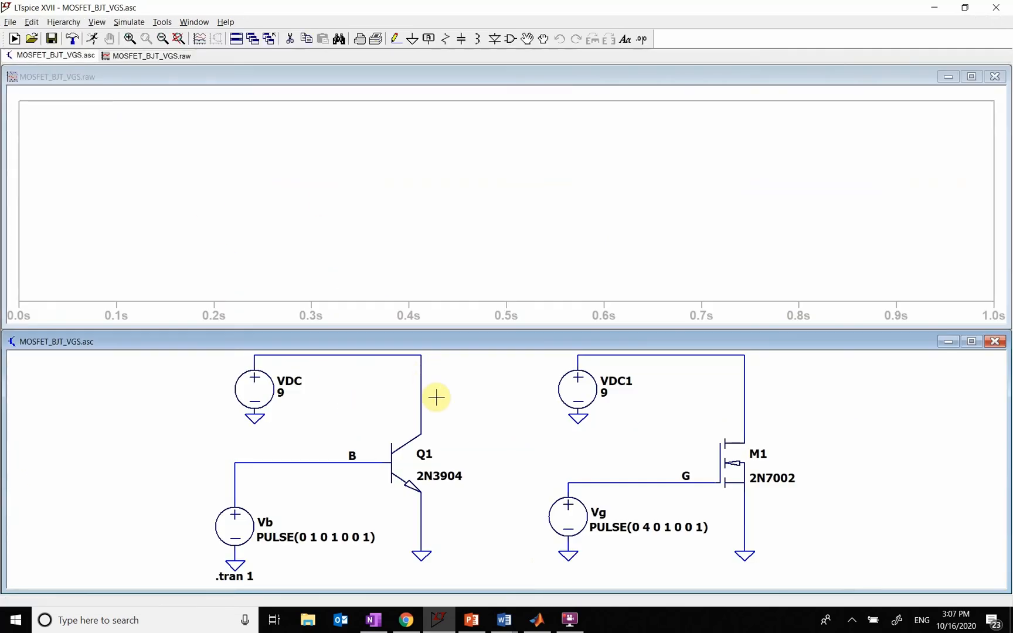
# Step: Plot Ic(Q1) with the horizontal axis quantity changed to base voltage V(B)
pyautogui.click(419, 429)
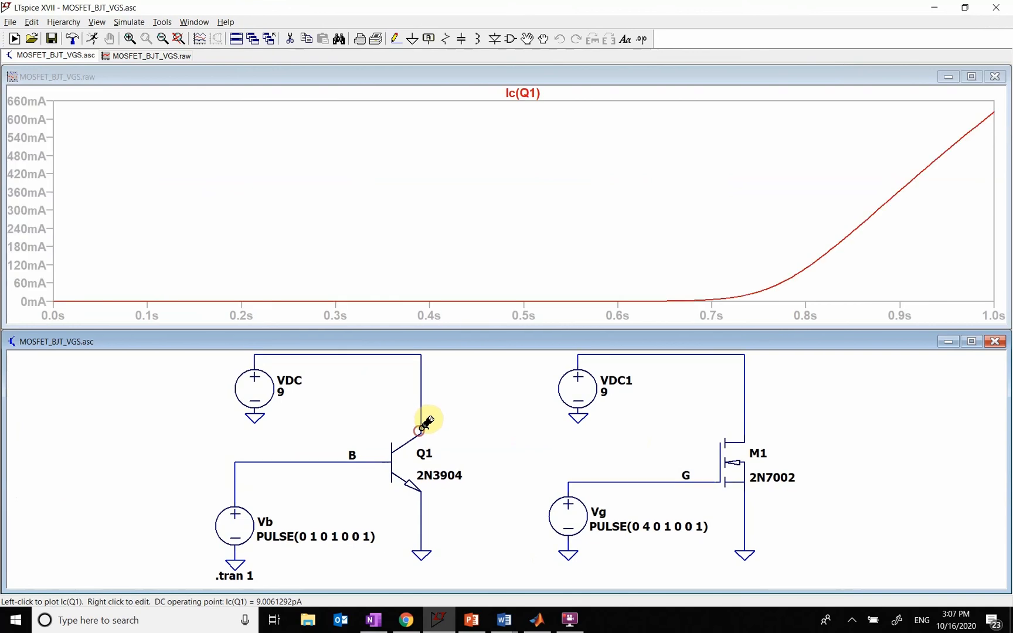
pyautogui.moveTo(528, 314)
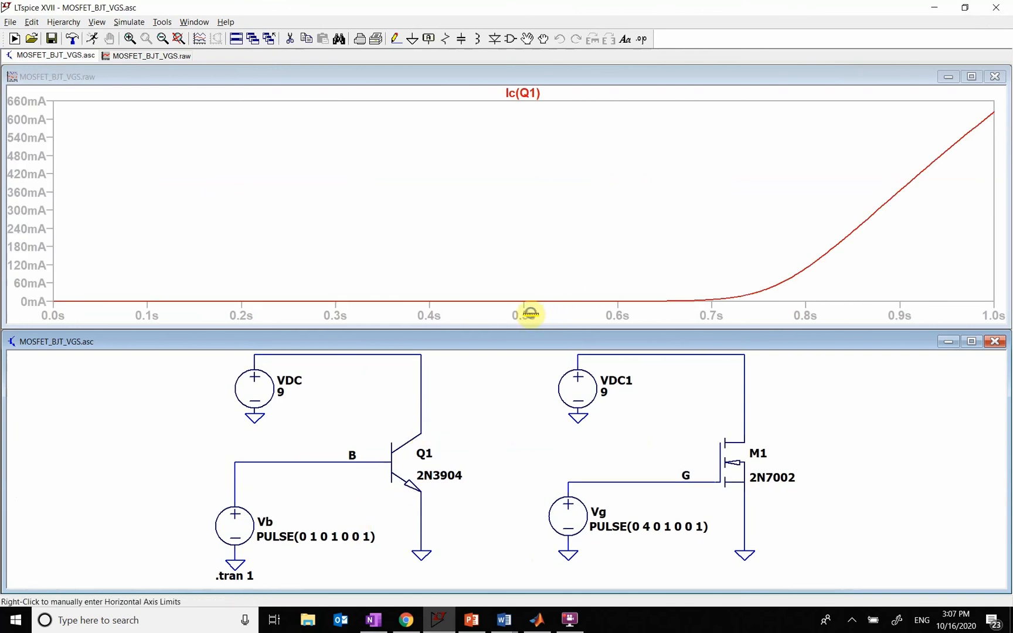
pyautogui.rightClick(529, 314)
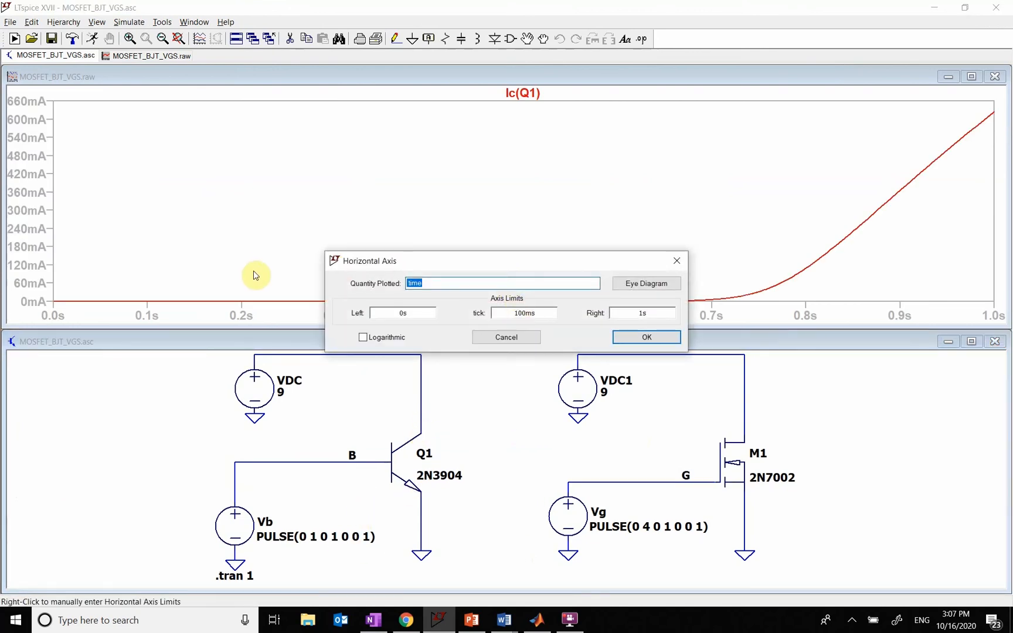
pyautogui.click(644, 337)
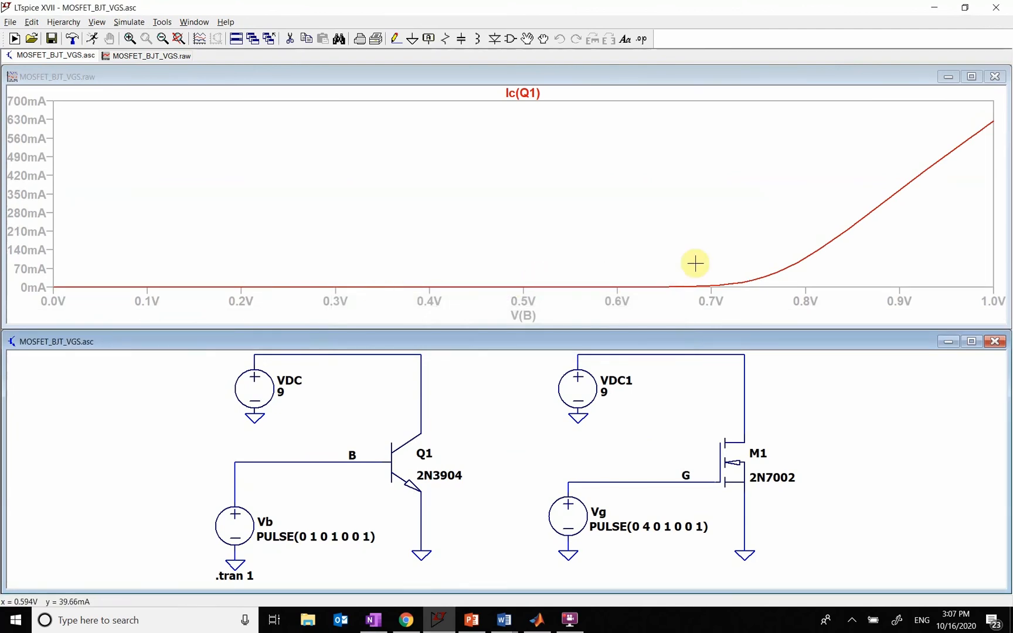
pyautogui.moveTo(920, 133)
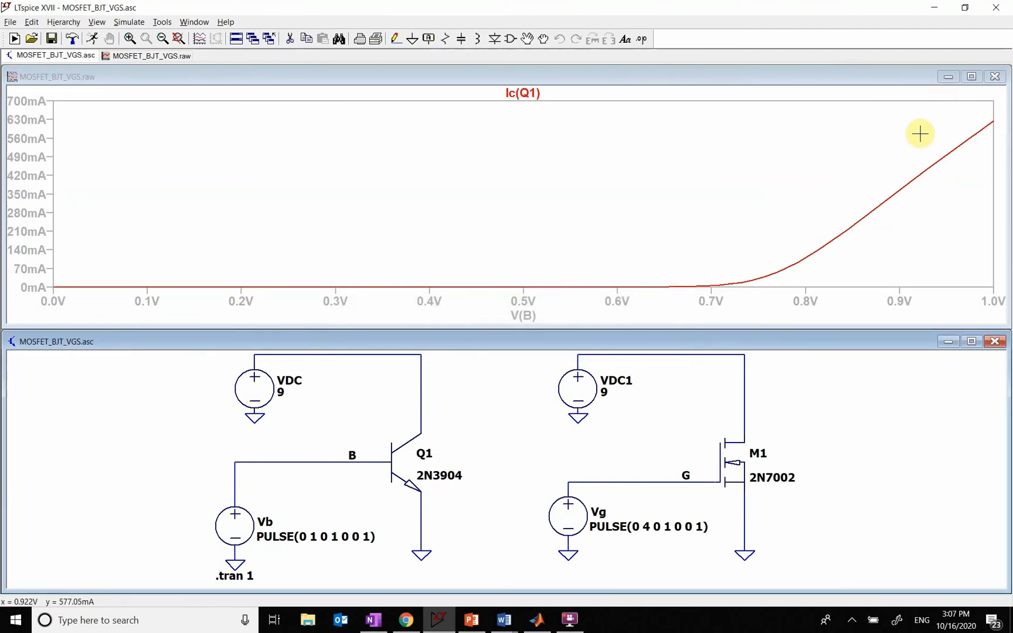
pyautogui.moveTo(993, 133)
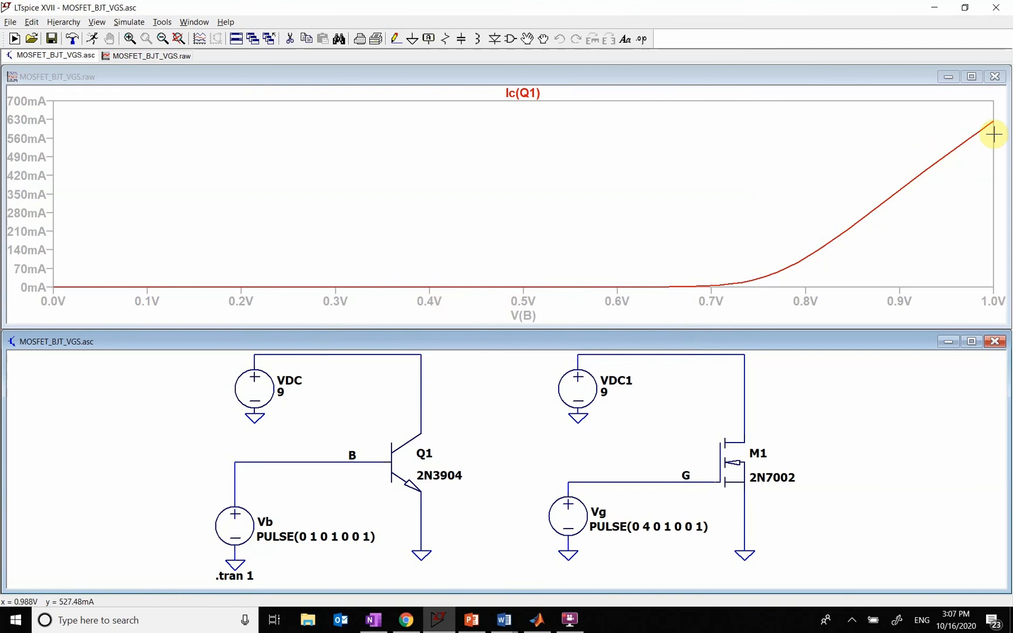
pyautogui.moveTo(854, 226)
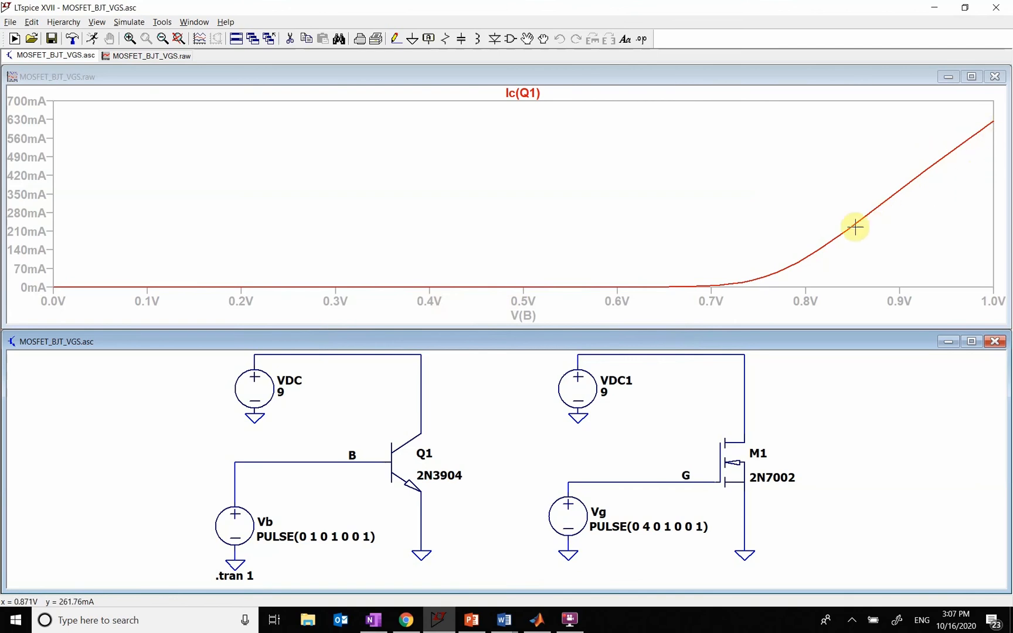
pyautogui.moveTo(708, 284)
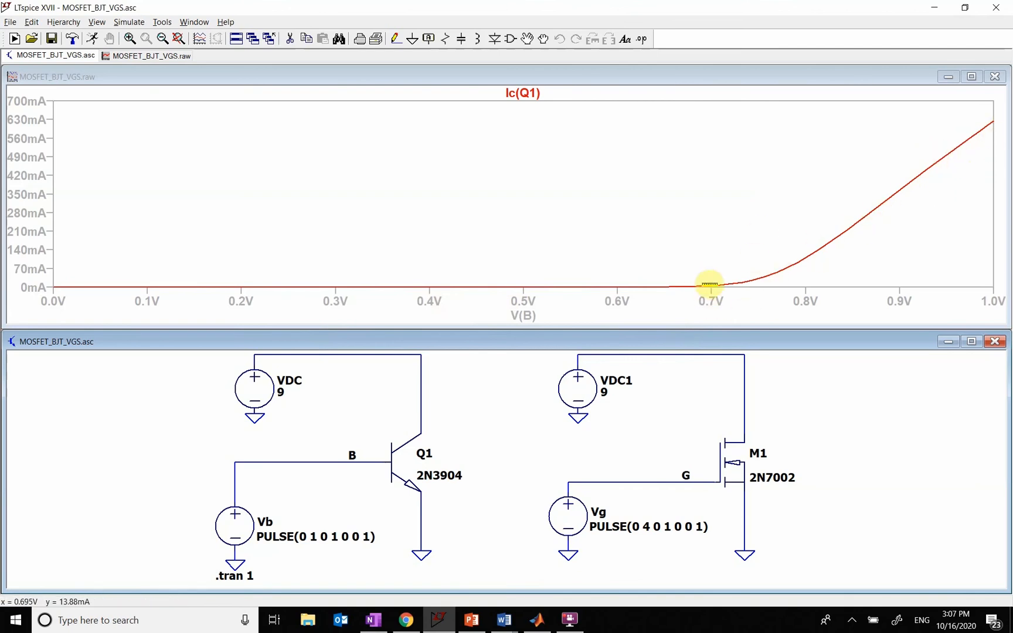
pyautogui.moveTo(646, 288)
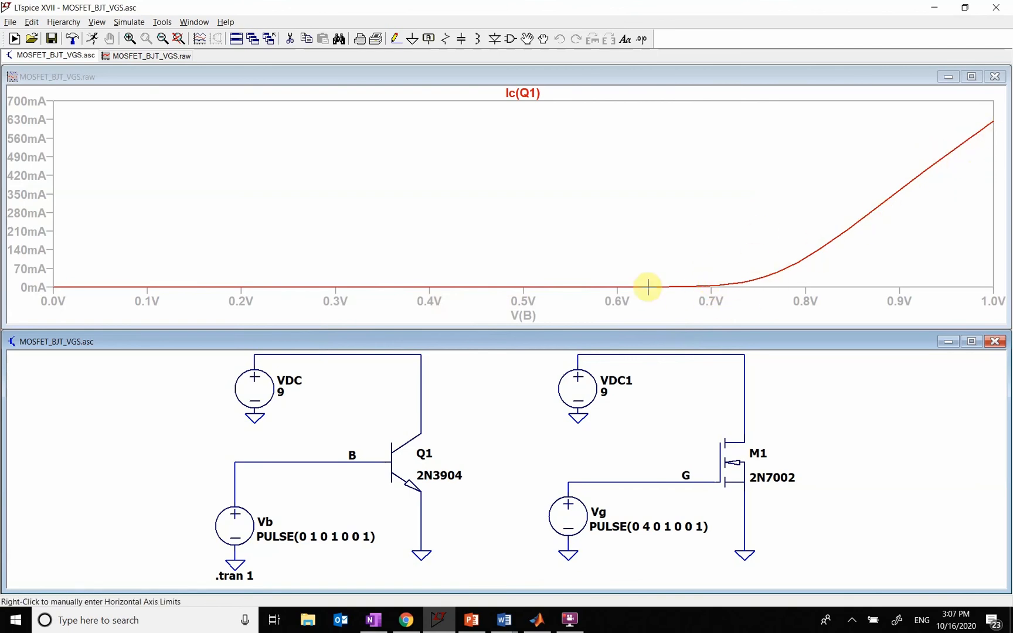
pyautogui.moveTo(815, 457)
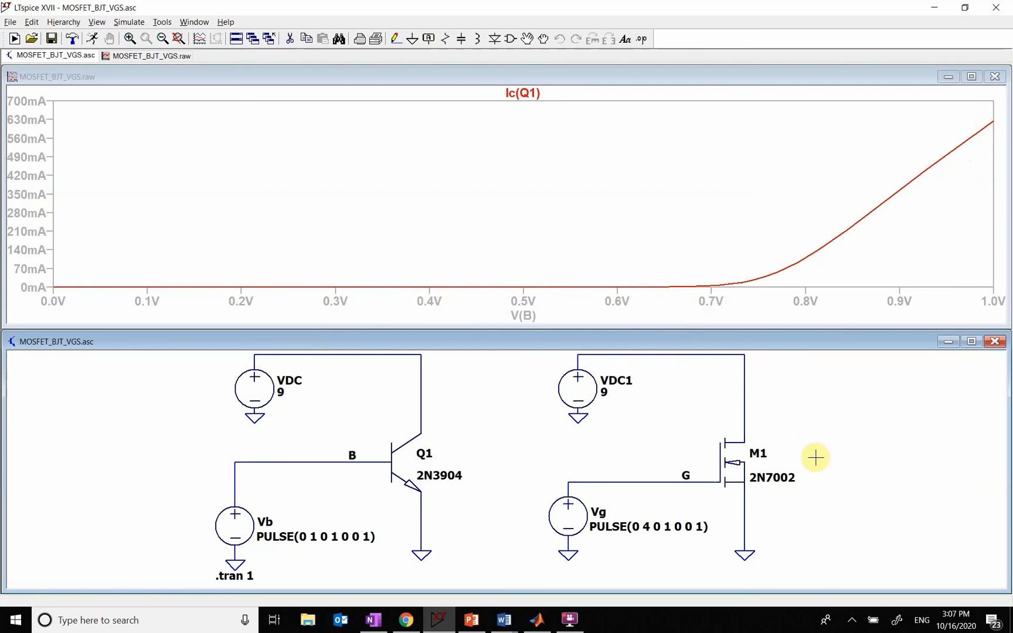
pyautogui.moveTo(746, 429)
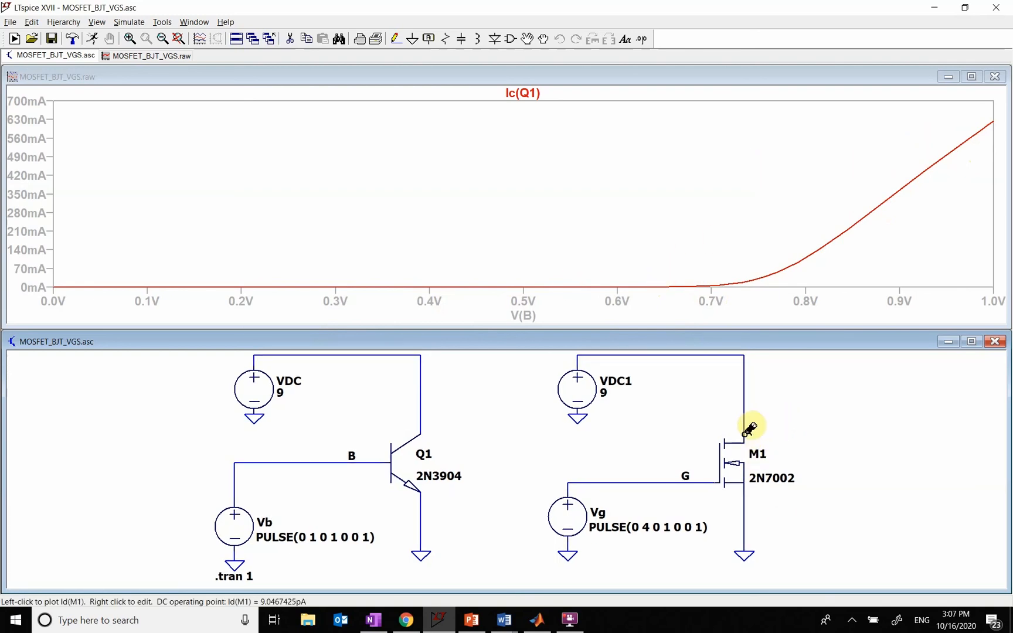
pyautogui.click(743, 441)
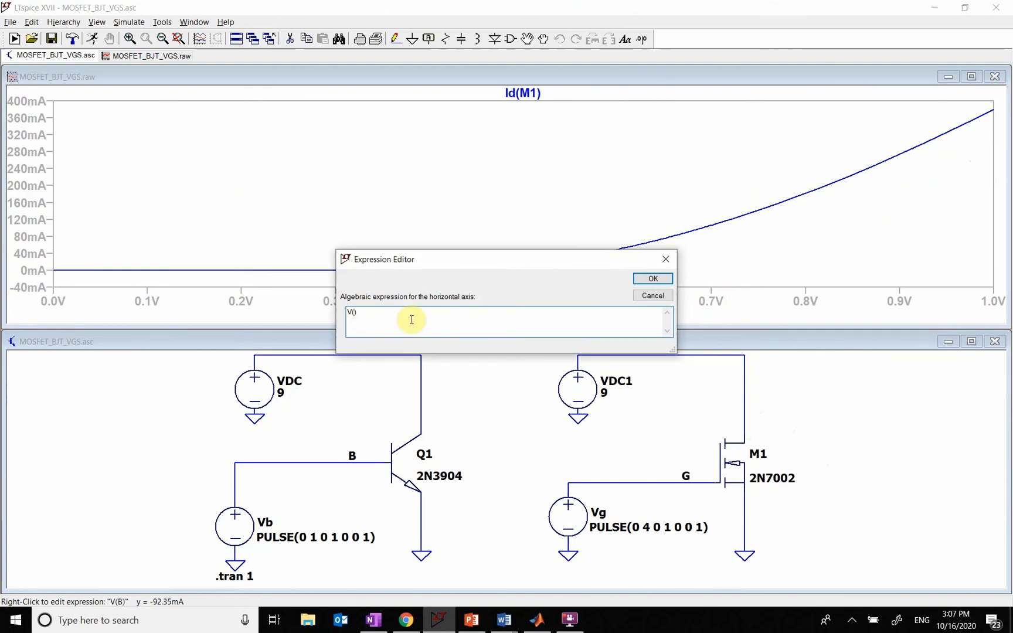
pyautogui.click(651, 278)
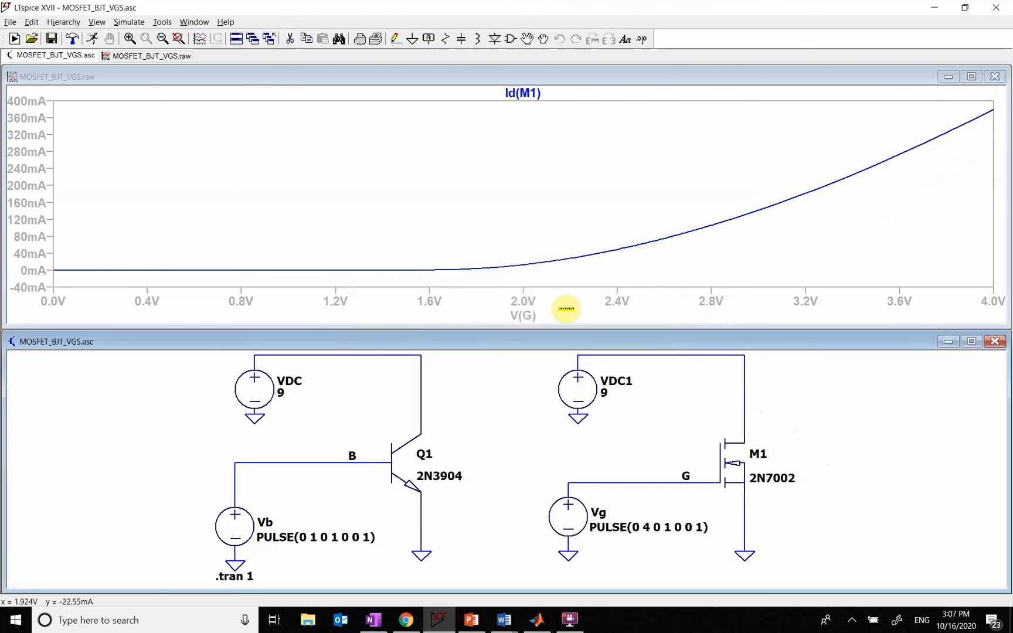
pyautogui.moveTo(166, 269)
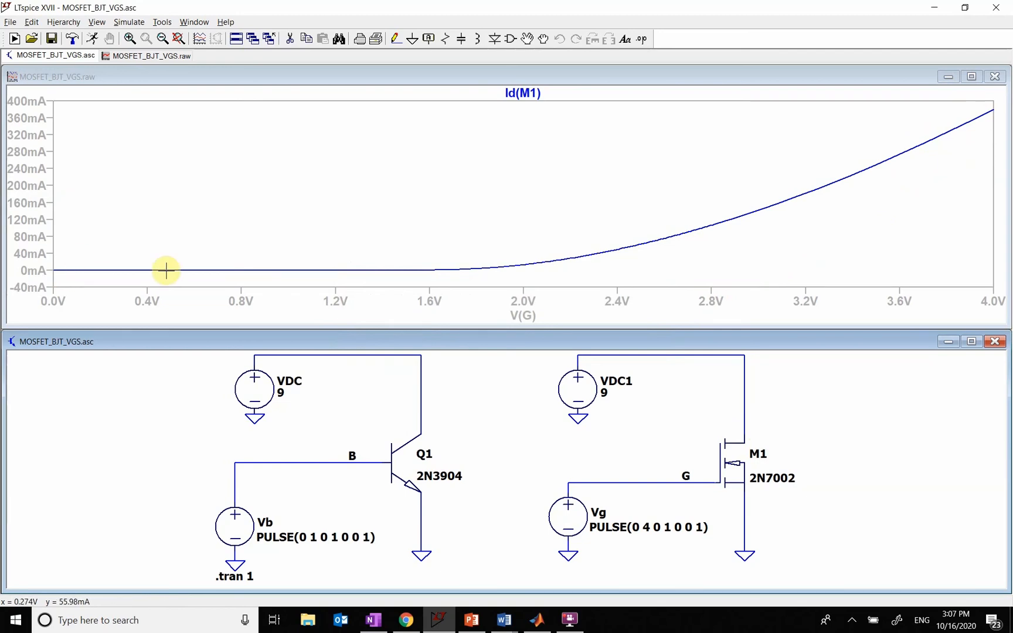
pyautogui.moveTo(329, 291)
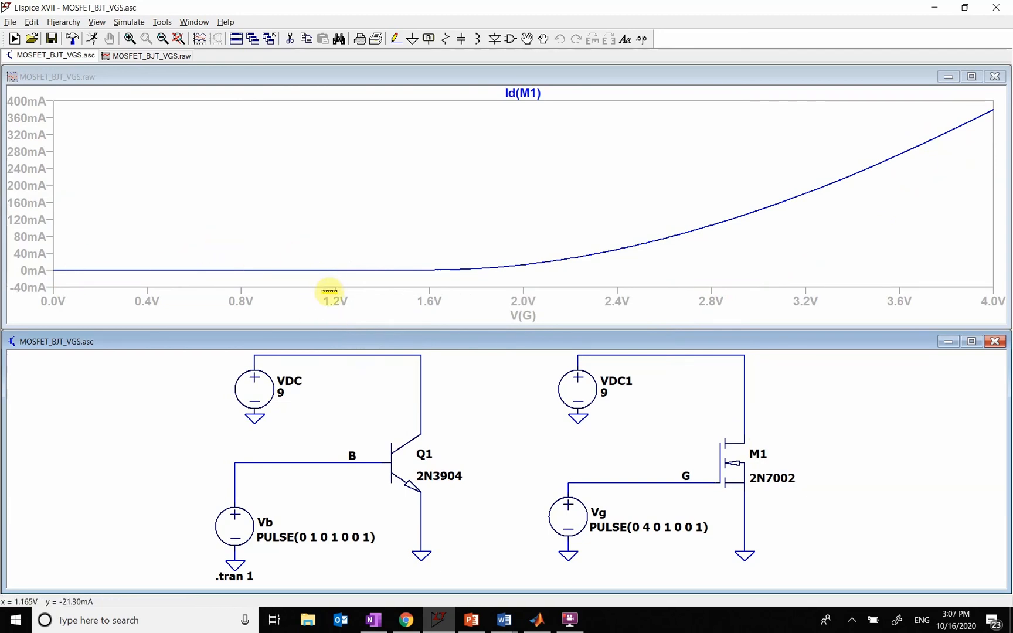
pyautogui.moveTo(512, 268)
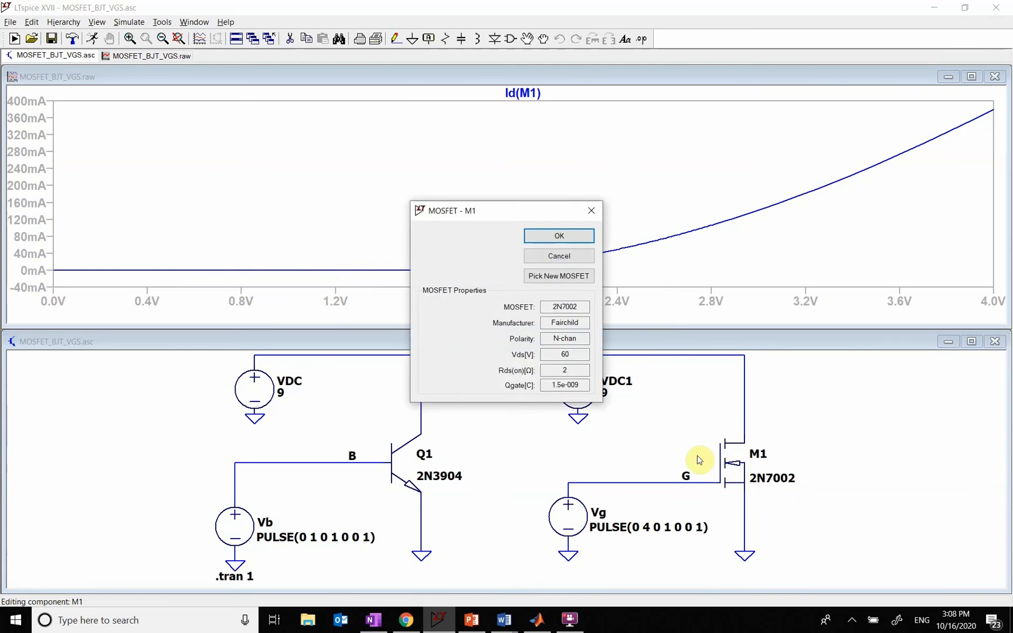
pyautogui.click(558, 276)
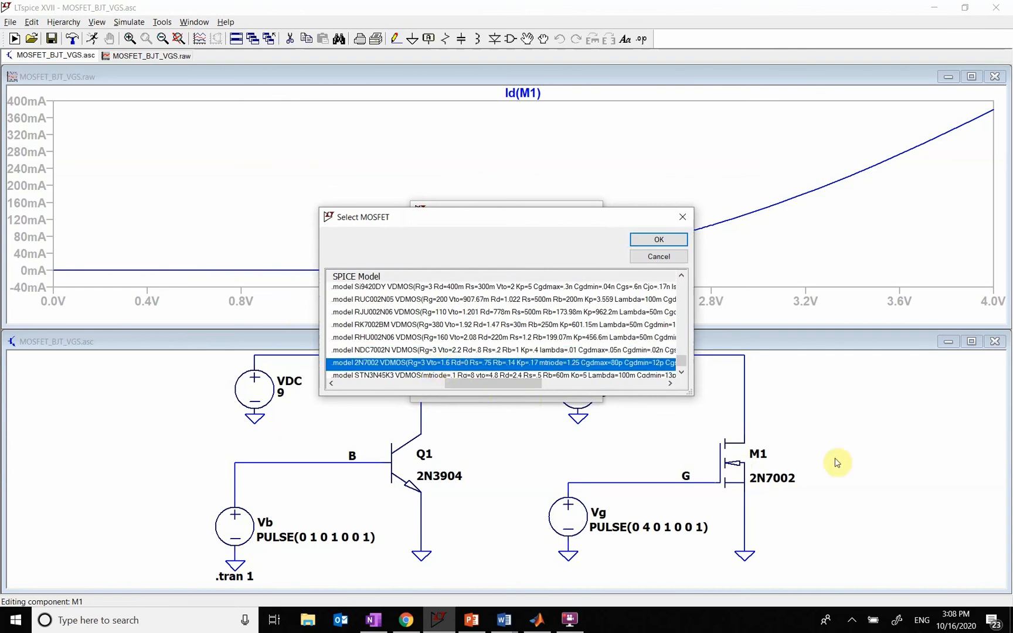
pyautogui.click(656, 239)
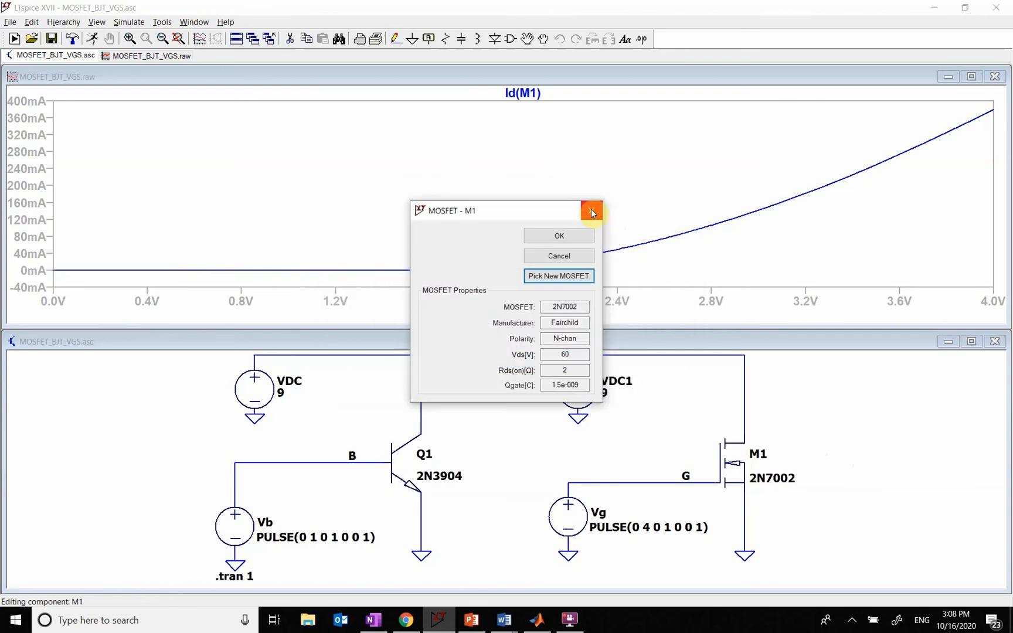
pyautogui.click(589, 210)
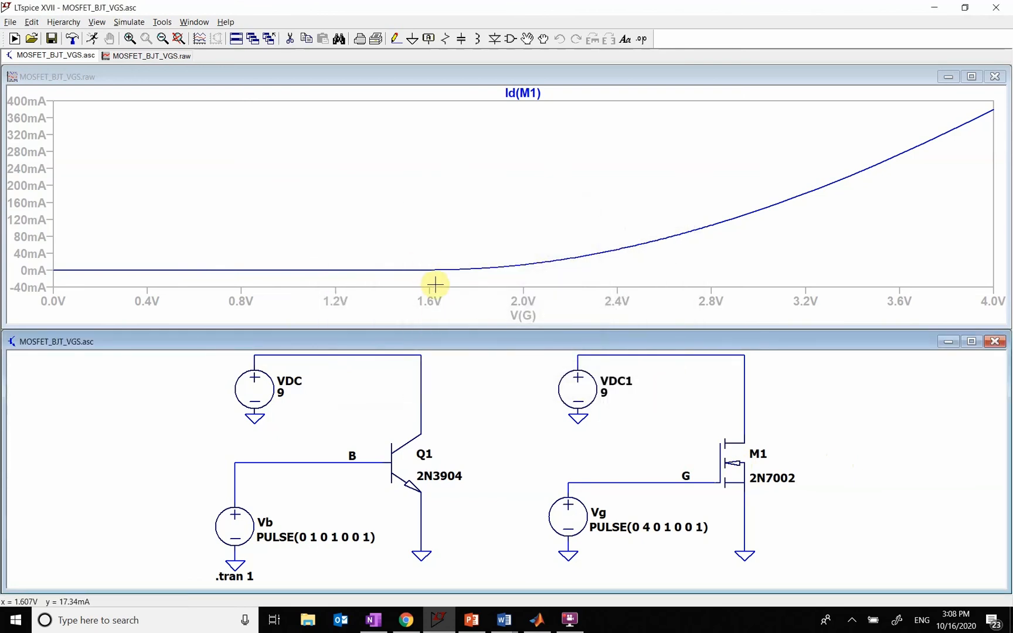
pyautogui.moveTo(895, 175)
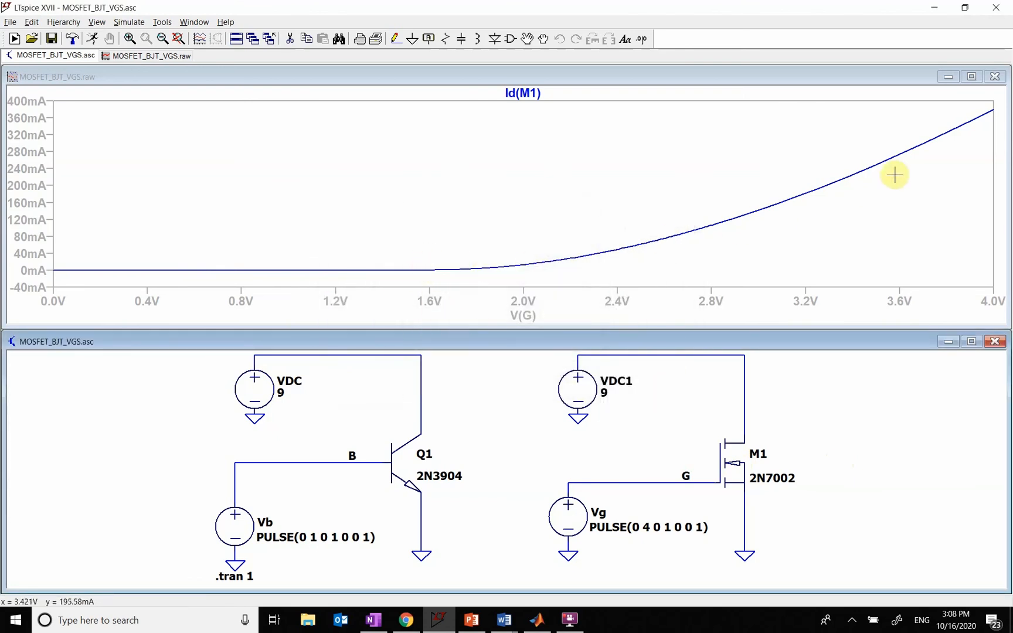
pyautogui.moveTo(928, 143)
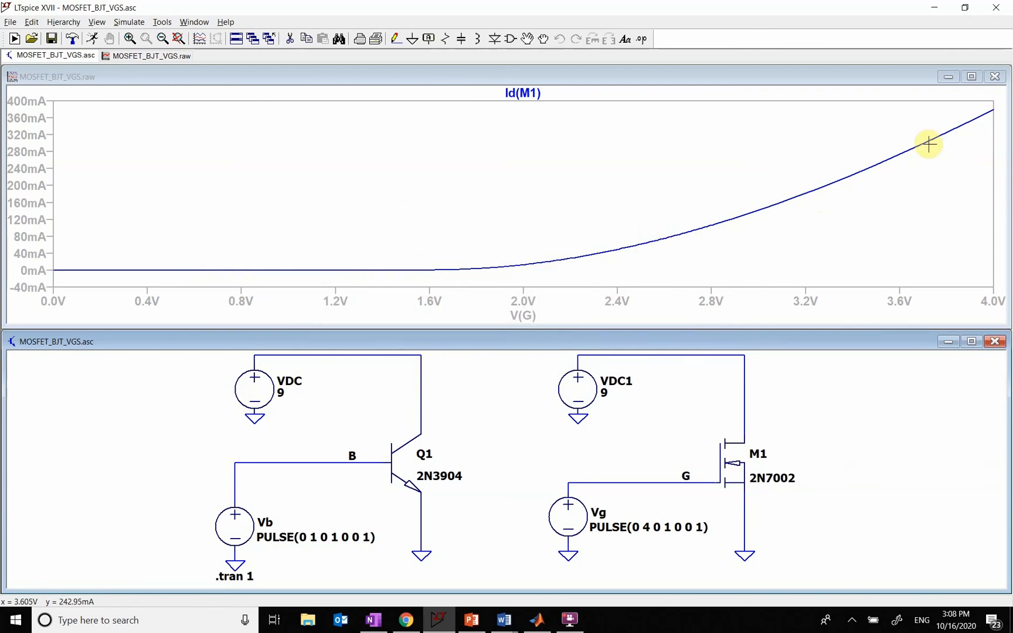
pyautogui.moveTo(416, 478)
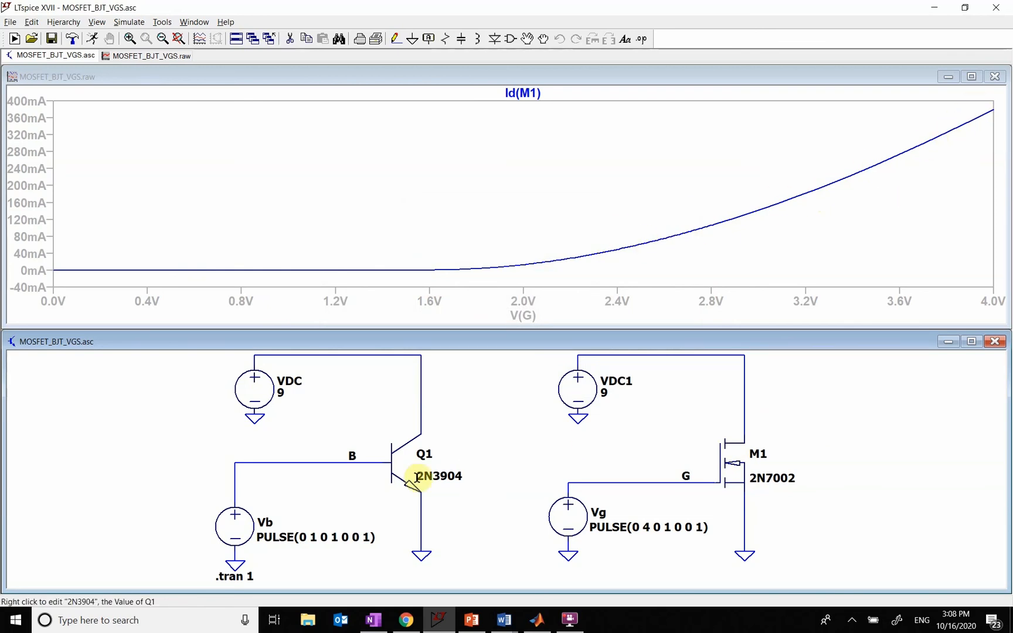
# Step: Briefly plot Ic(Q1) against V(G), then restore the Id(M1) versus V(G) curve
pyautogui.click(420, 429)
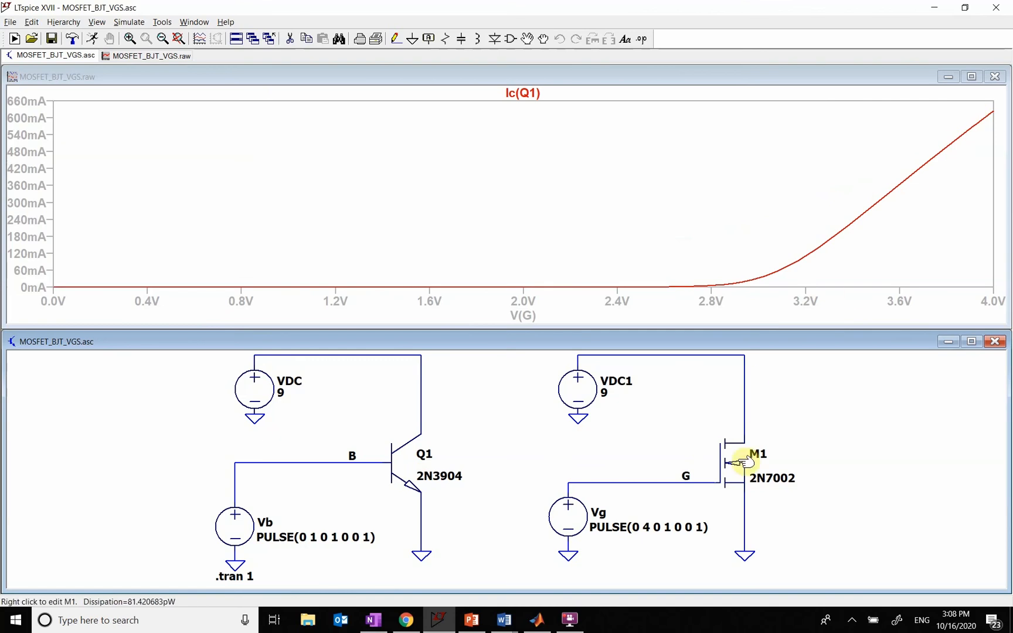
pyautogui.click(742, 441)
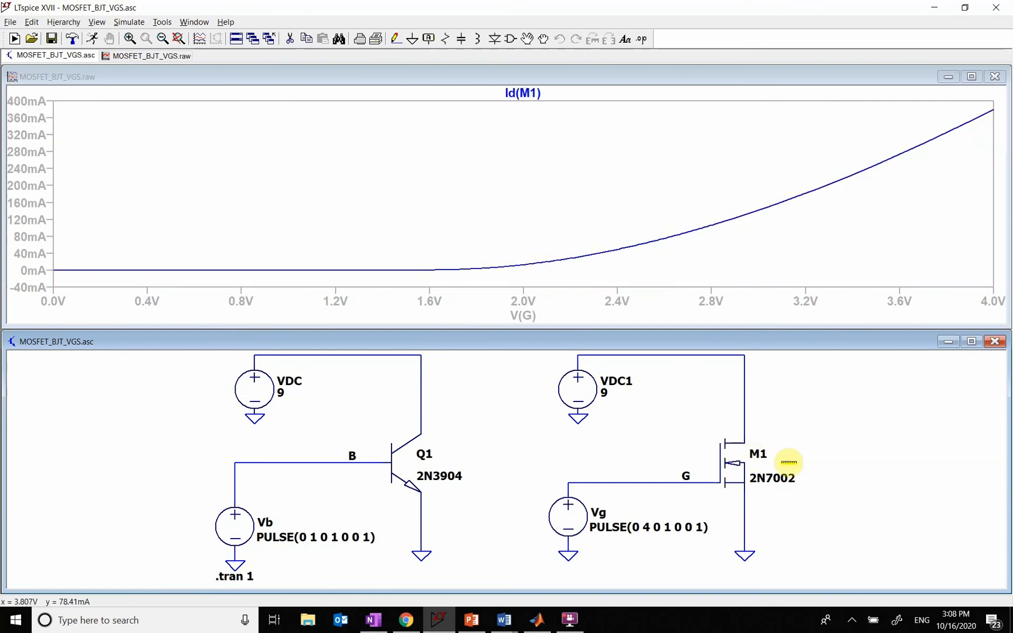
pyautogui.moveTo(552, 388)
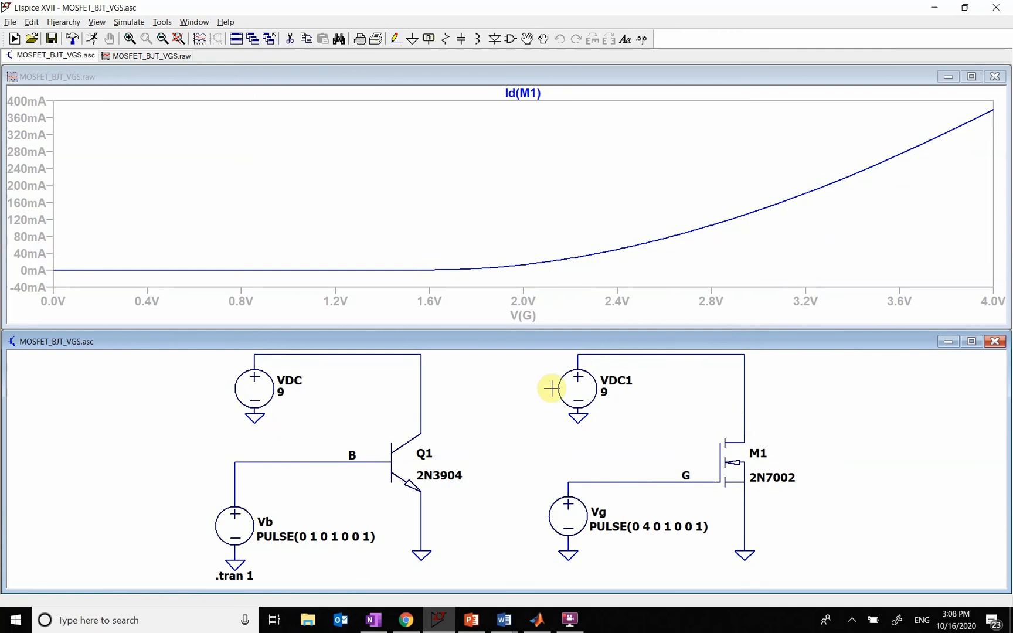
pyautogui.moveTo(694, 525)
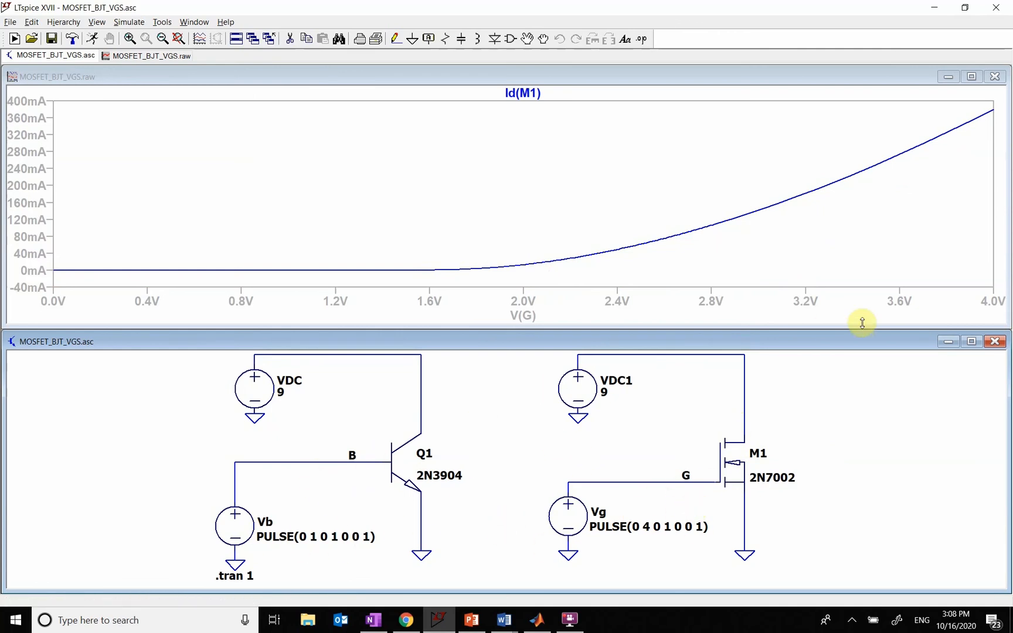
pyautogui.moveTo(904, 461)
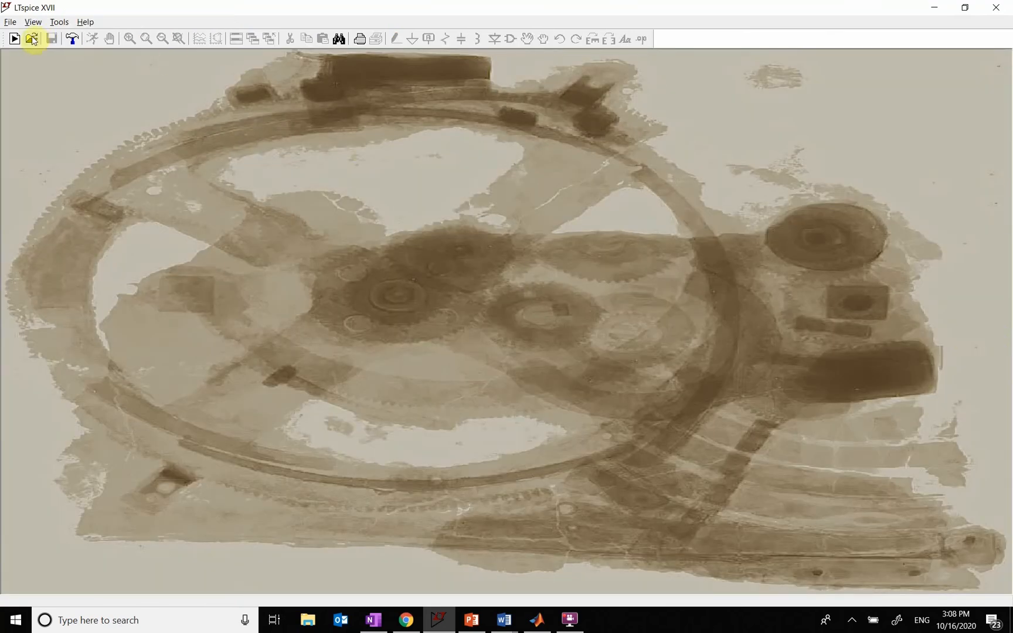
pyautogui.click(32, 39)
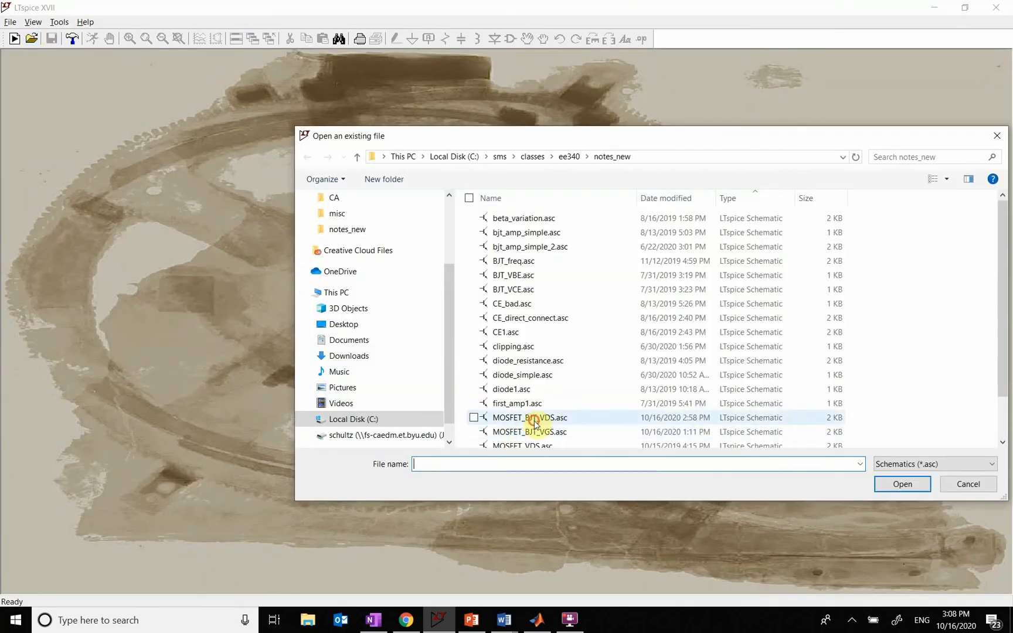
pyautogui.doubleClick(529, 418)
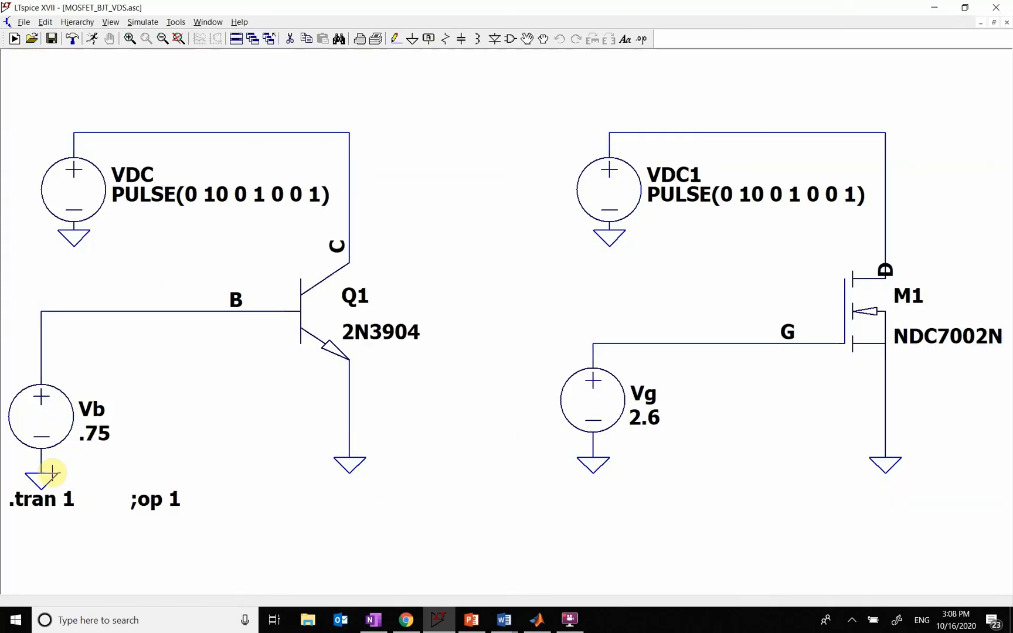
pyautogui.moveTo(98, 360)
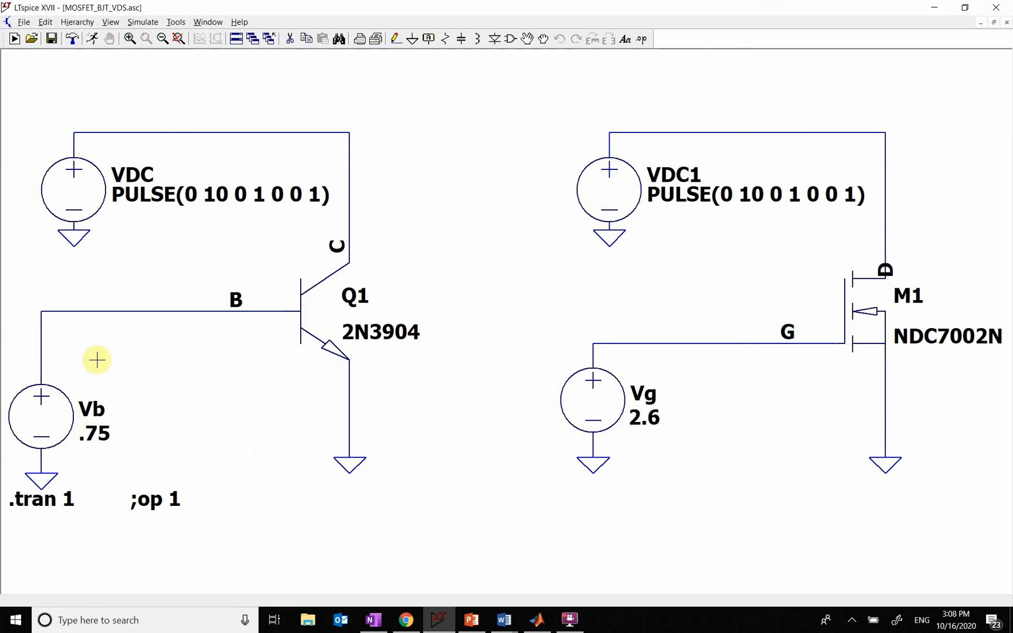
pyautogui.moveTo(330, 168)
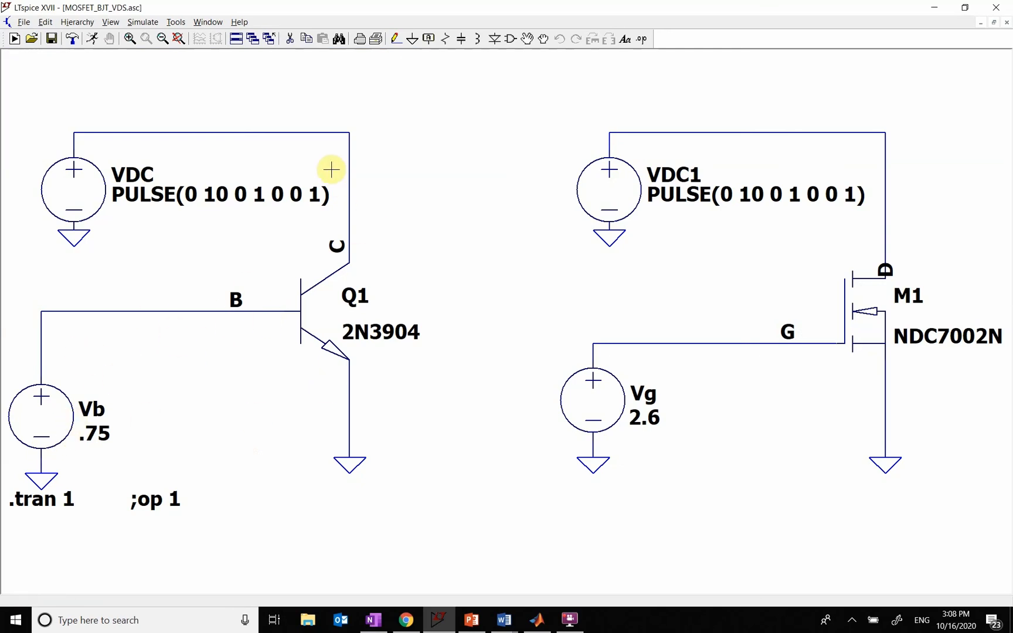
pyautogui.moveTo(115, 41)
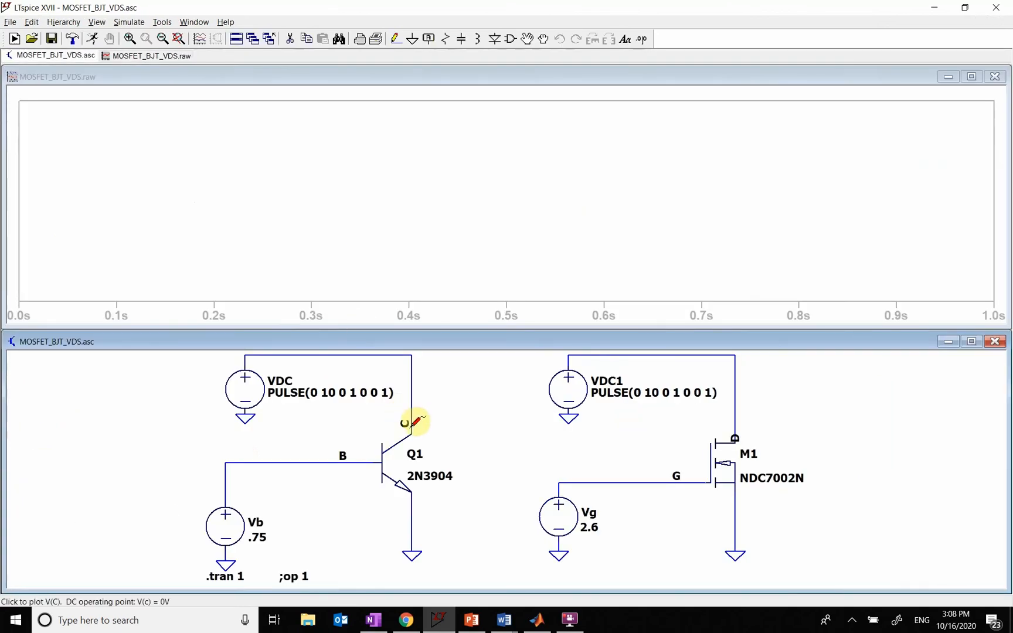
pyautogui.click(405, 423)
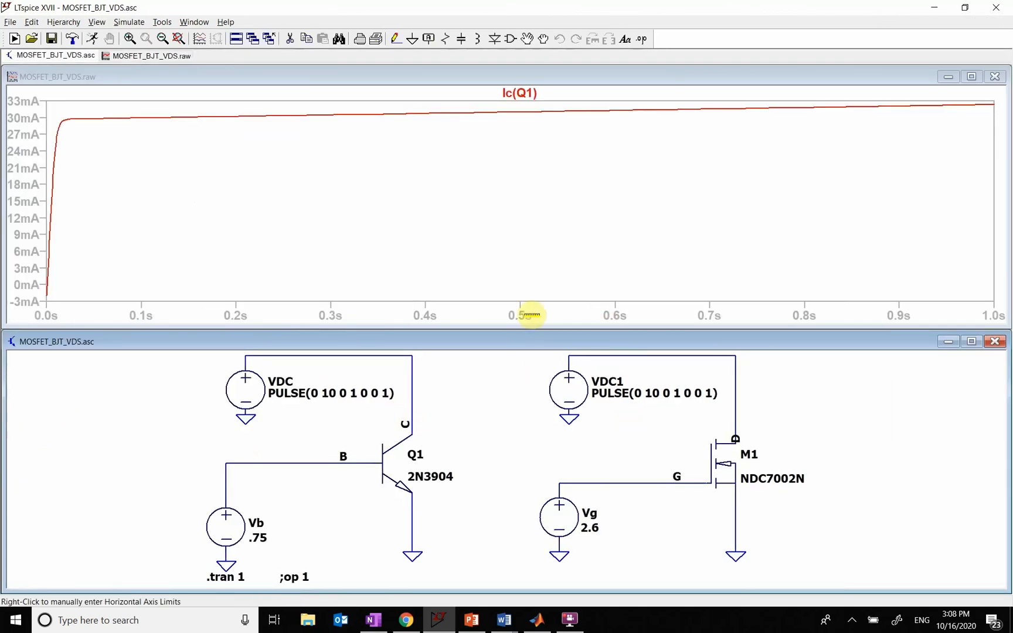
pyautogui.rightClick(527, 315)
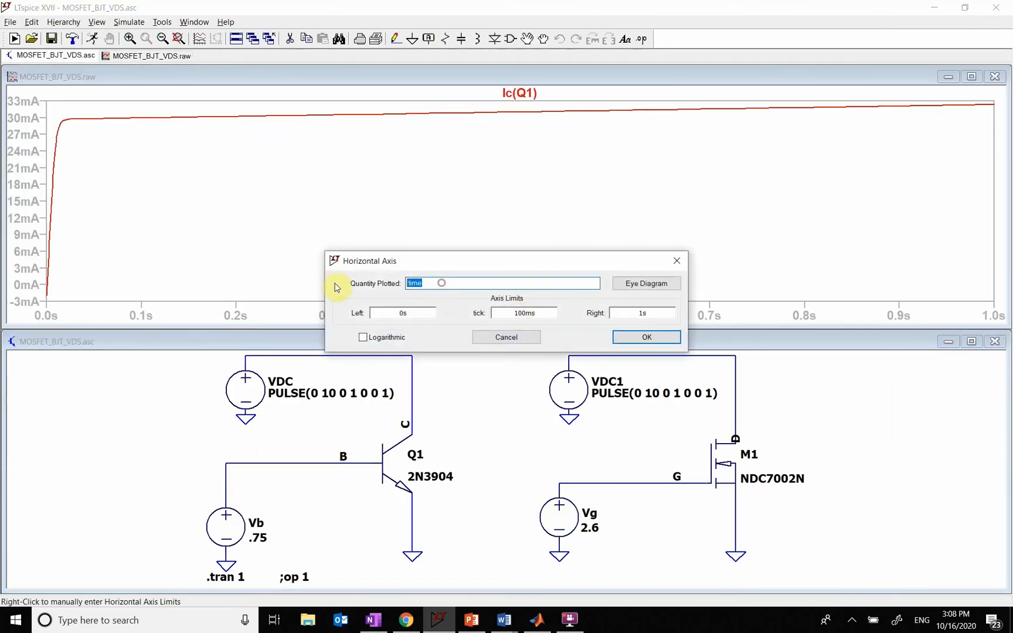
pyautogui.write('V(C)')
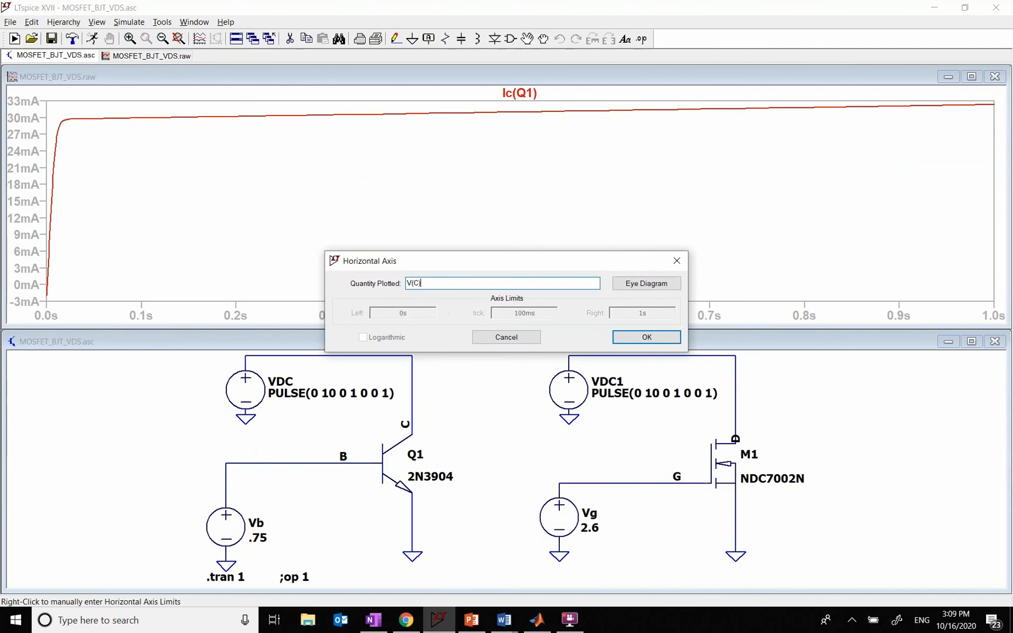
pyautogui.click(645, 337)
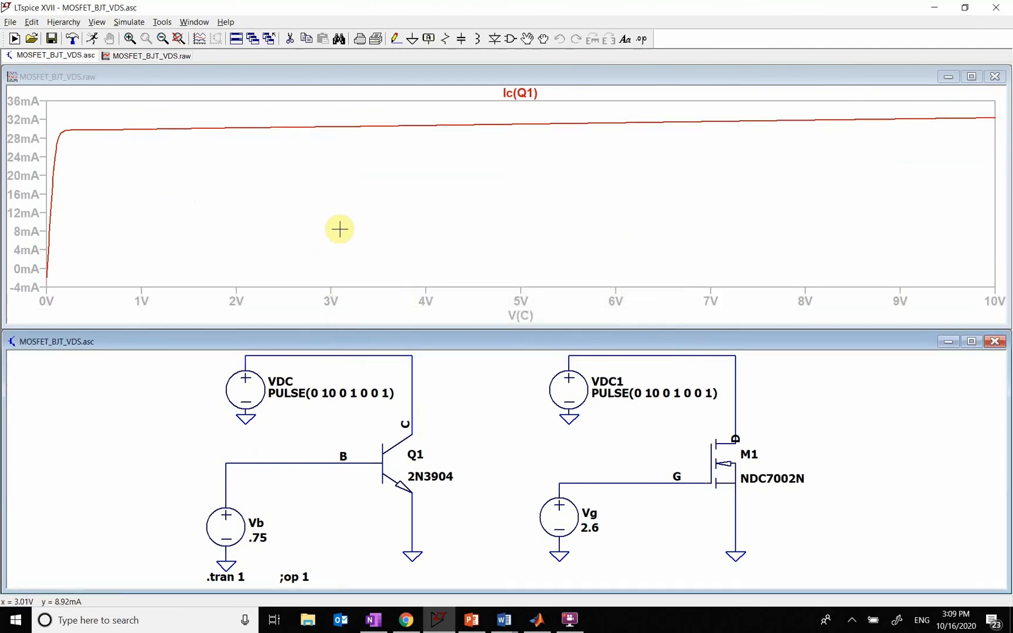
pyautogui.moveTo(213, 237)
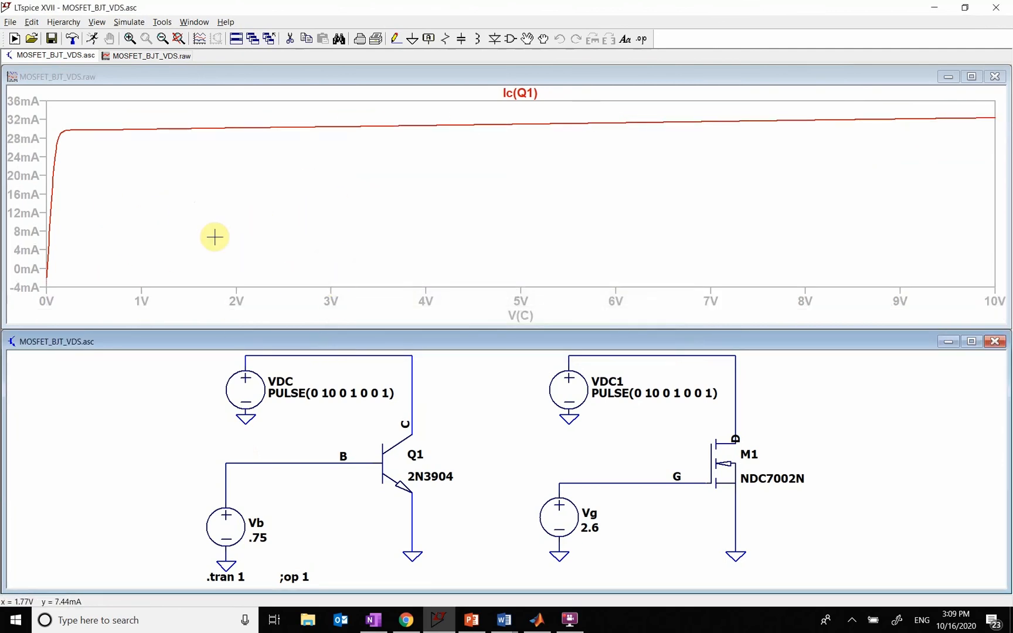
pyautogui.moveTo(127, 125)
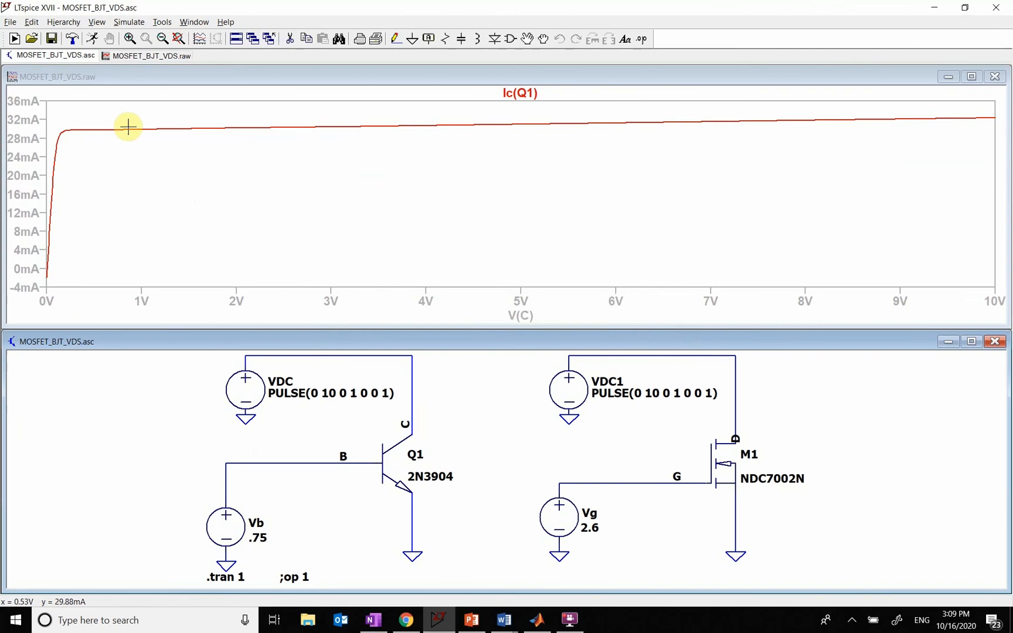
pyautogui.moveTo(1010, 116)
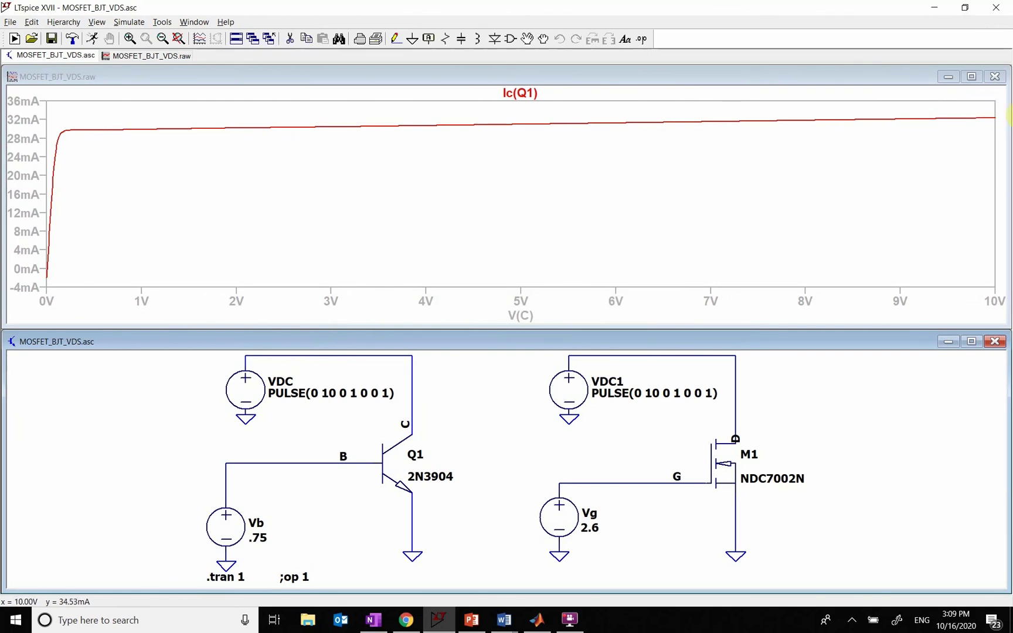
pyautogui.moveTo(360, 123)
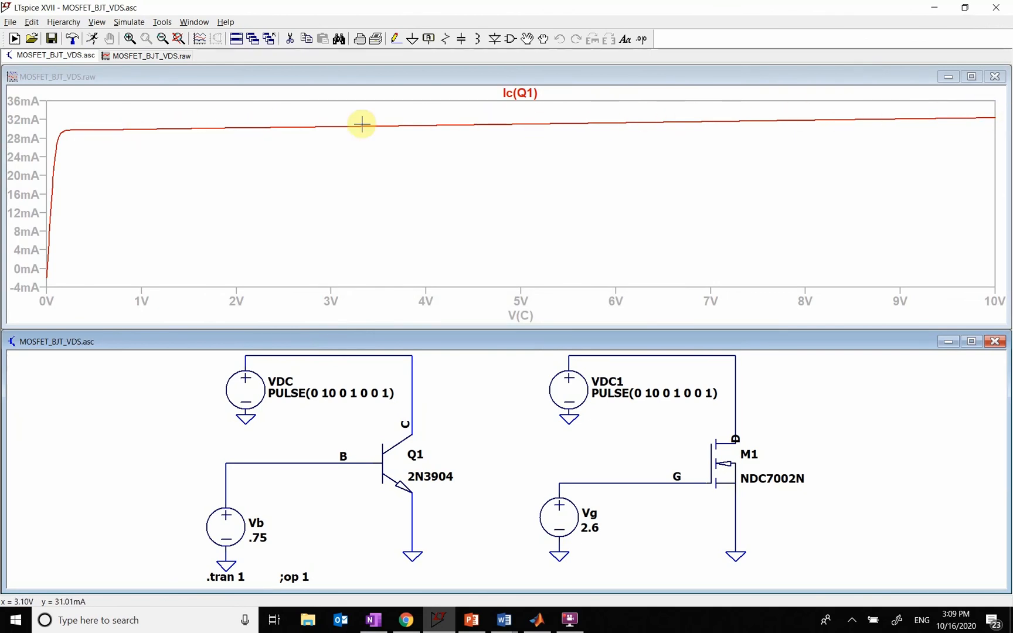
pyautogui.moveTo(164, 143)
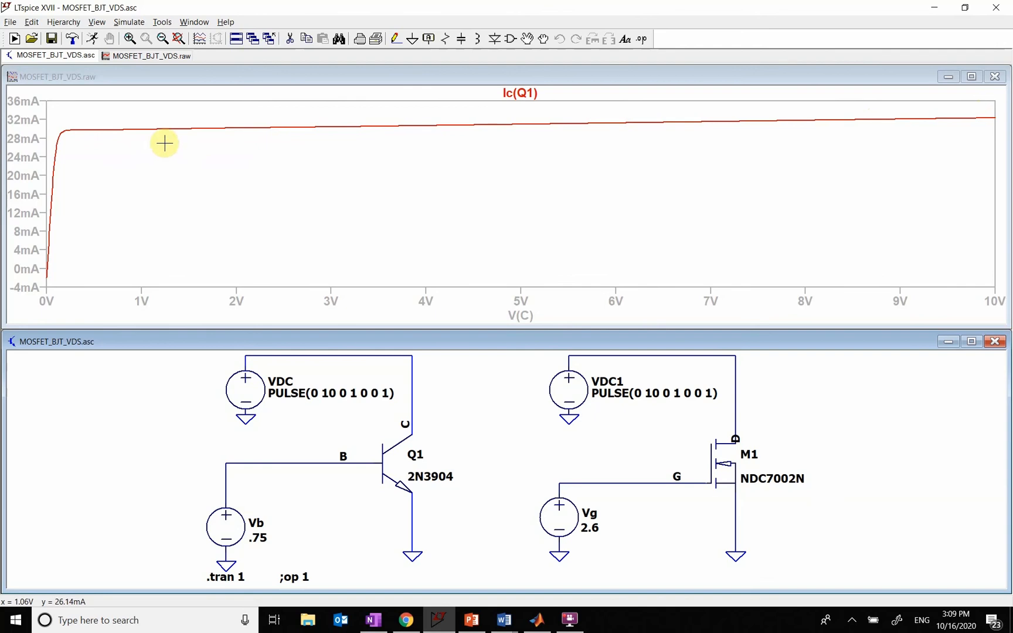
pyautogui.moveTo(534, 317)
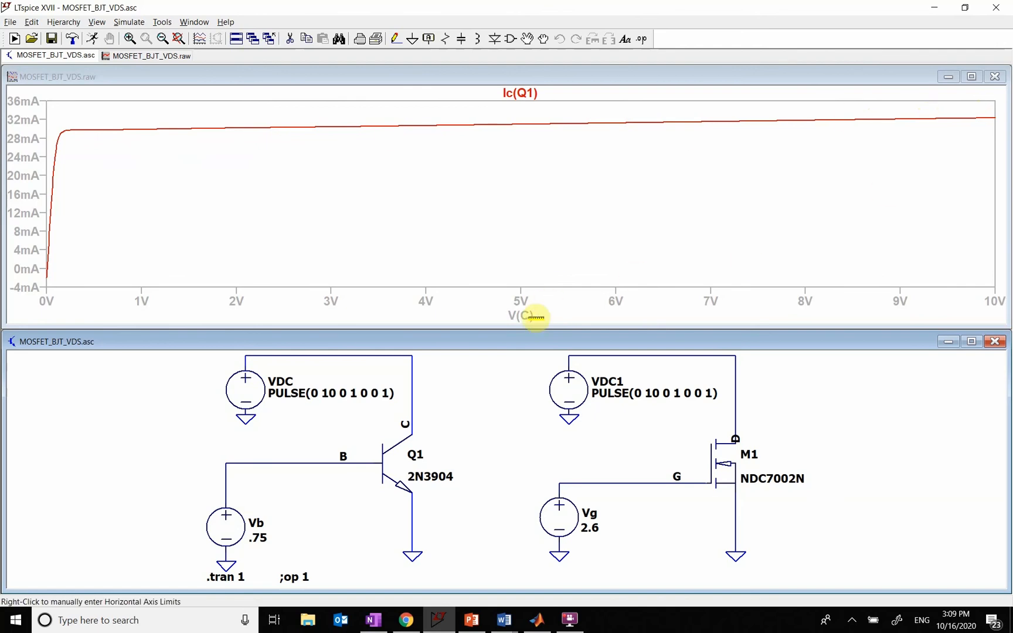
pyautogui.moveTo(465, 404)
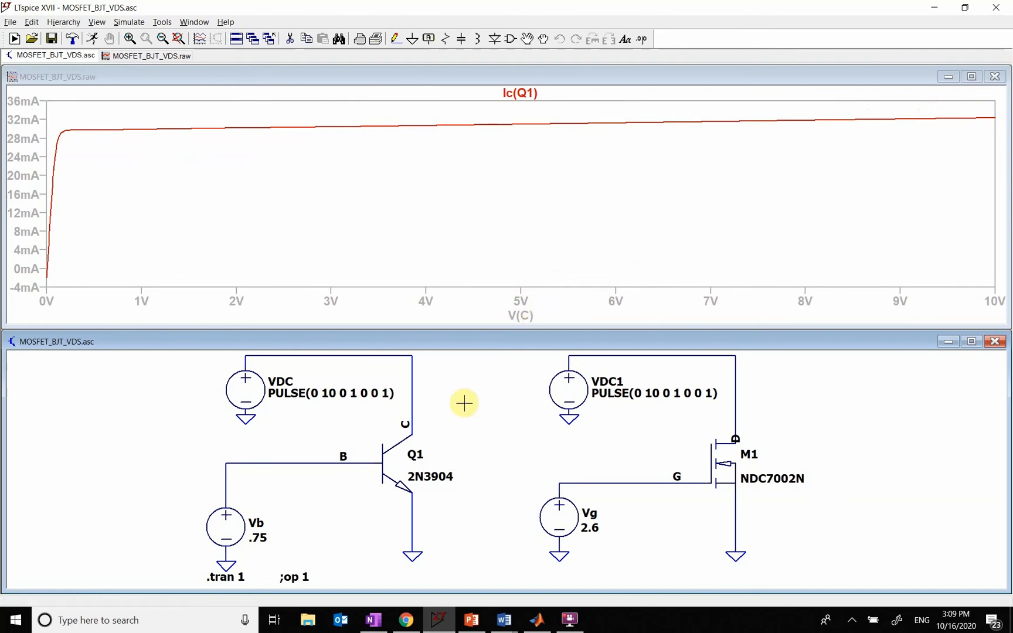
pyautogui.moveTo(228, 143)
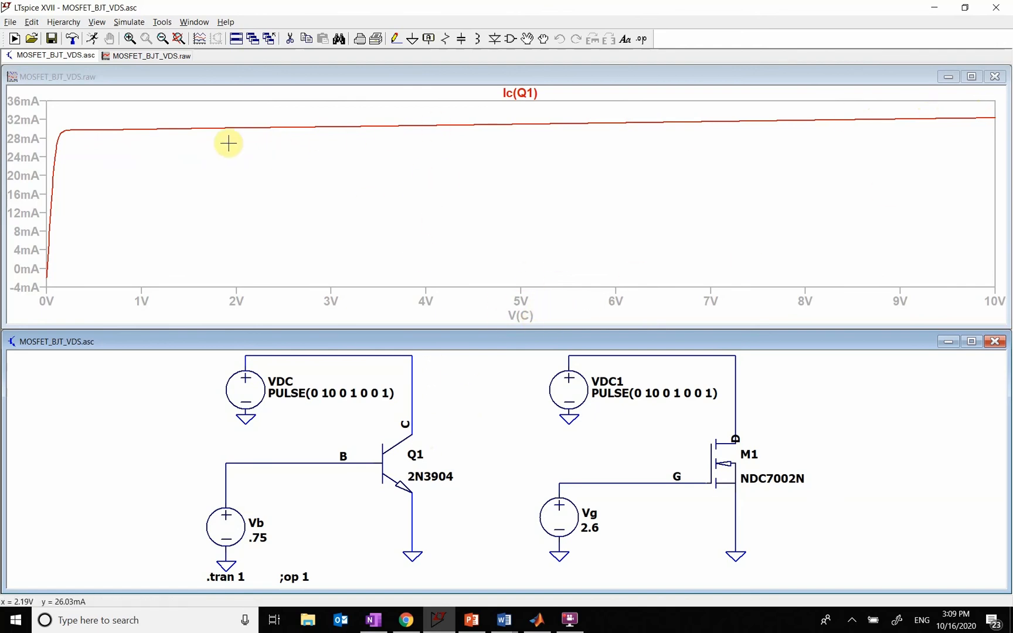
pyautogui.moveTo(201, 141)
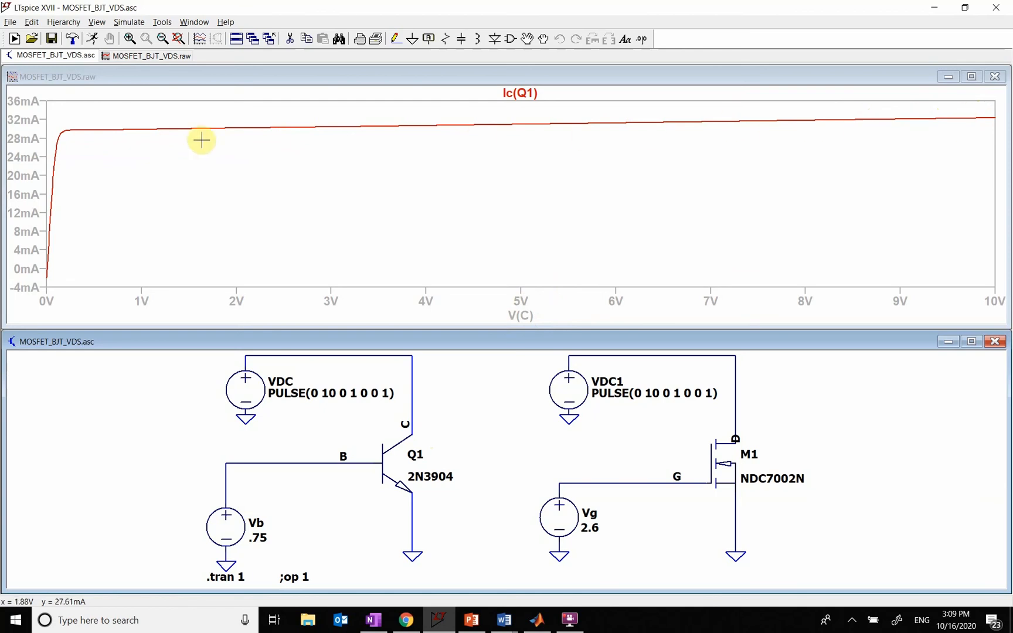
pyautogui.moveTo(981, 105)
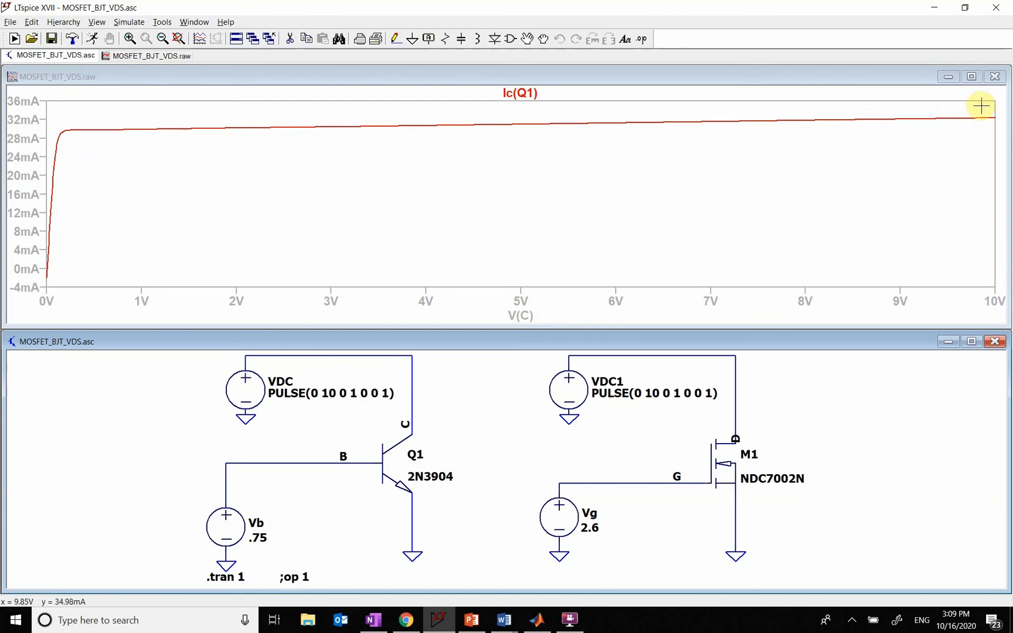
pyautogui.moveTo(68, 198)
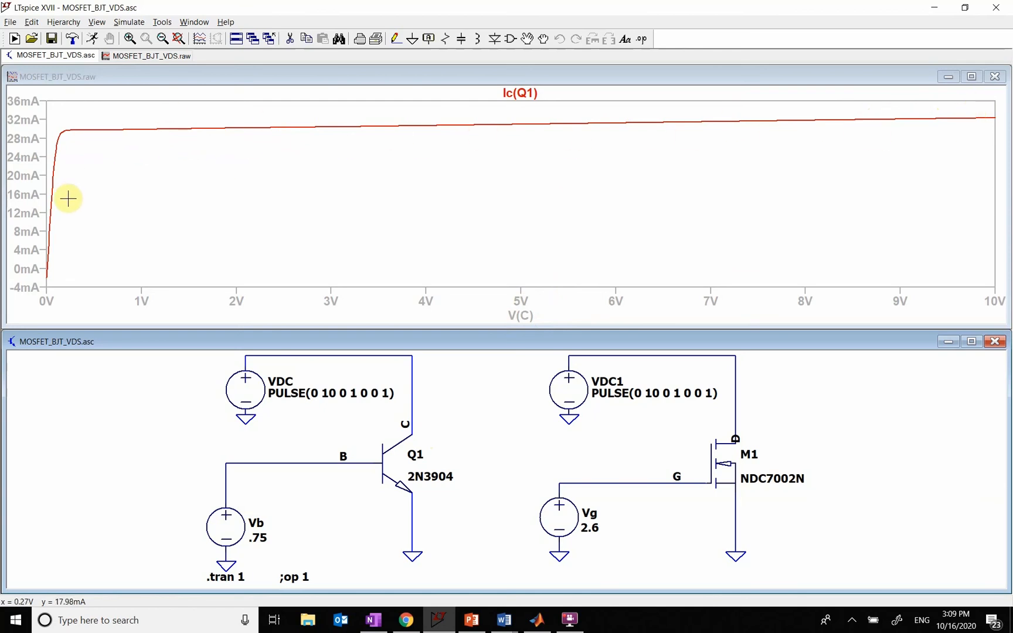
pyautogui.moveTo(54, 207)
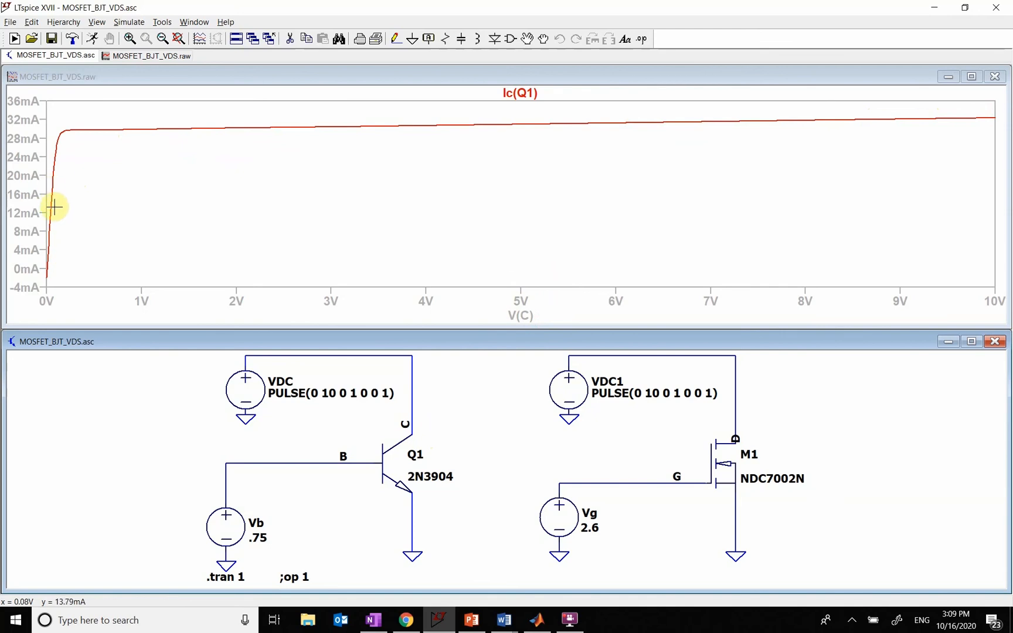
pyautogui.moveTo(39, 213)
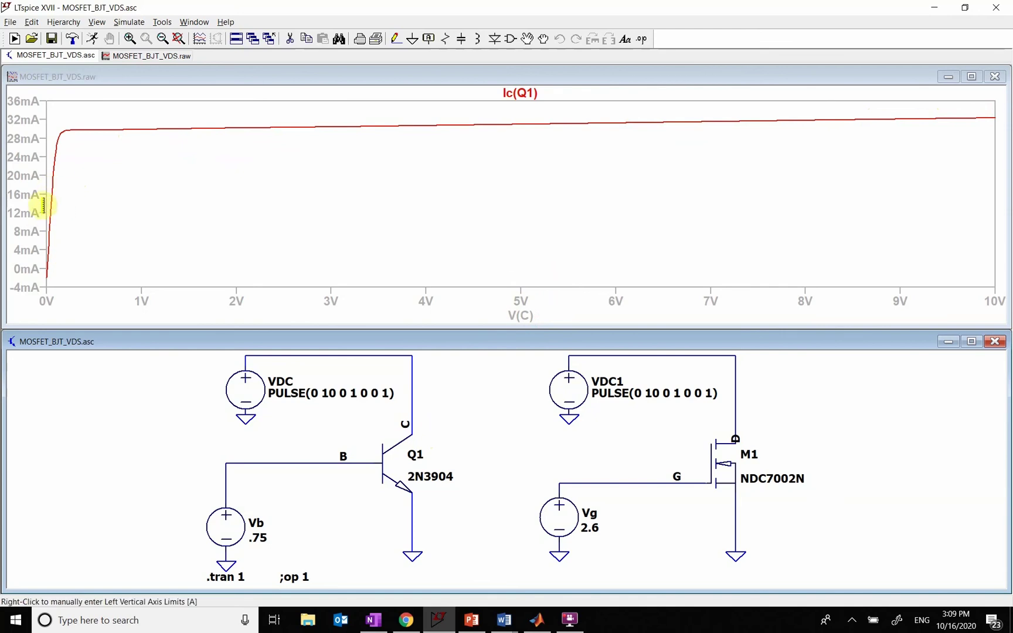
pyautogui.moveTo(55, 134)
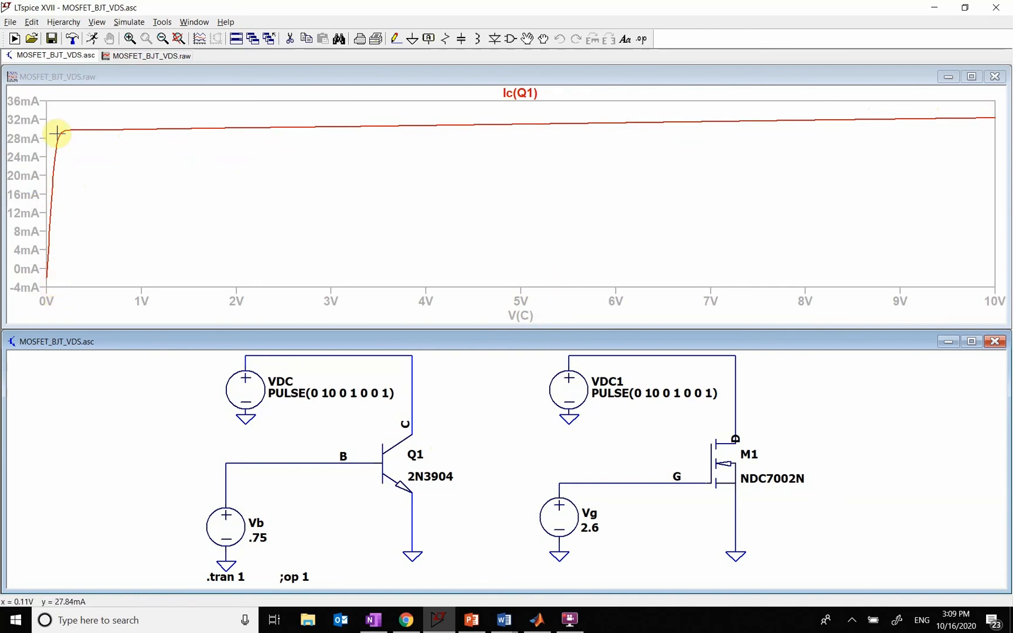
pyautogui.moveTo(35, 269)
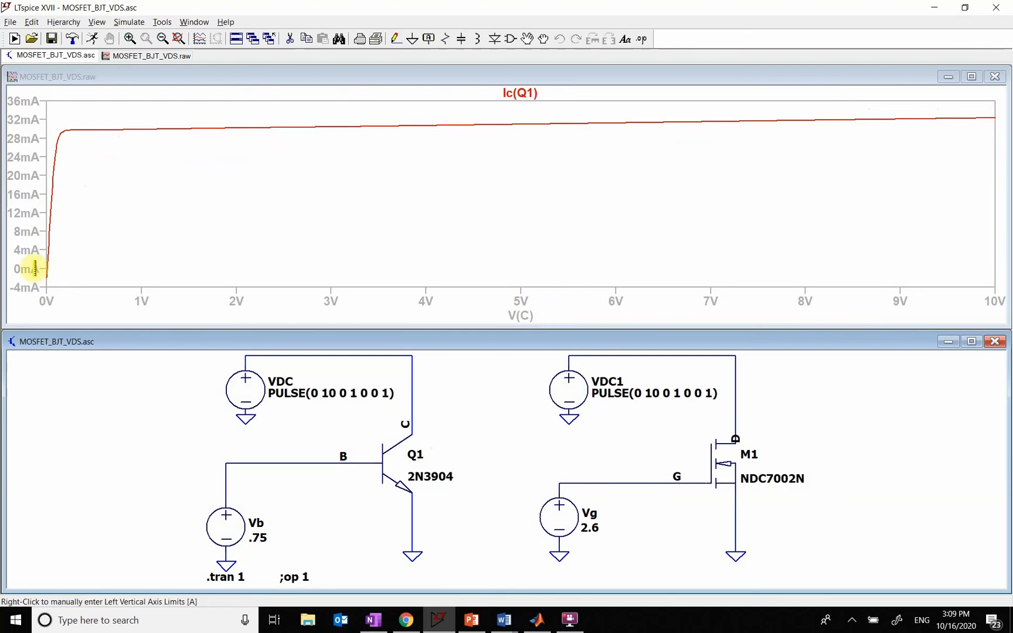
pyautogui.moveTo(43, 223)
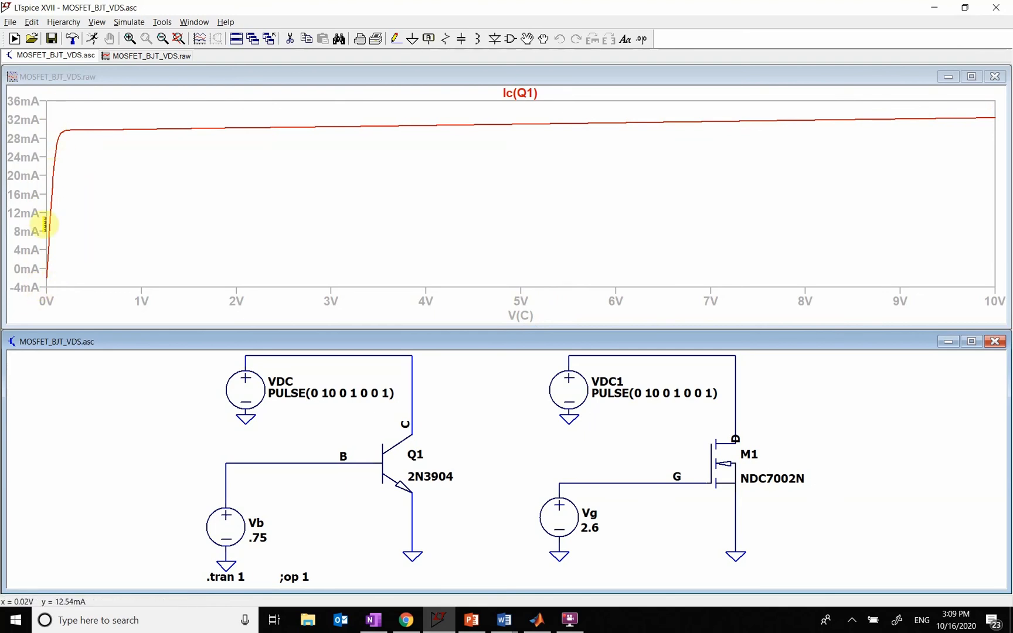
pyautogui.moveTo(771, 429)
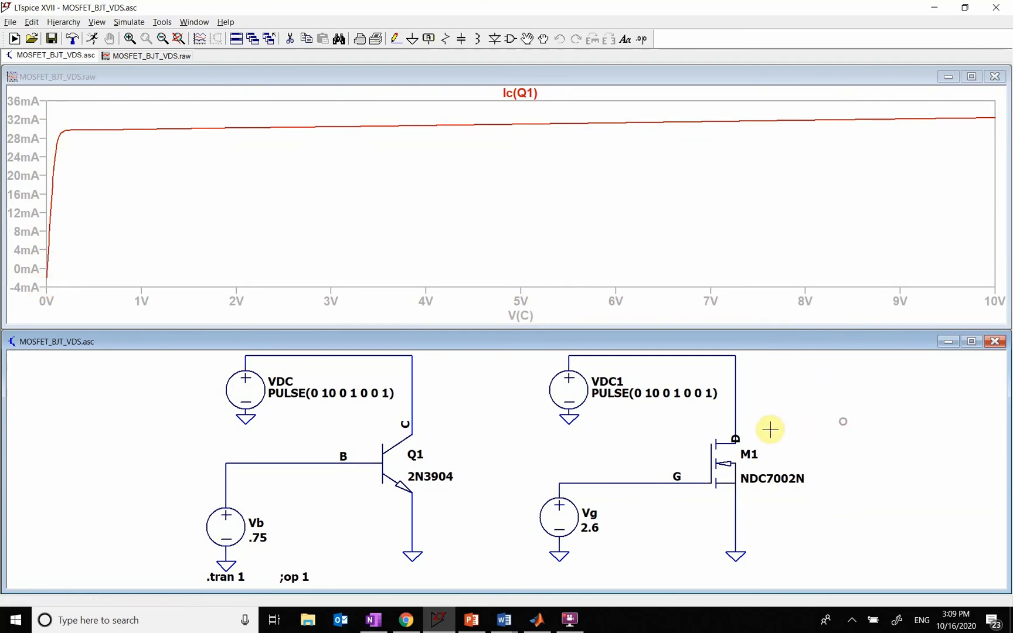
# Step: Plot Id(M1) with the horizontal axis set to drain voltage V(D) from 0 to 10 V
pyautogui.click(735, 438)
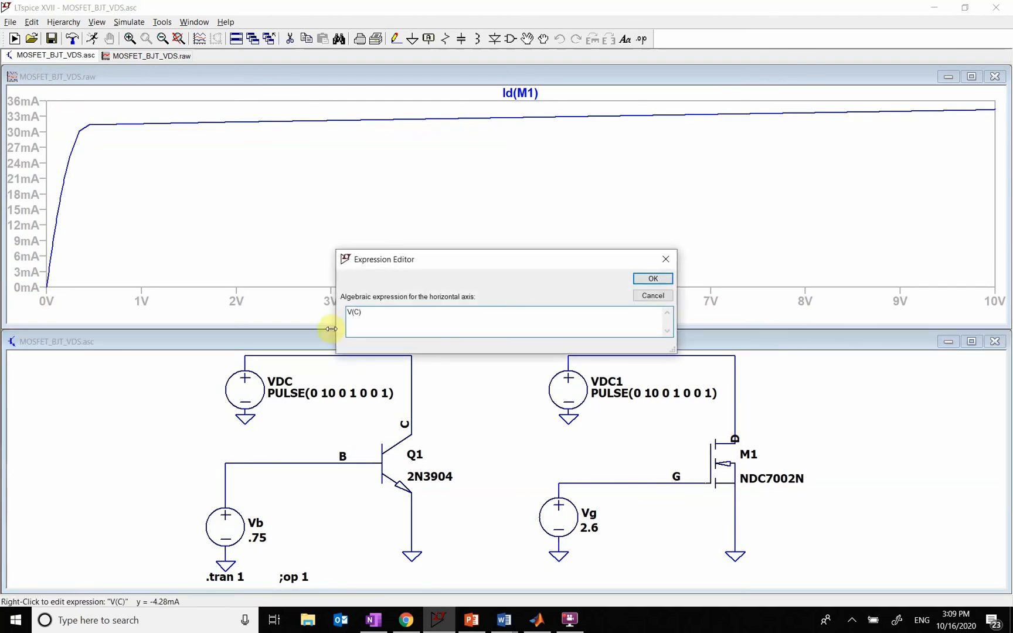
pyautogui.moveTo(425, 355)
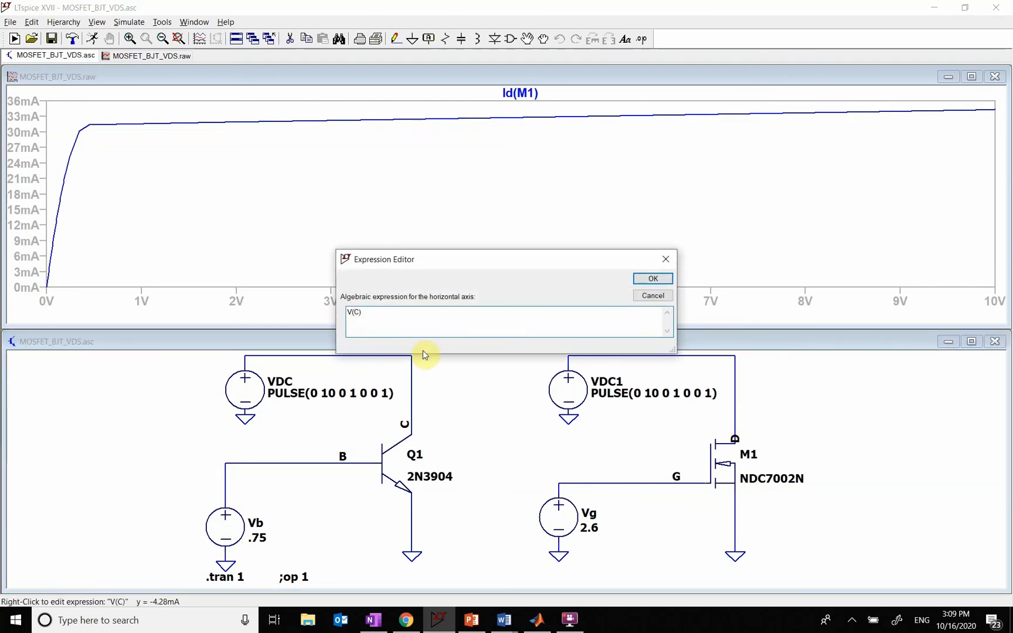
pyautogui.click(652, 278)
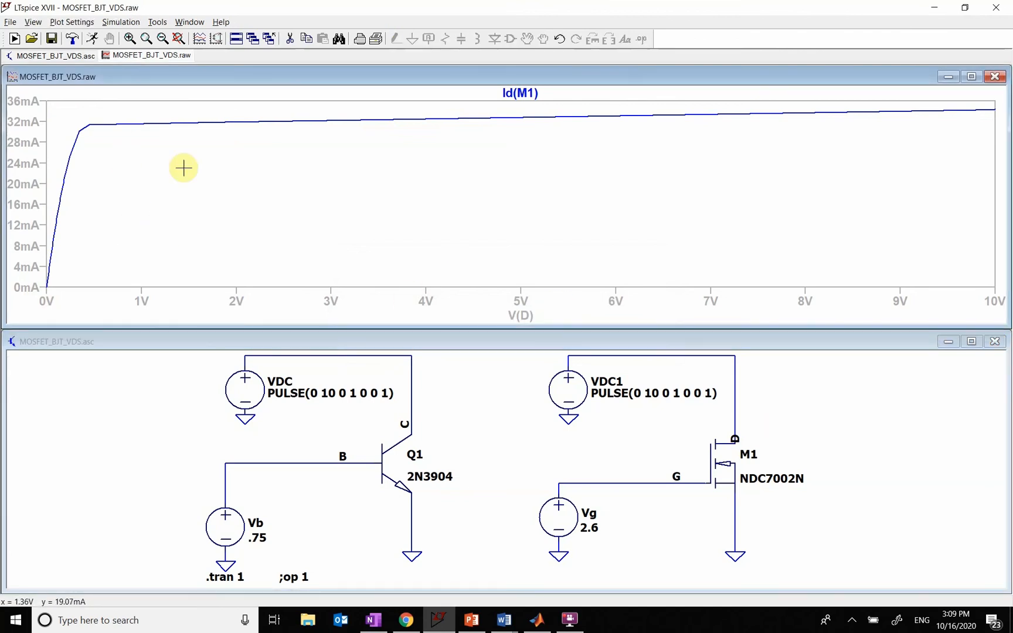
pyautogui.moveTo(937, 111)
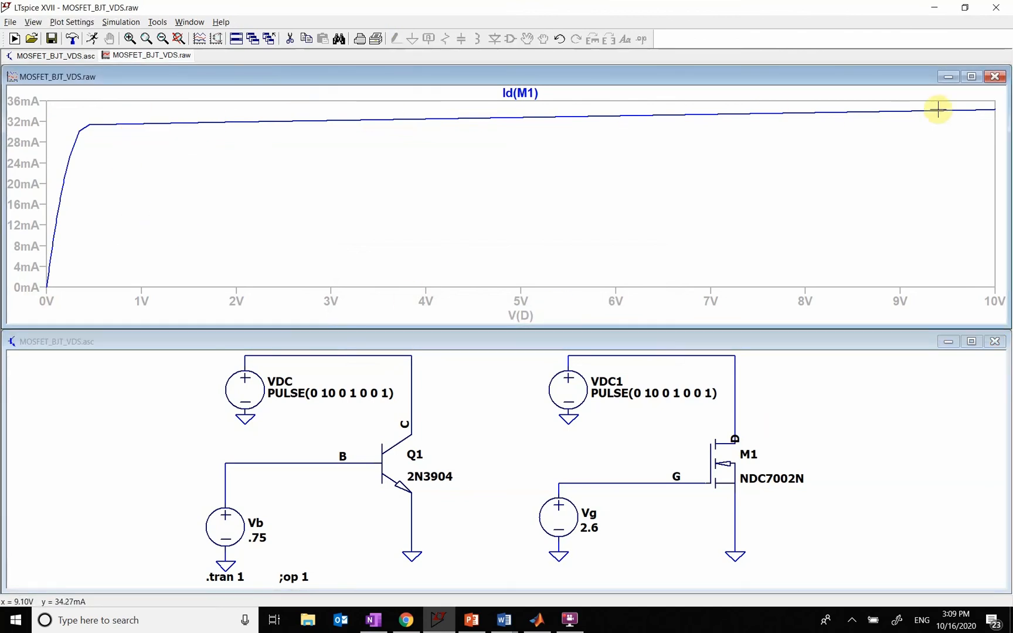
pyautogui.moveTo(137, 122)
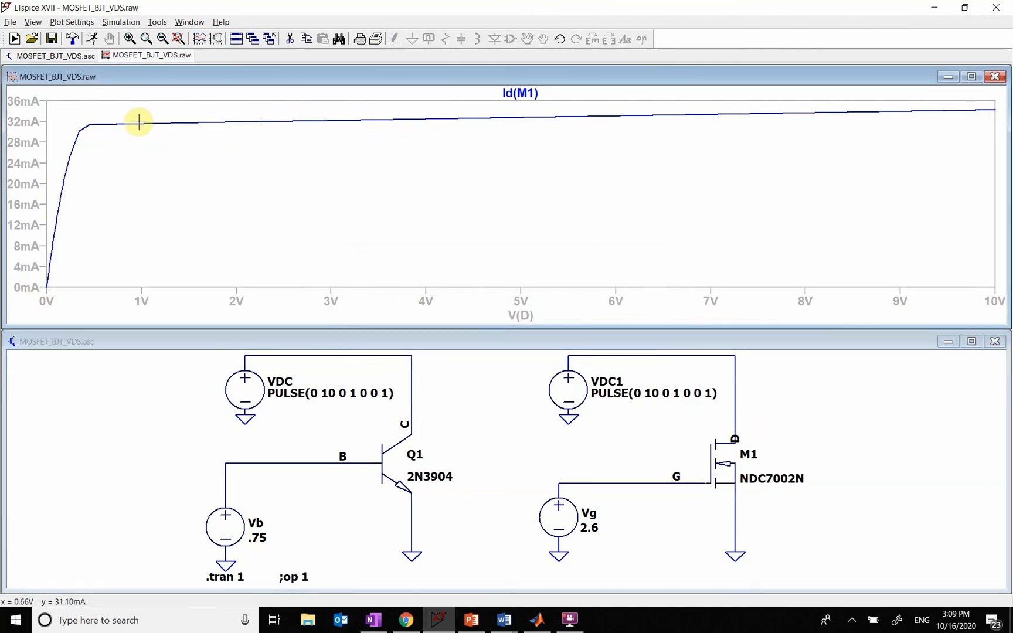
pyautogui.moveTo(531, 120)
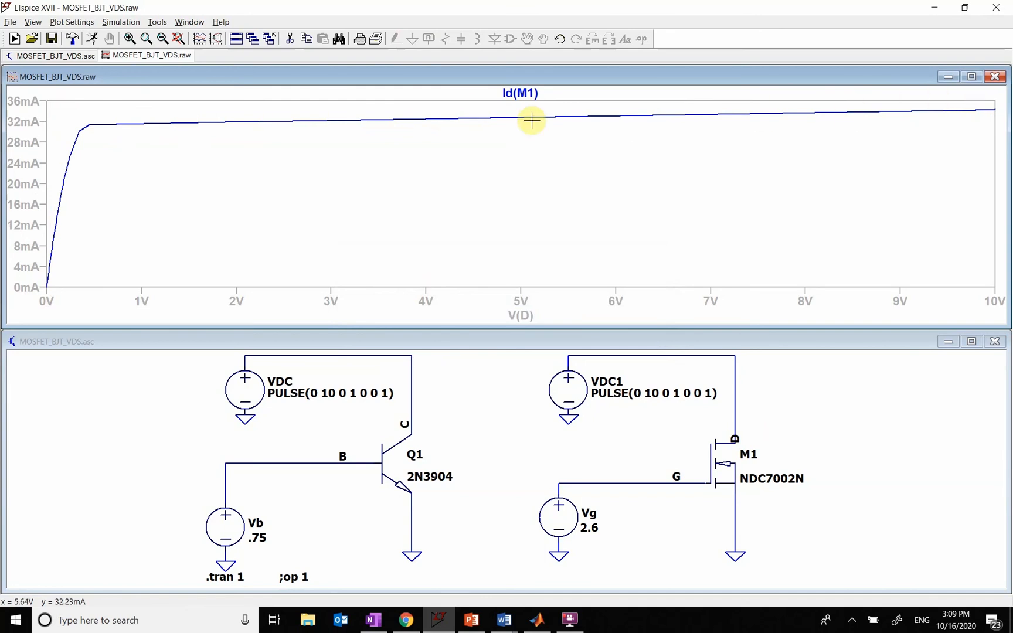
pyautogui.moveTo(886, 151)
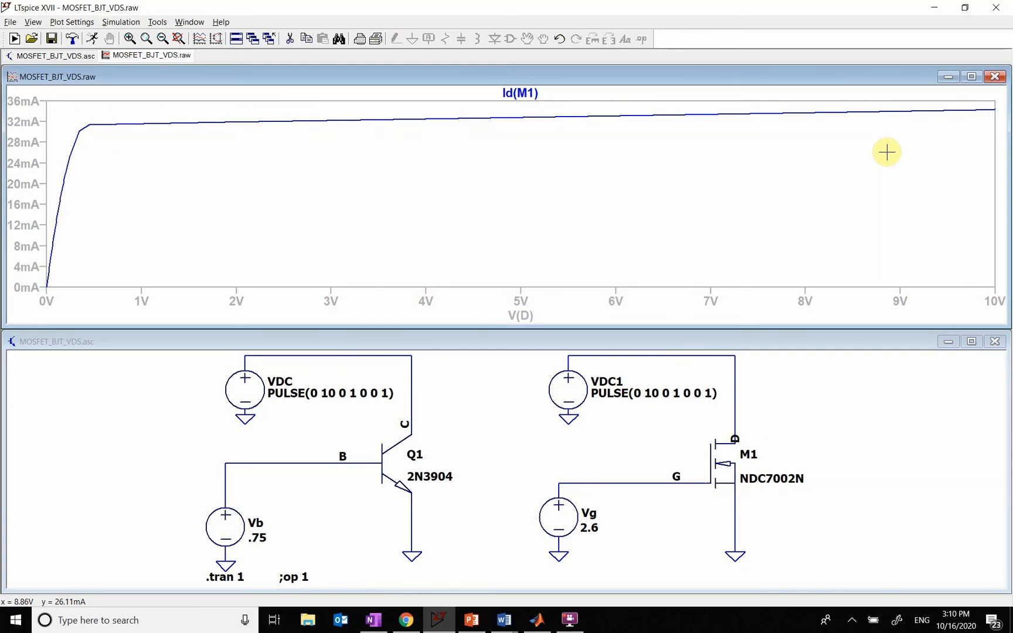
pyautogui.moveTo(42, 224)
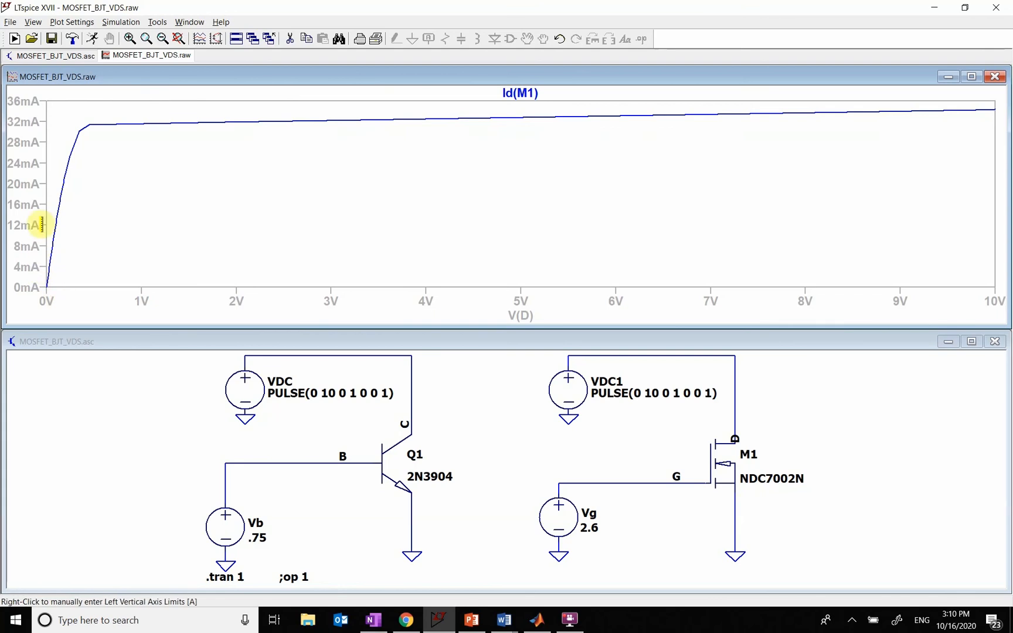
pyautogui.moveTo(71, 214)
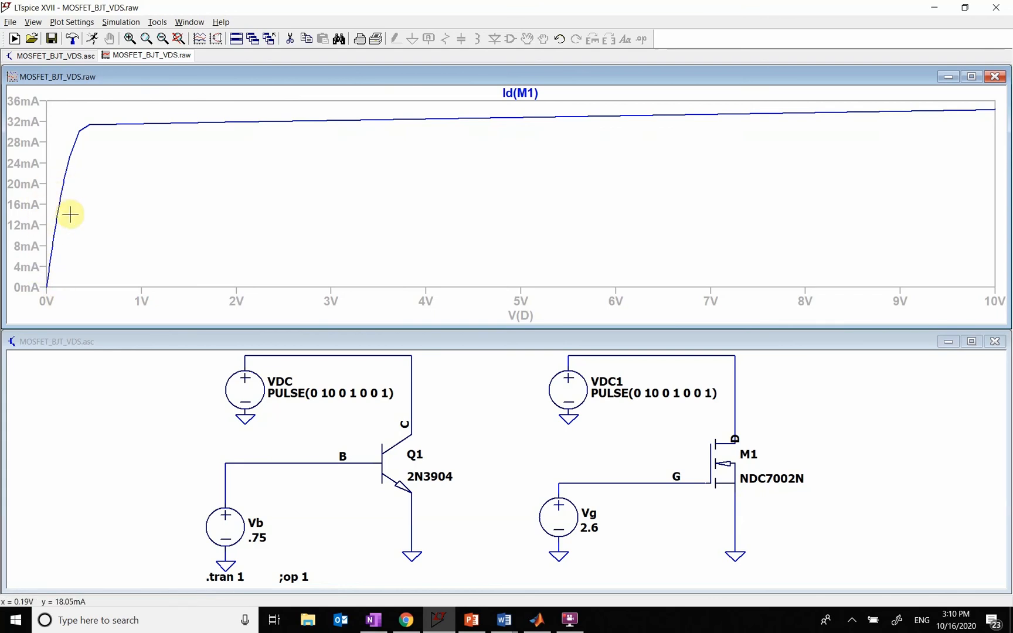
pyautogui.moveTo(75, 207)
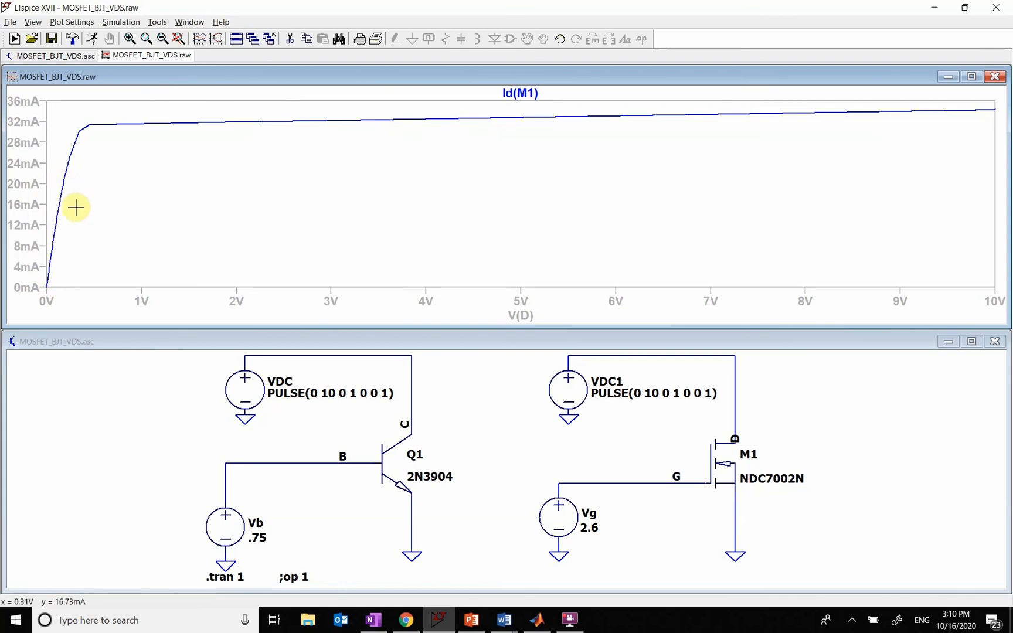
pyautogui.moveTo(60, 223)
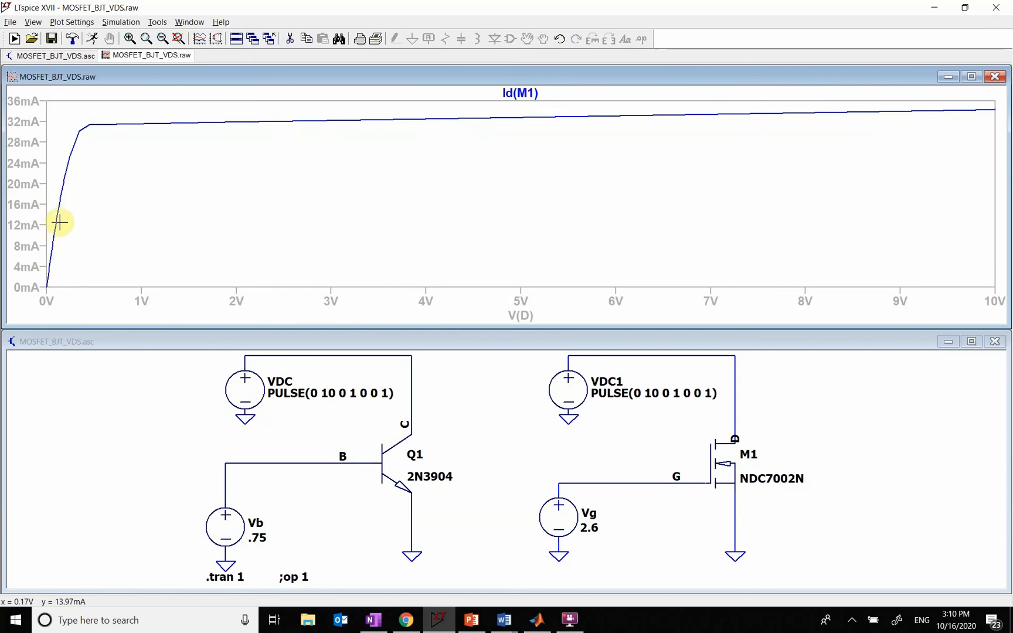
pyautogui.moveTo(76, 141)
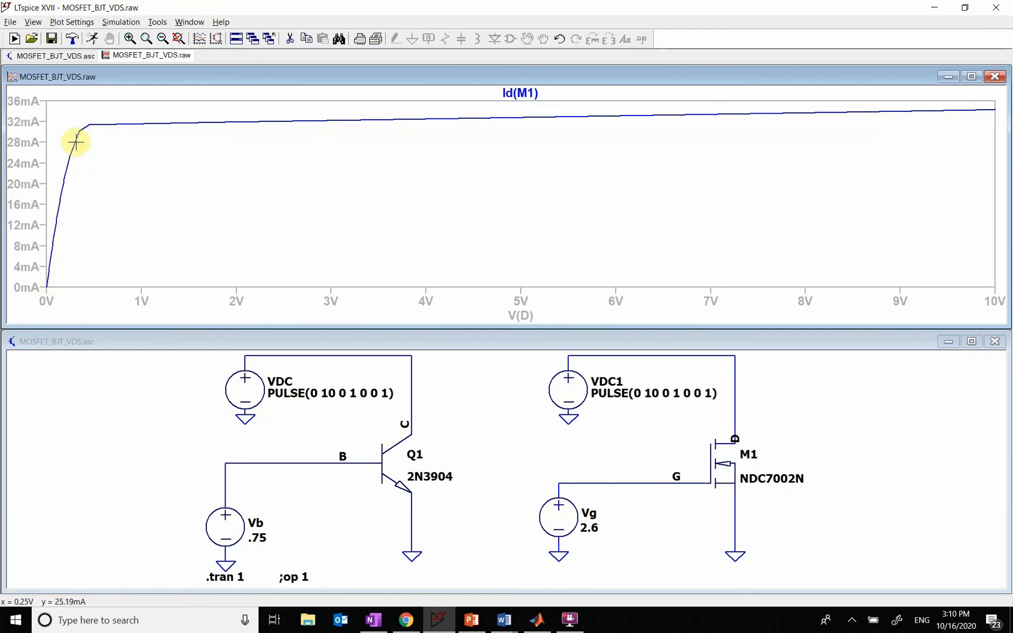
pyautogui.moveTo(61, 286)
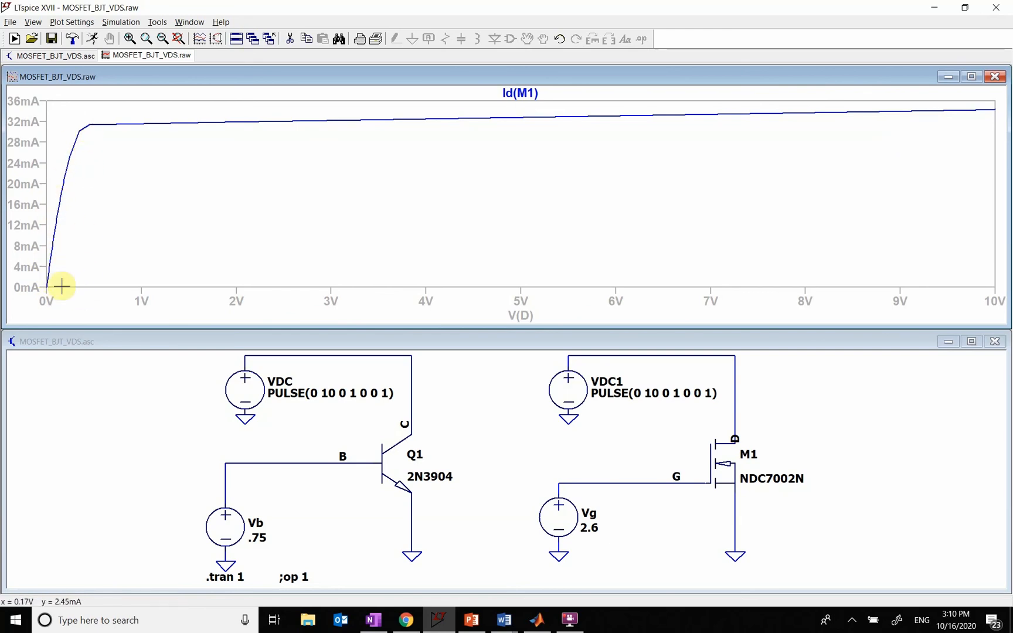
pyautogui.moveTo(26, 201)
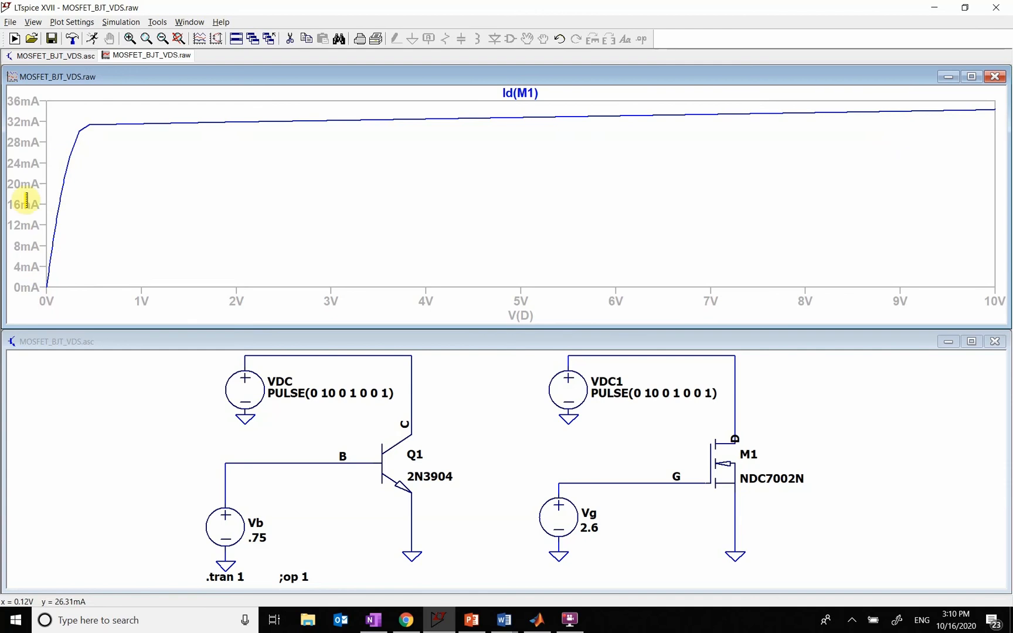
pyautogui.moveTo(758, 124)
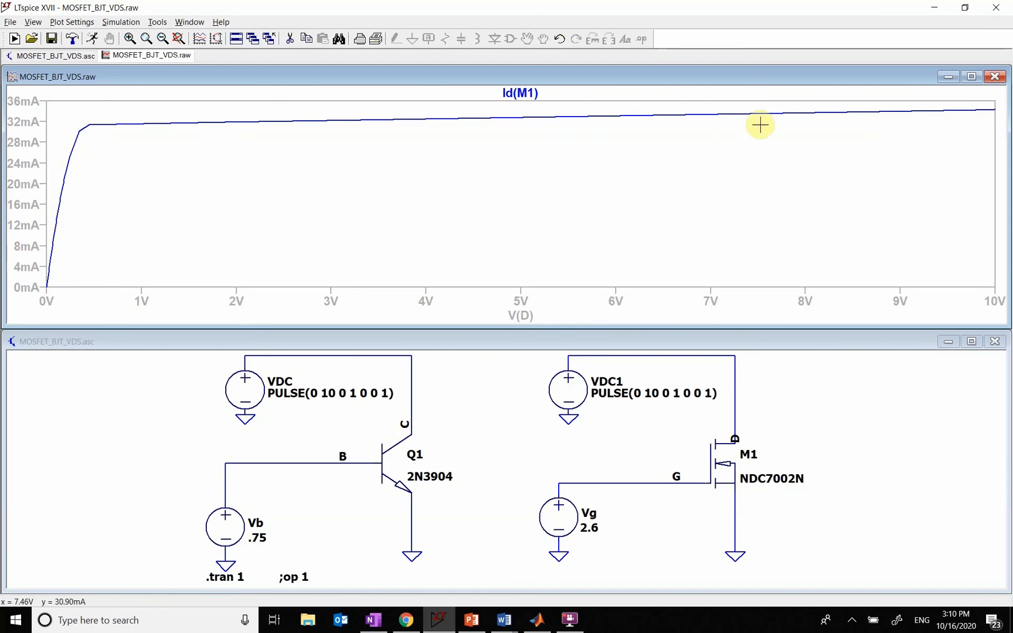
pyautogui.moveTo(915, 143)
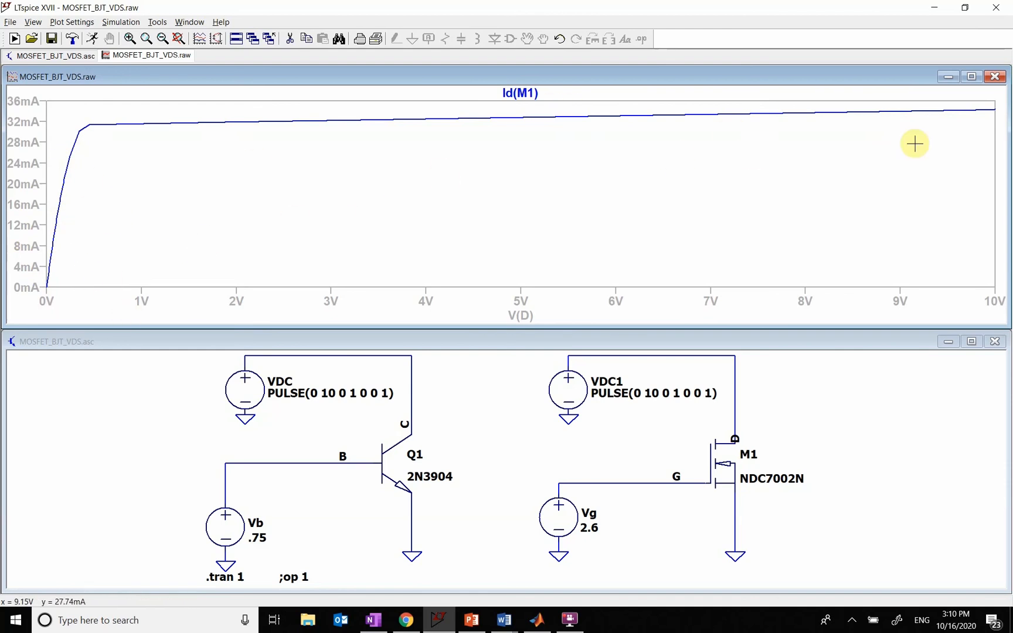
pyautogui.moveTo(912, 33)
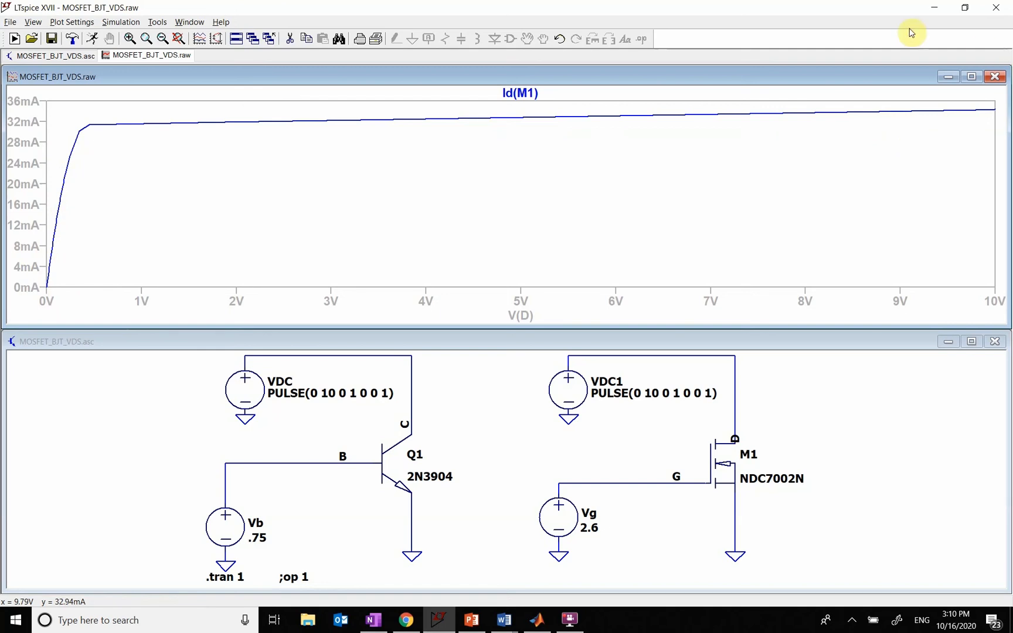